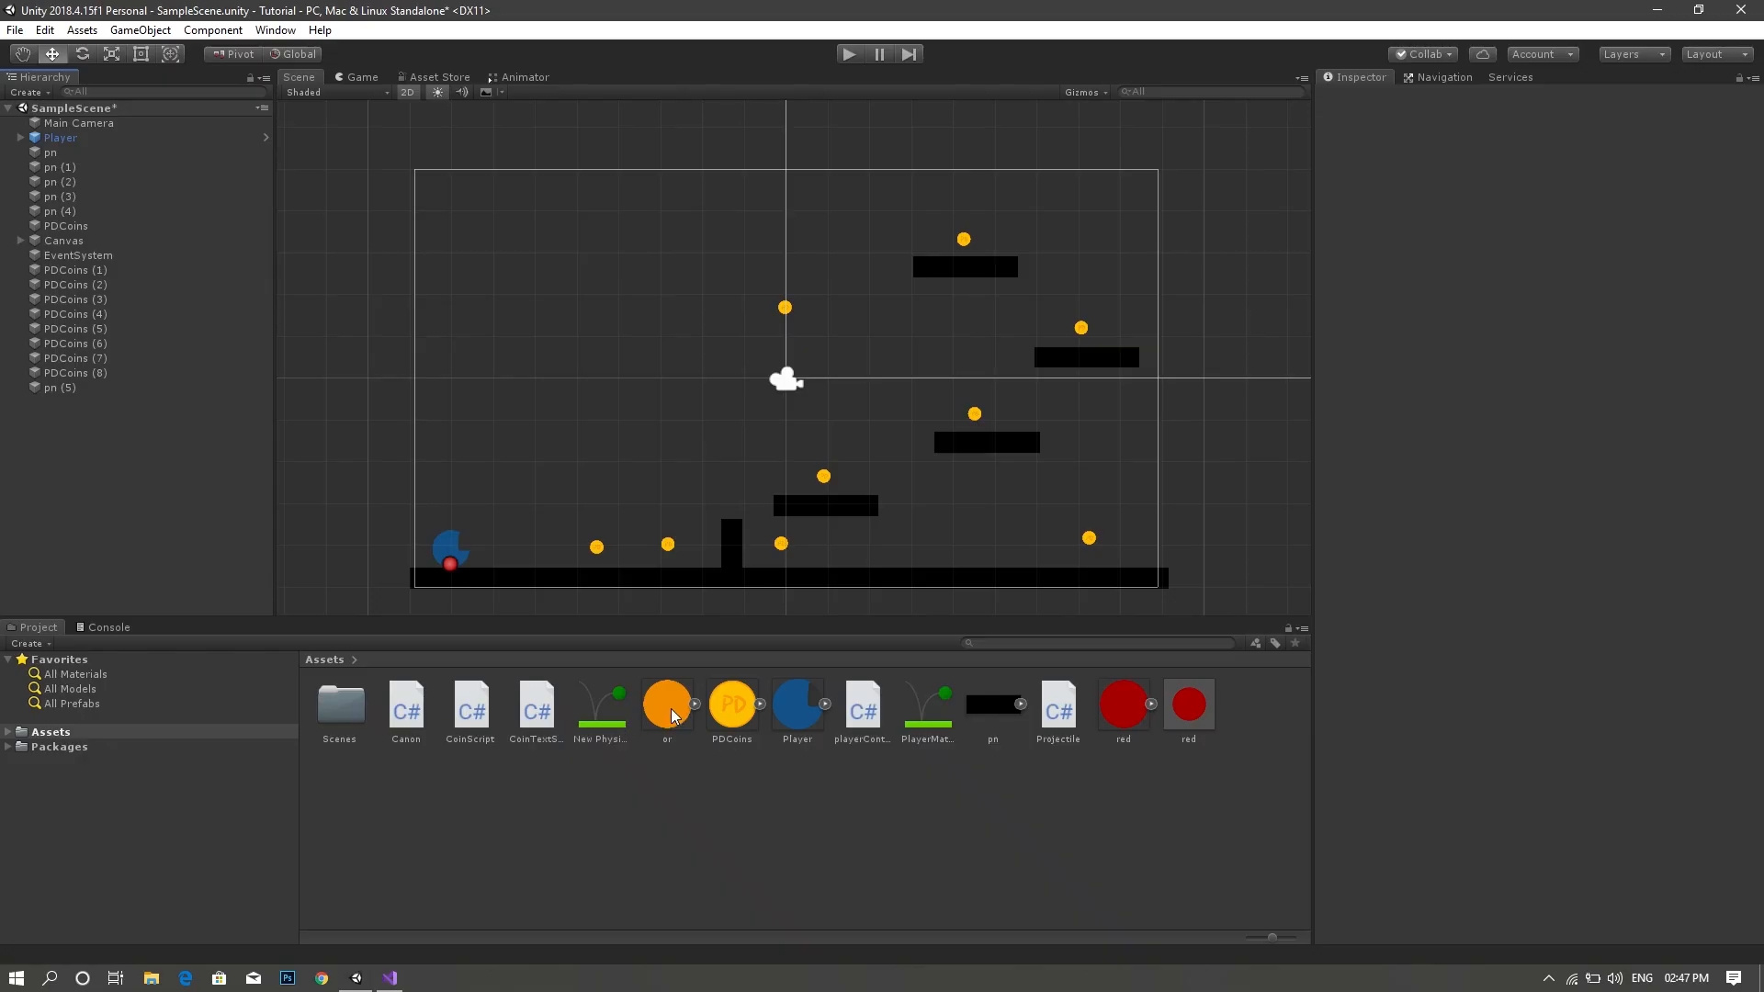
- Place the orange circle sprite in the scene and tint its Sprite Renderer colour light blue (00BFFF)
left_click(665, 702)
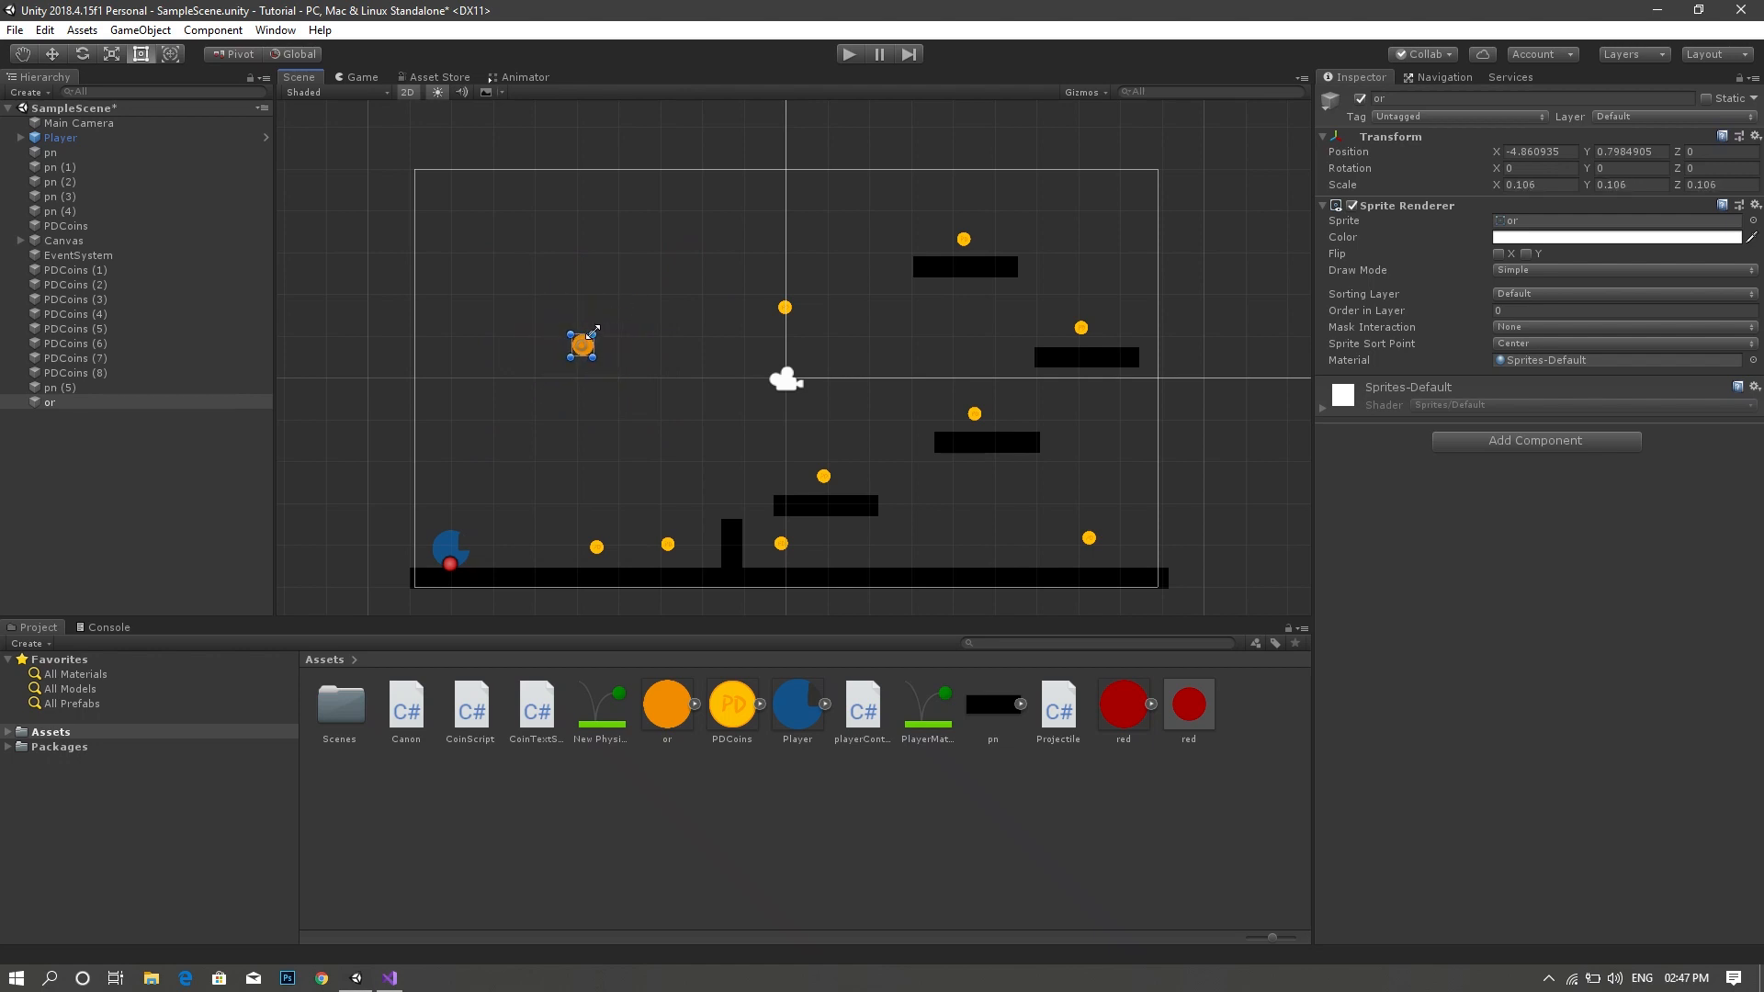
left_click(1617, 237)
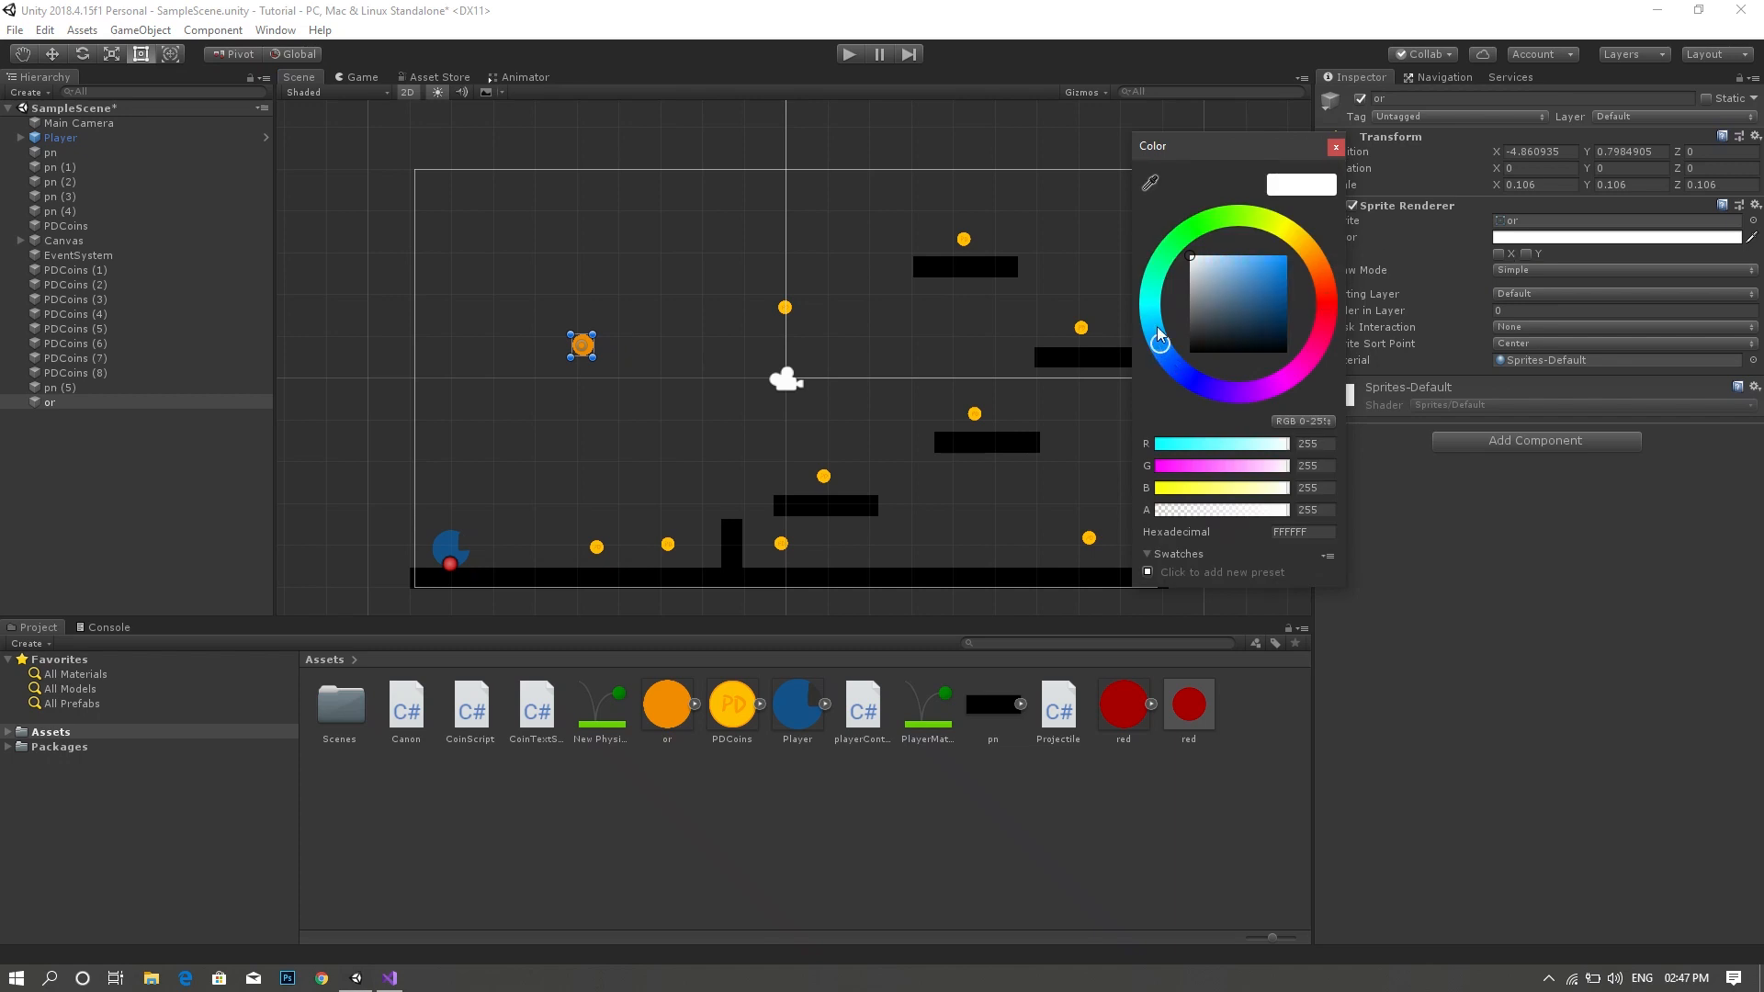
left_click(1284, 254)
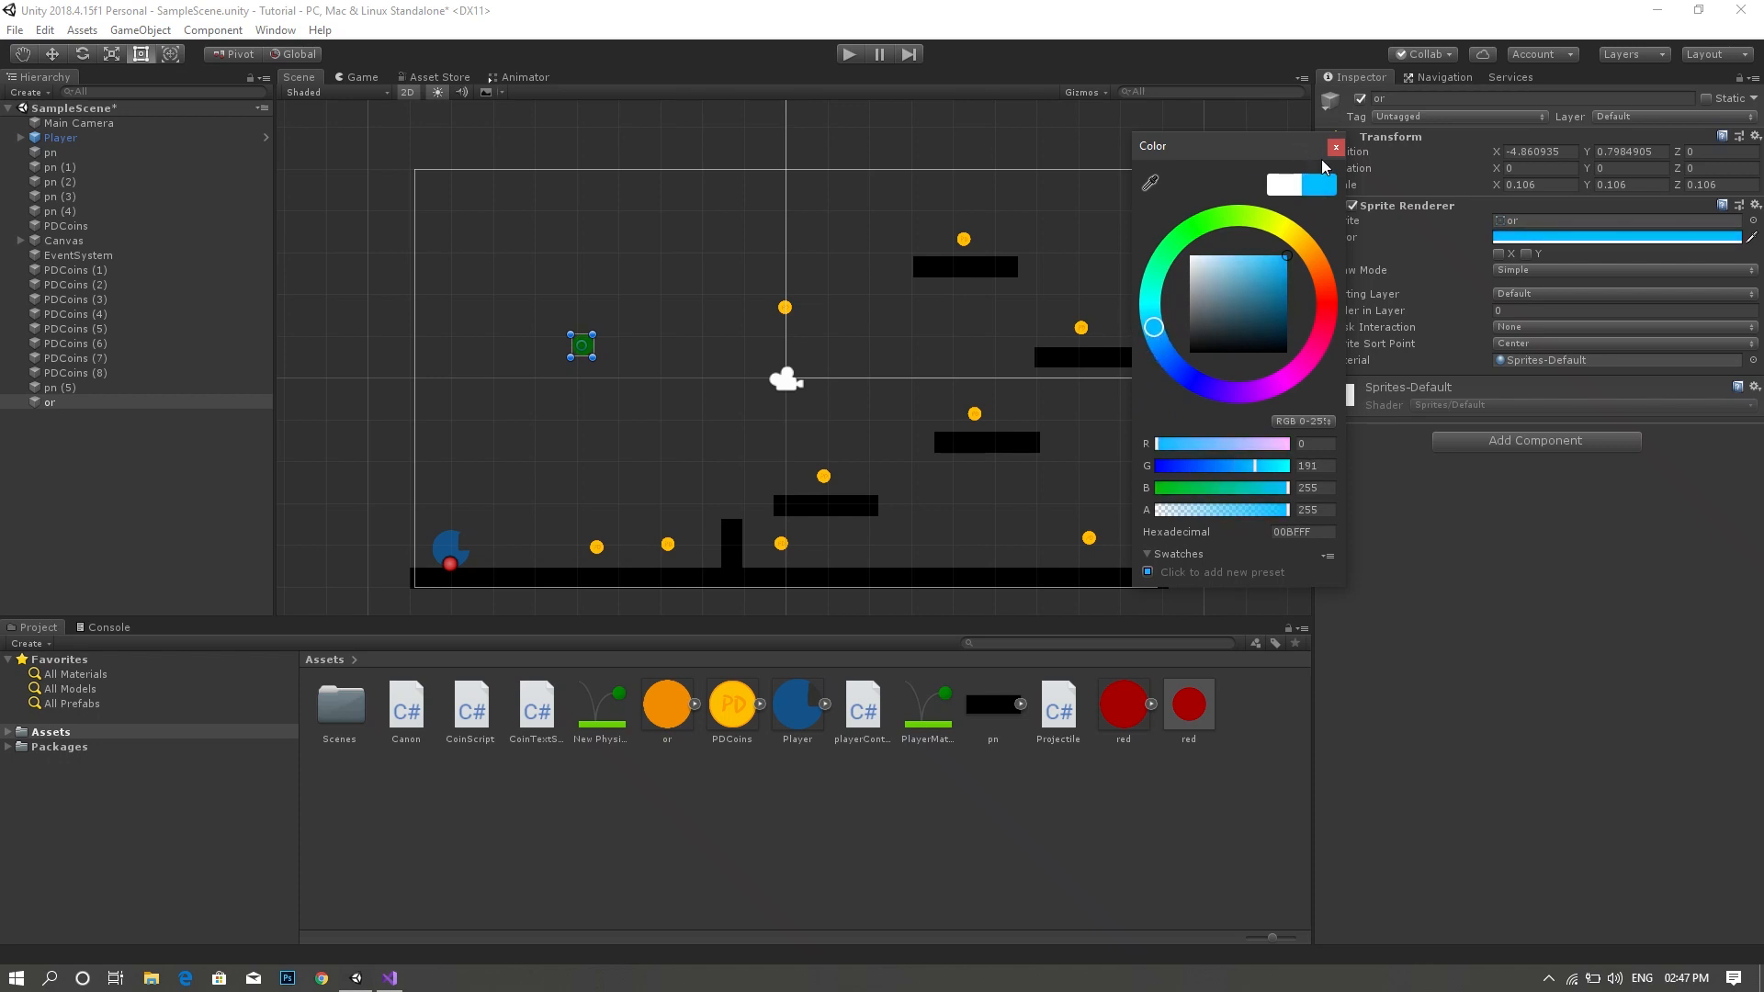
left_click(1333, 147)
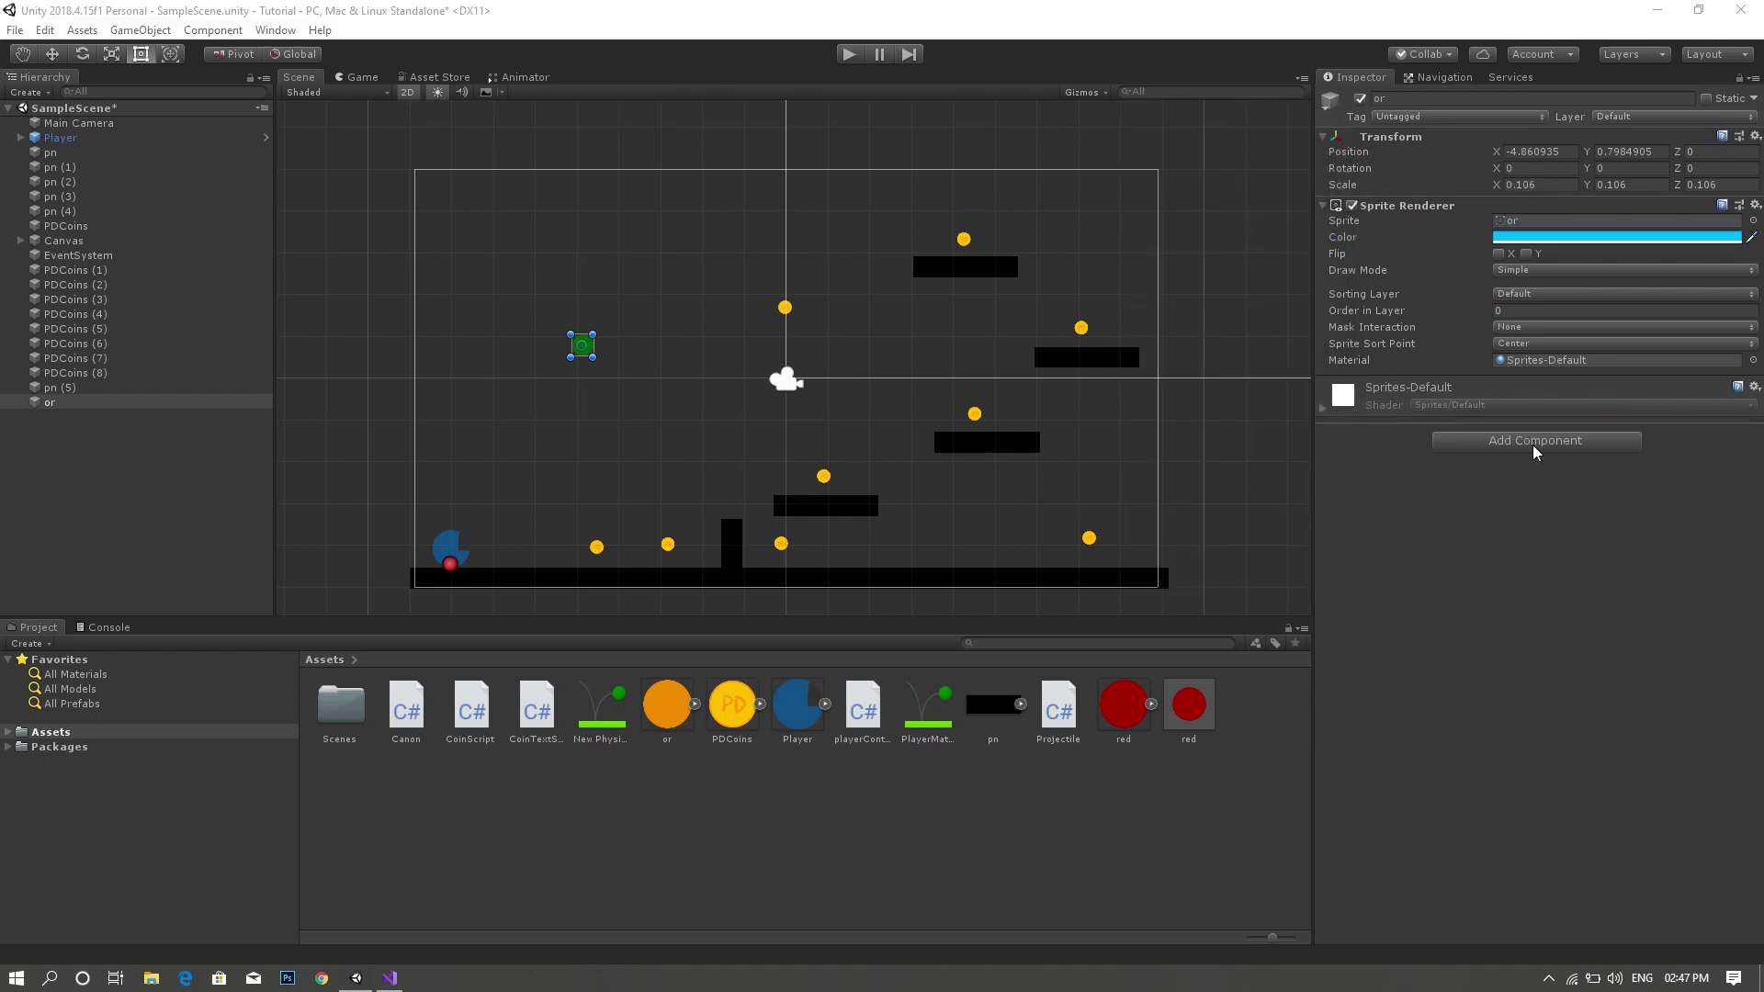
mouse_move(1484, 595)
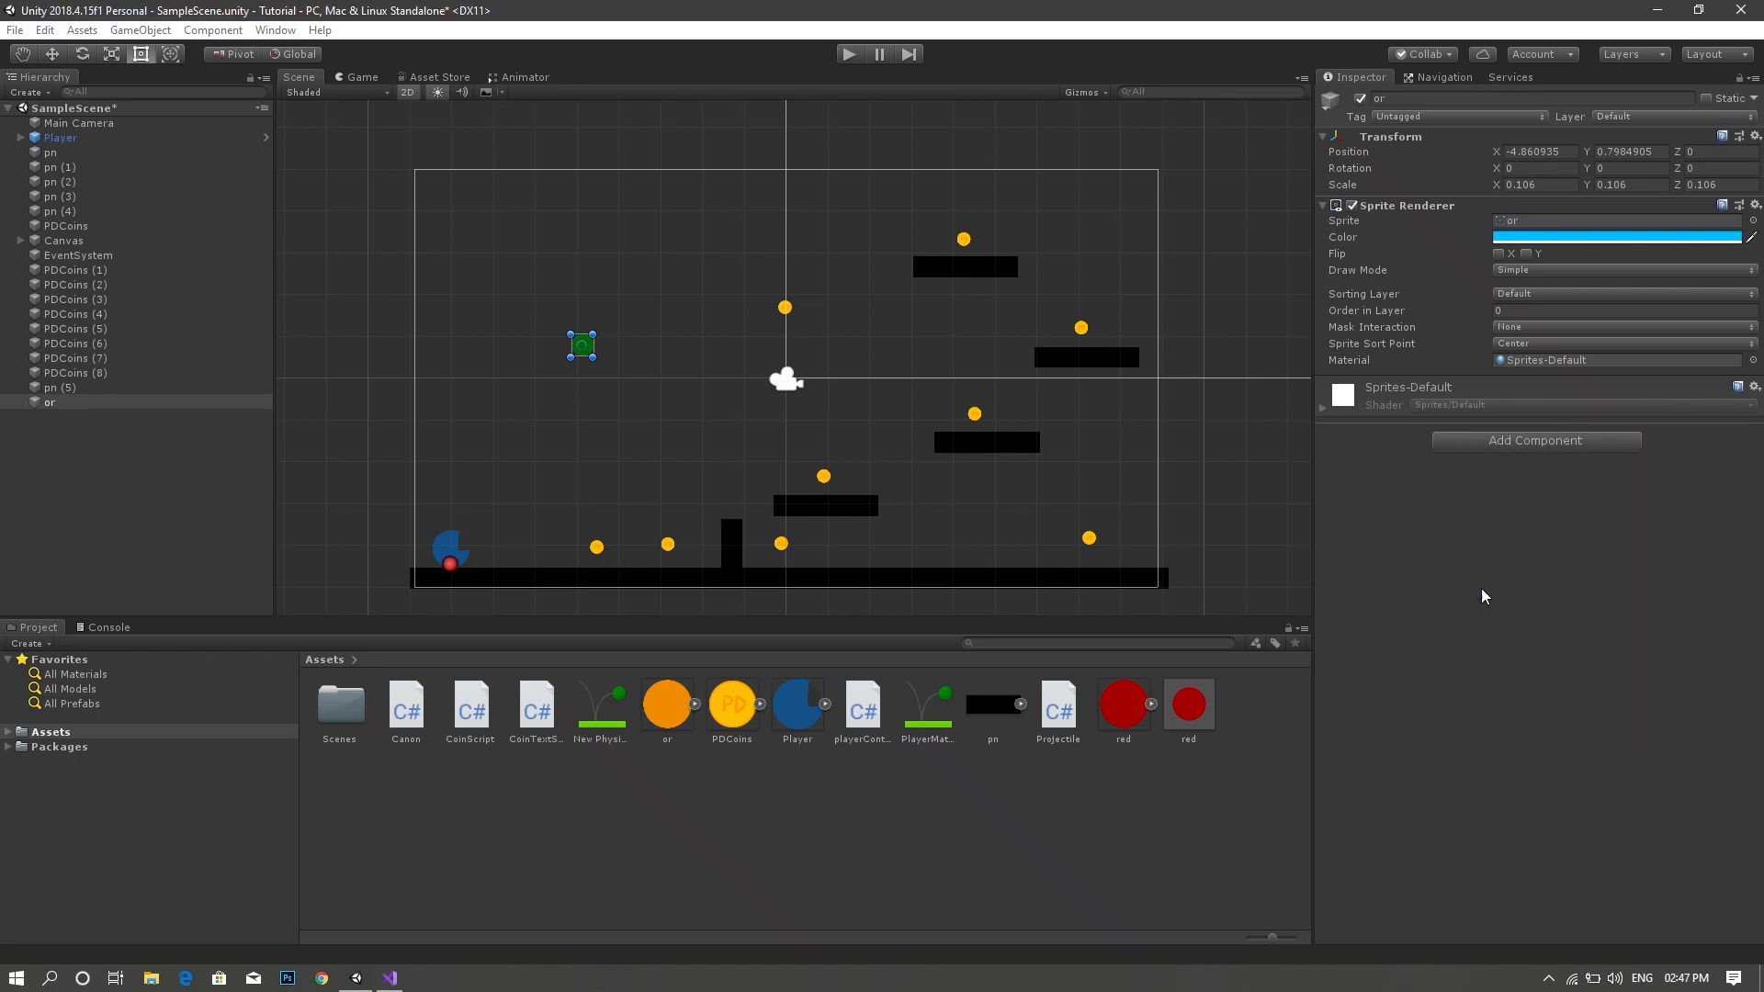
- Add a Circle Collider 2D and a Kinematic Rigidbody 2D with Freeze Rotation Z to the sprite
left_click(1534, 441)
type("rigi")
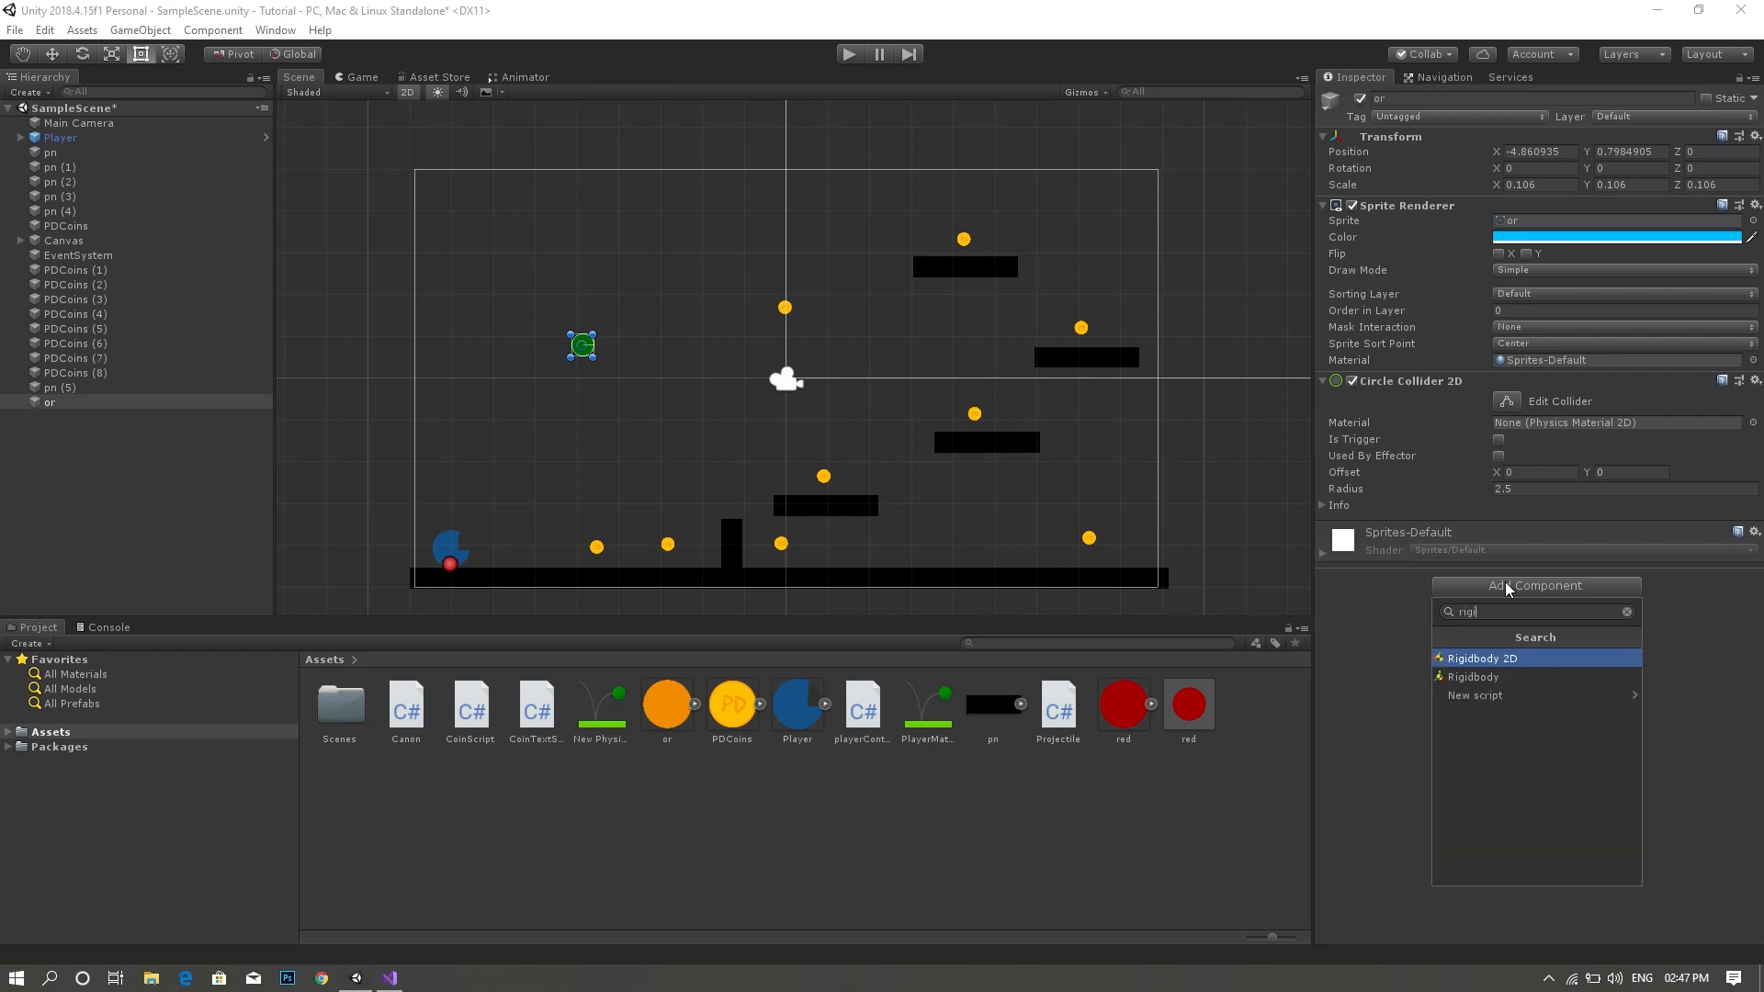
left_click(1481, 657)
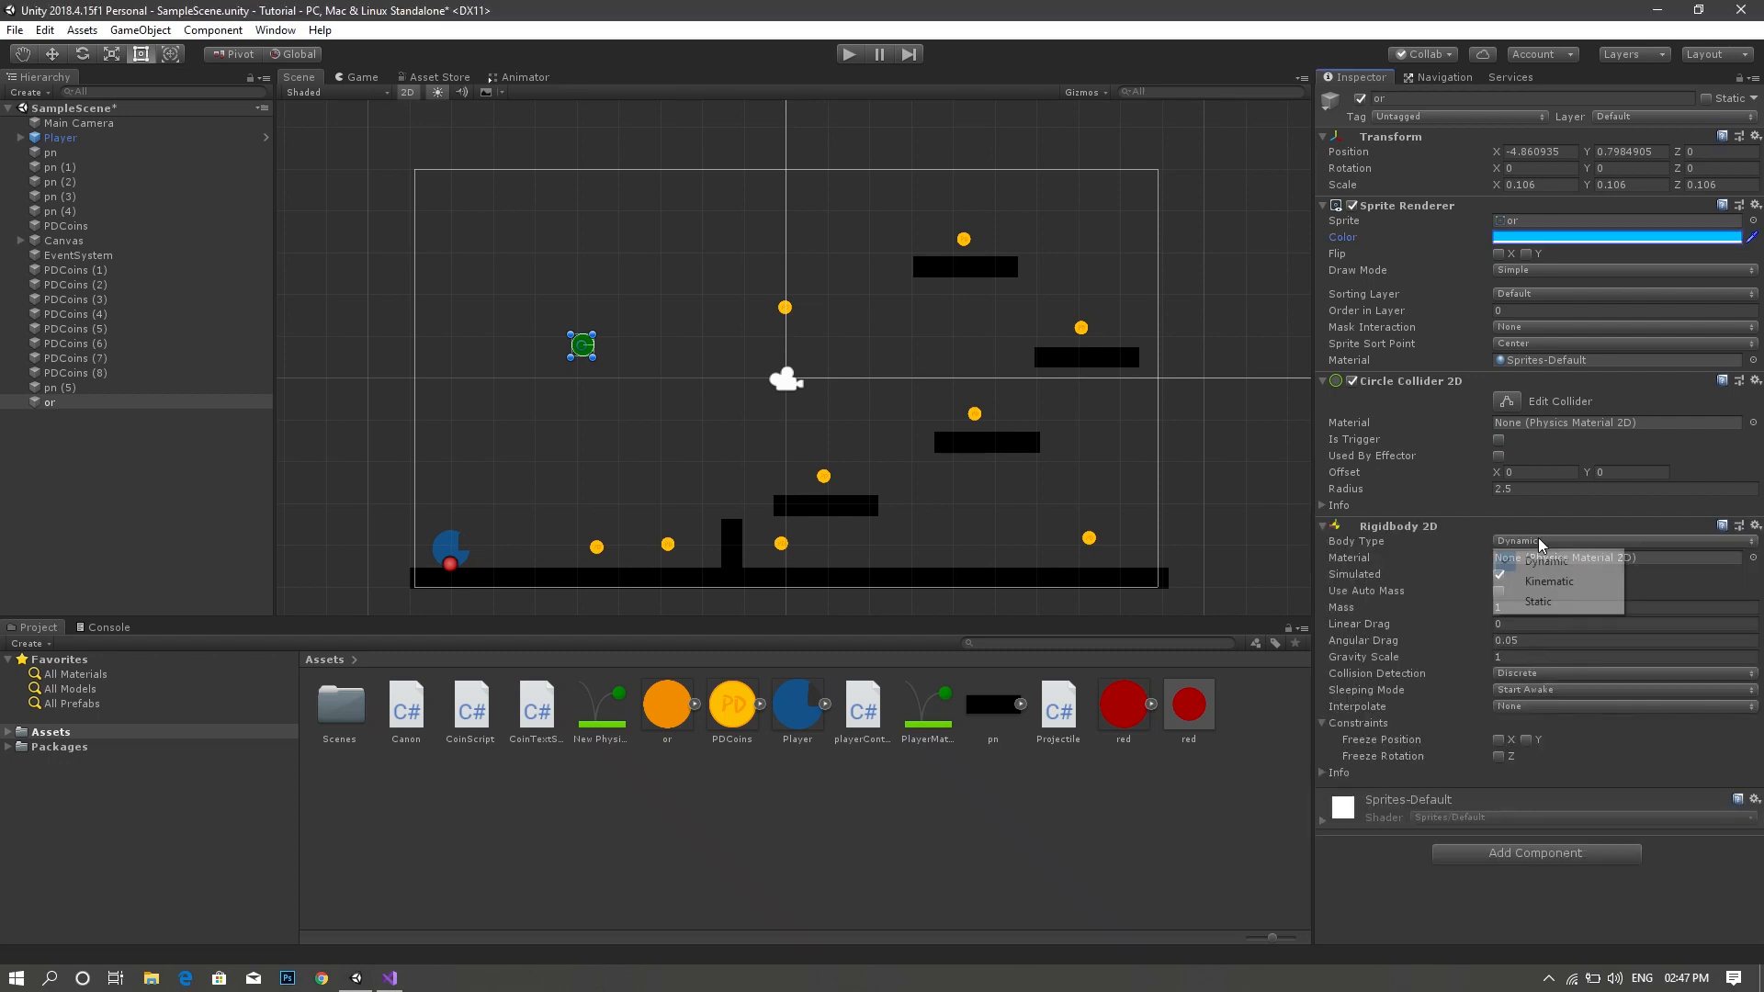
left_click(1546, 581)
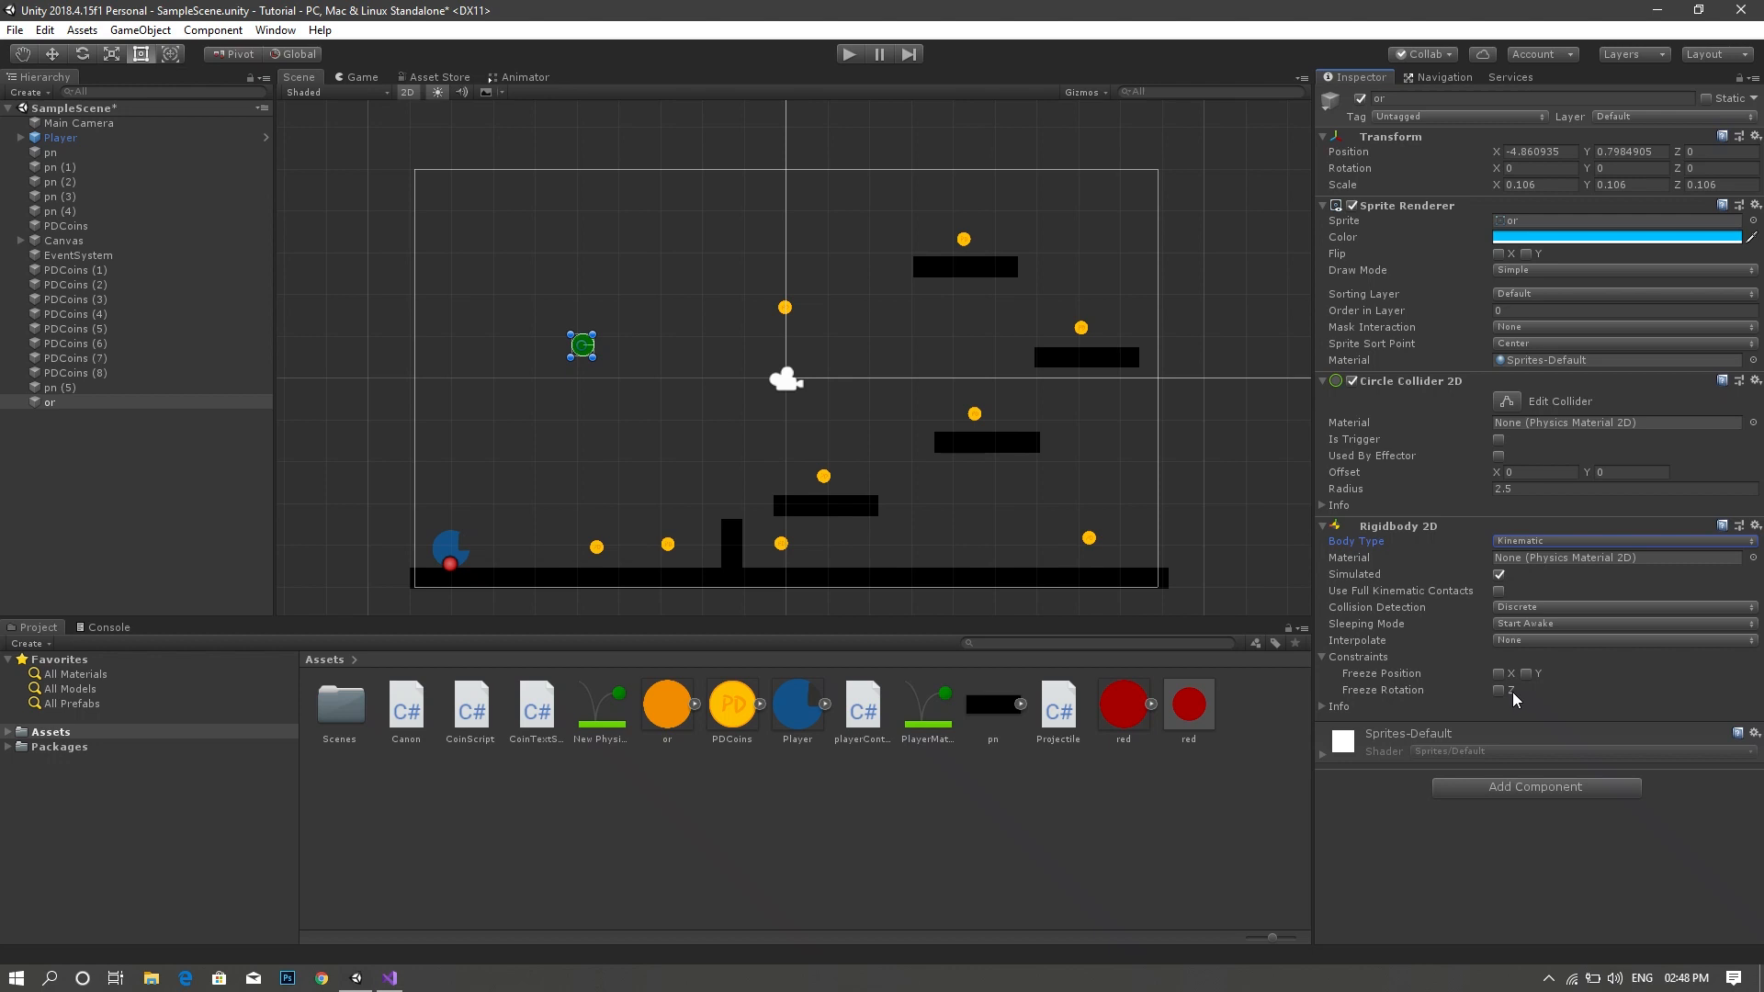
left_click(1499, 689)
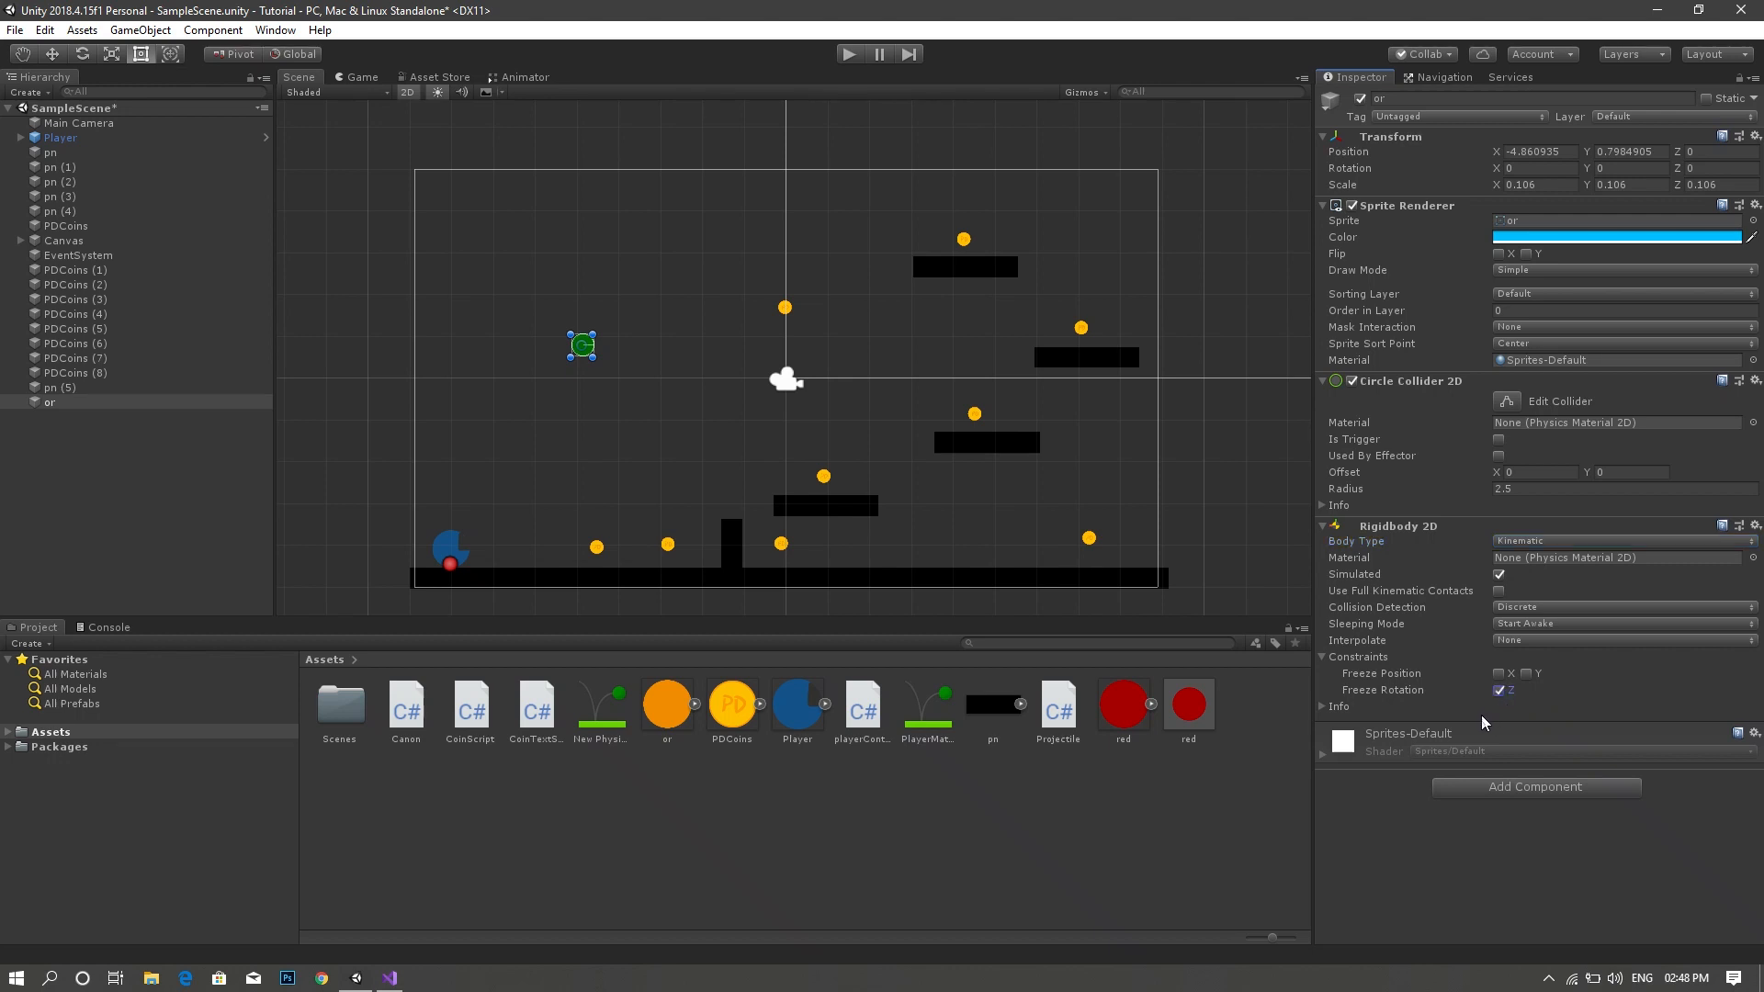
left_click(50, 402)
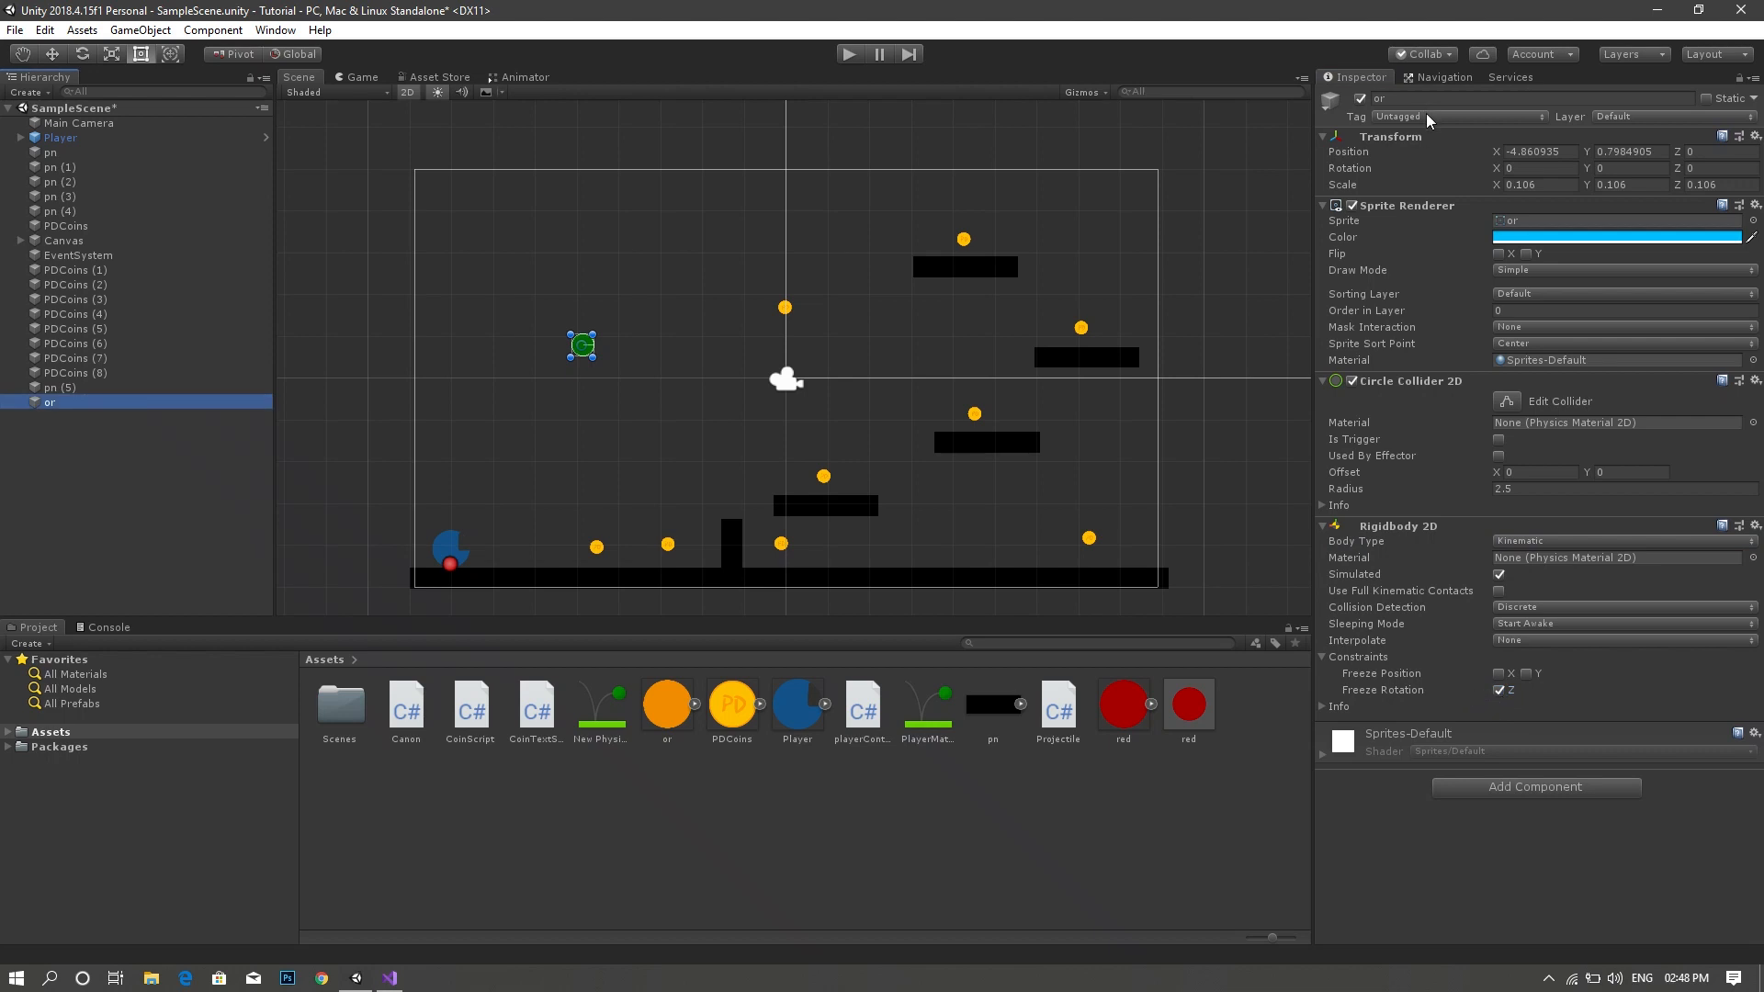
- Create a new 'Bullet' tag and assign it to the sprite object
left_click(1459, 118)
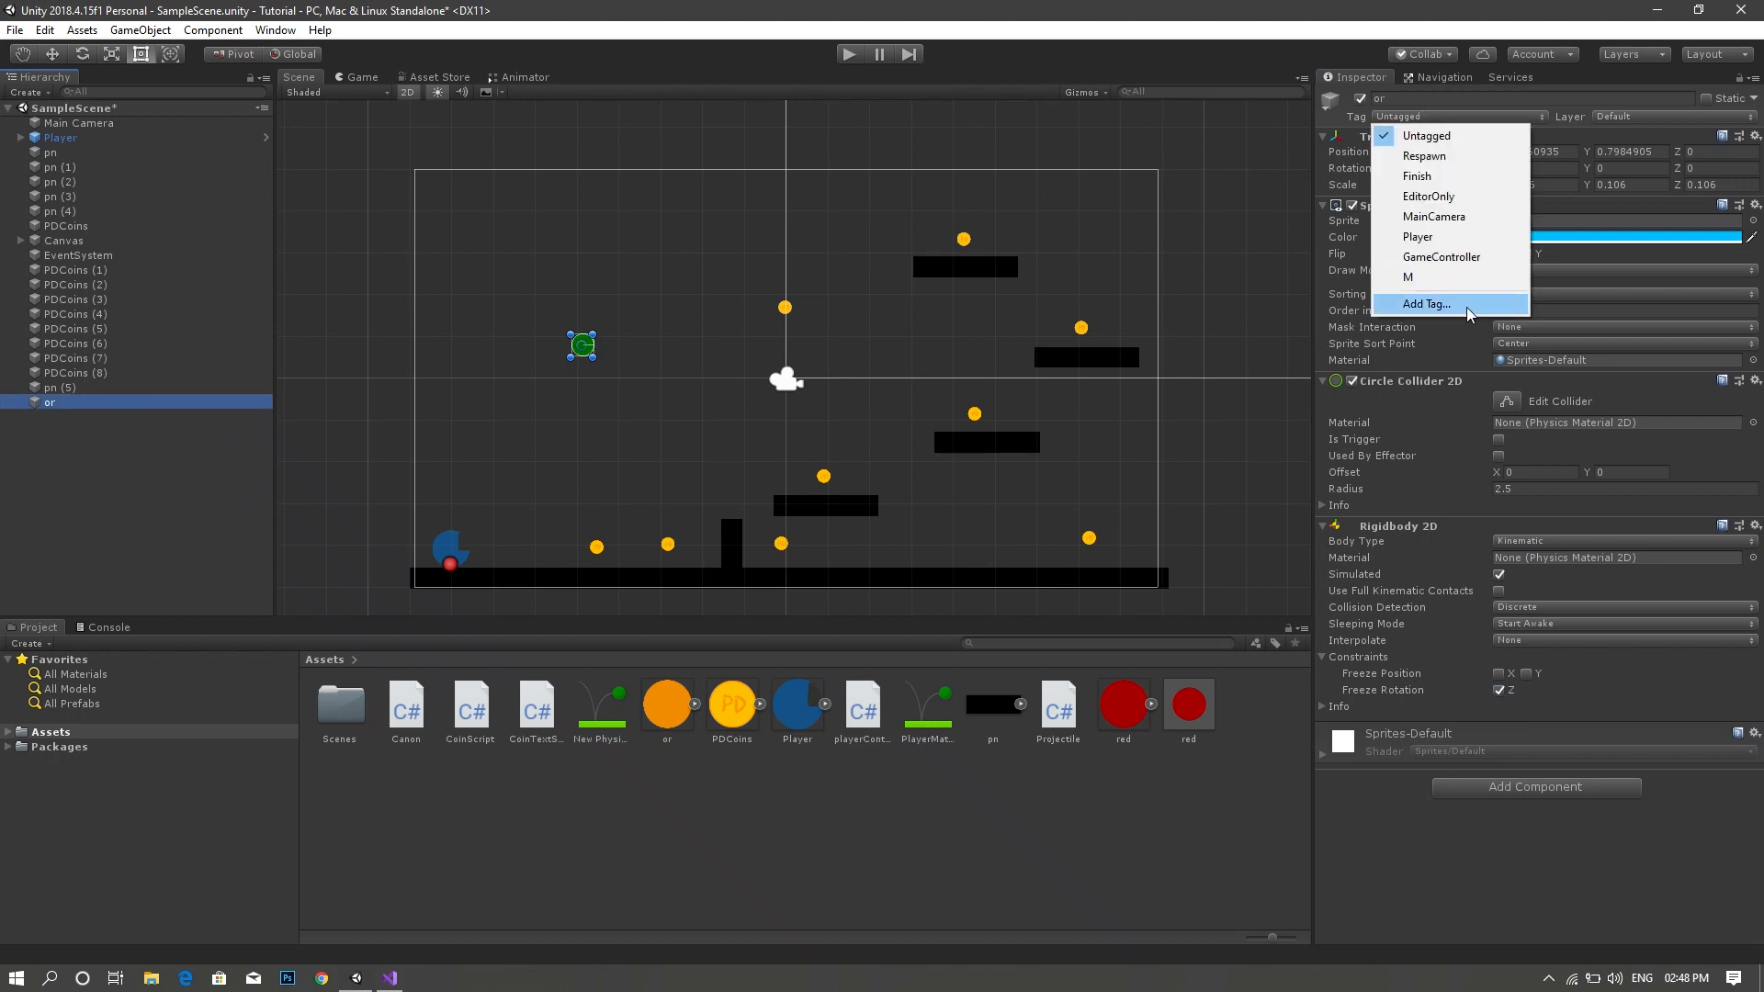
left_click(1425, 303)
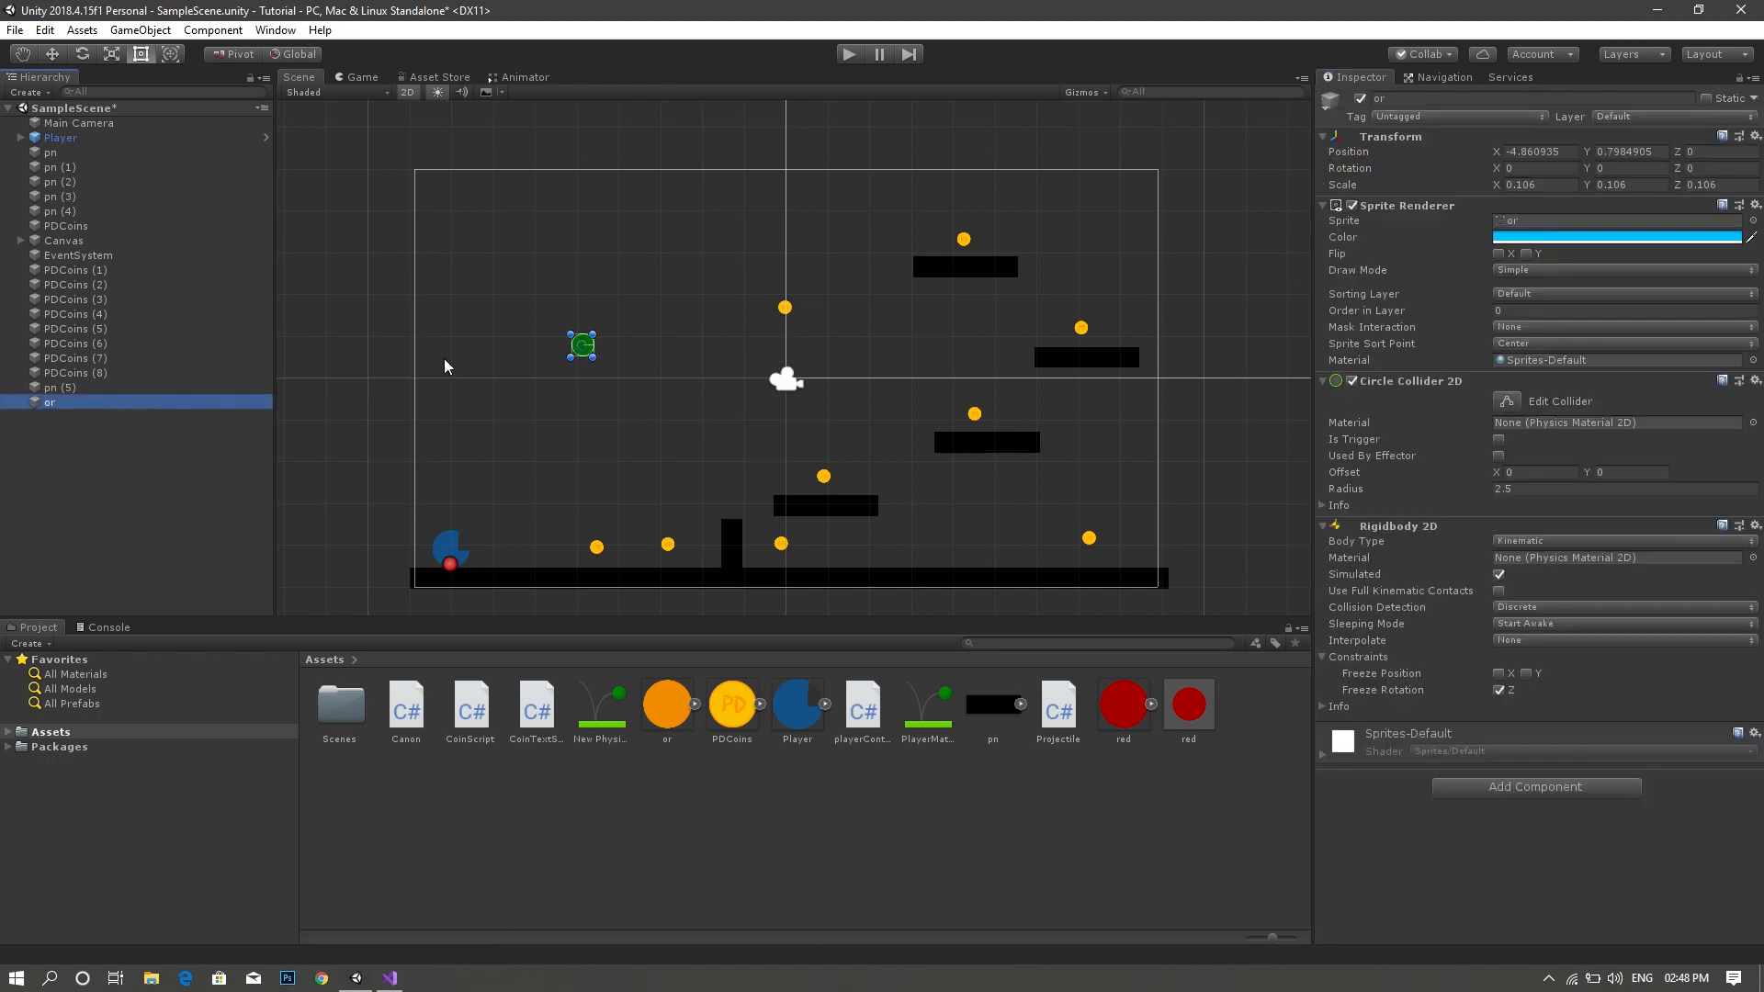
left_click(1459, 116)
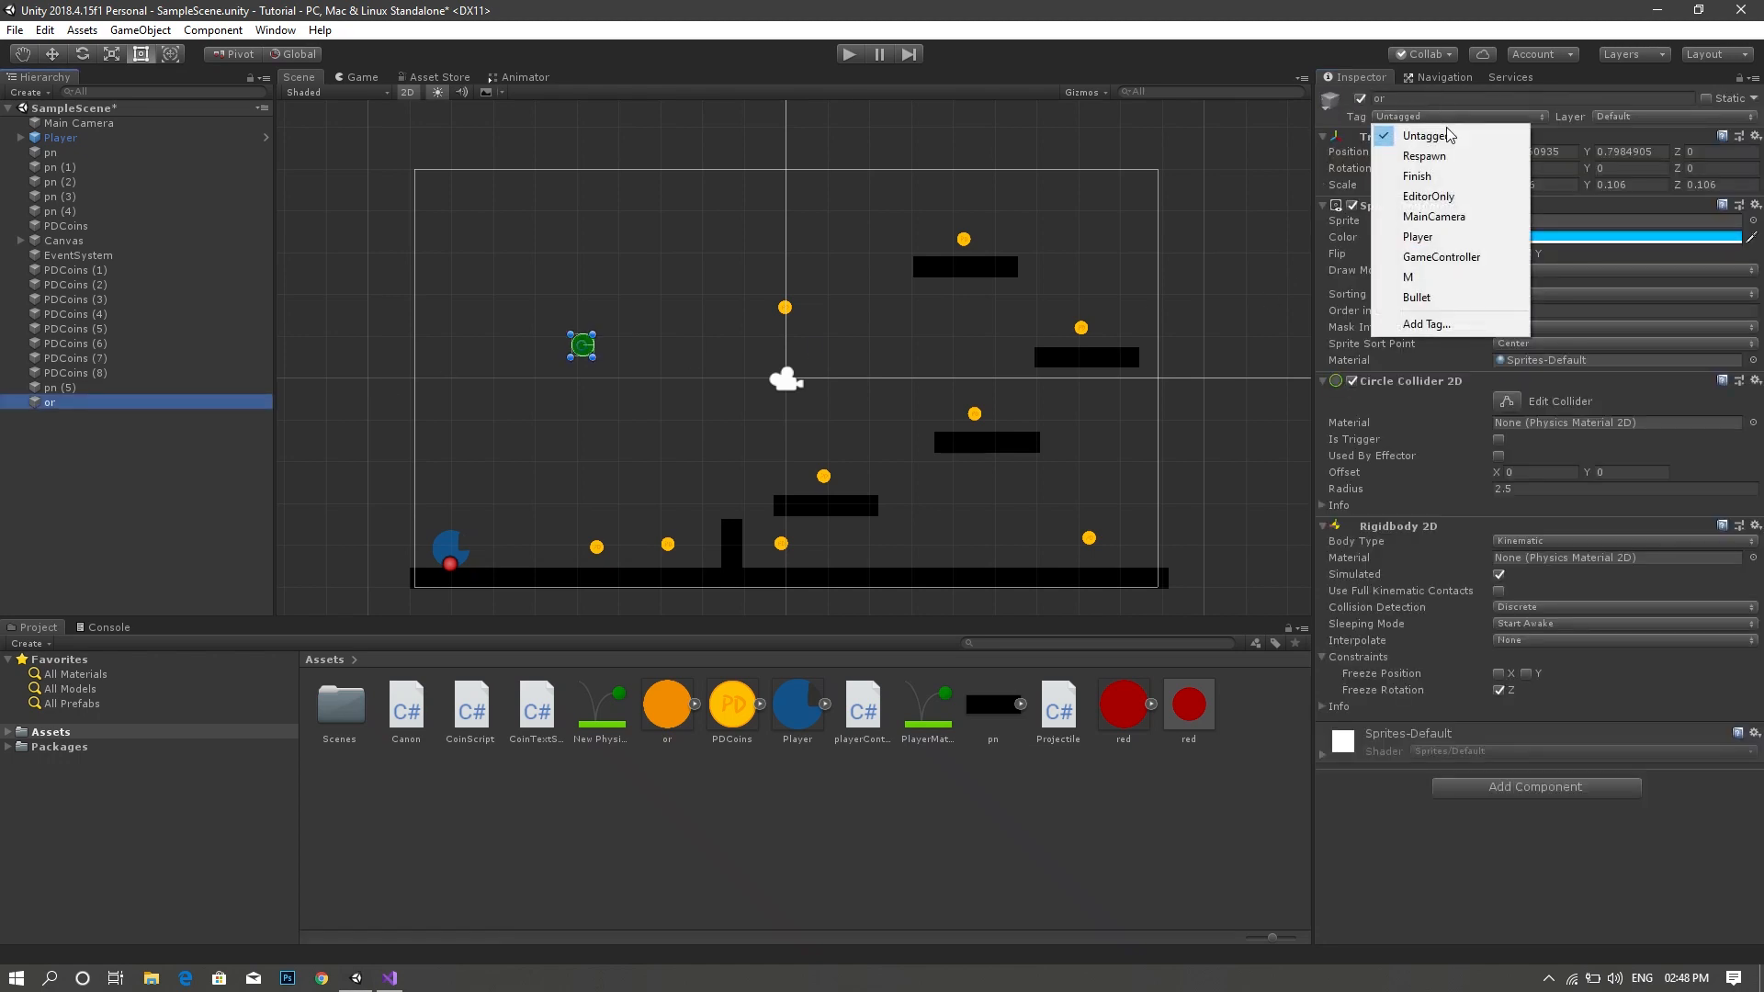
left_click(1416, 297)
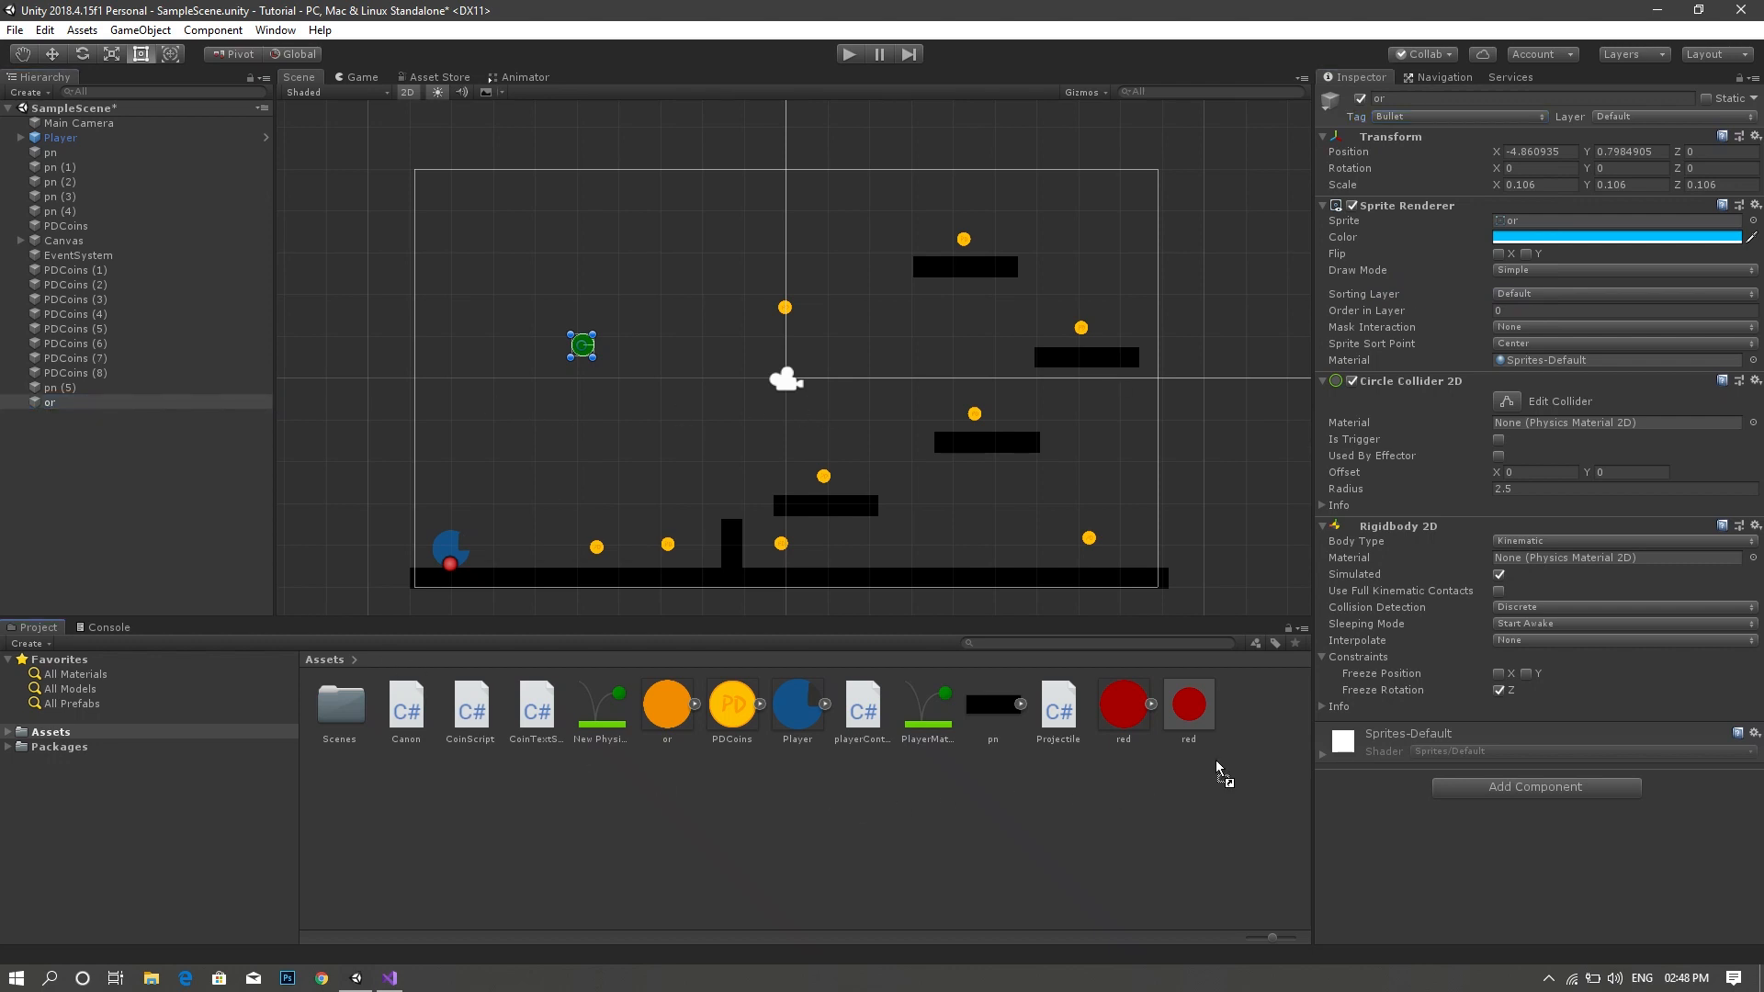
- Save the Bullet-tagged circle as a prefab asset and delete it from the scene
left_click(731, 704)
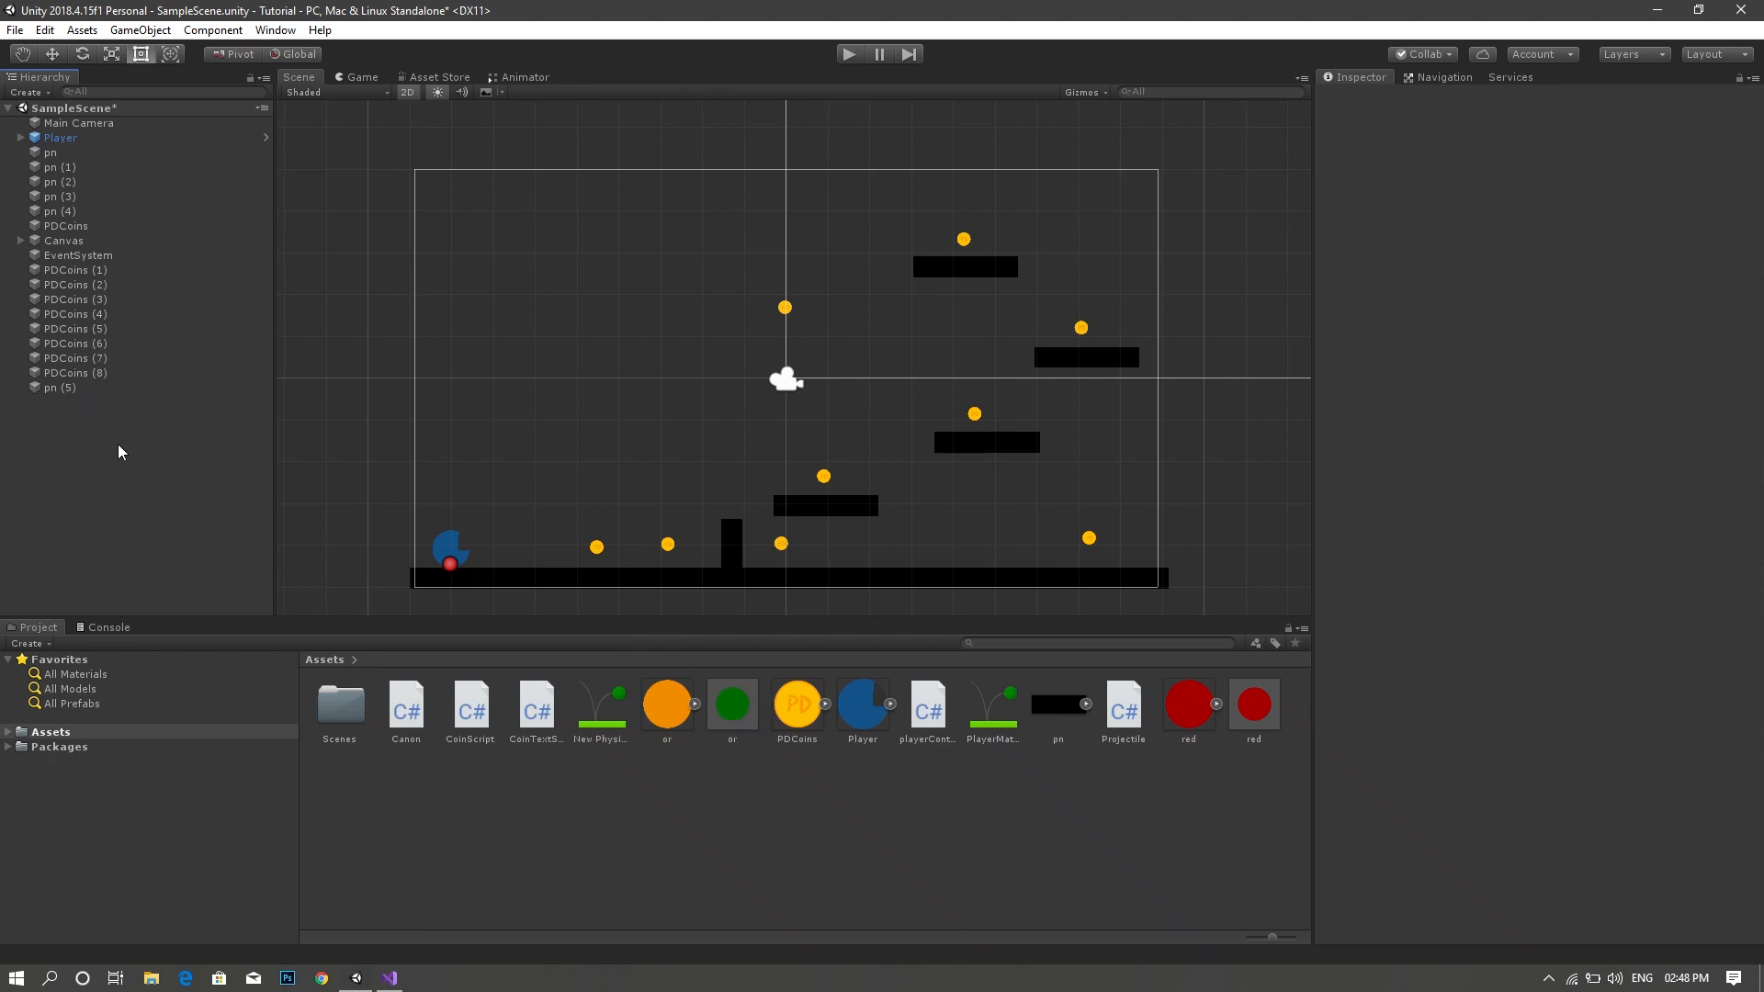
- Create an empty GameObject with a green marker icon and move it onto the player
left_click(180, 575)
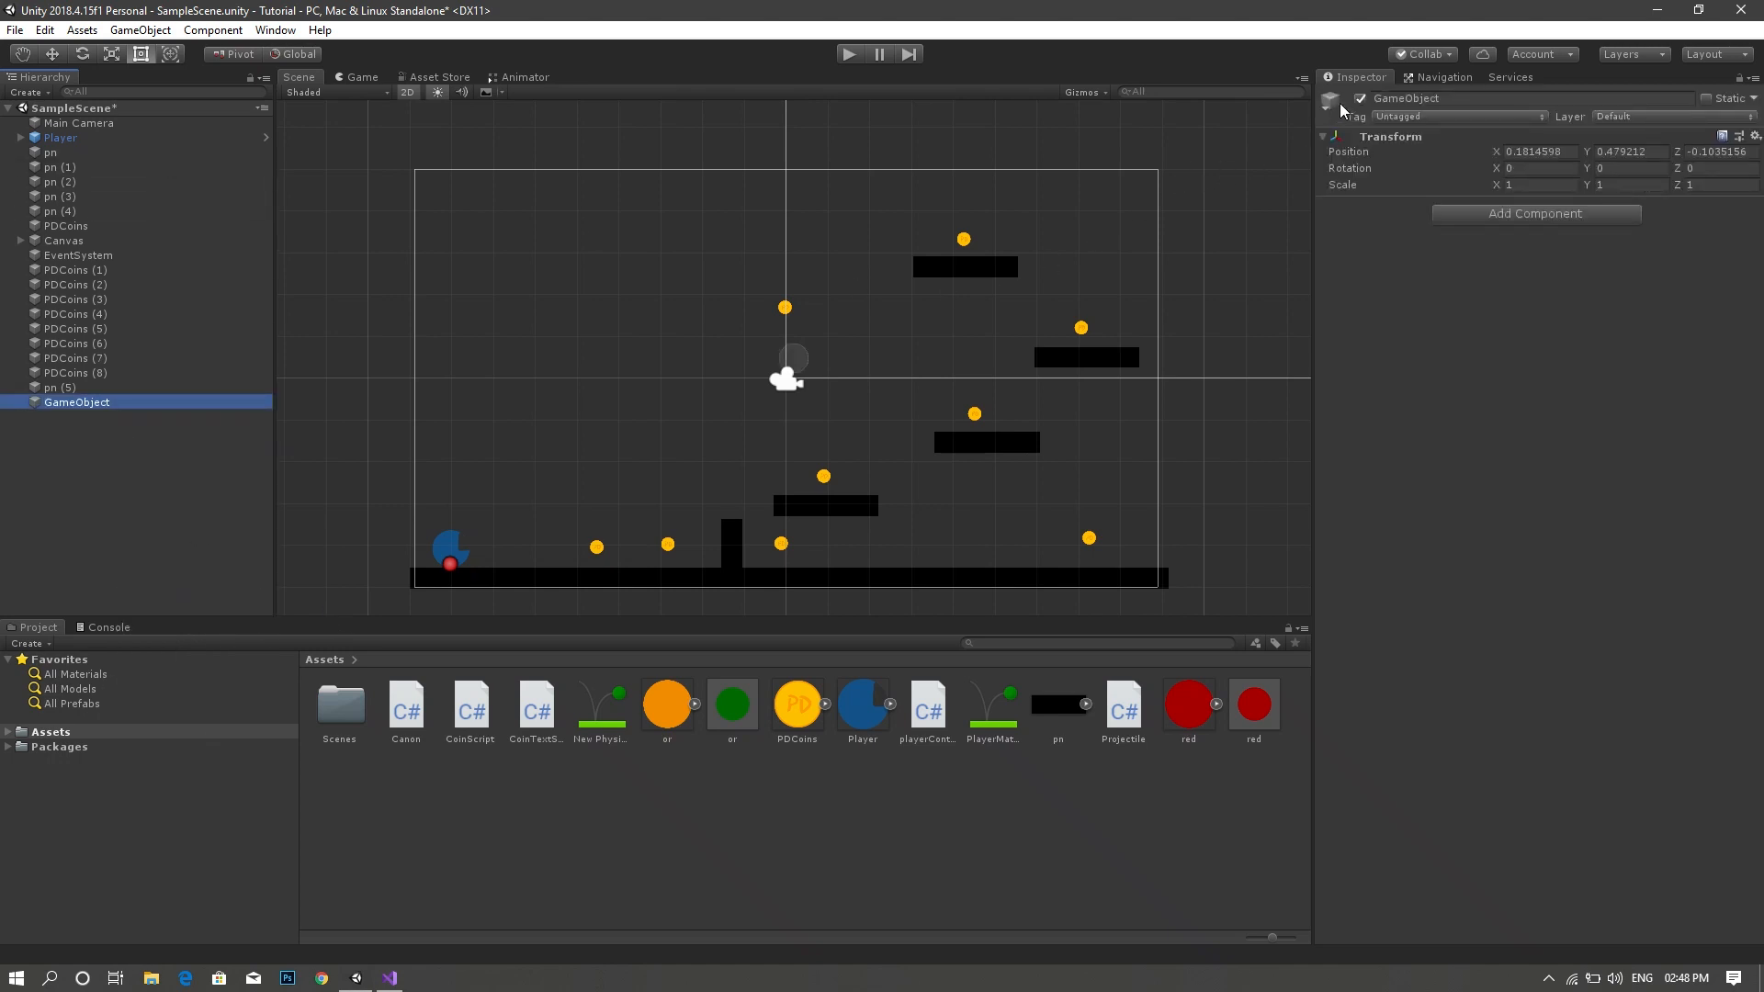
left_click(1330, 99)
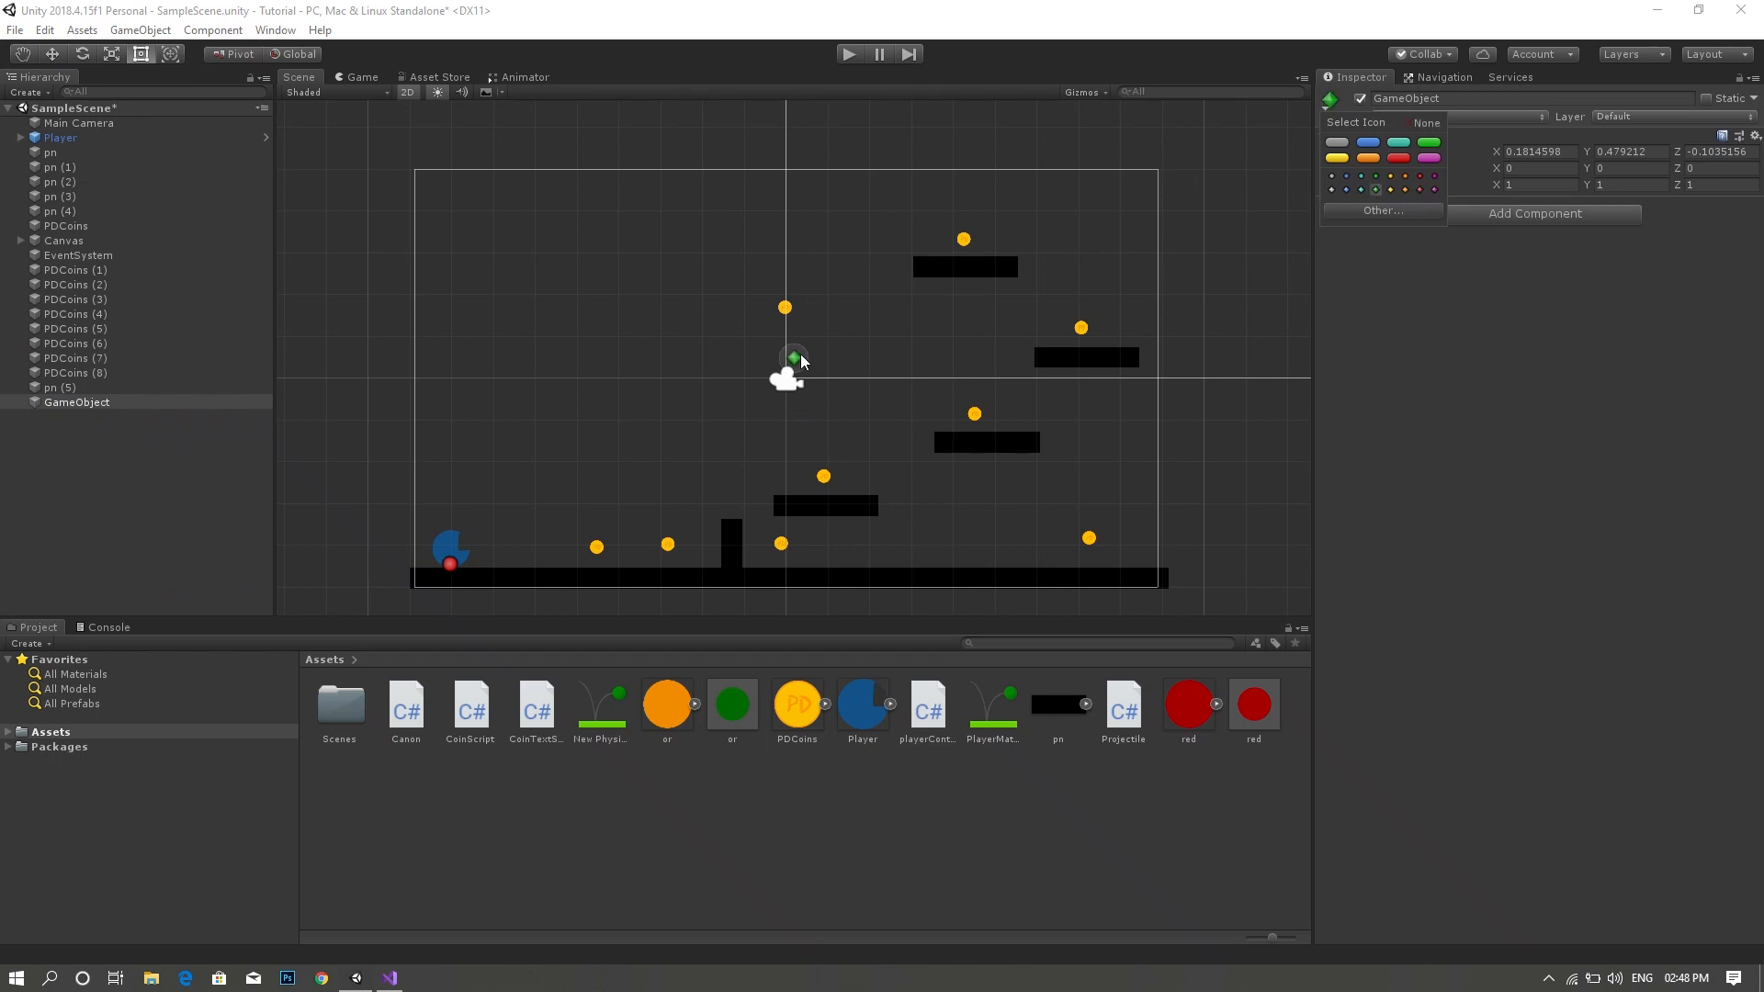
left_click(53, 47)
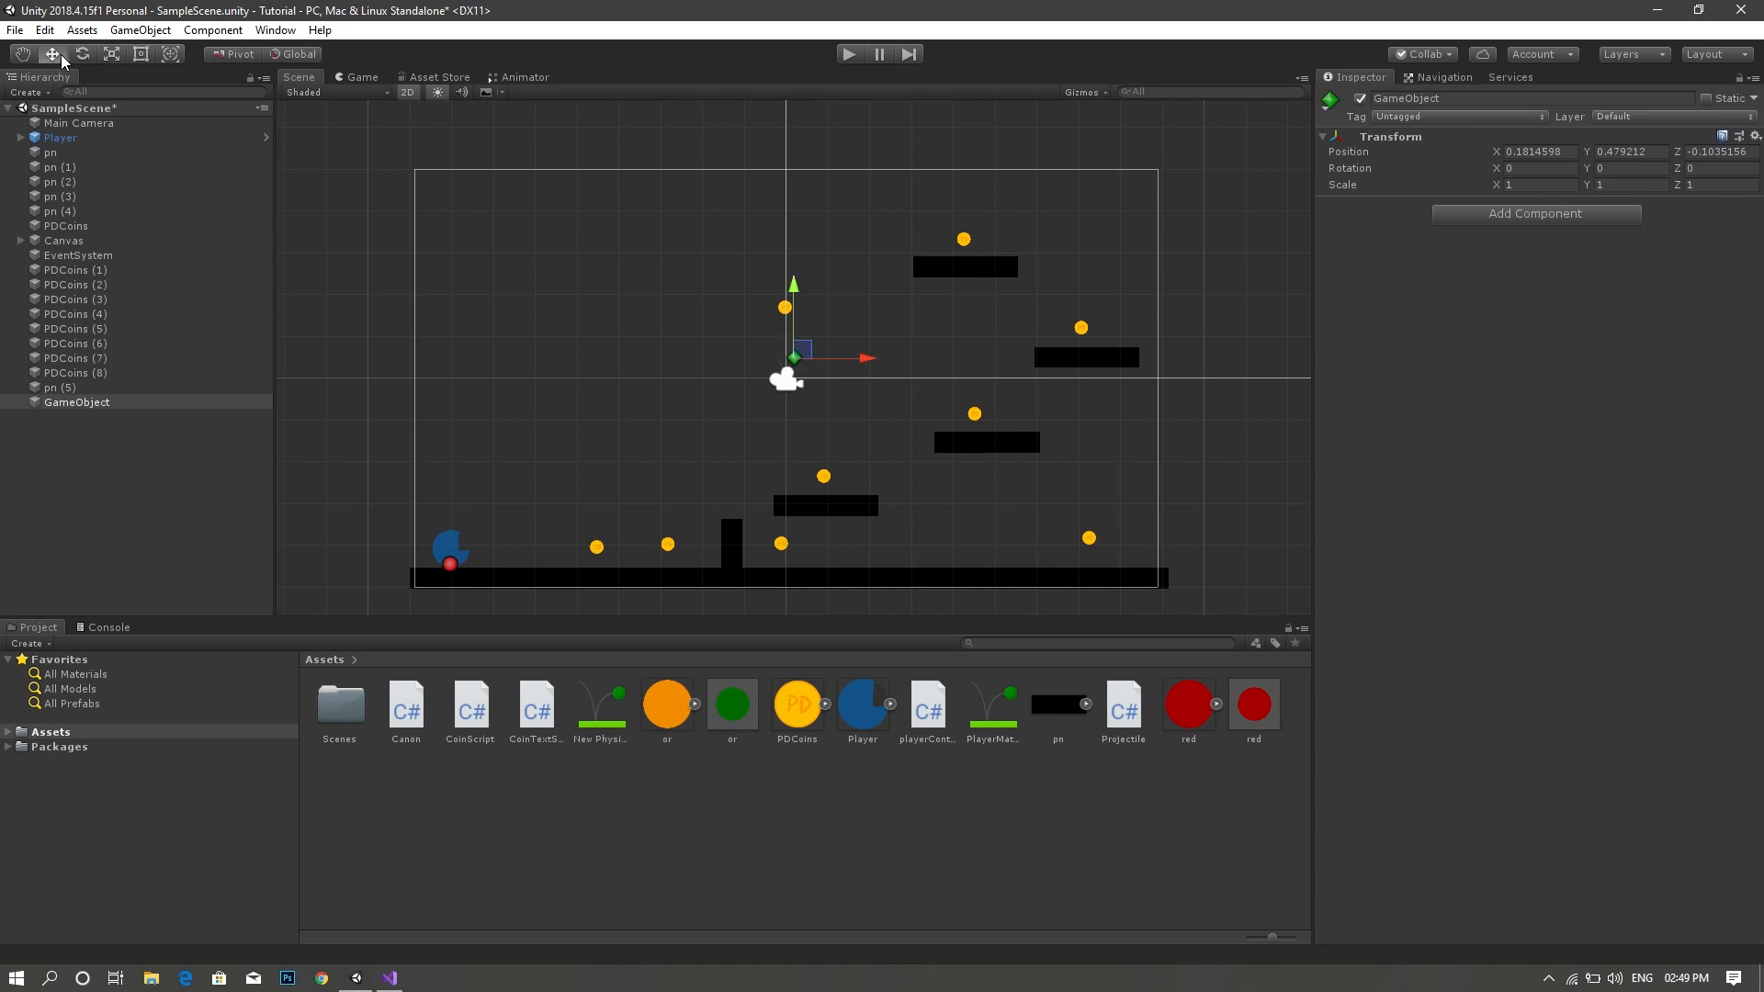
left_click_drag(794, 358, 529, 513)
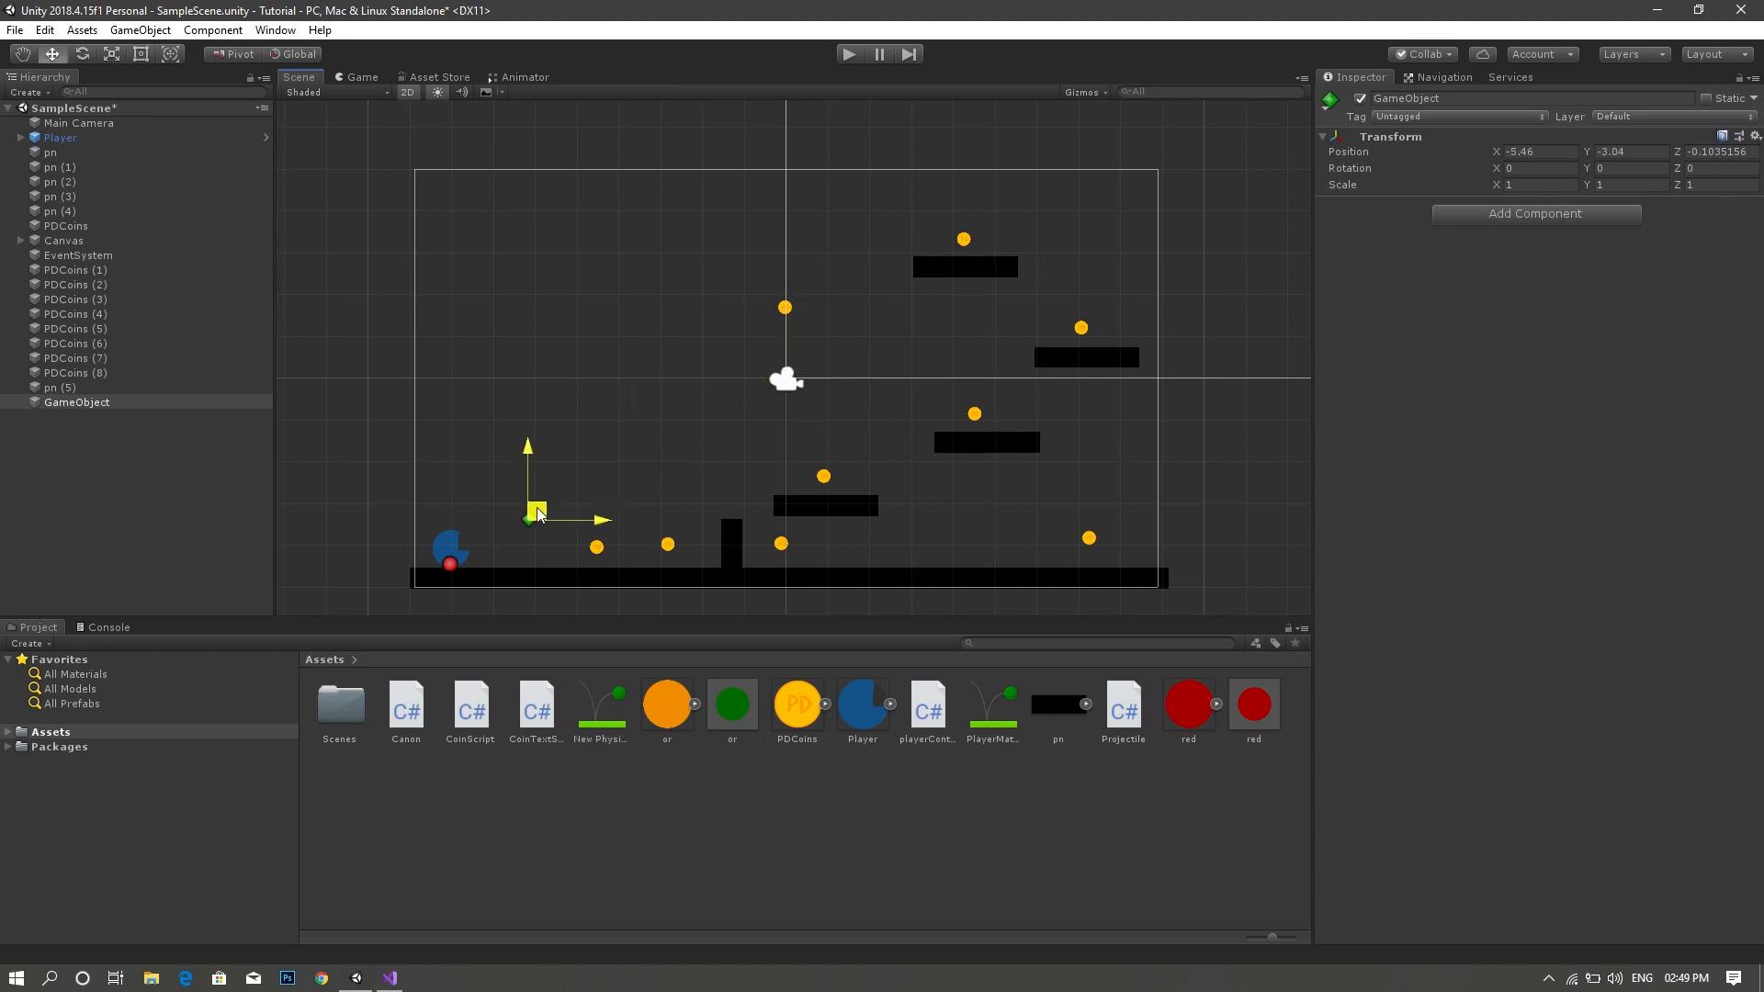
left_click_drag(537, 515, 485, 539)
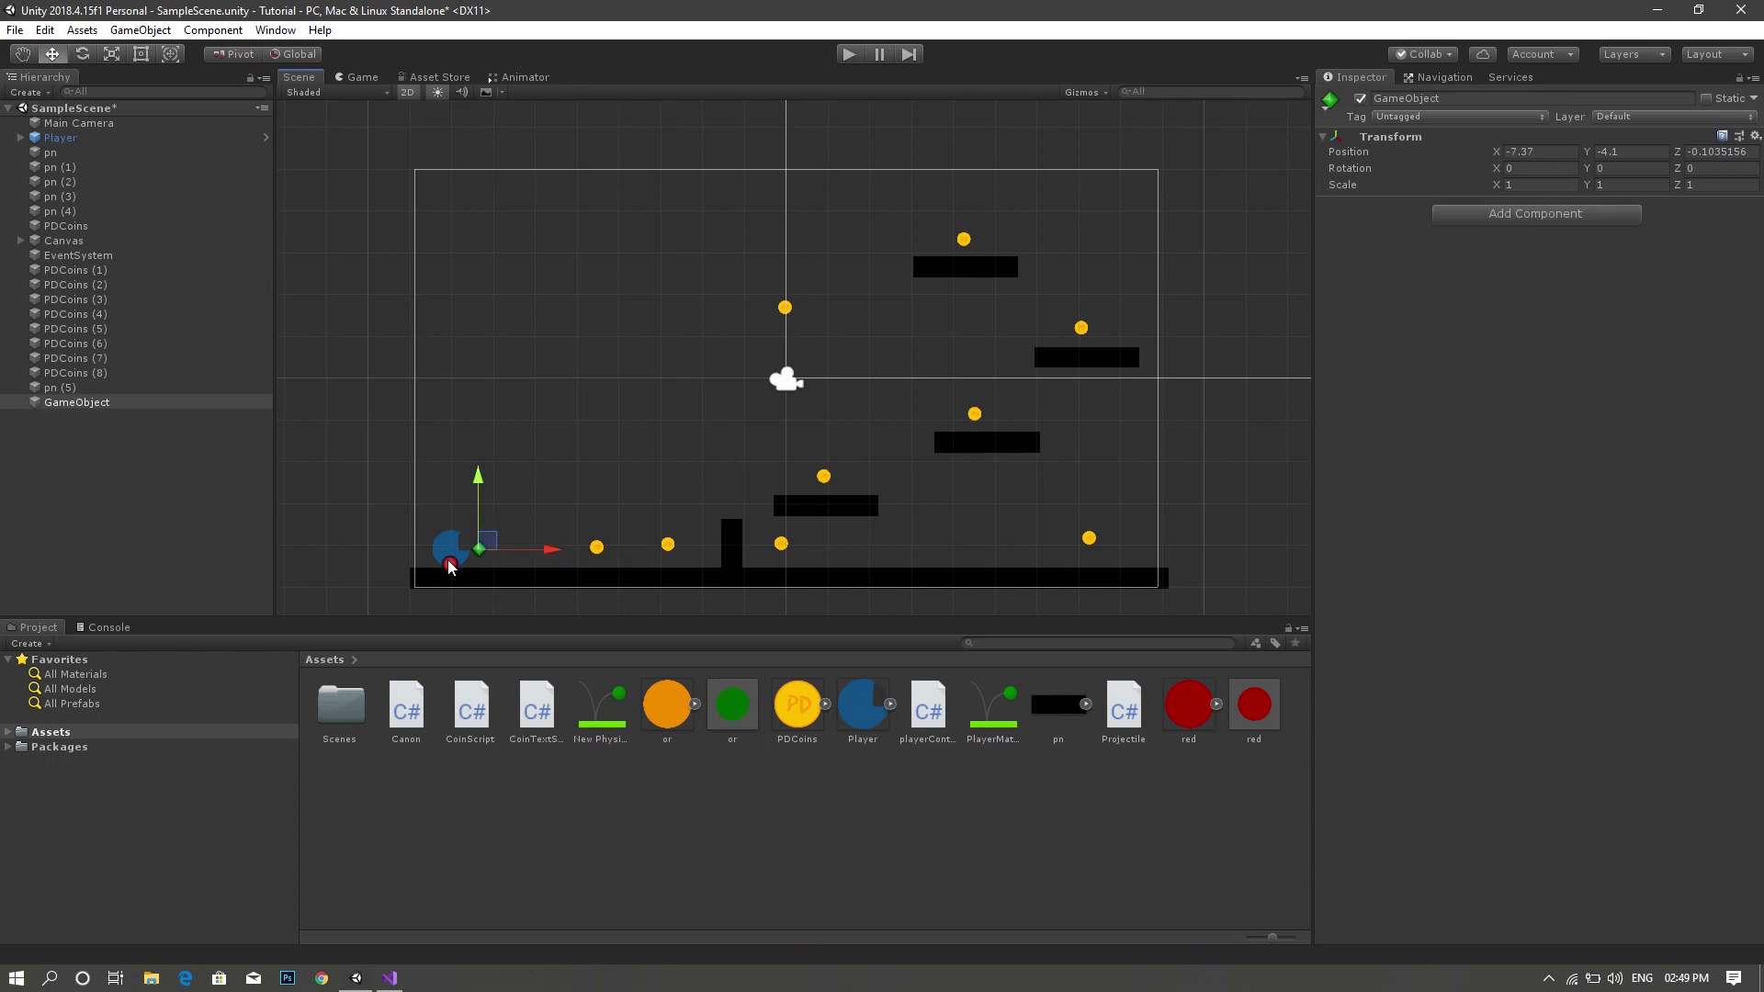
mouse_move(505, 569)
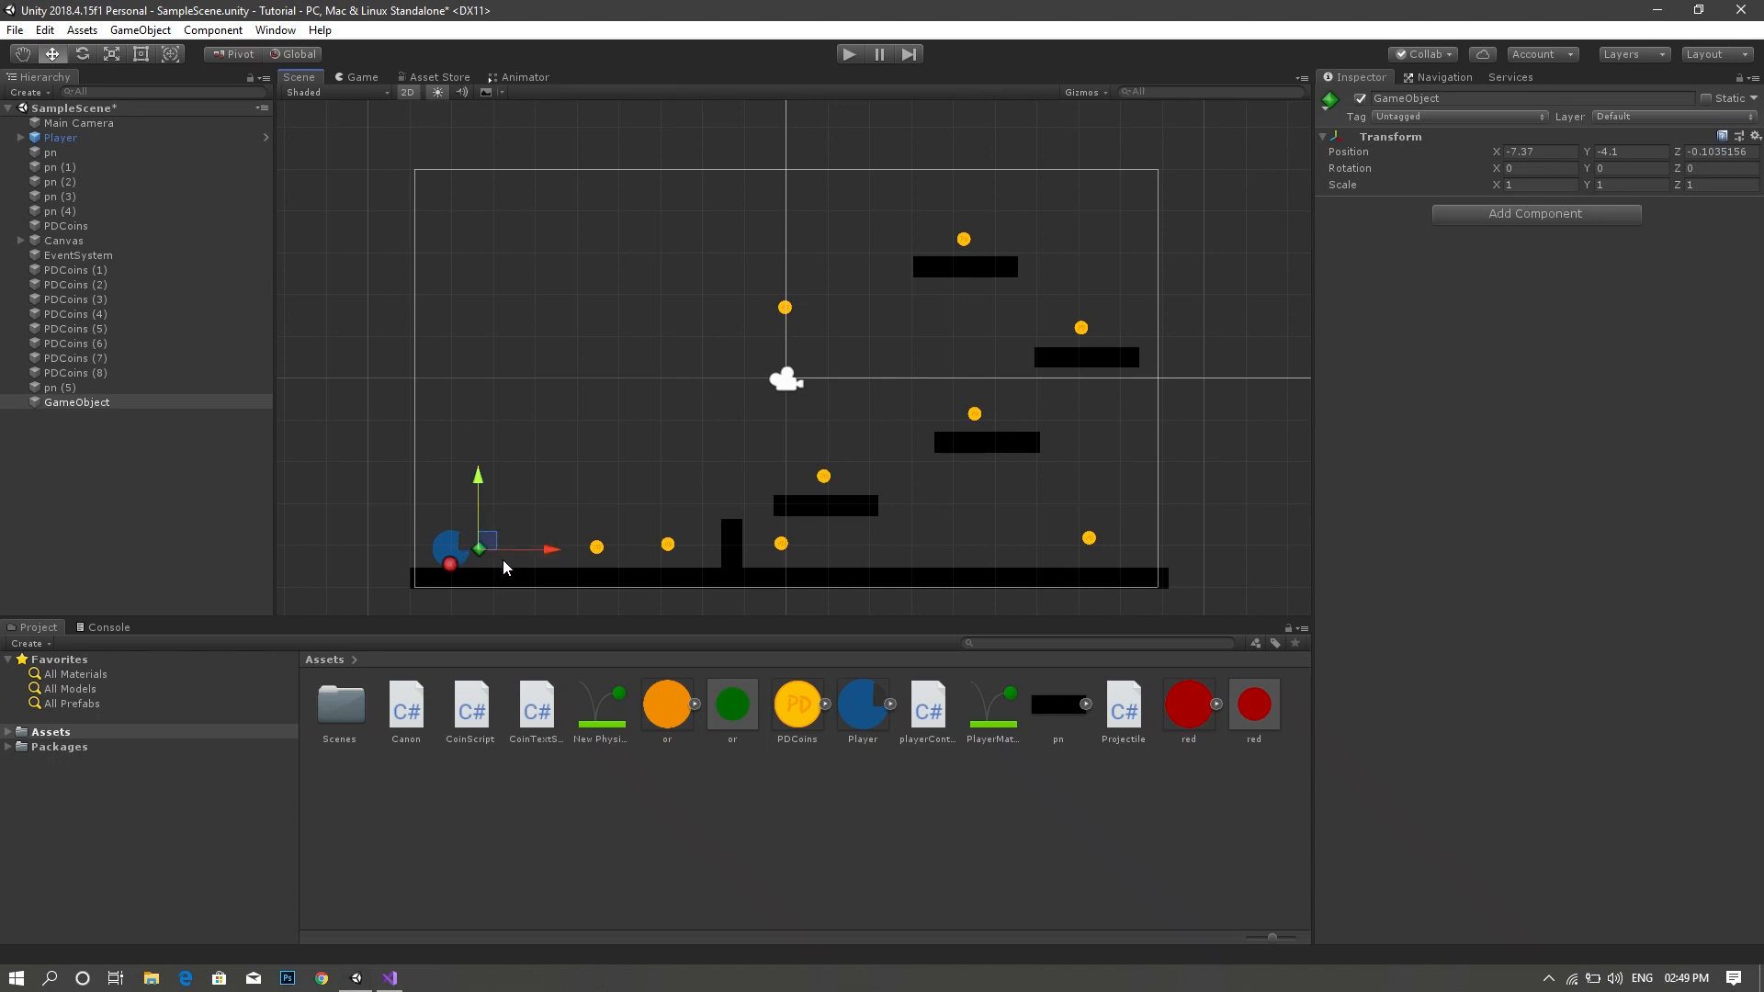
mouse_move(531, 573)
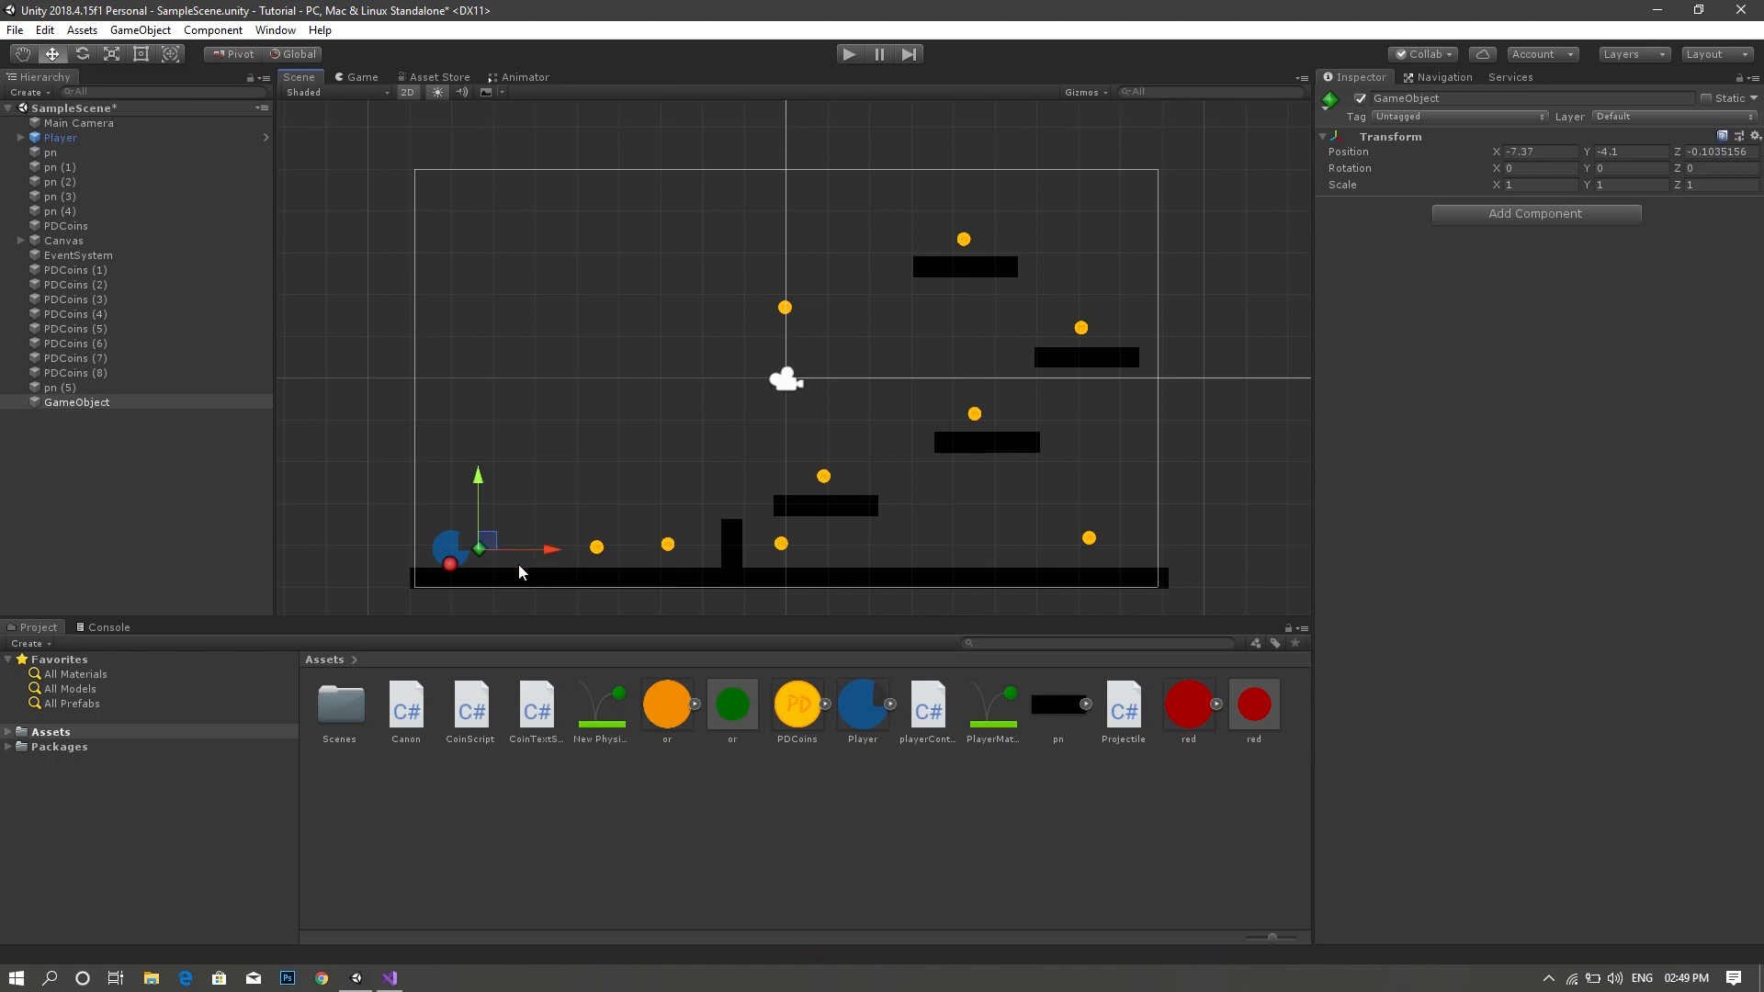
- Nest the empty object under Player in the Hierarchy
left_click(77, 400)
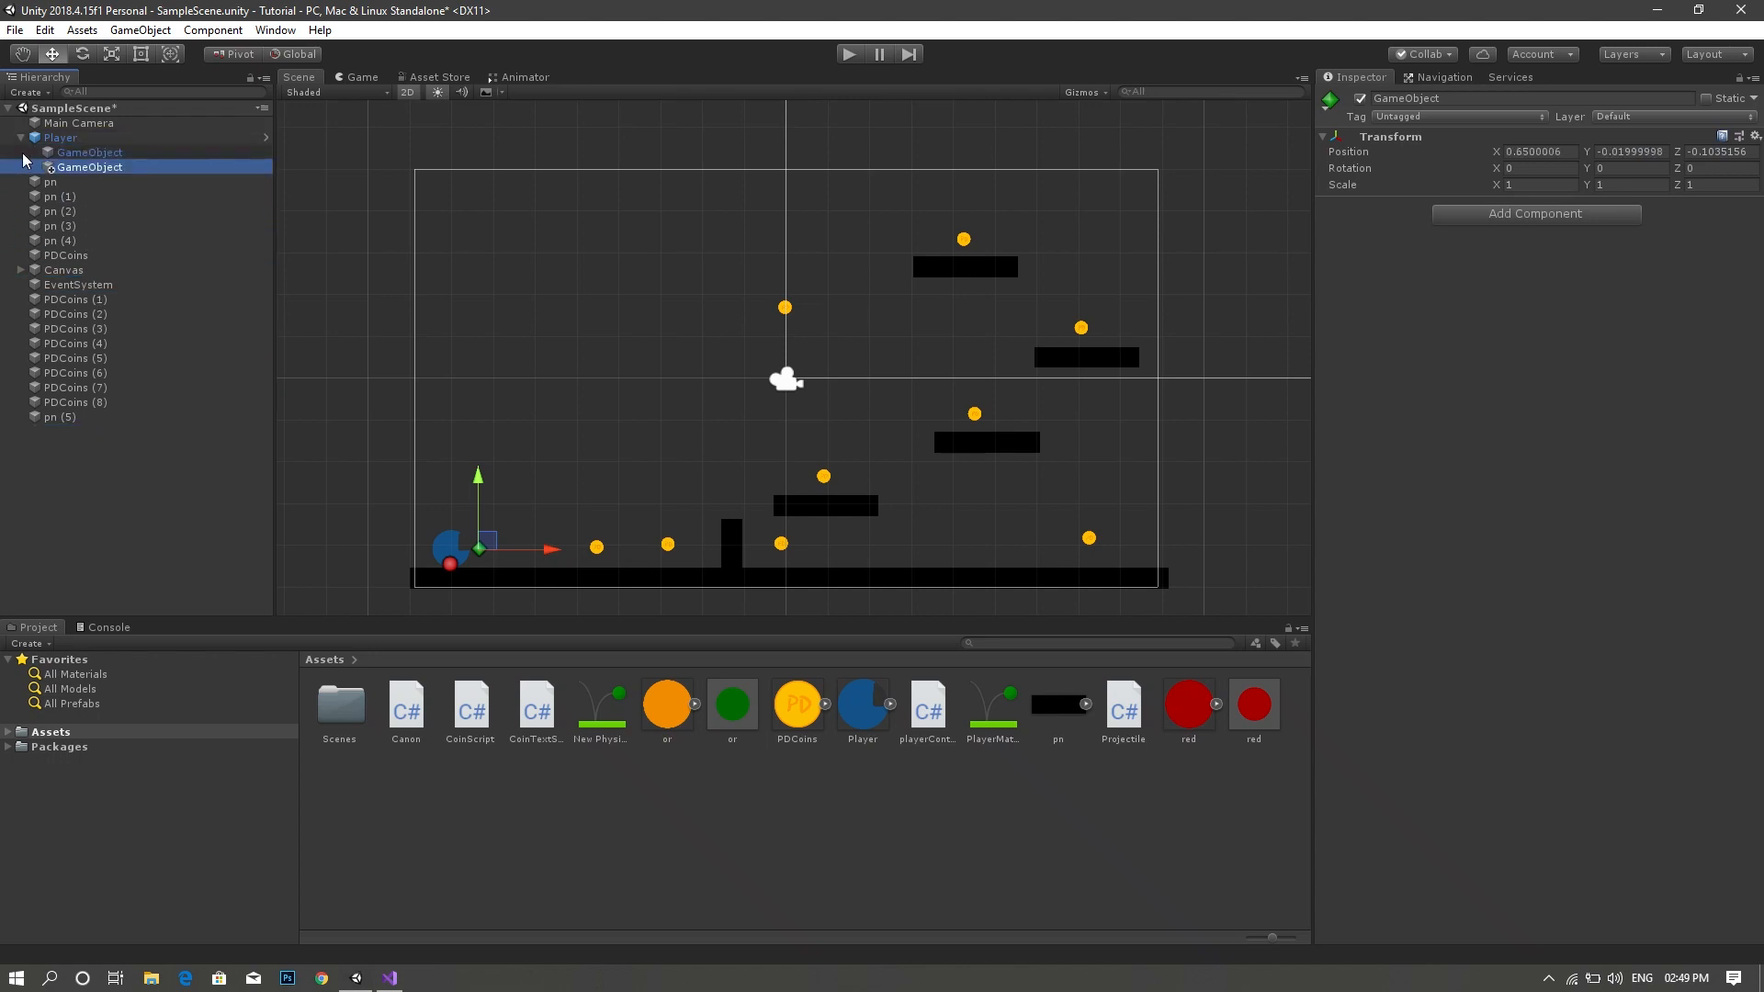
left_click(22, 136)
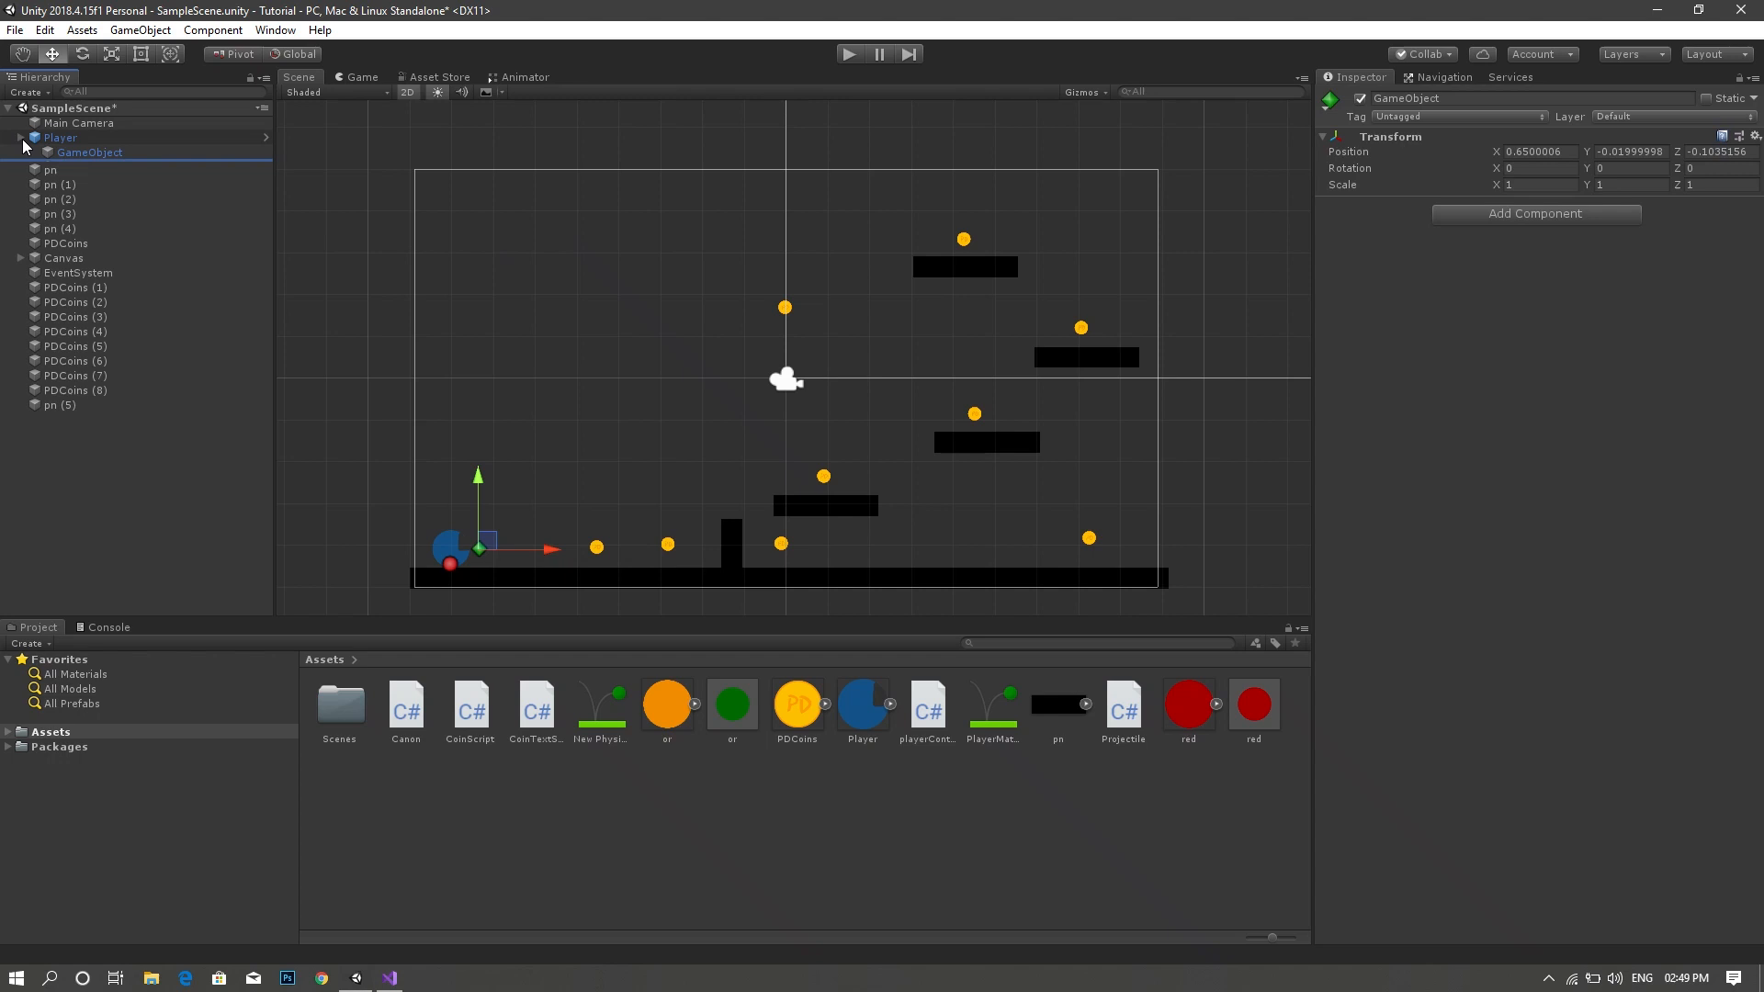
left_click(28, 136)
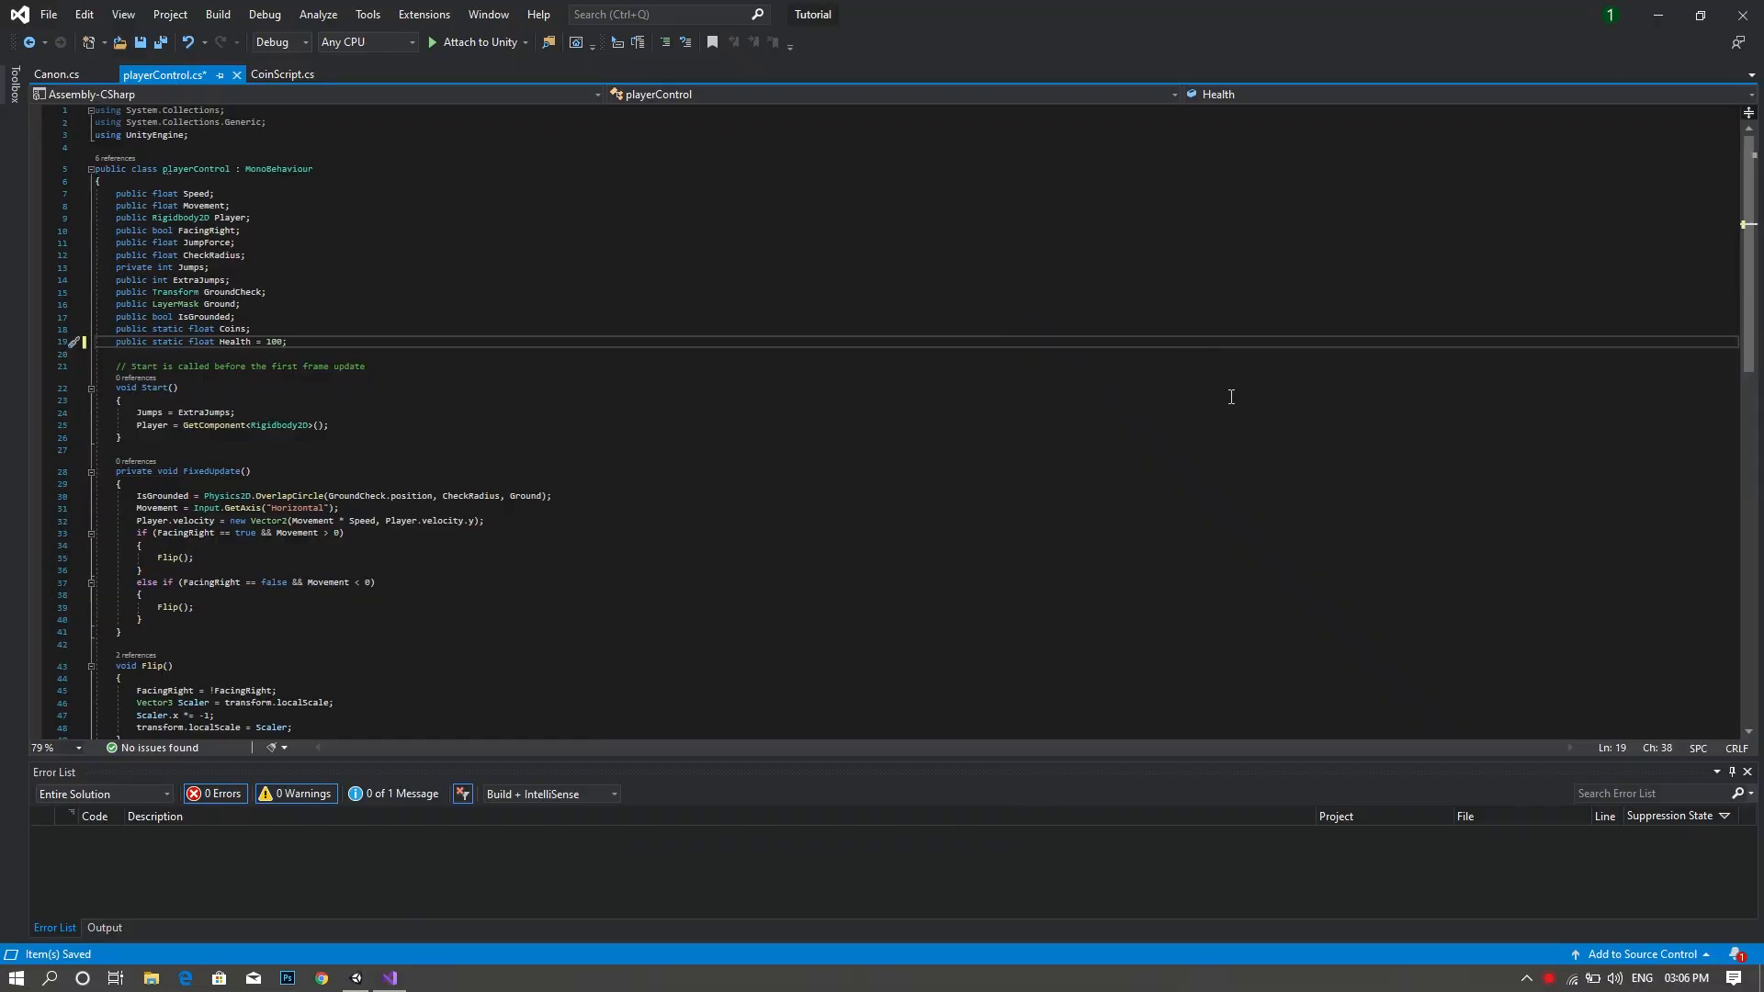
- Declare 'public float Force;' and 'public GameObject Bullet;' fields in playerControl
type("public")
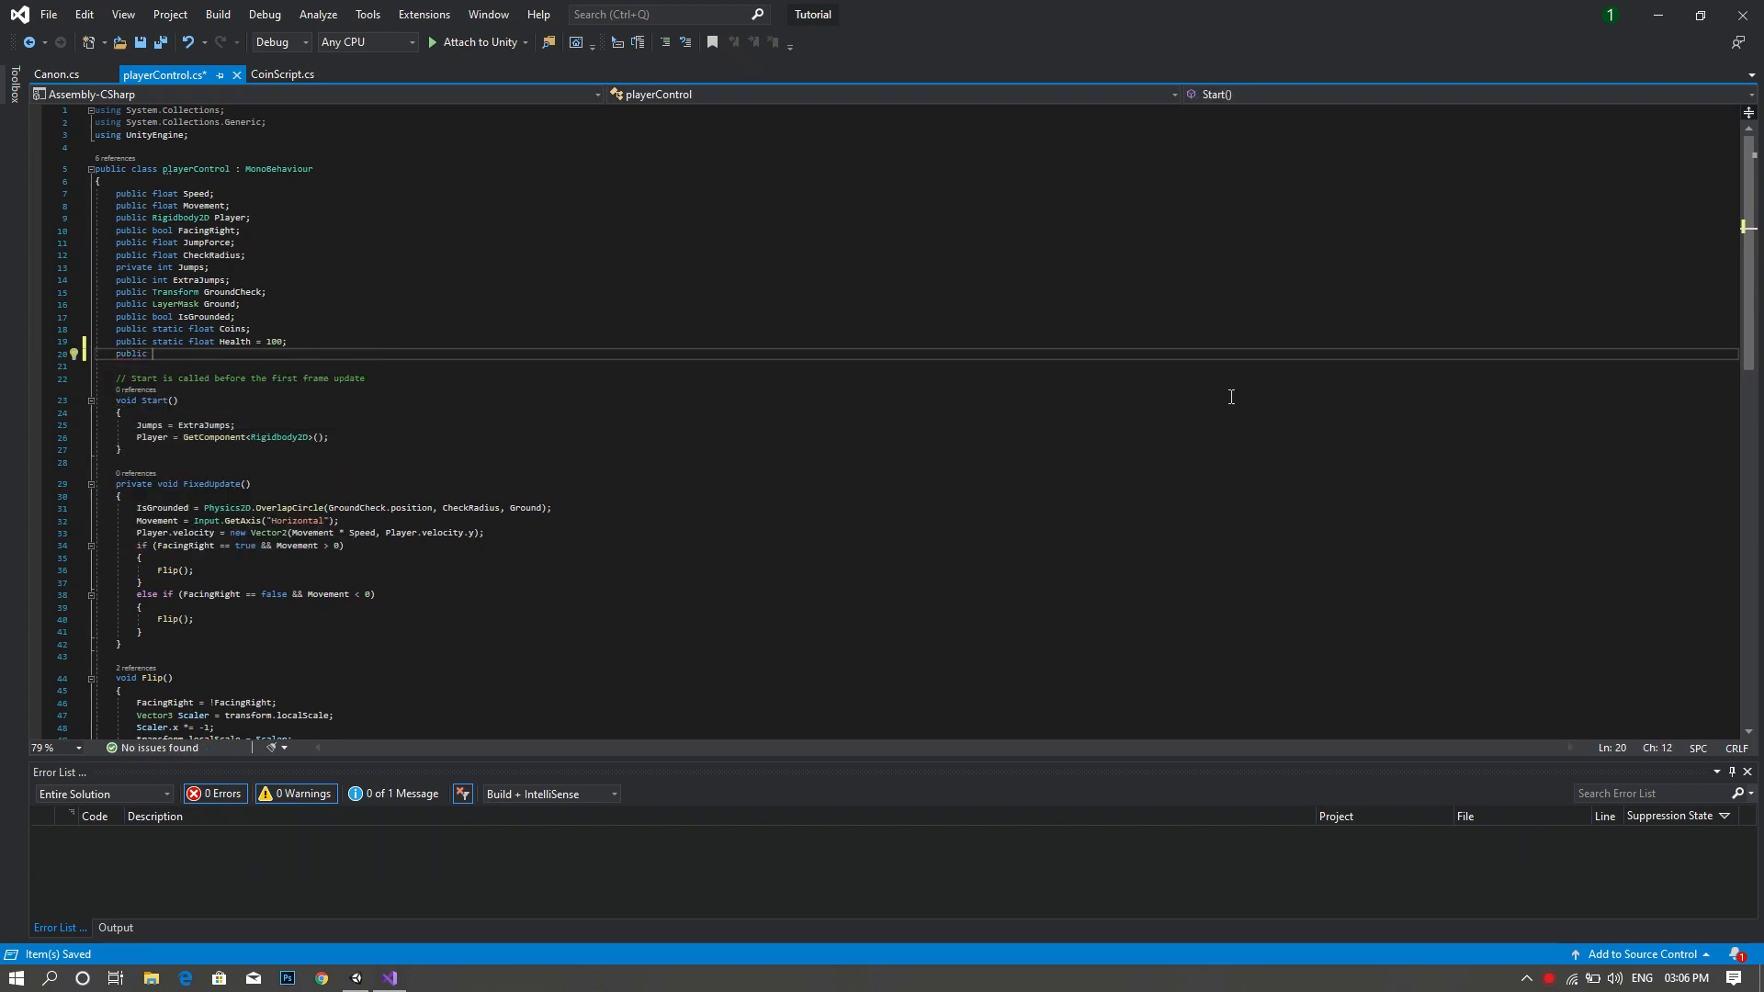
type("float")
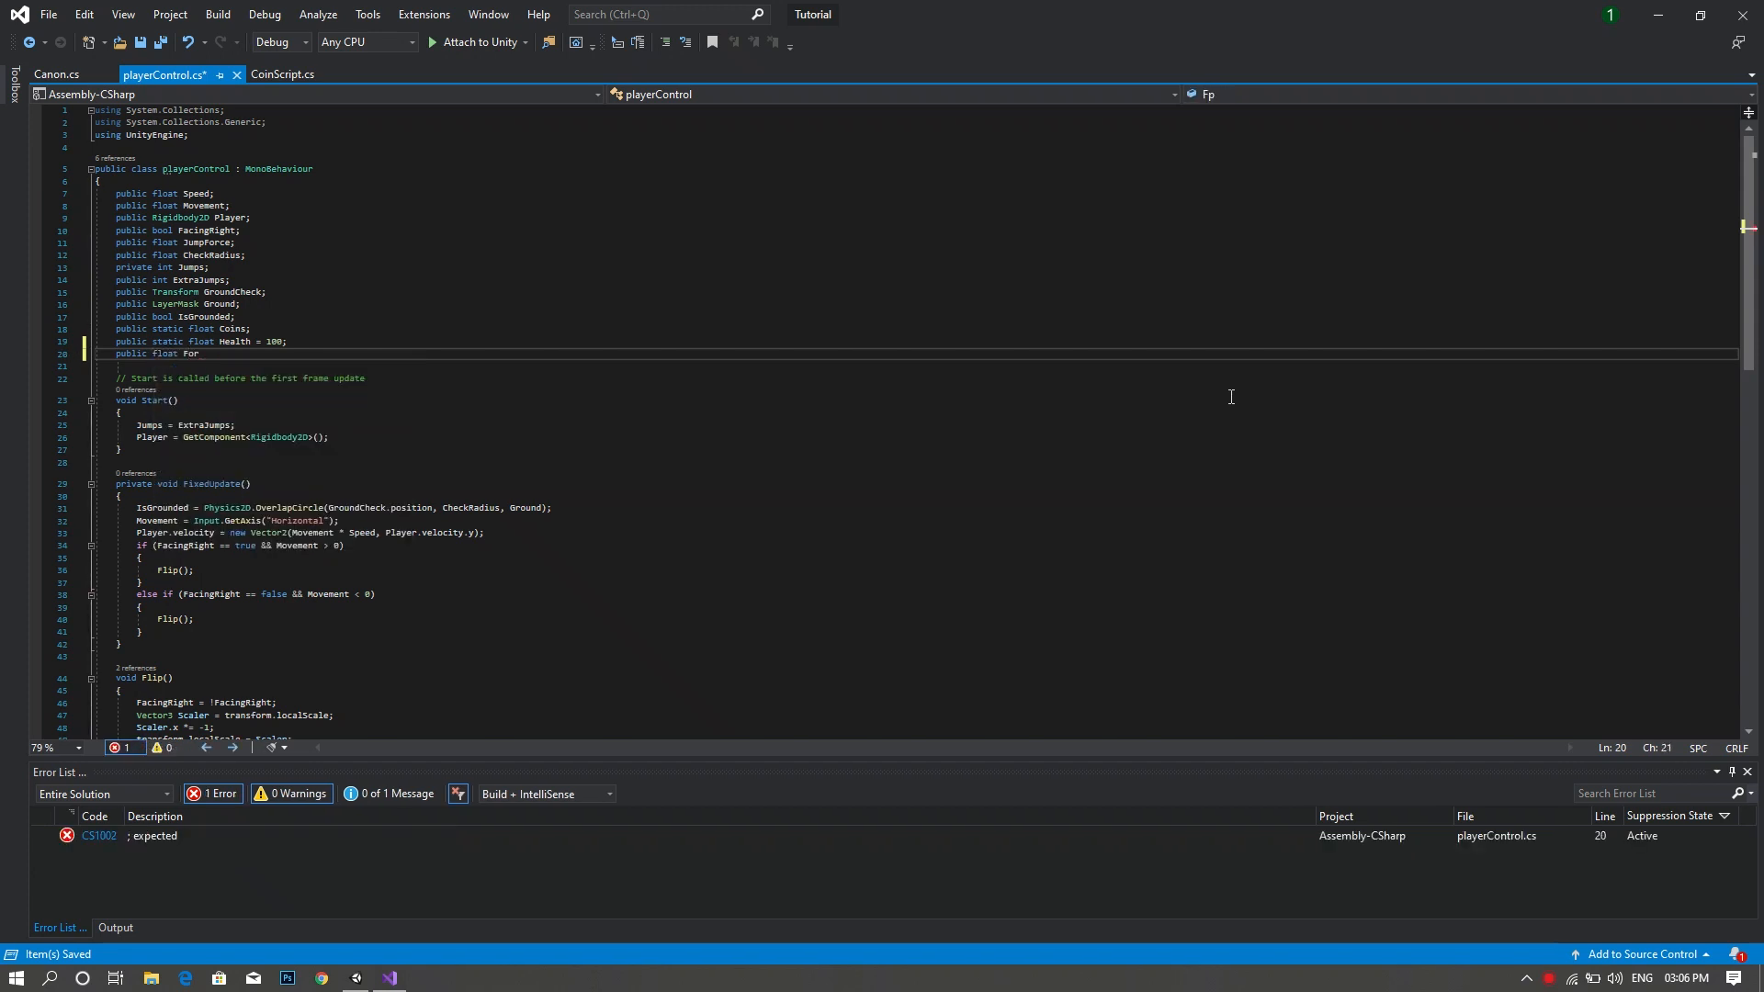
type("Force;")
type("public")
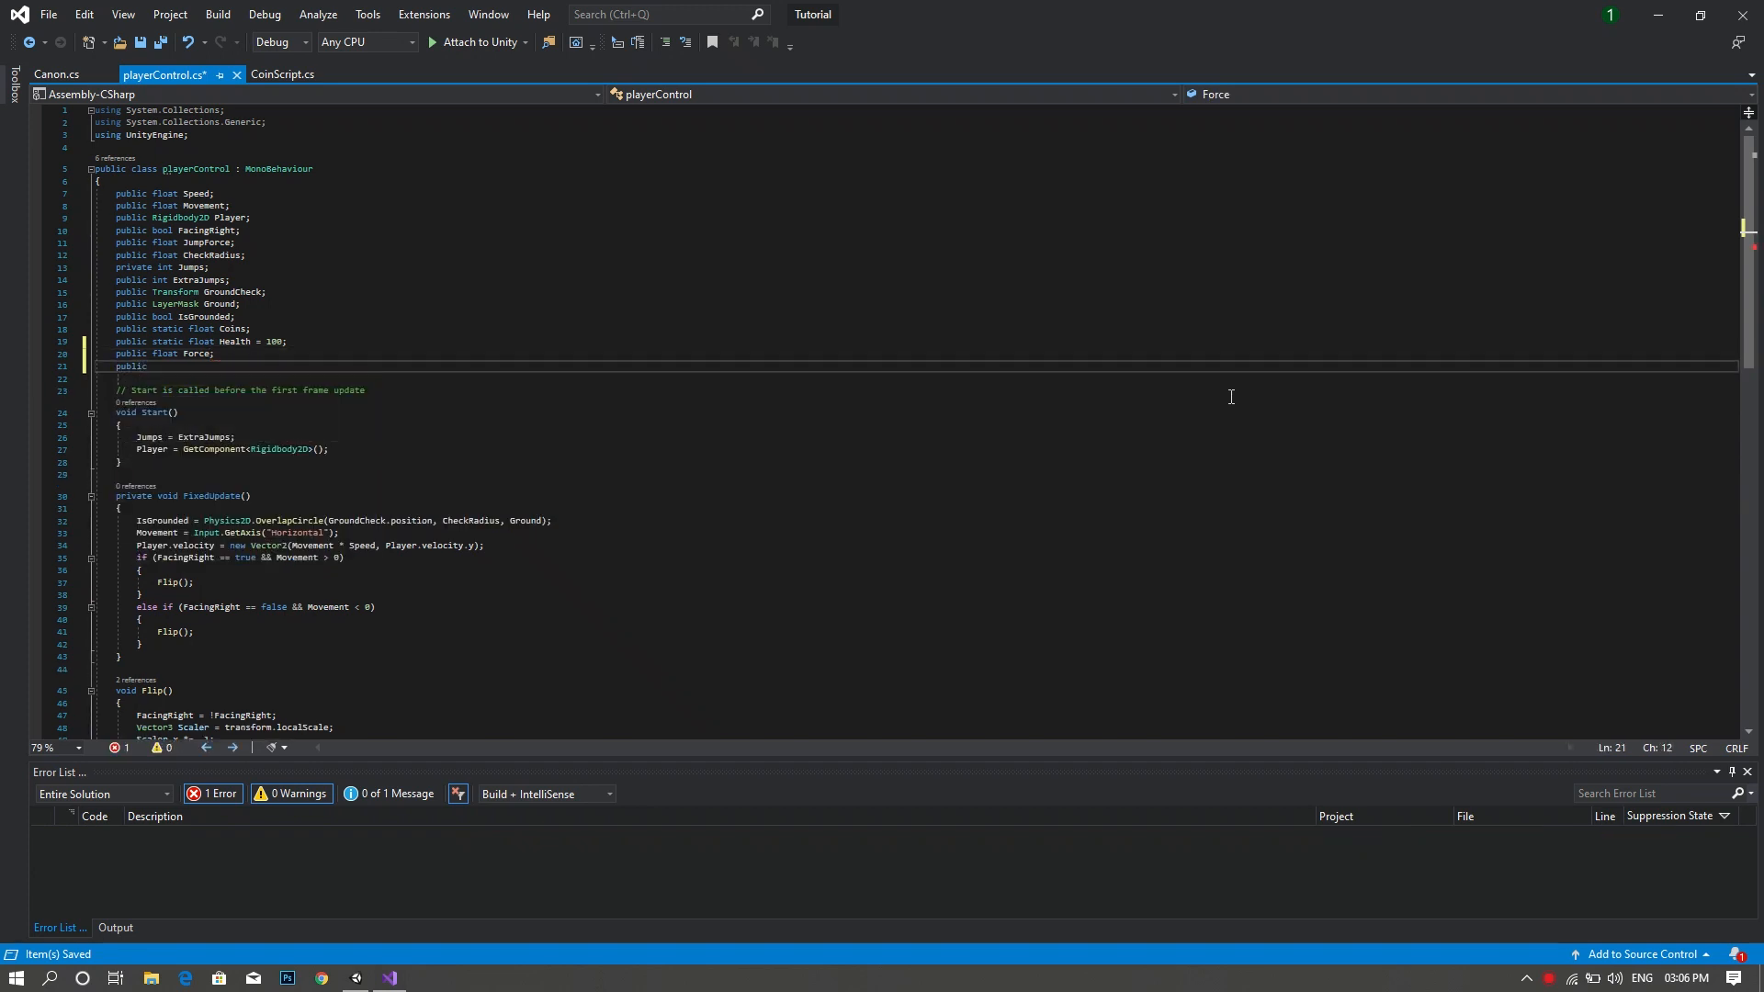
type("GameObject")
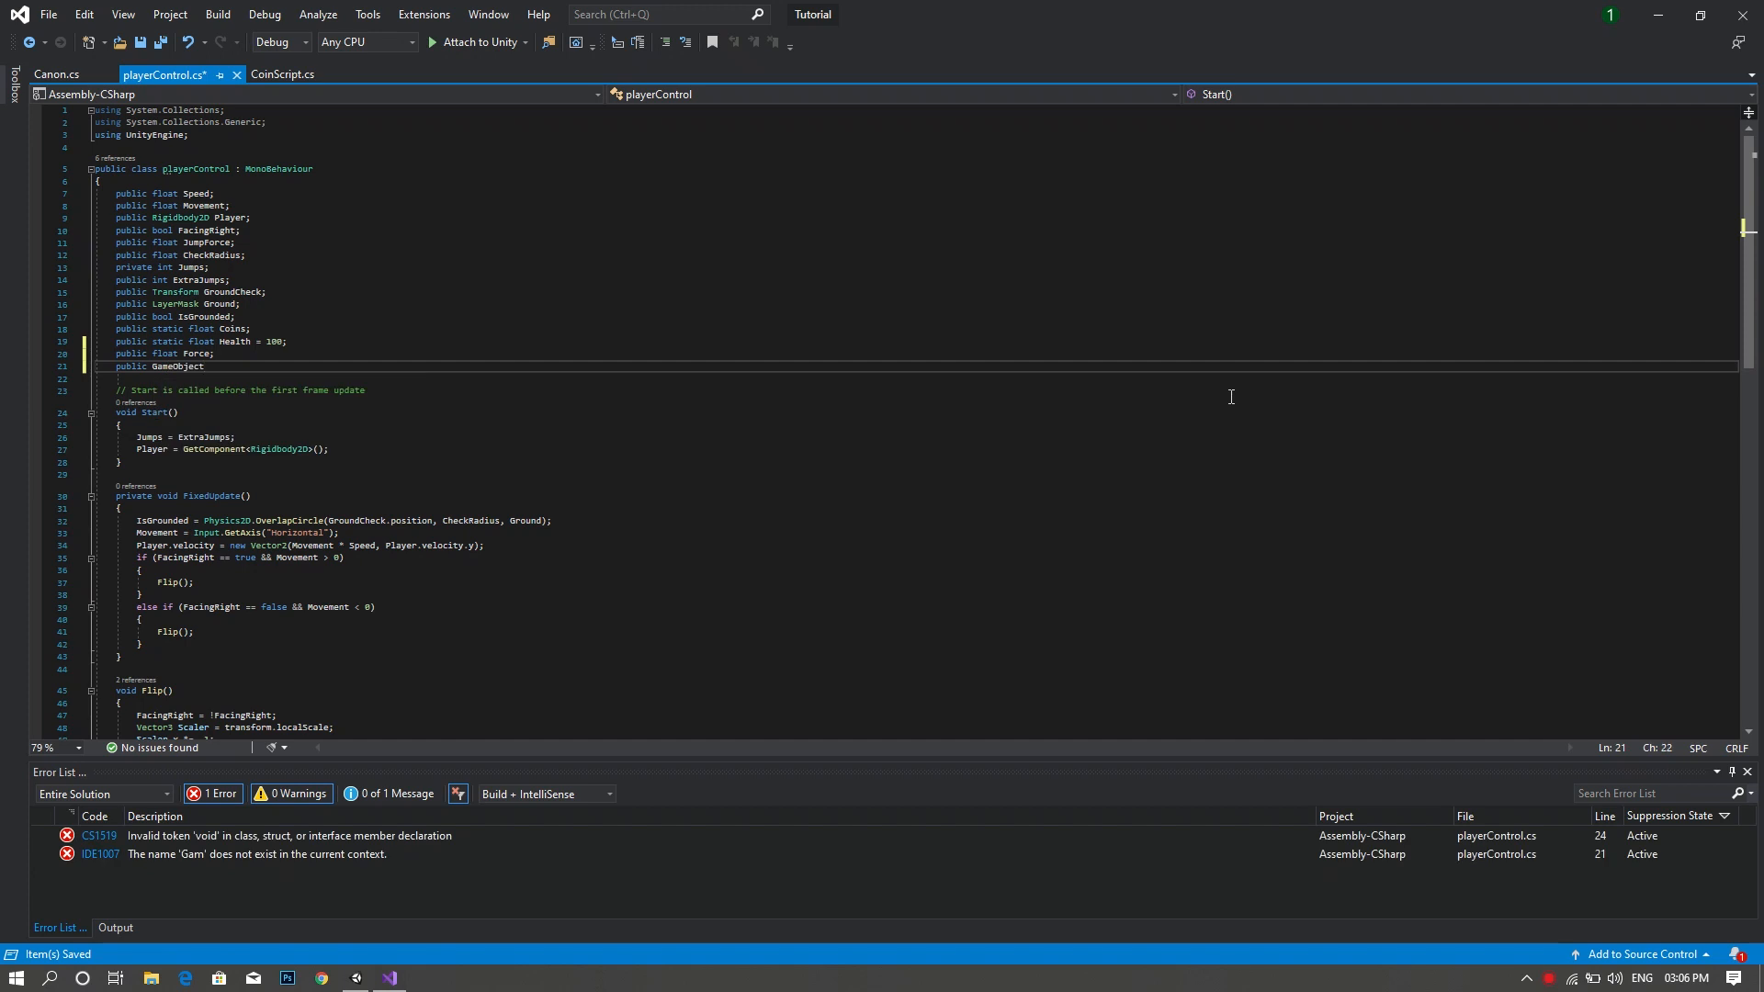
type("Bullet")
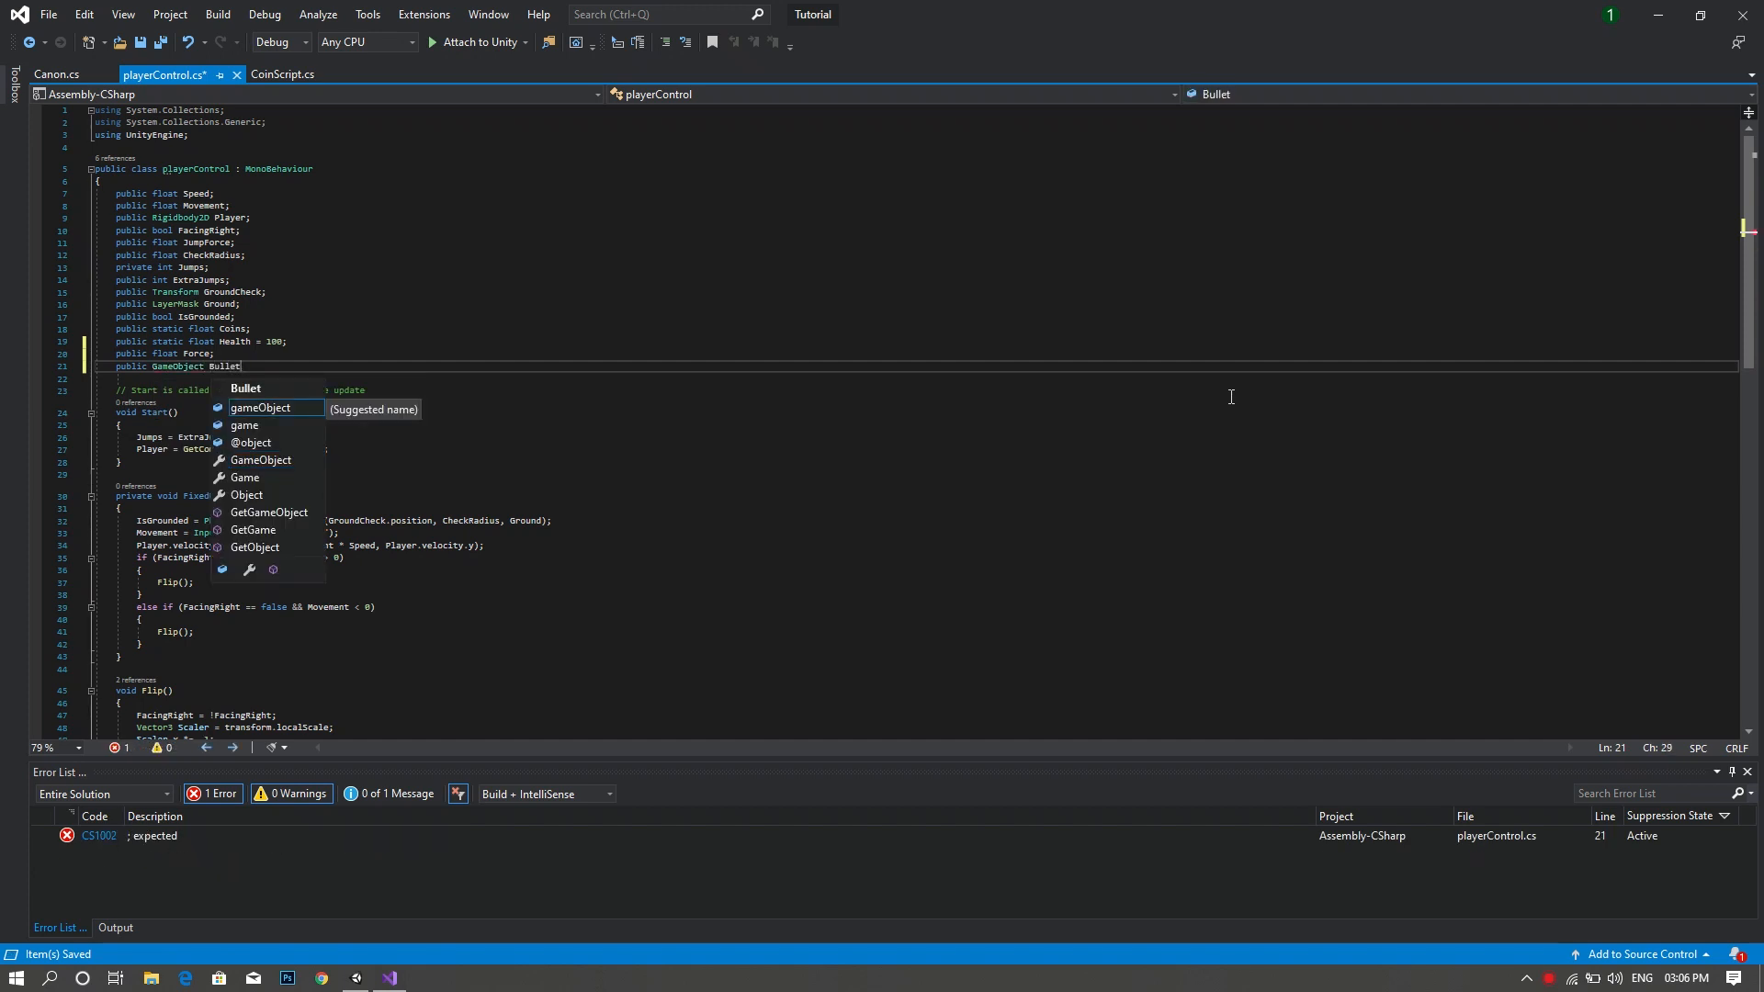
type(";")
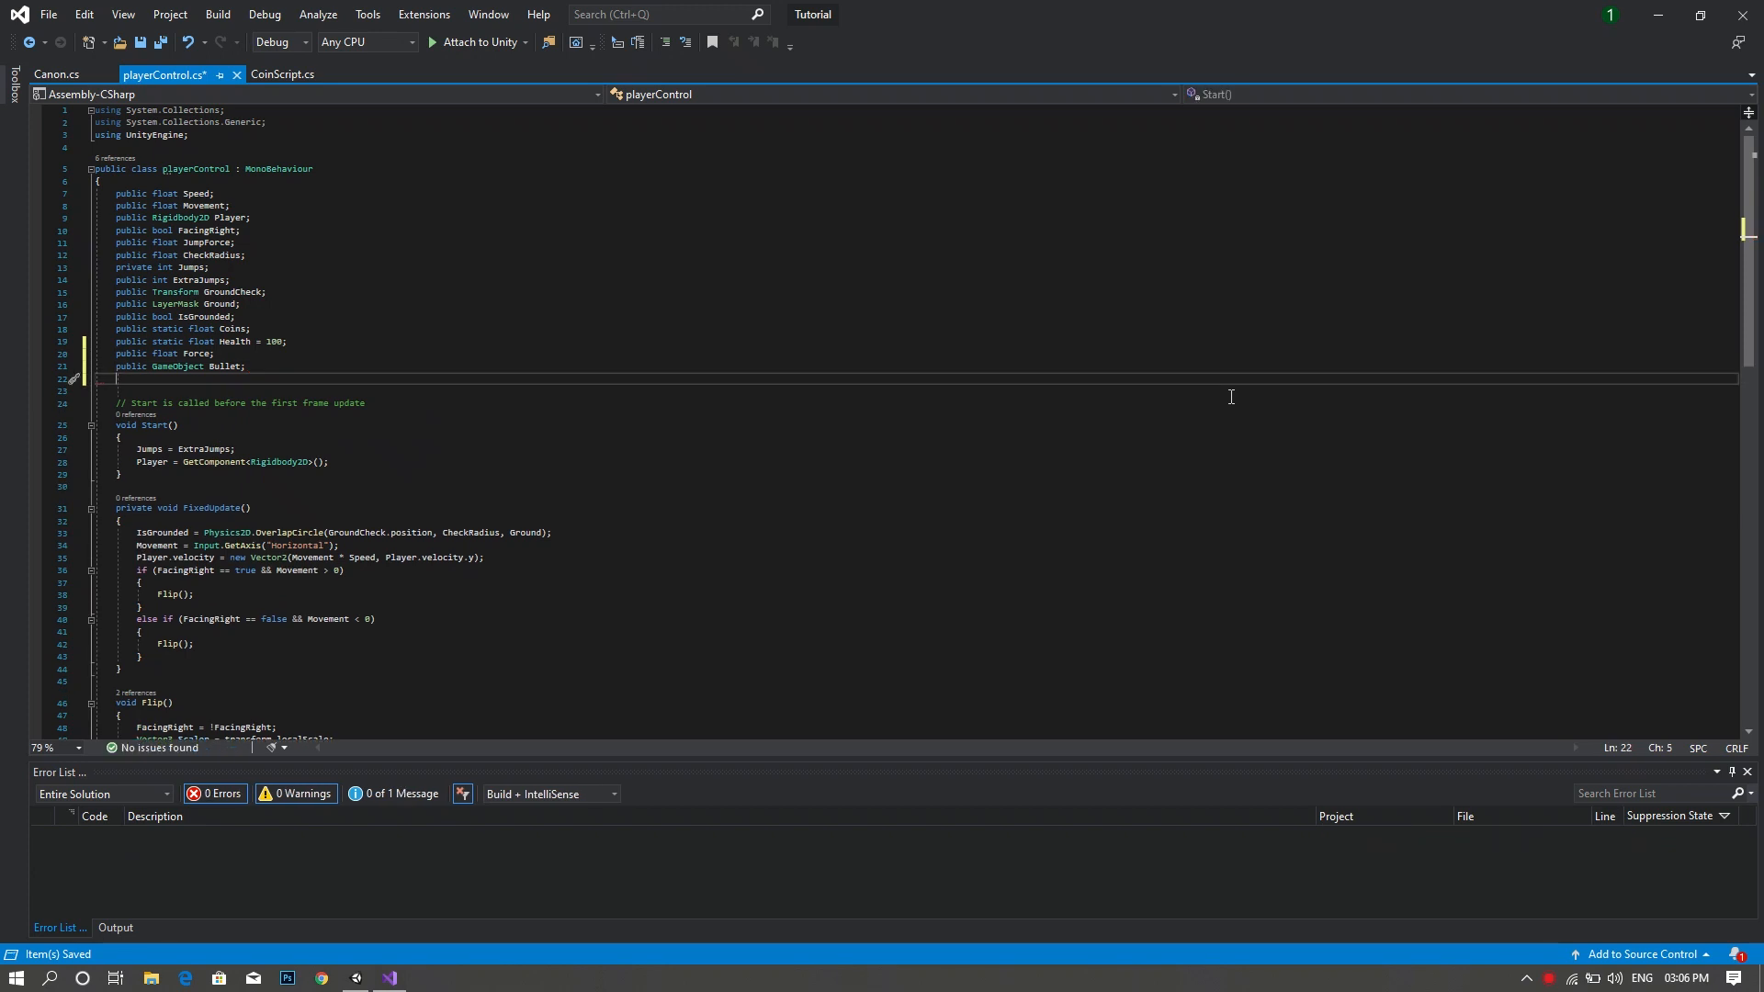
- Declare a 'public Transform ShotPoint;' field below them
type("publiv Transform")
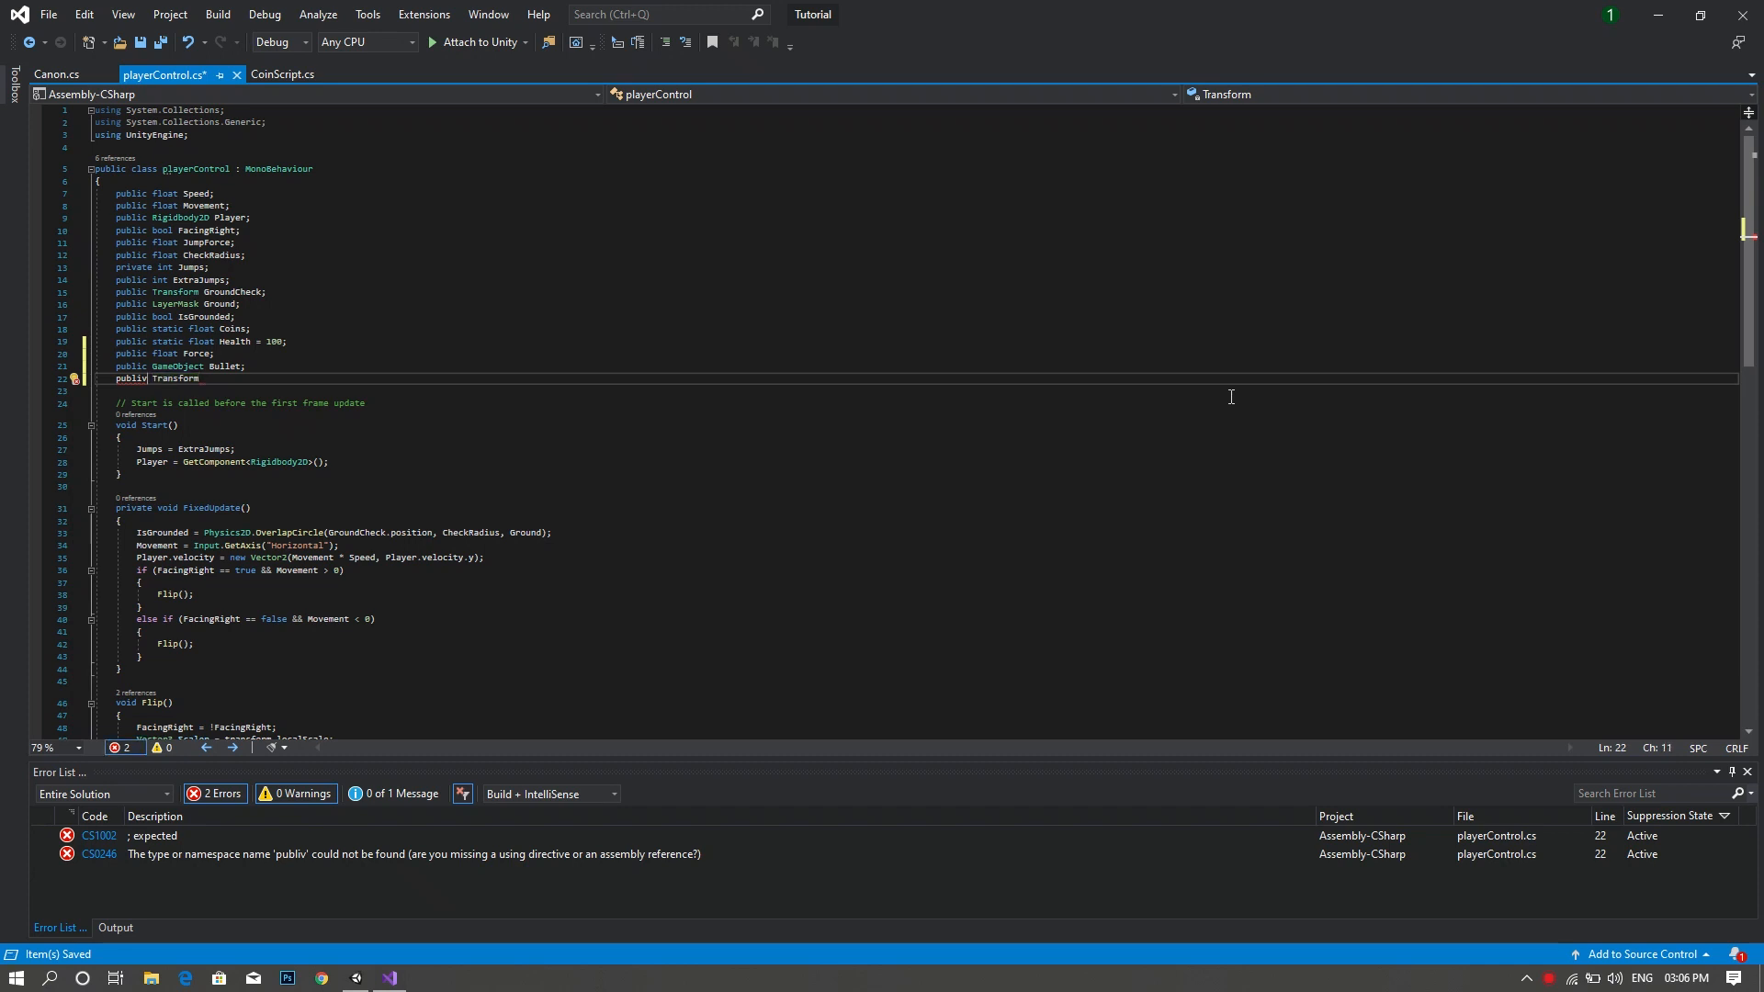
key("Backspace")
type("c")
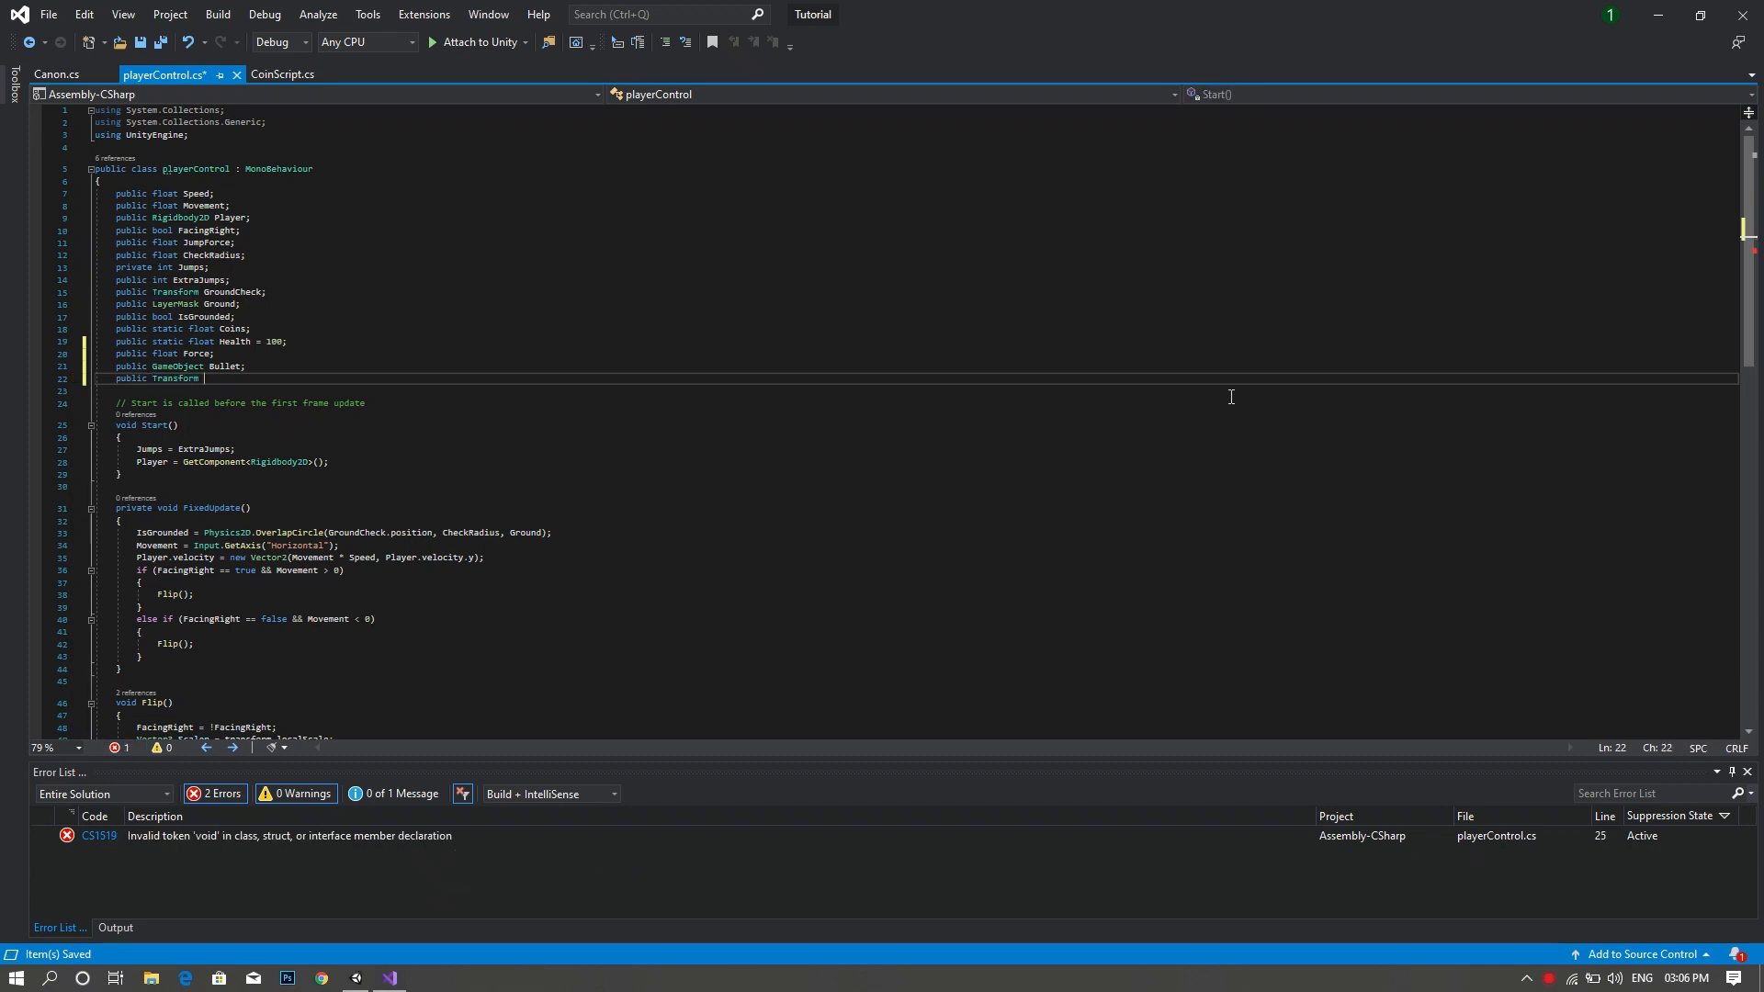
type("S")
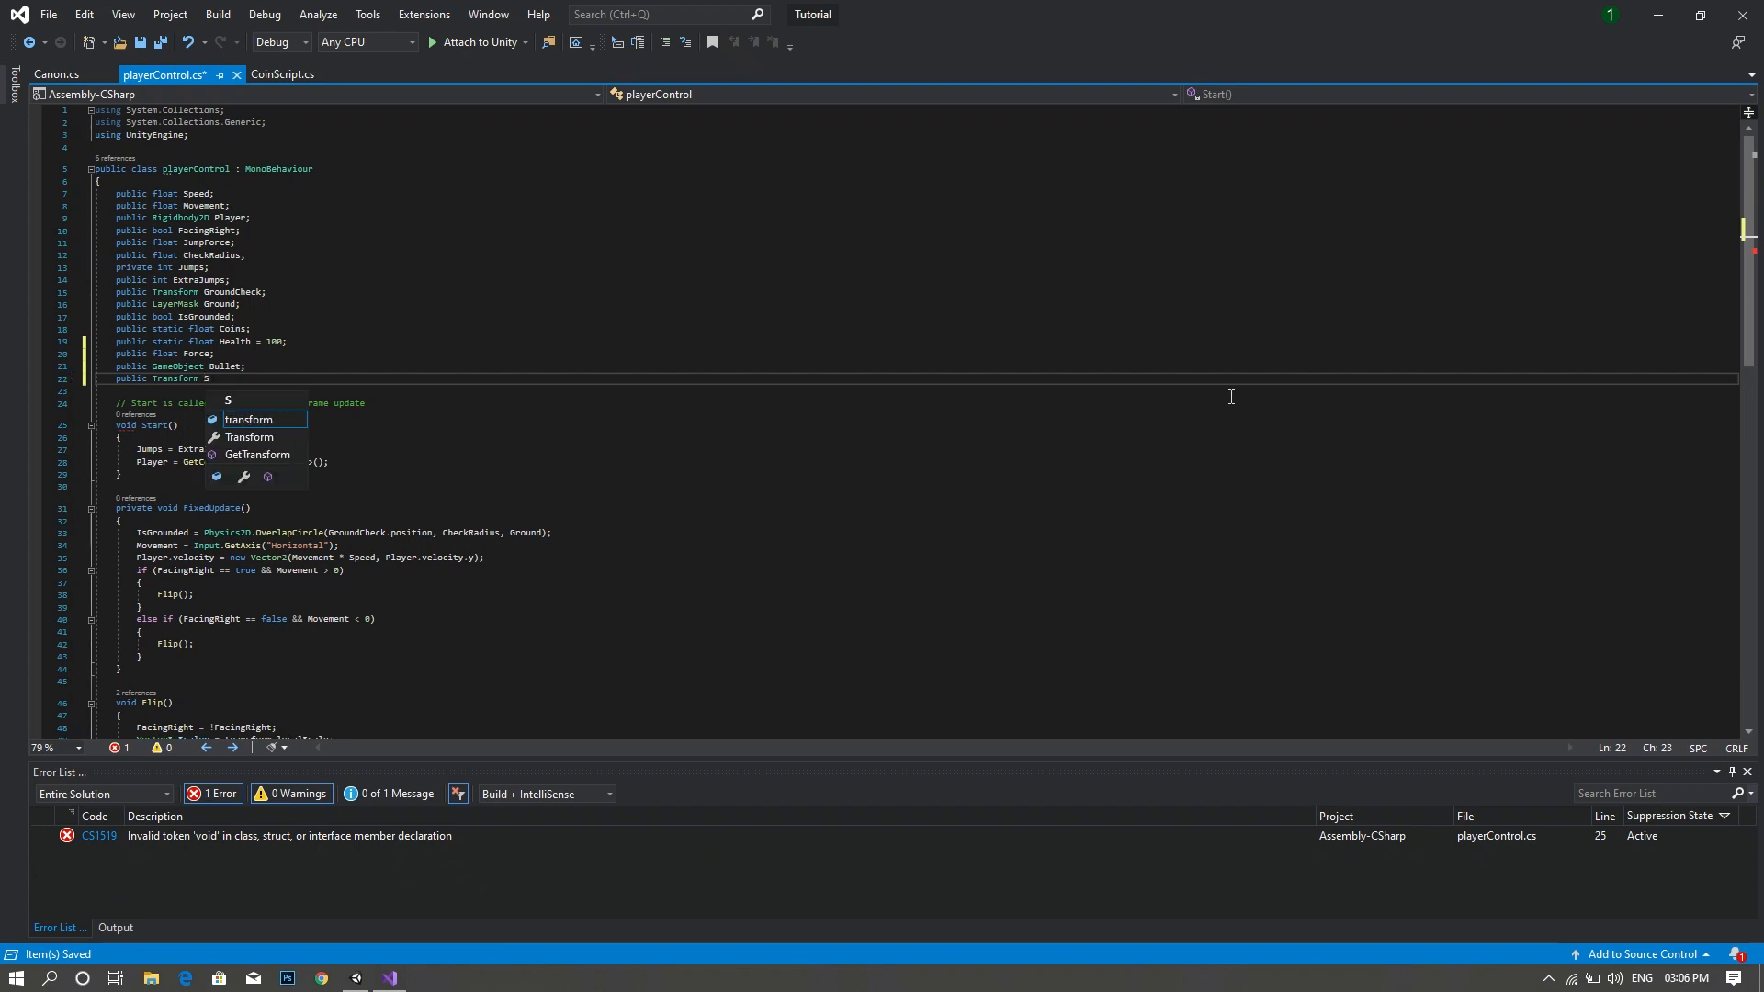
type("h")
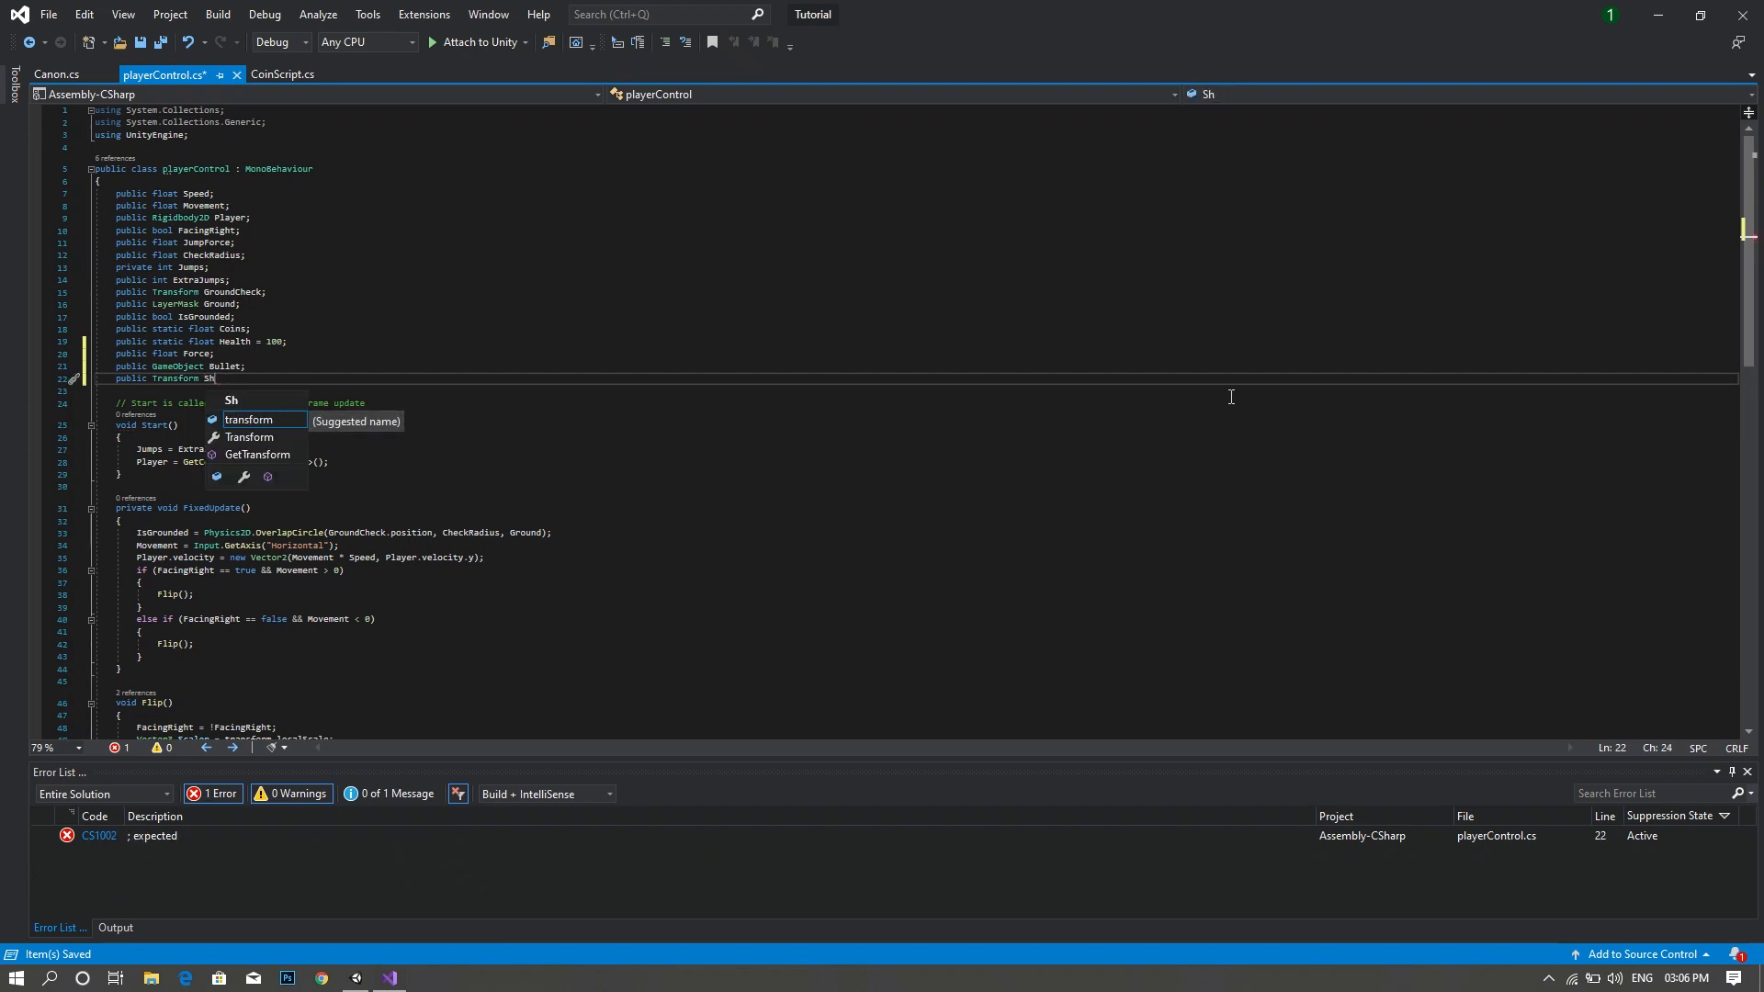
type("otP")
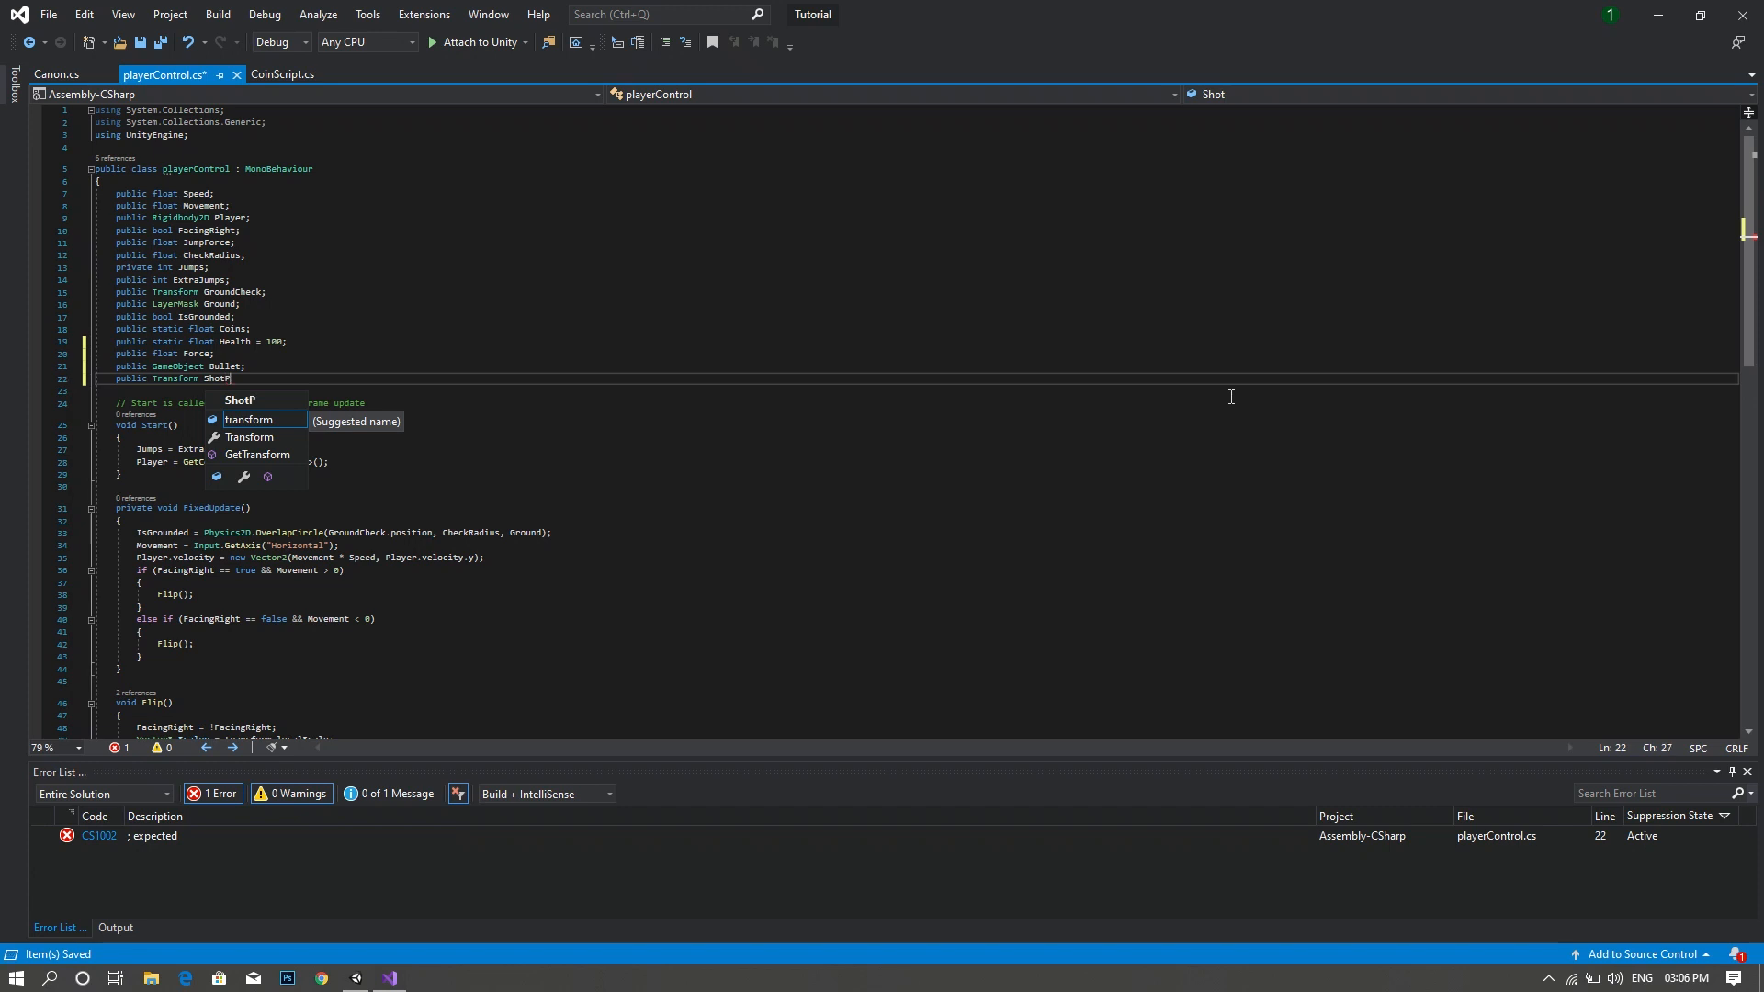
type("oint")
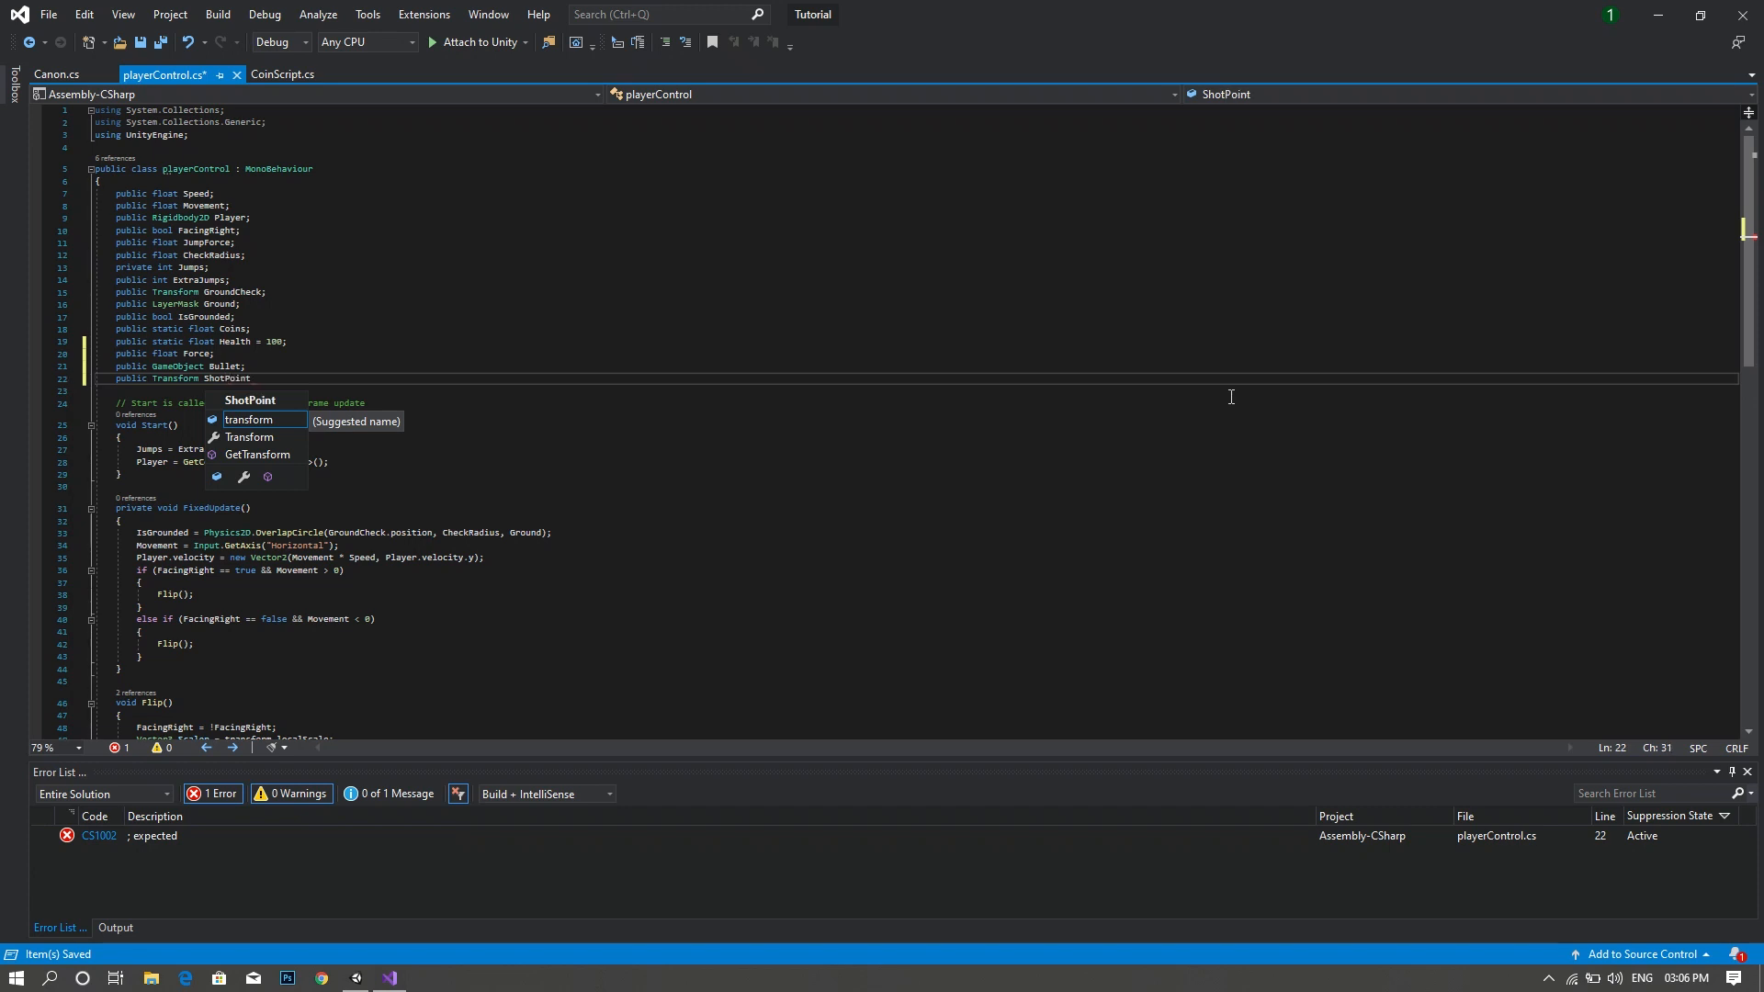
type(";")
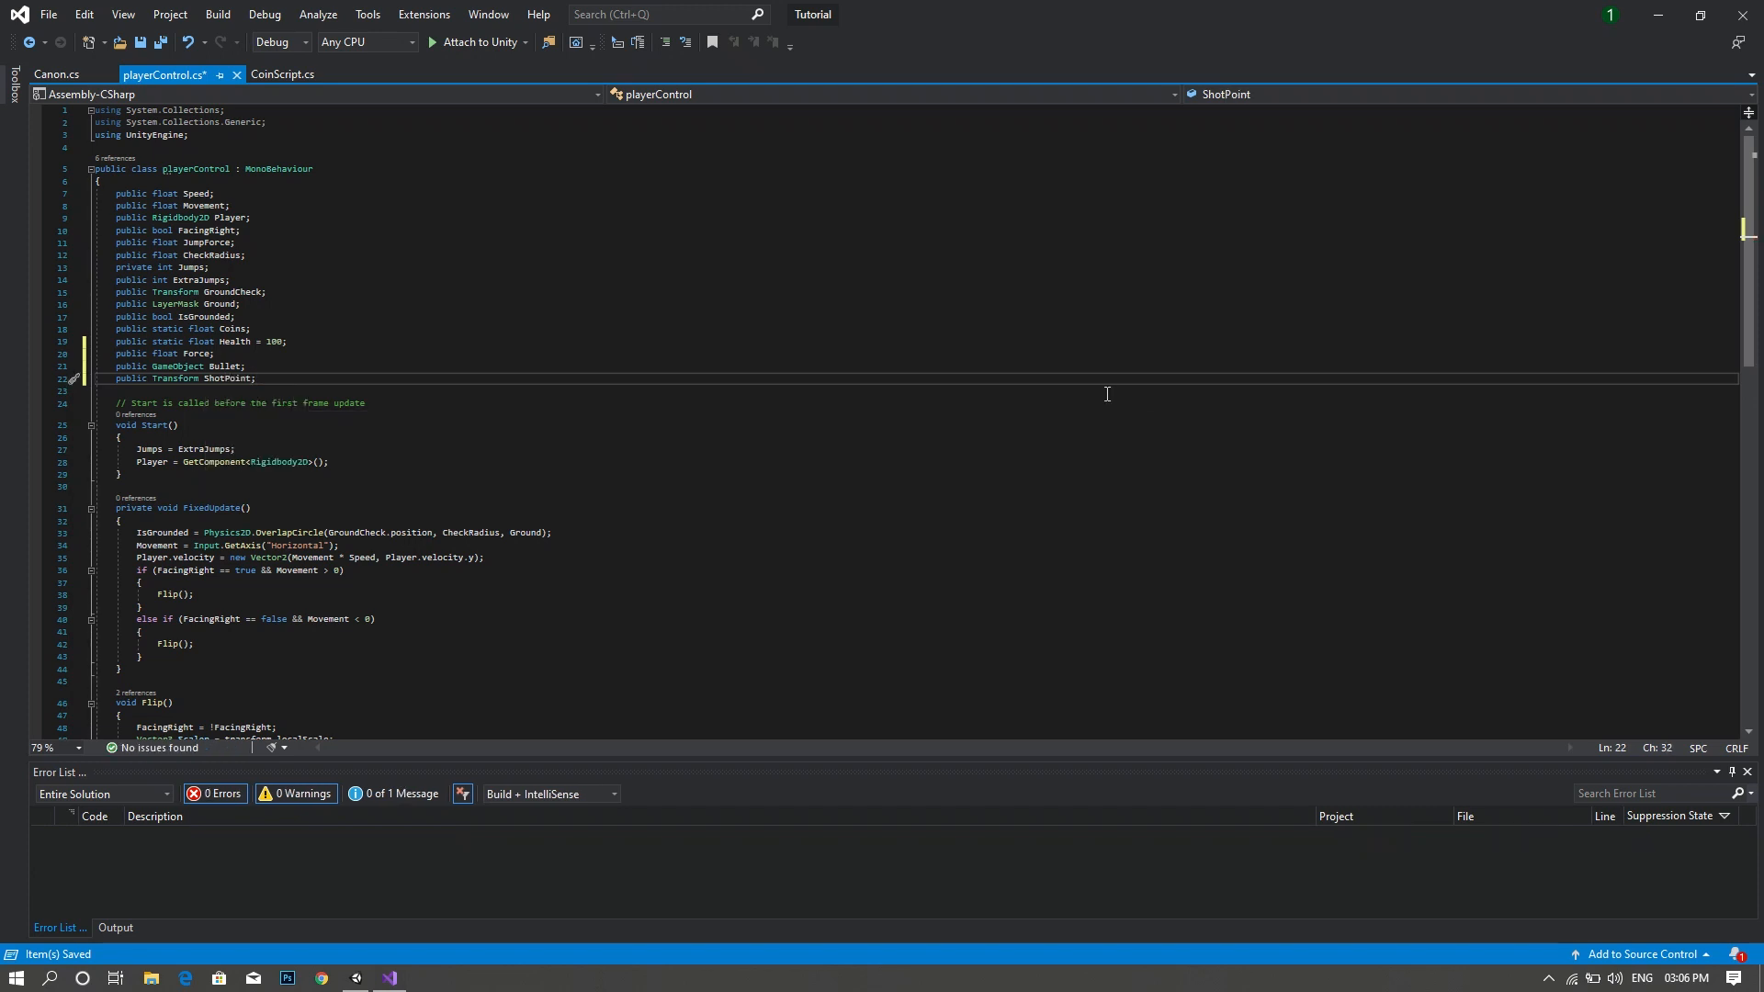
- In Update, write if (Input.GetKeyDown(KeyCode.LeftControl)) to detect the left Control key
scroll("down", 3)
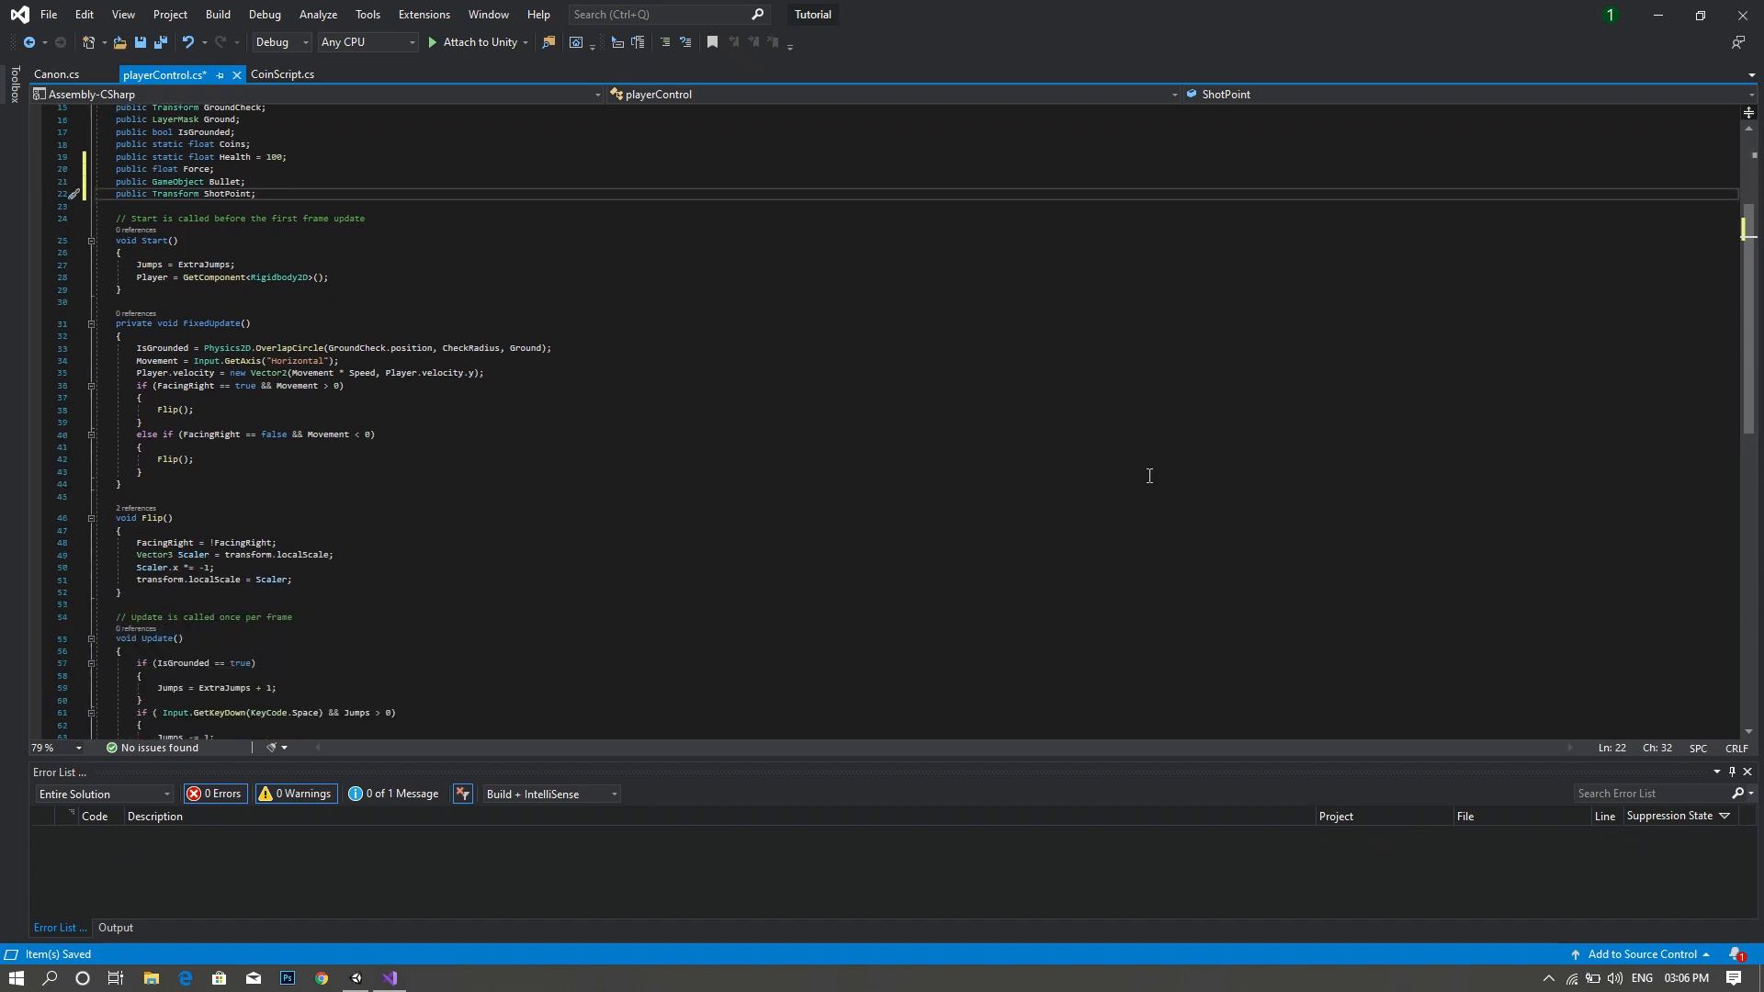
mouse_move(581, 522)
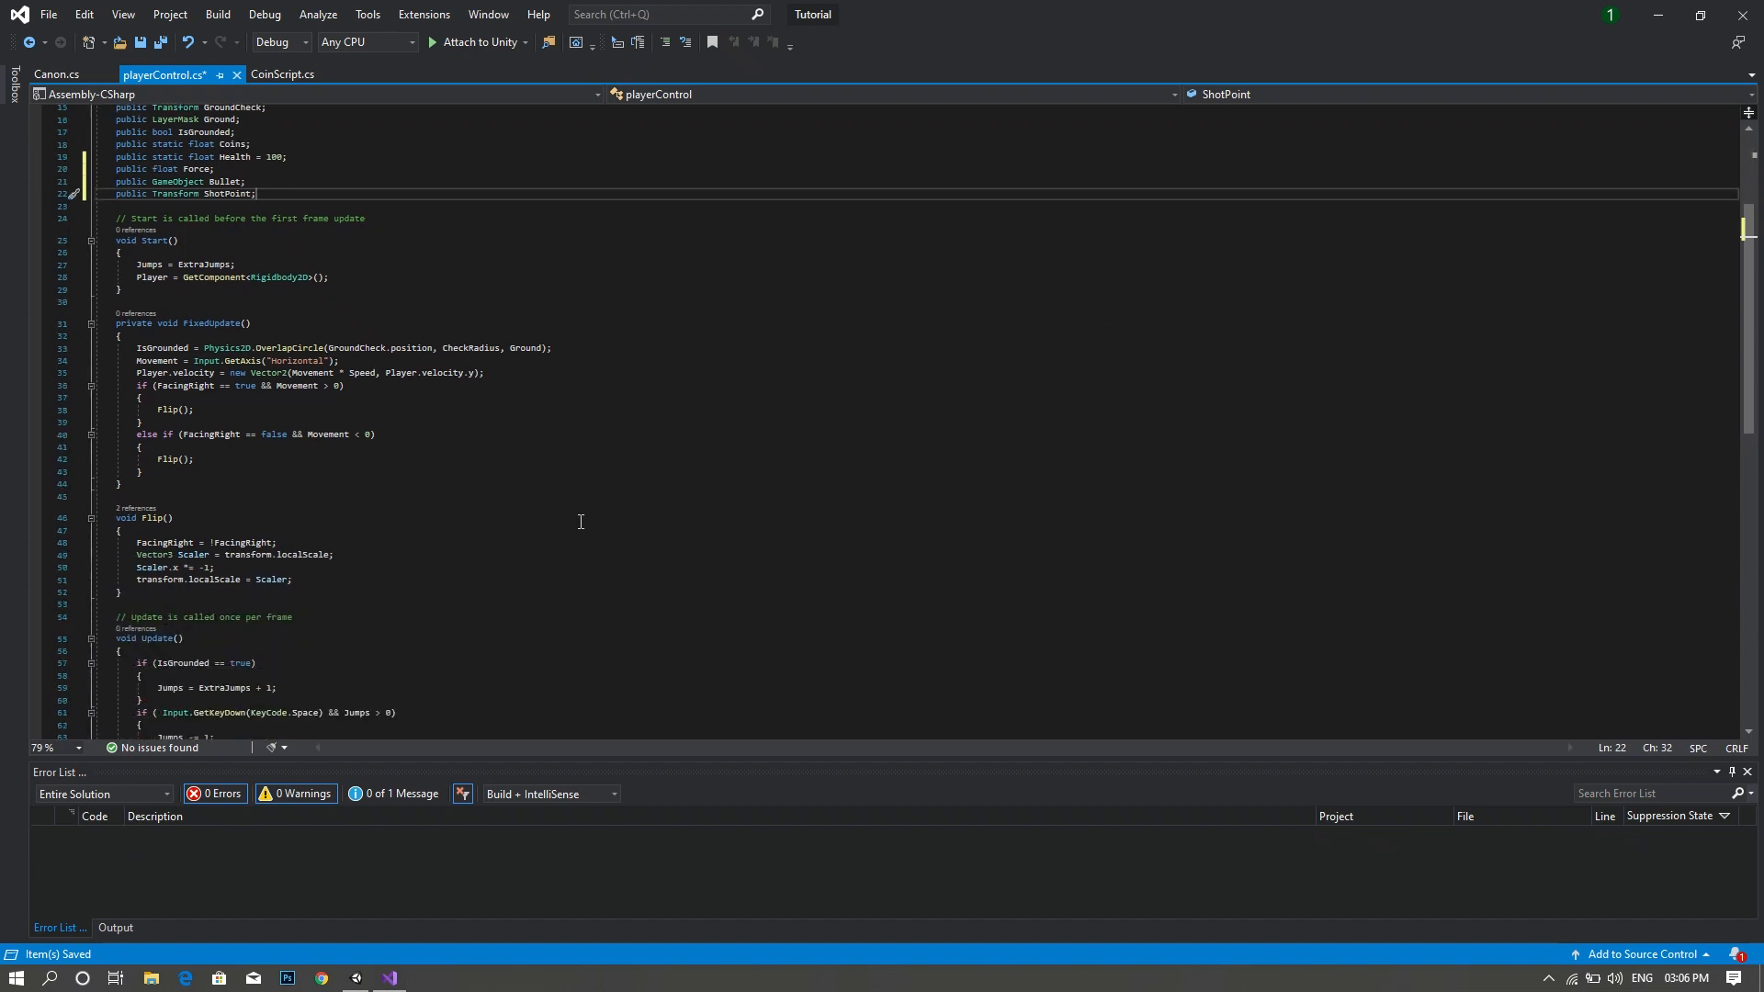
scroll("down", 3)
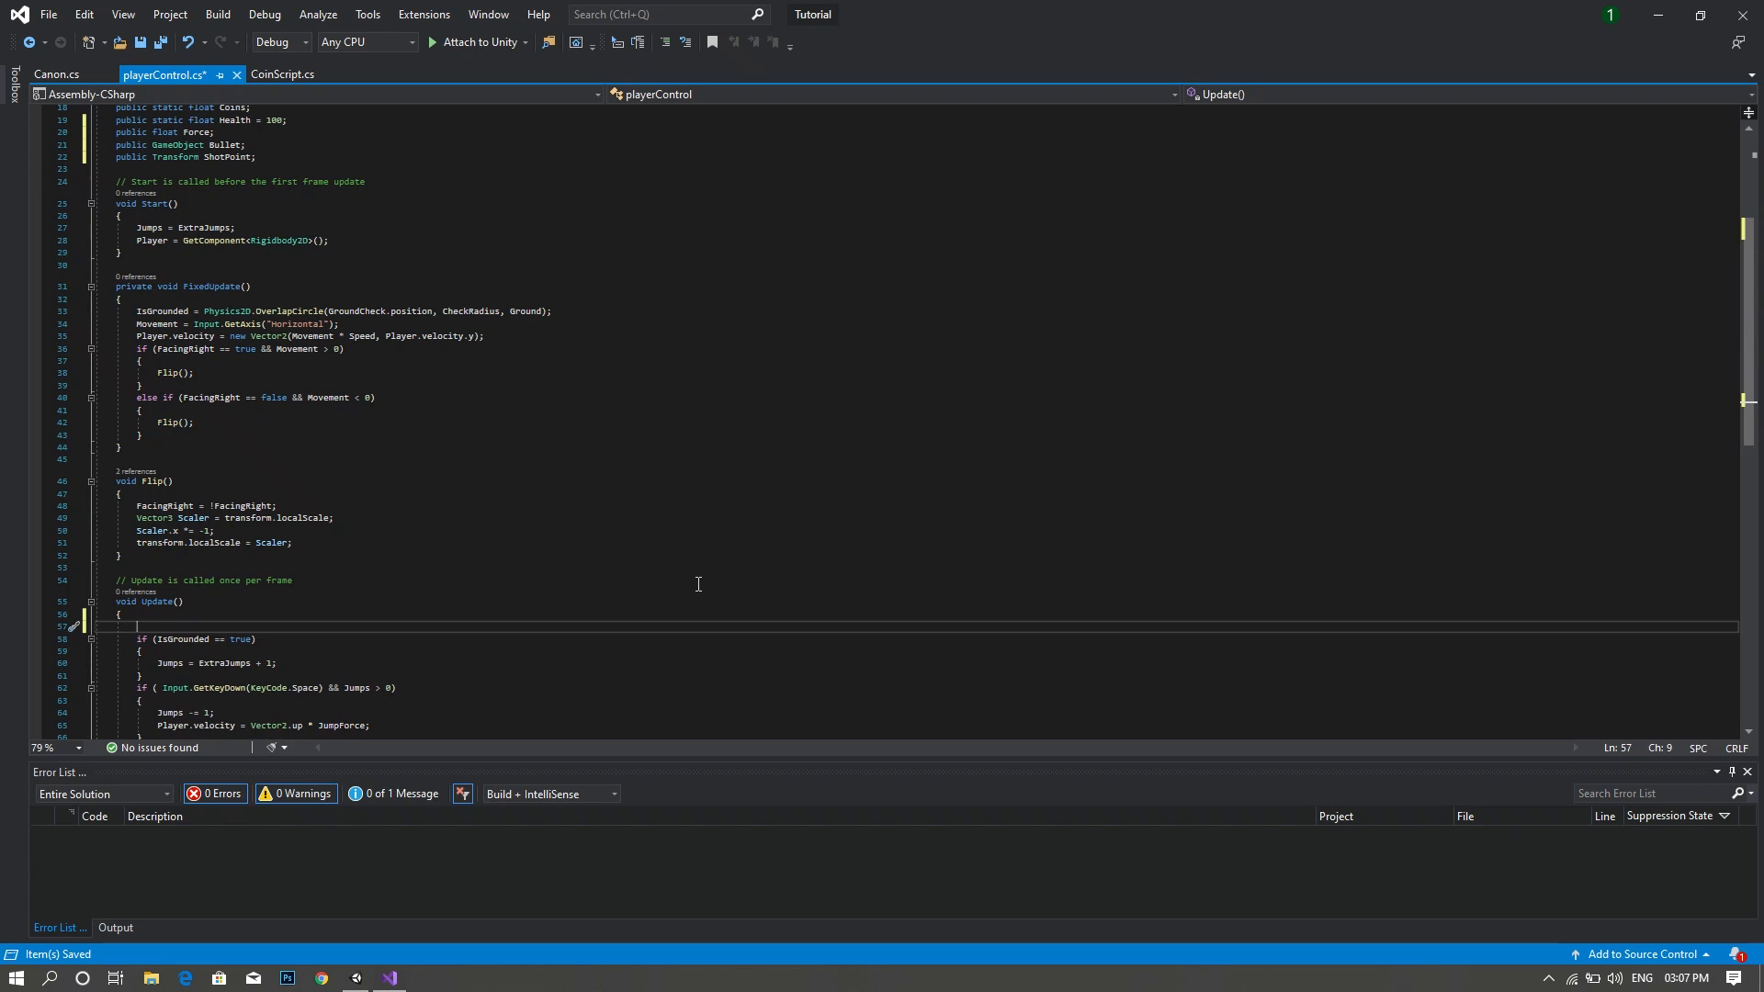
type("if")
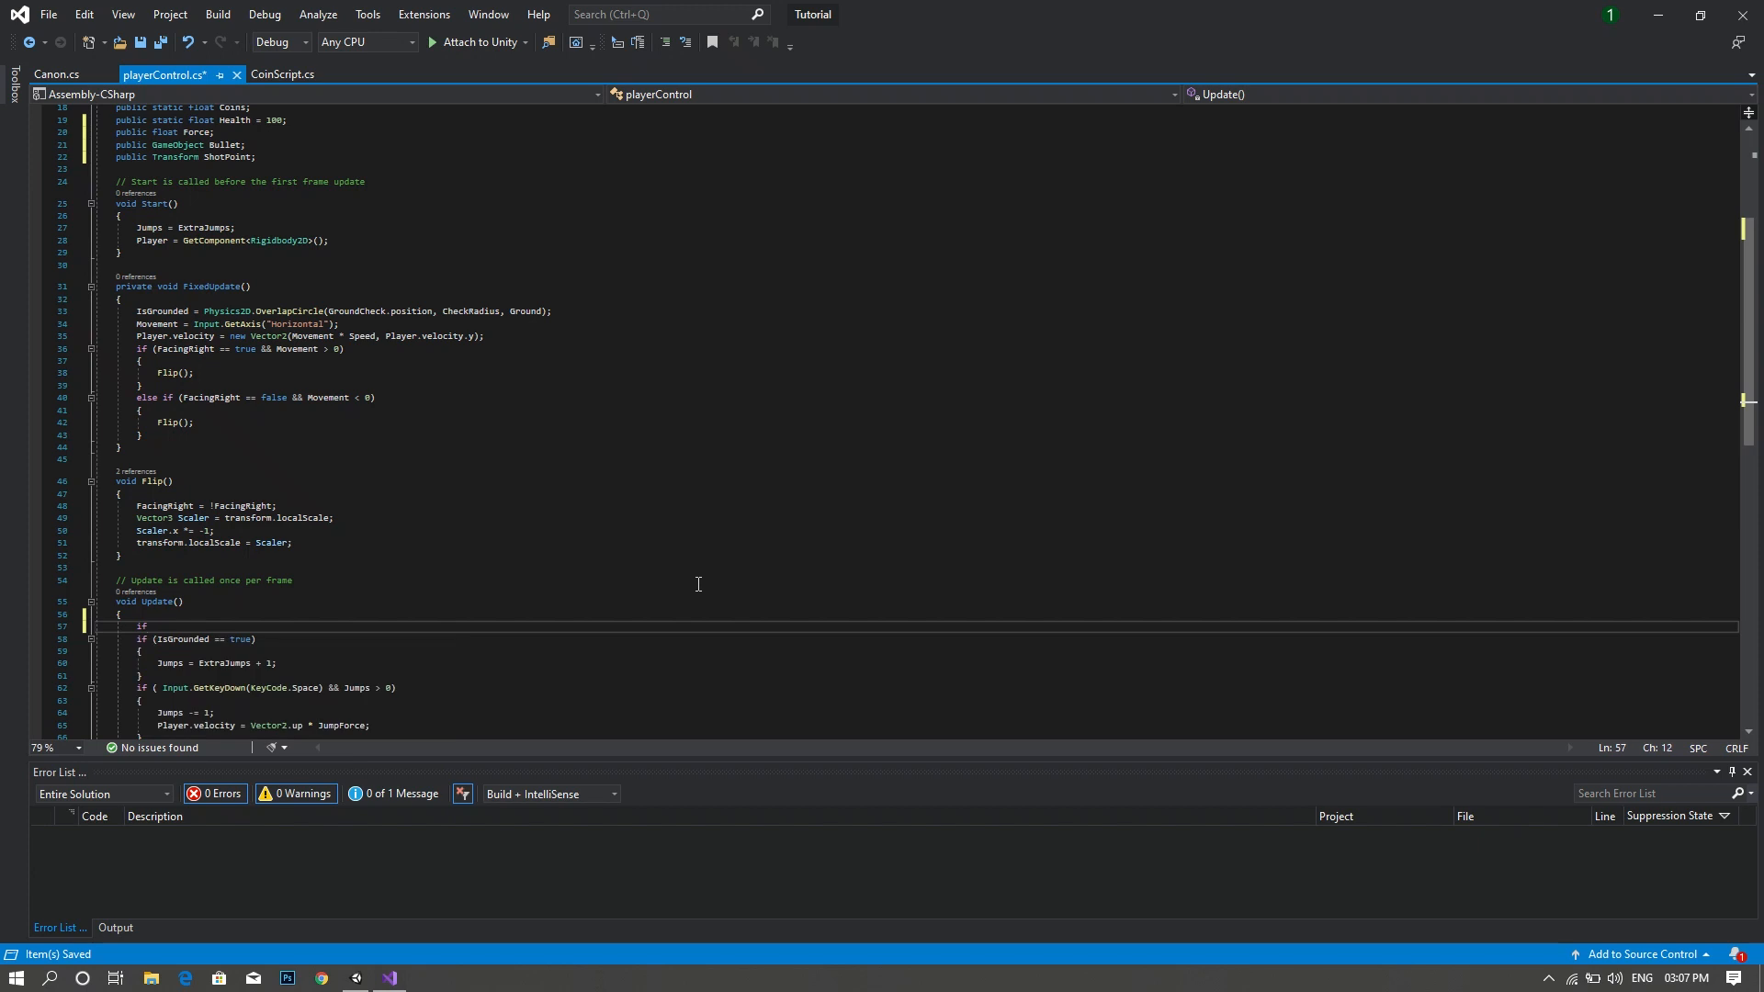
type("( )")
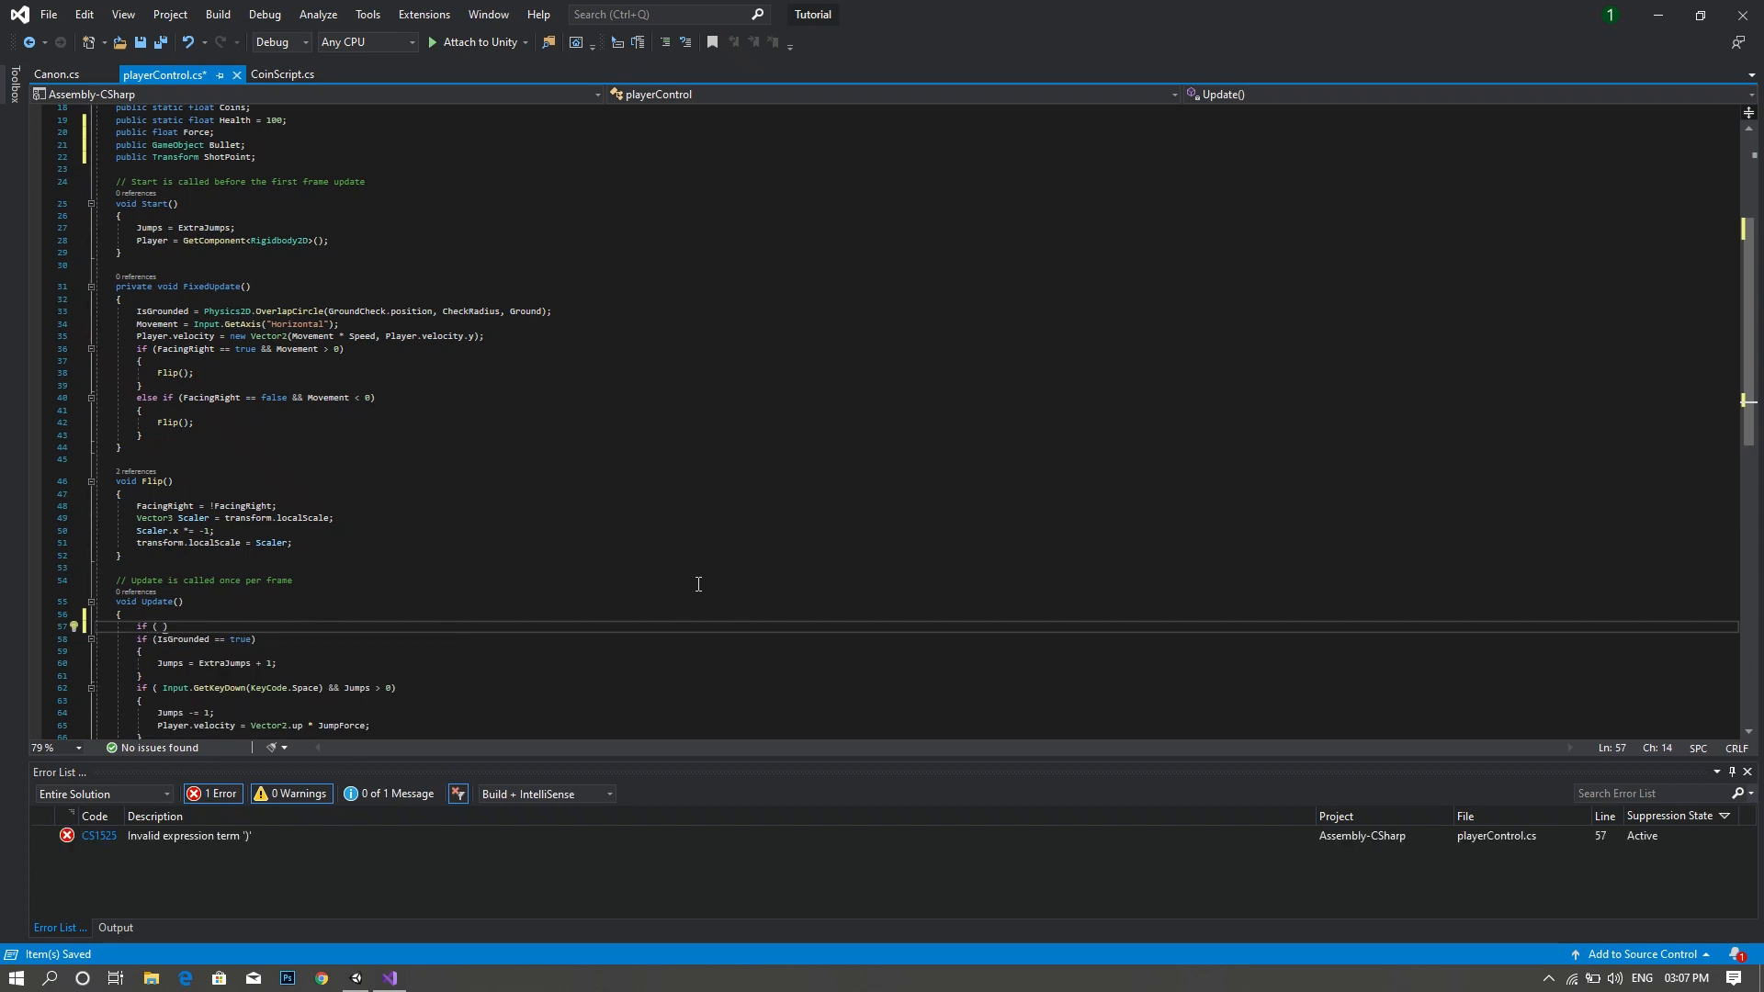
type("In")
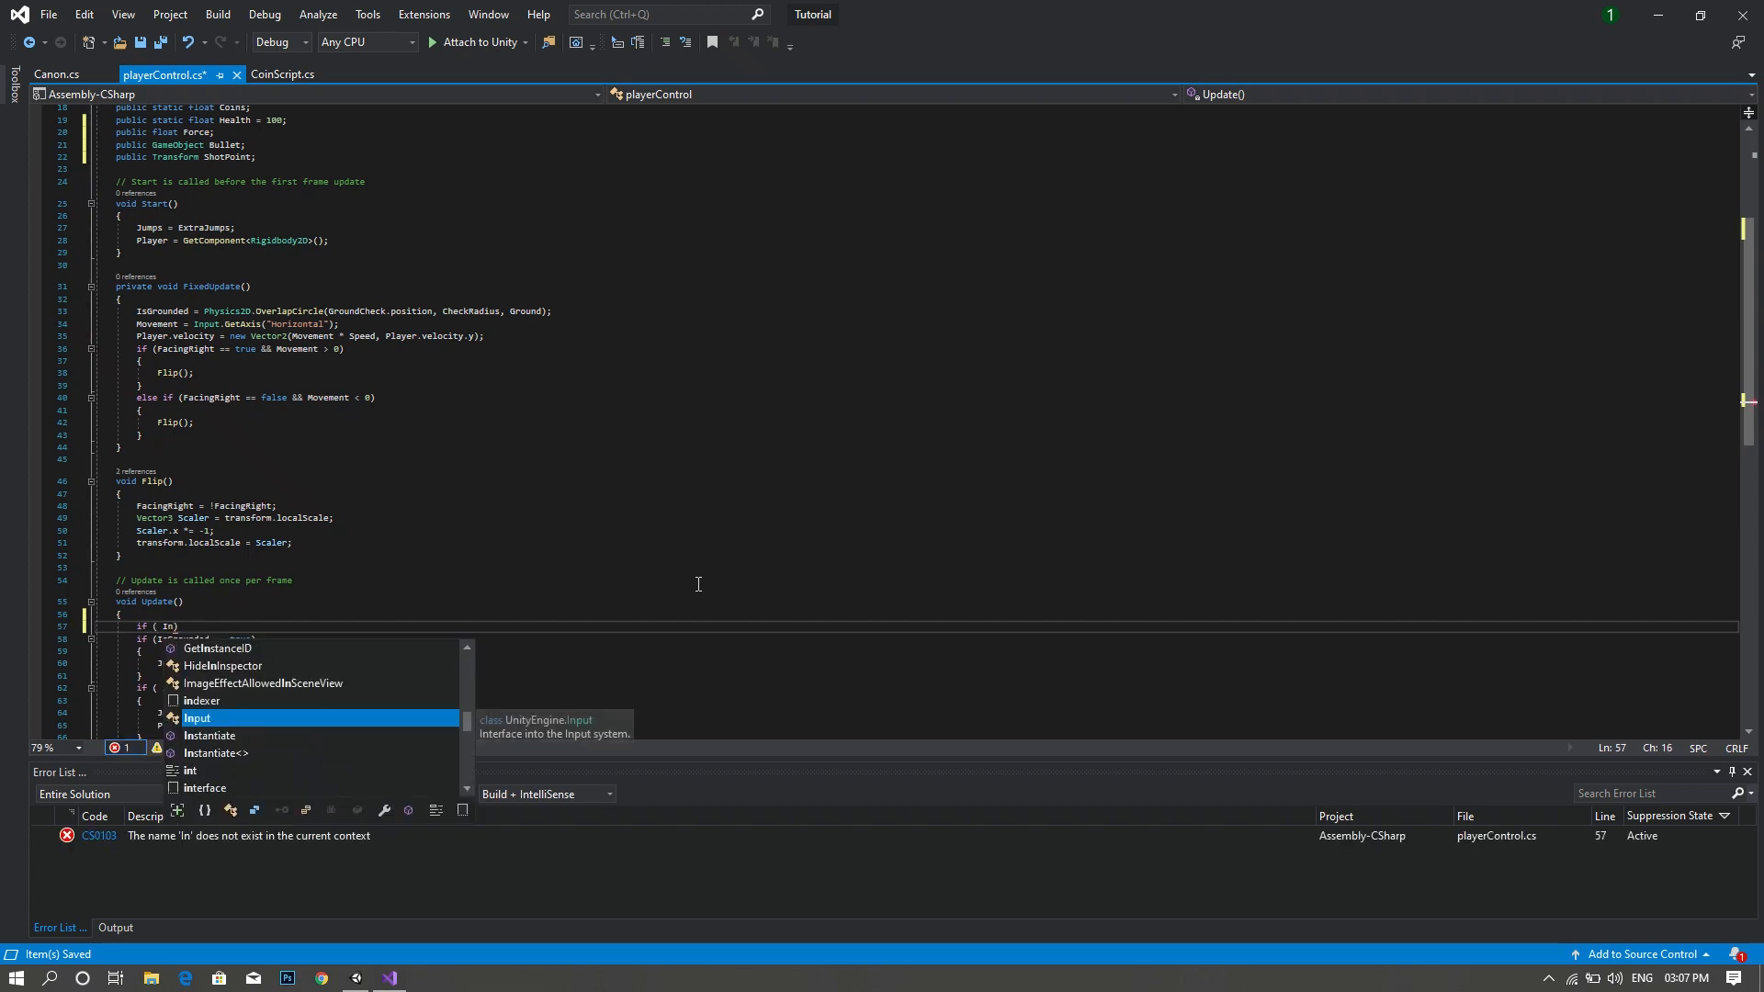
type("put.")
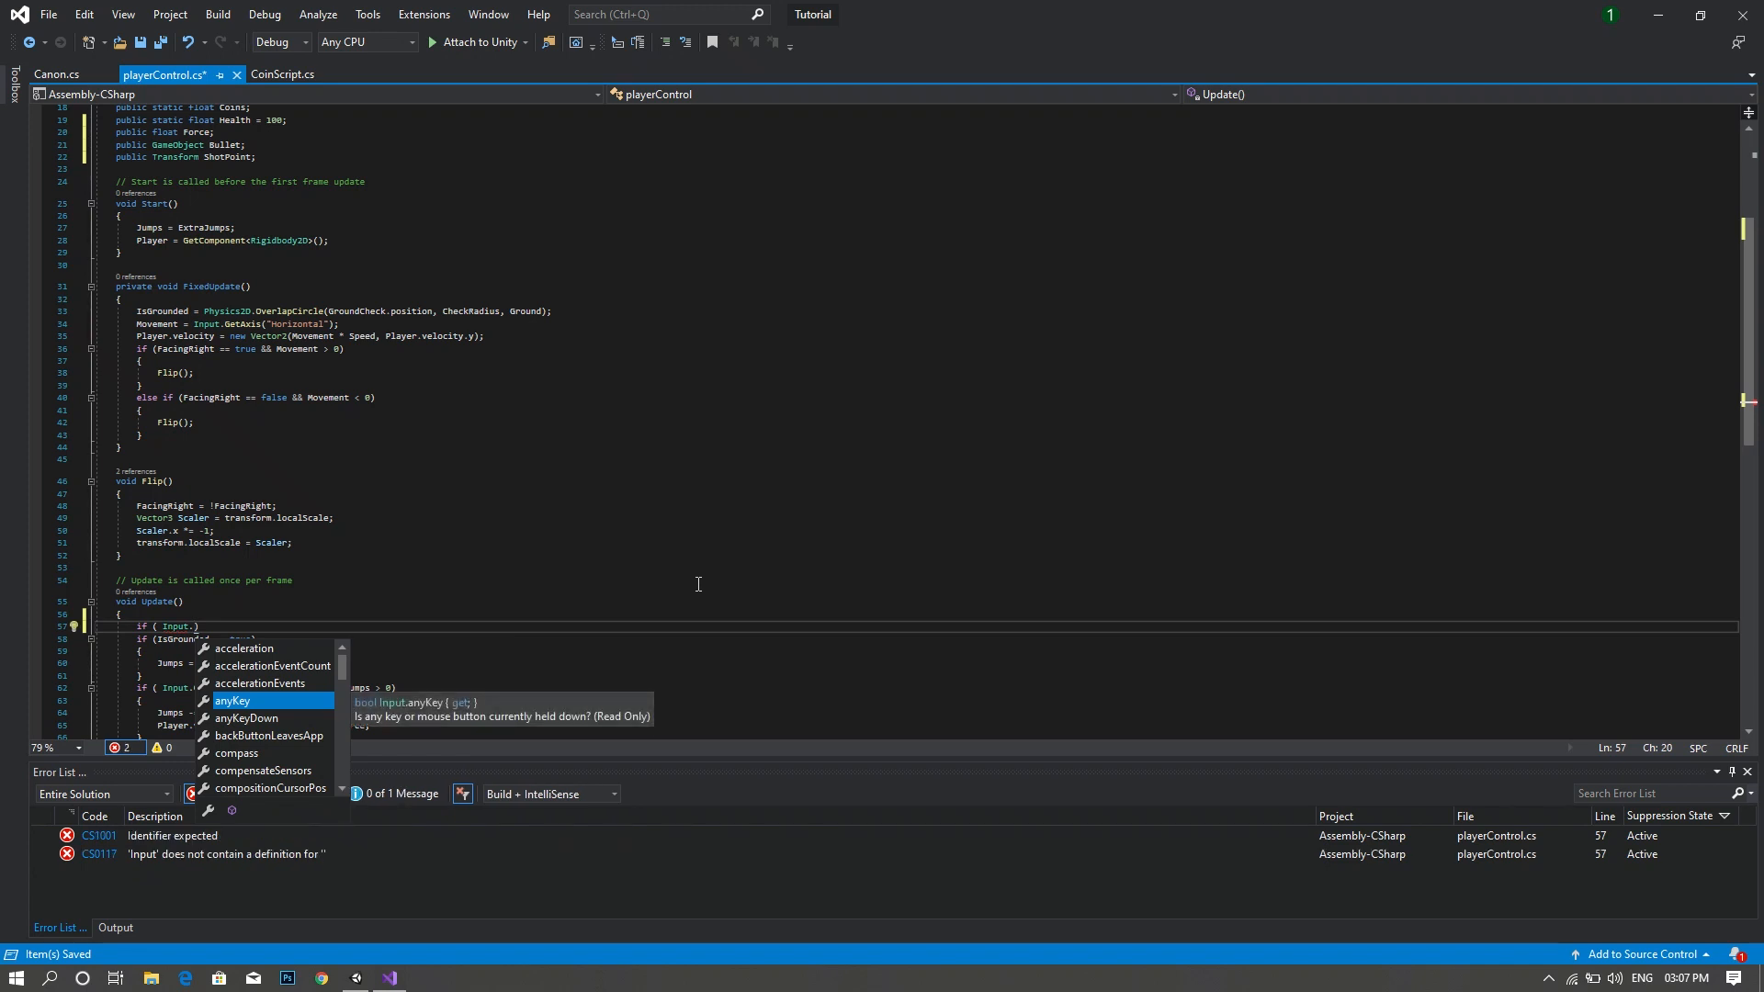
type("GetKeyDown")
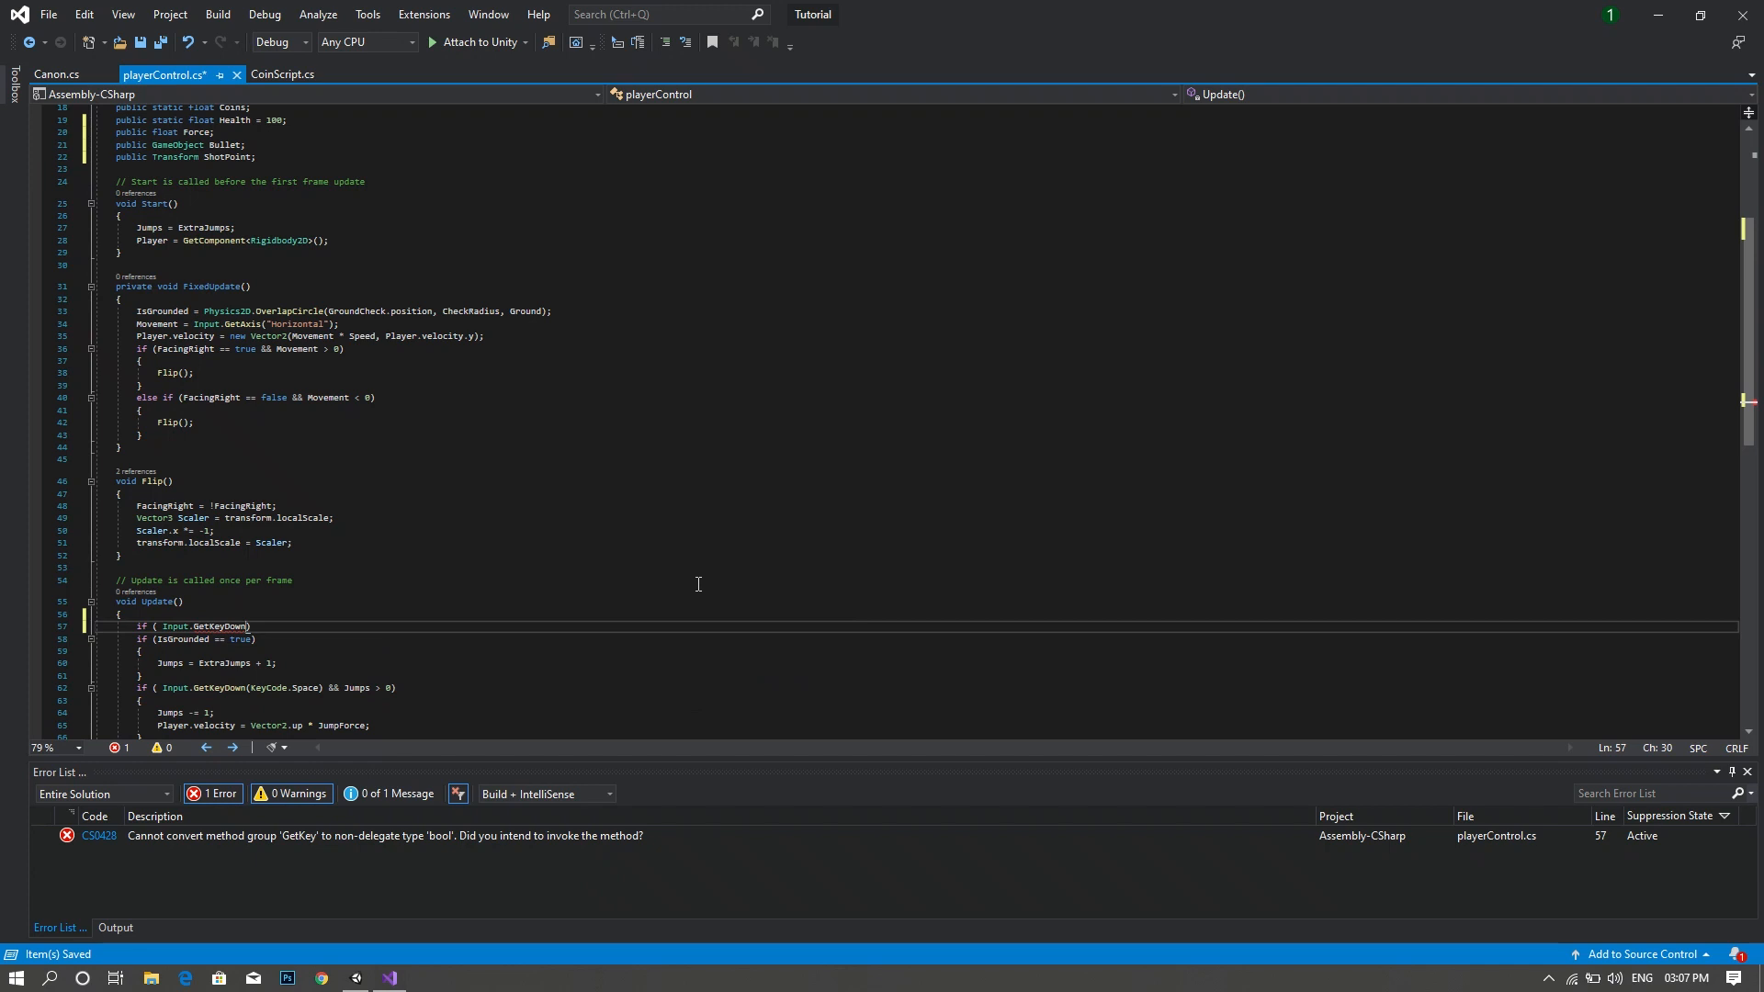
type("(")
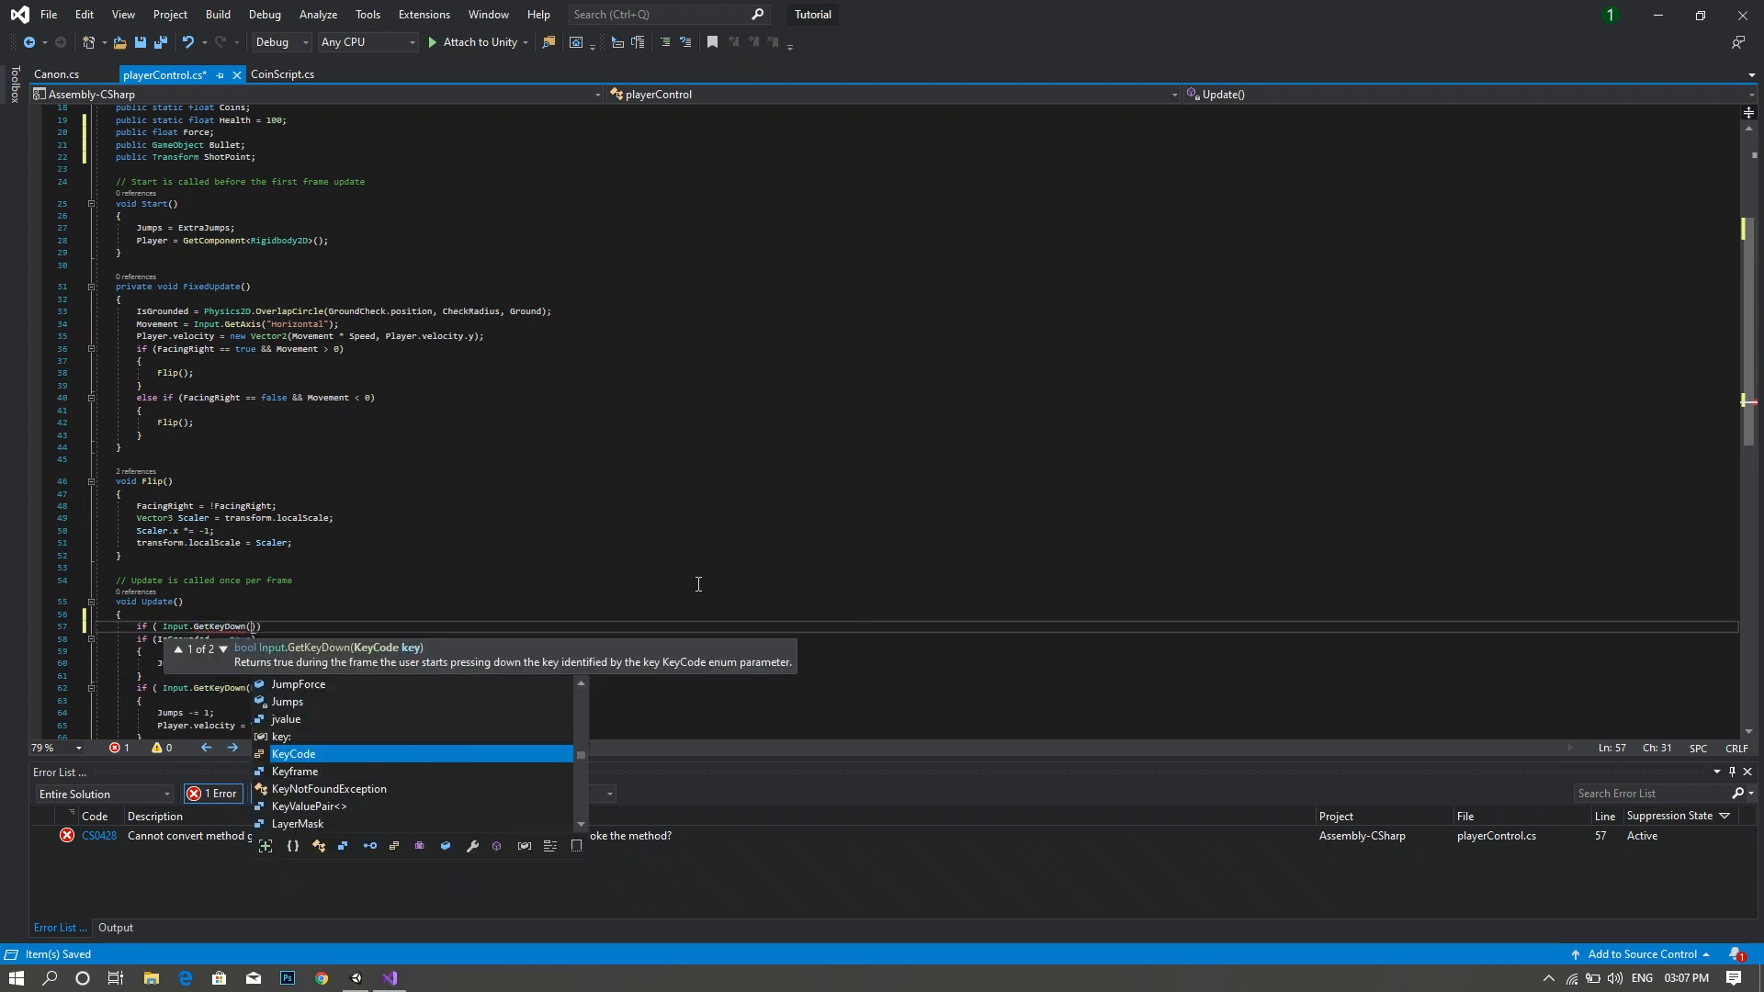
type("KeyCode.")
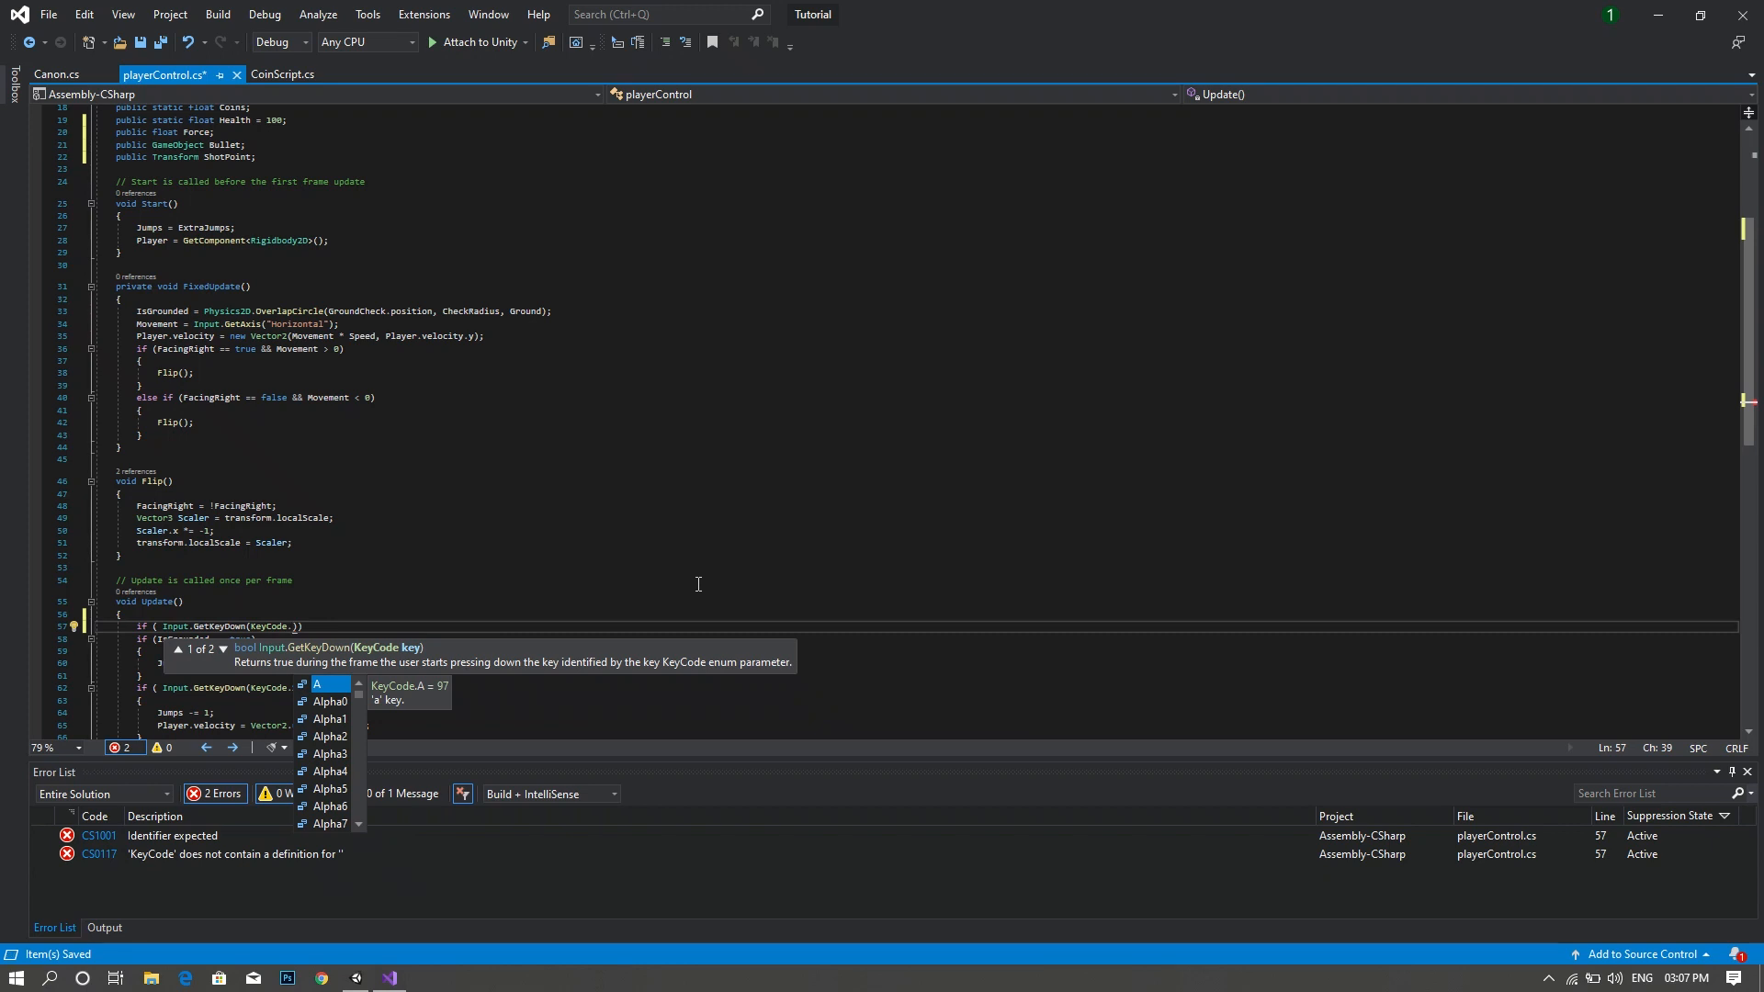
type("leftControl")
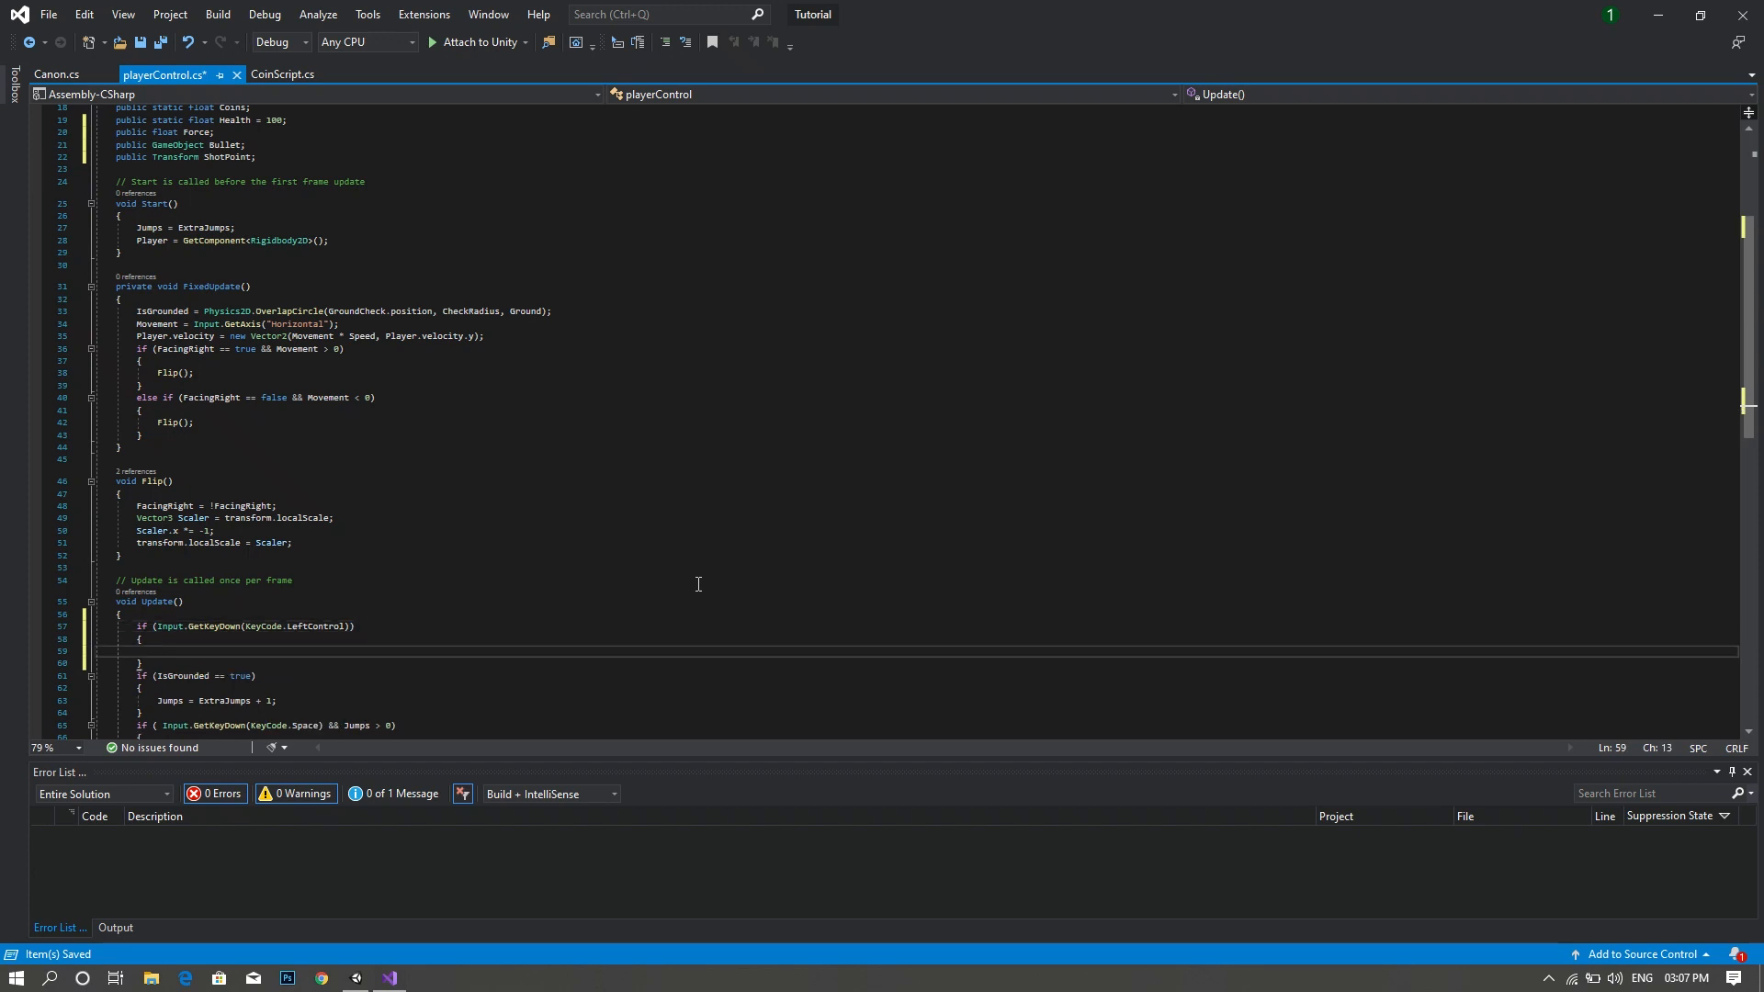
- Call Shoot(); inside that if block
type("Shoot")
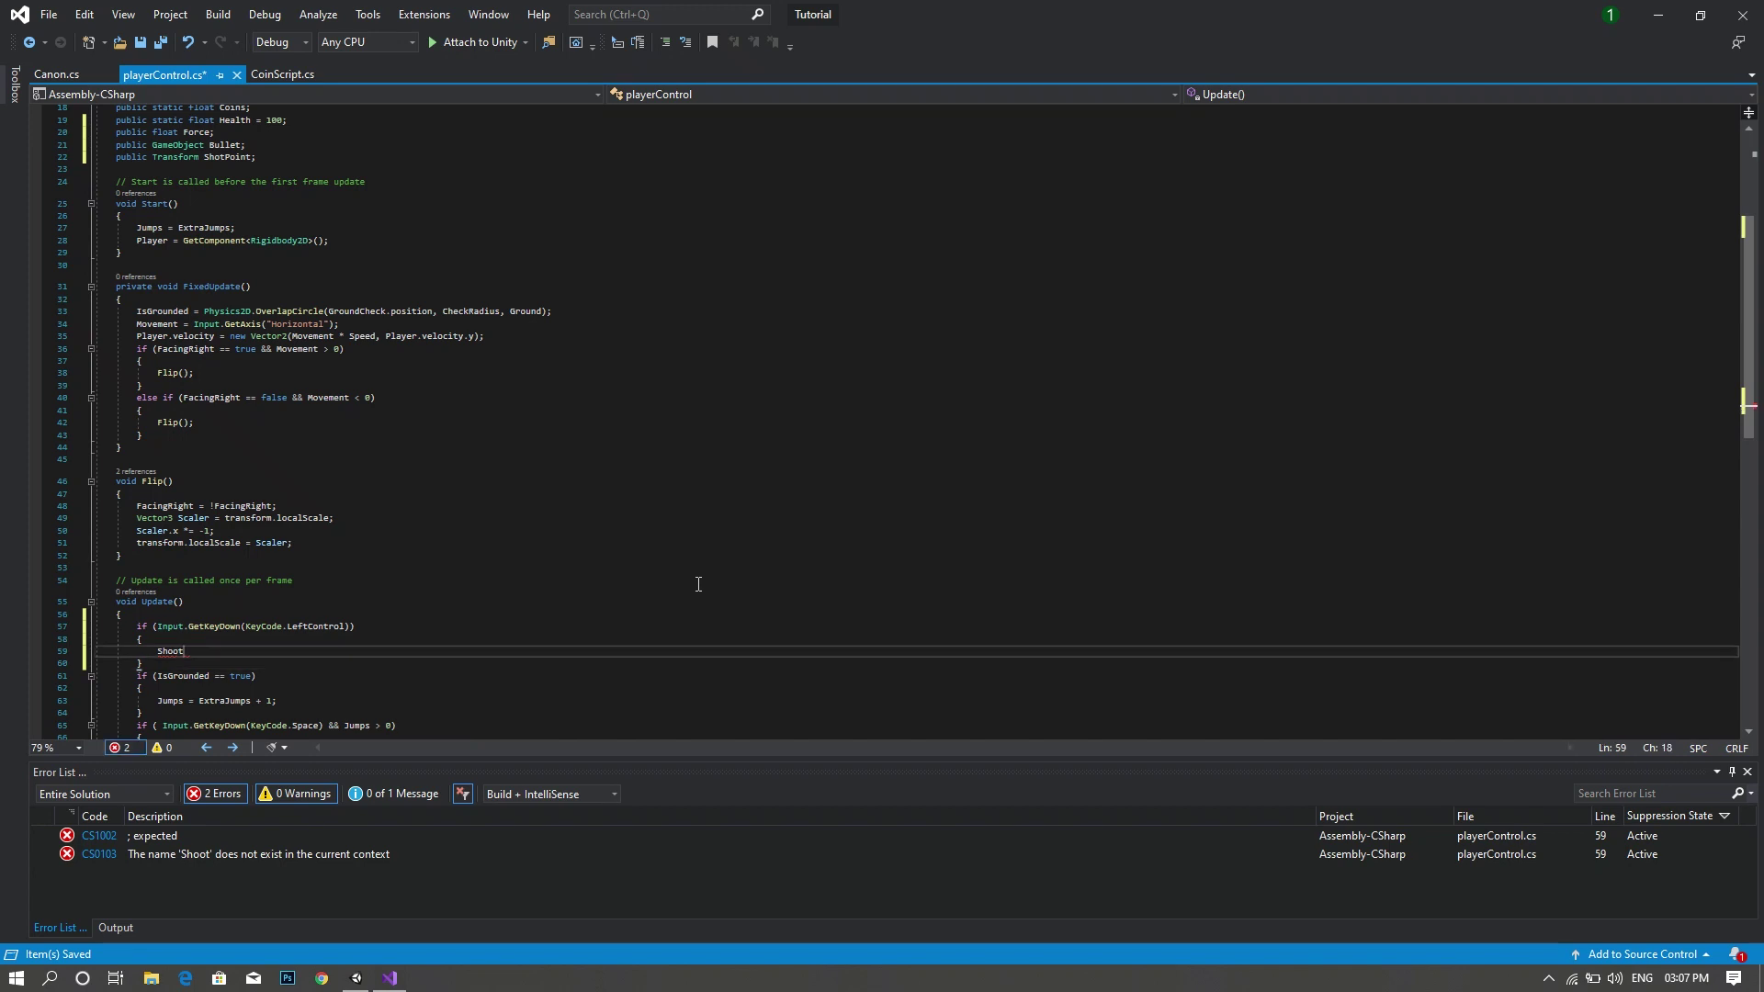
type("();")
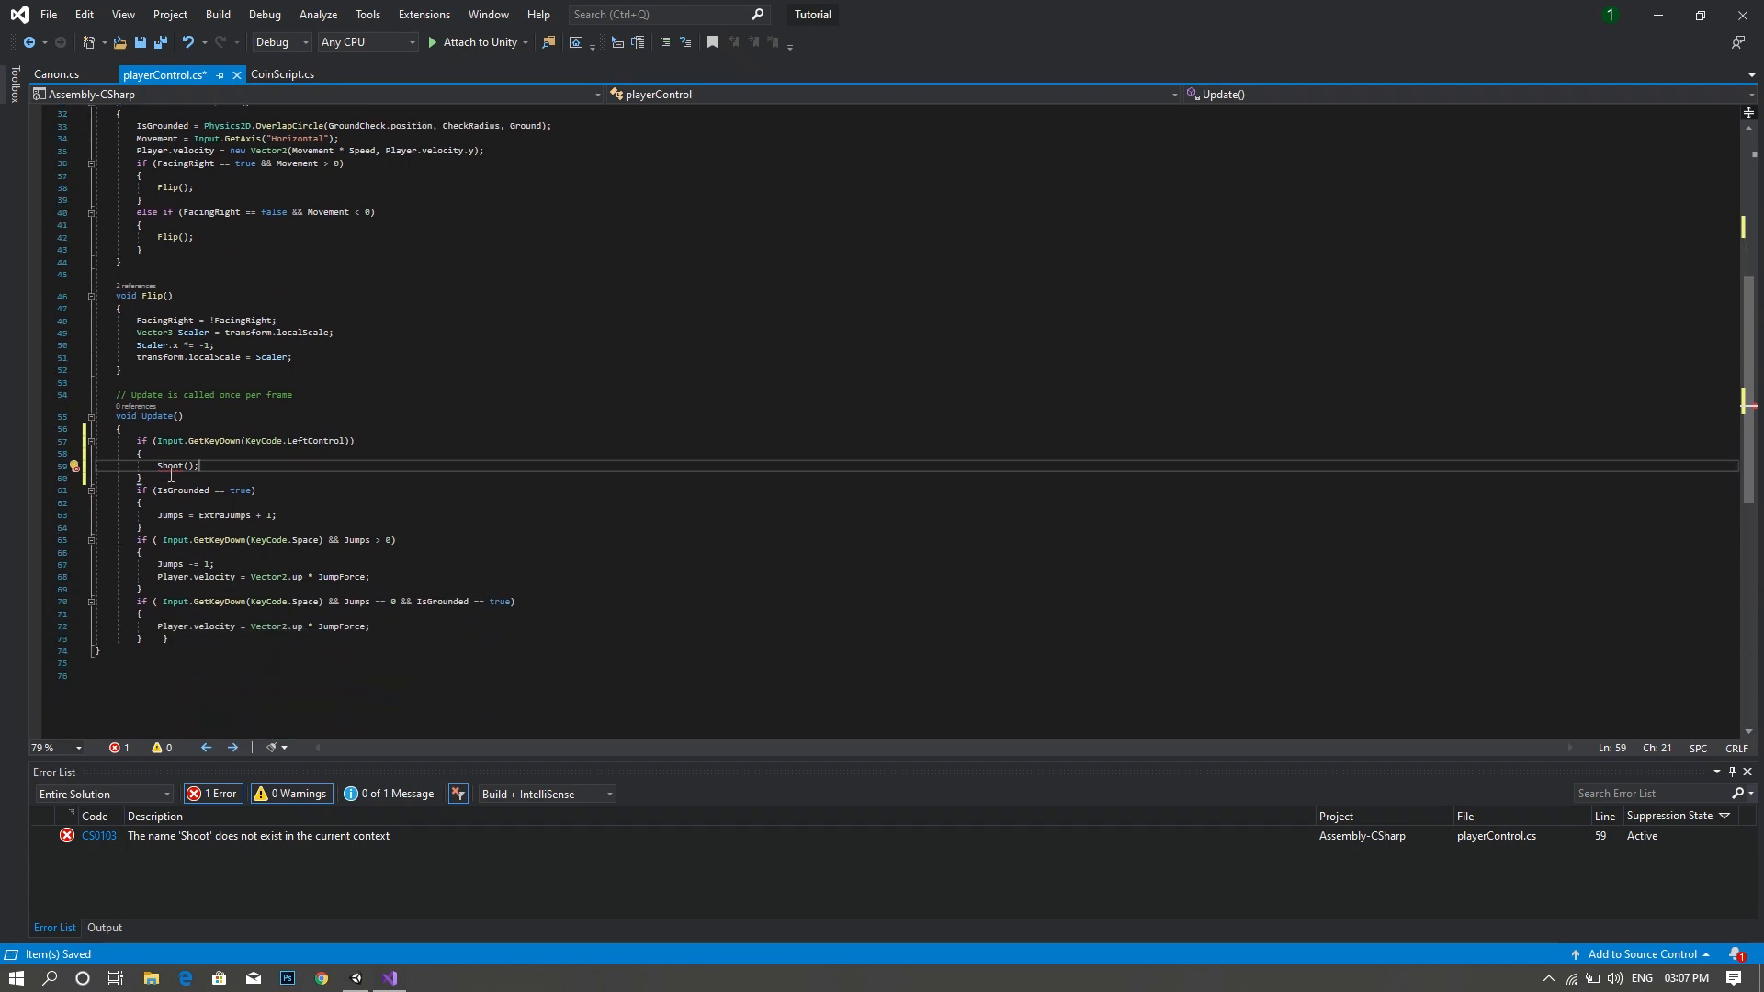
mouse_move(444, 490)
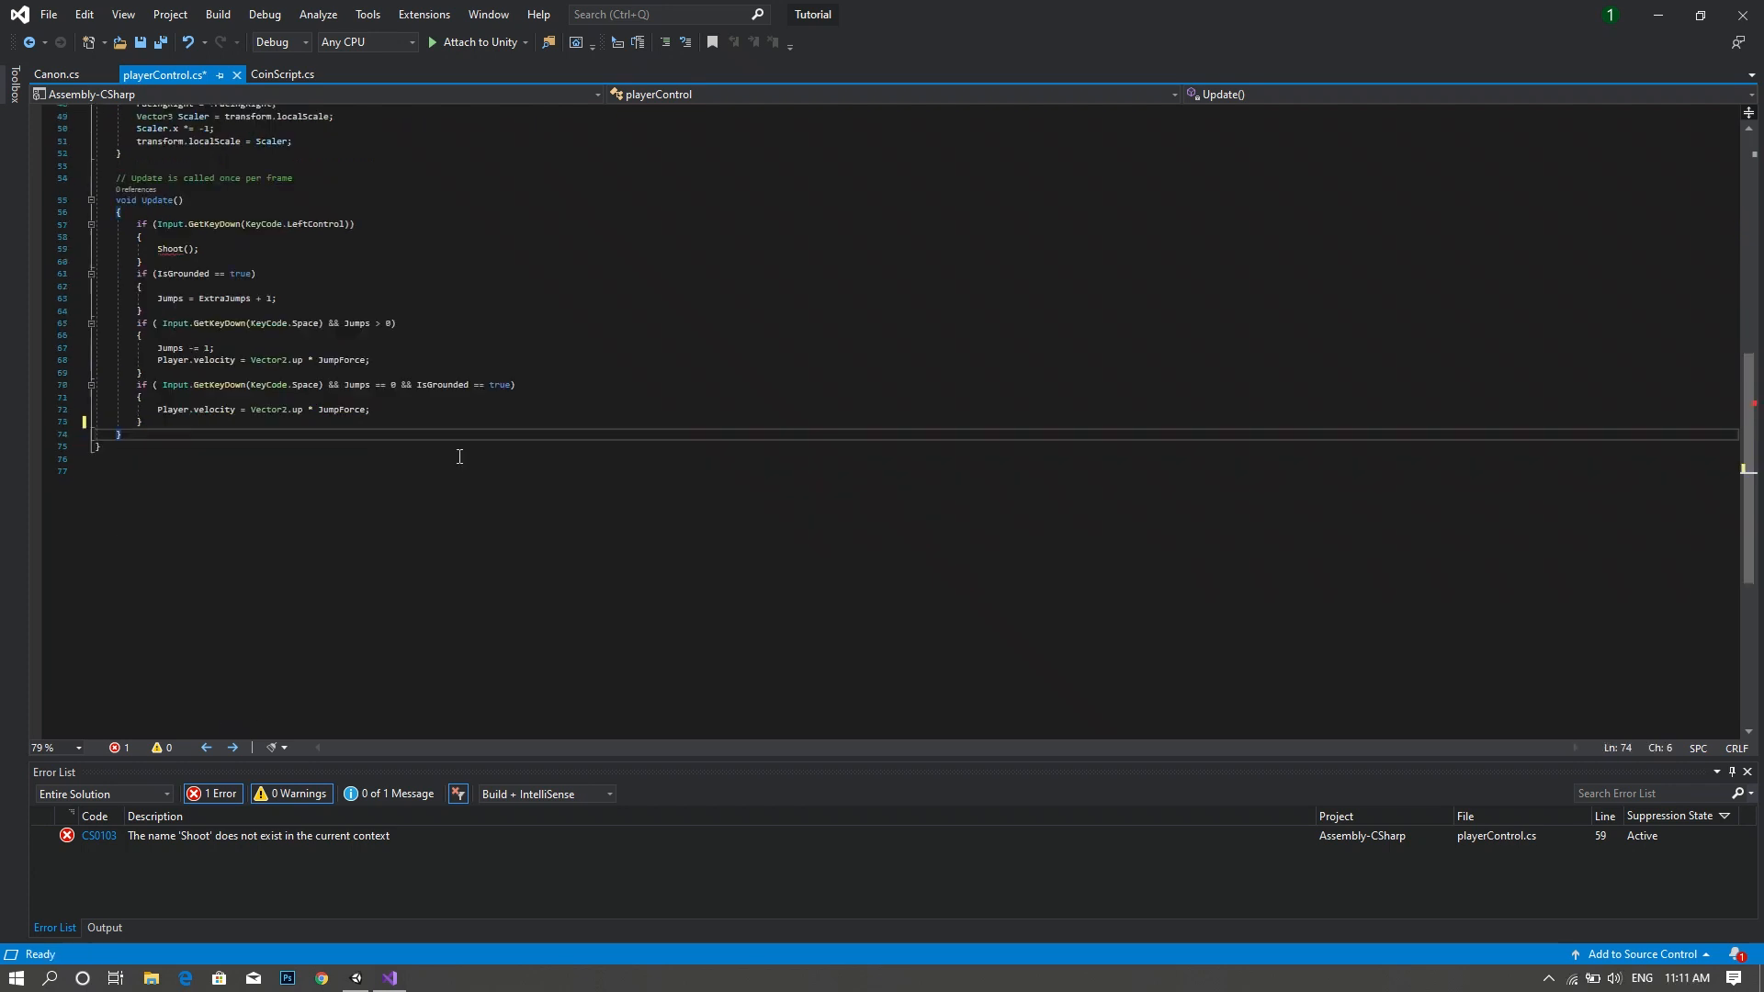
mouse_move(281, 471)
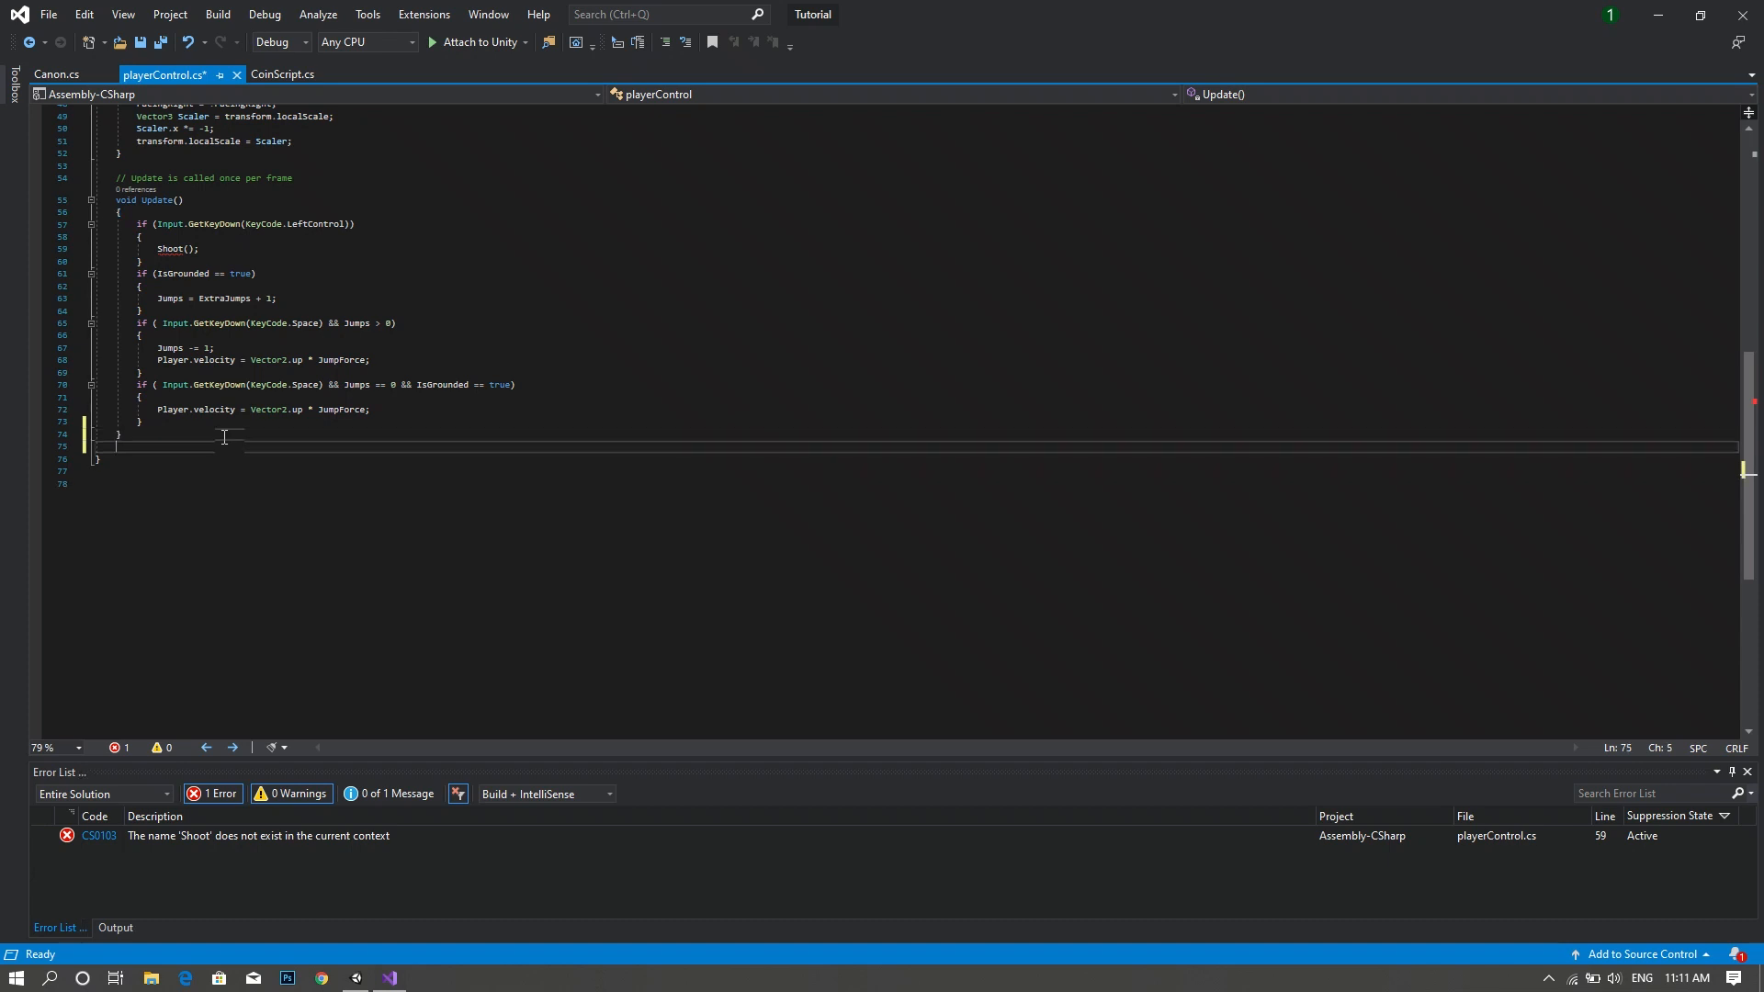
- Declare an empty 'void Shoot()' method below Update
type("void Shoot")
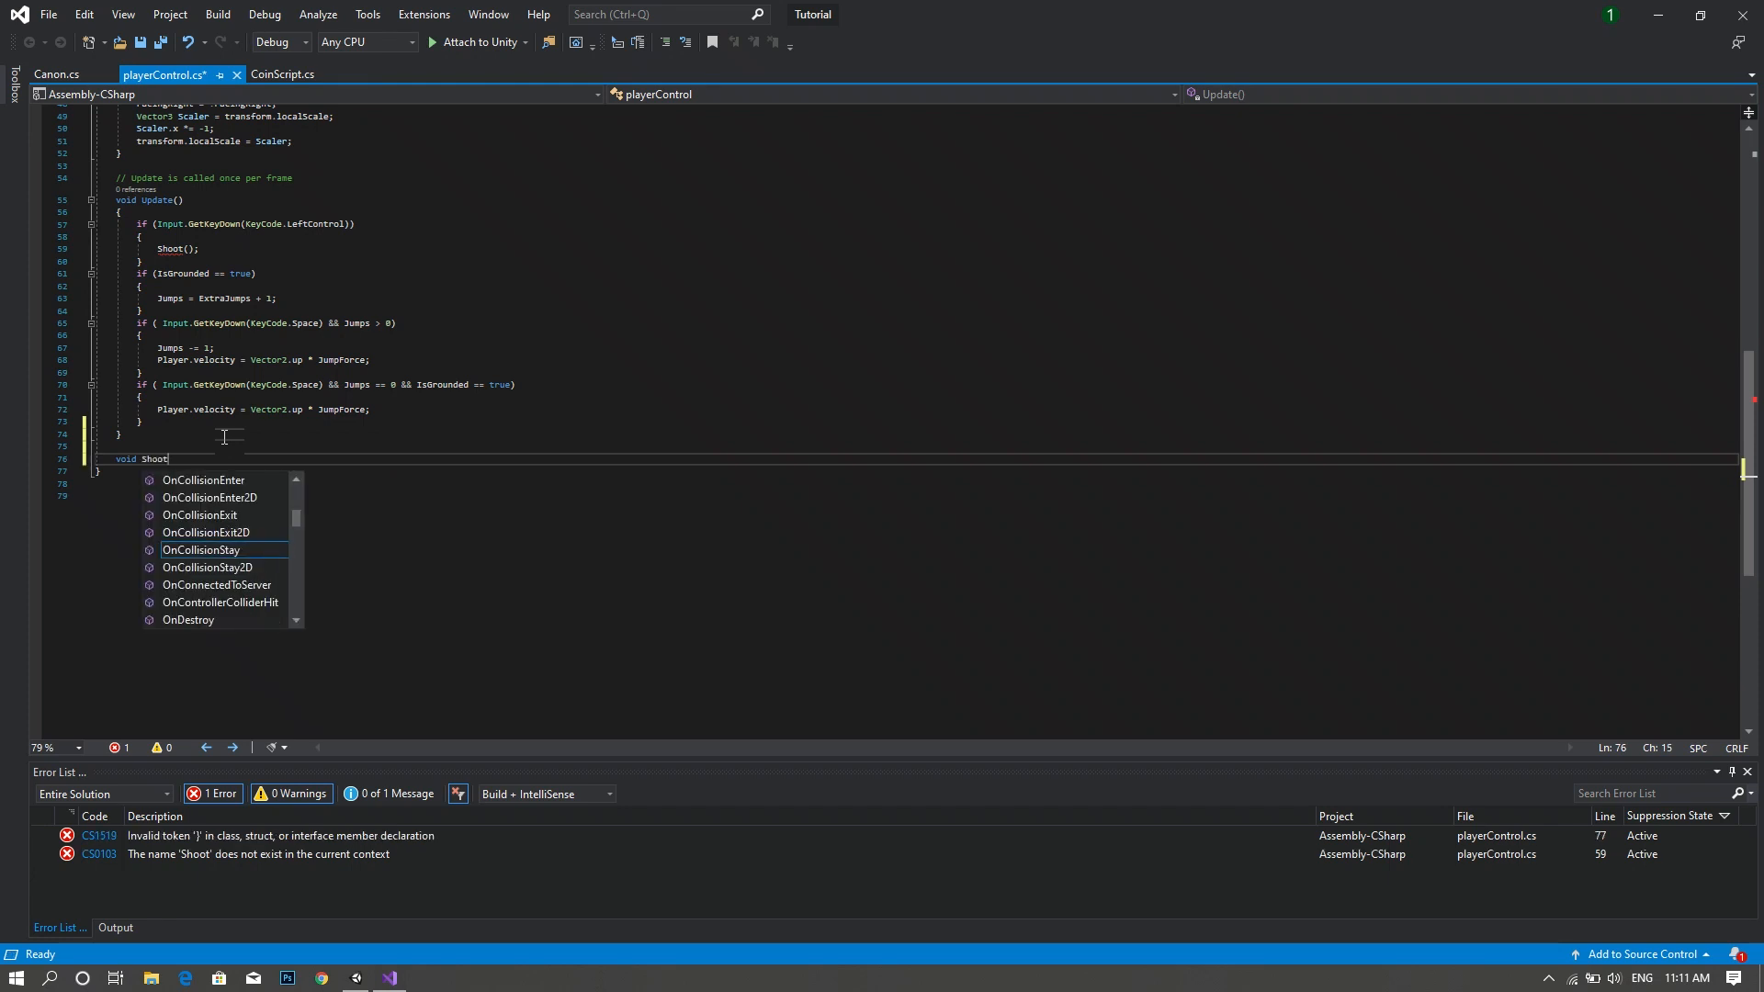
type("()")
type("{")
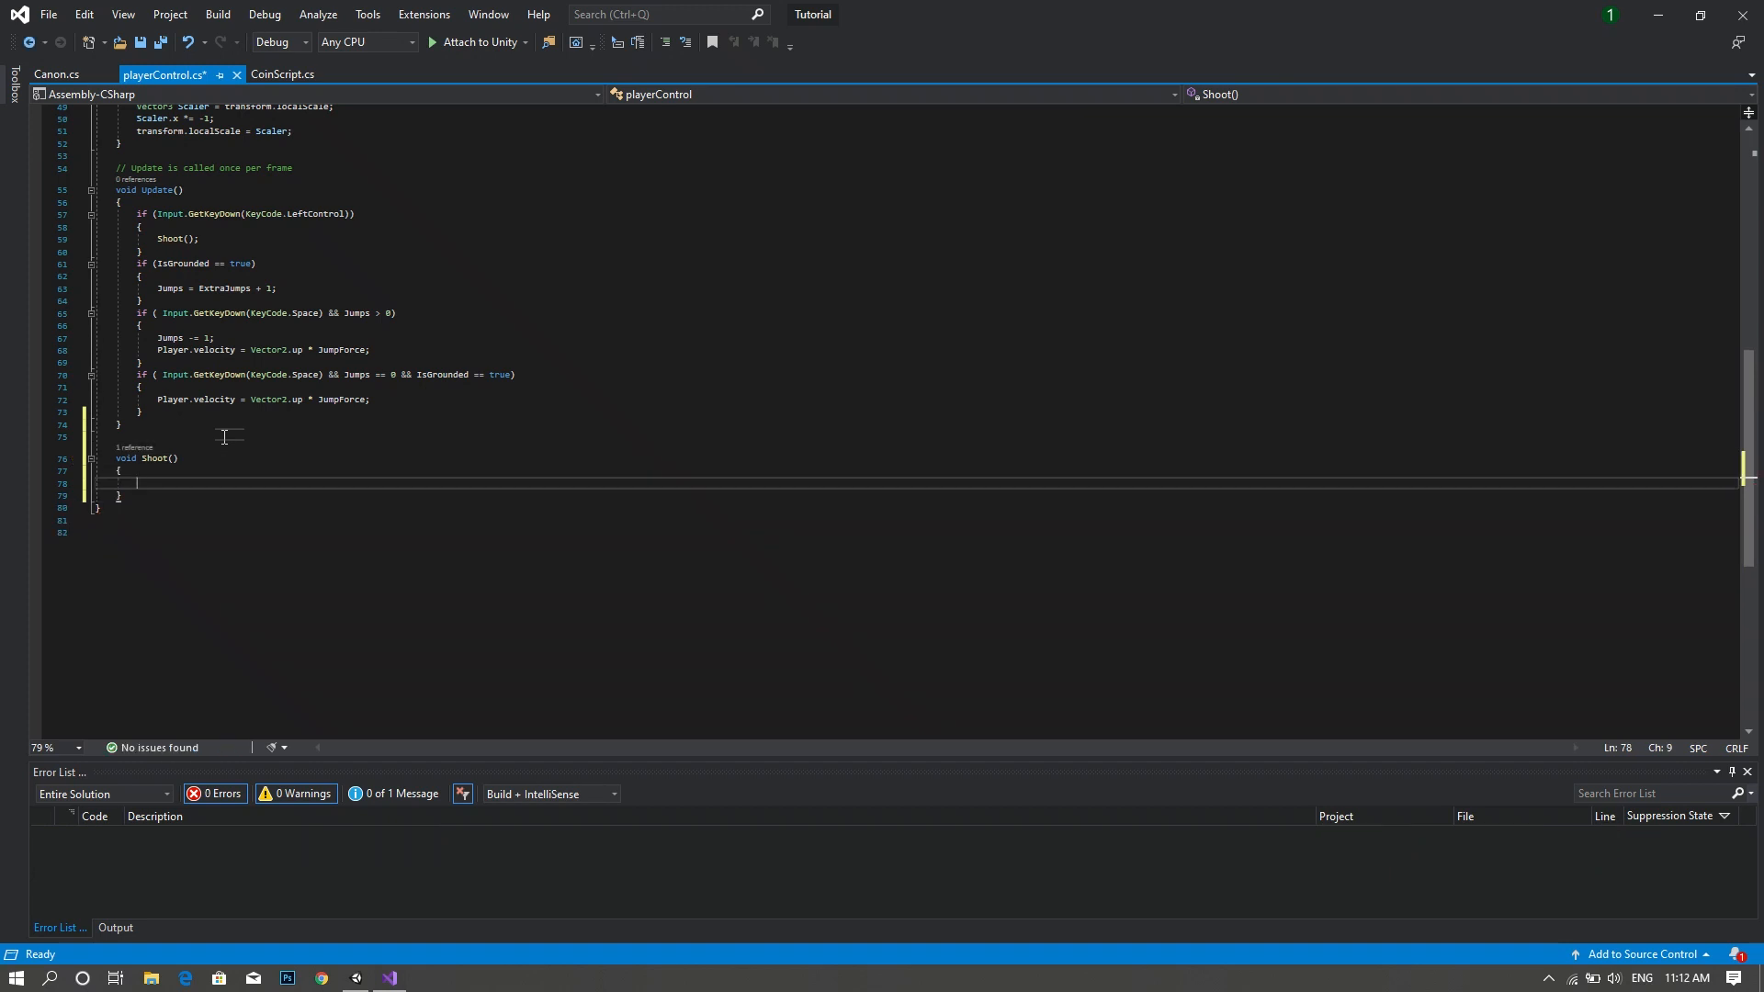
- Begin 'GameObject Shot = Instantiate(' inside Shoot()
type("GameObject")
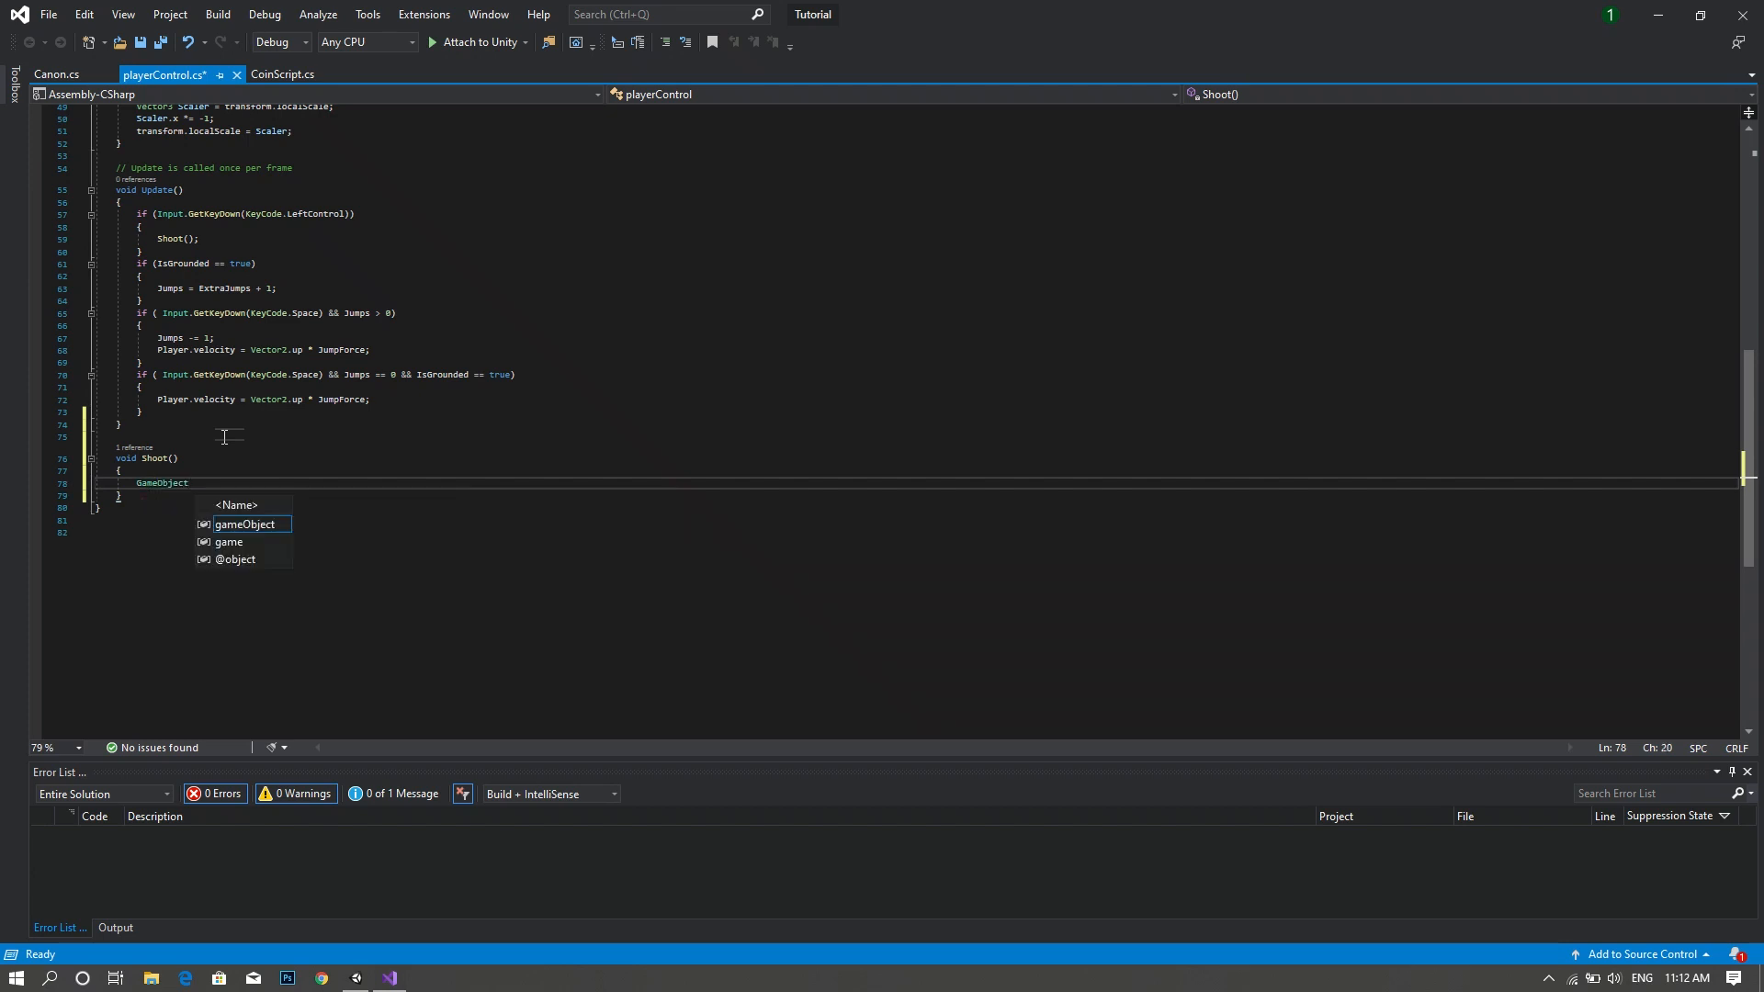
type("S")
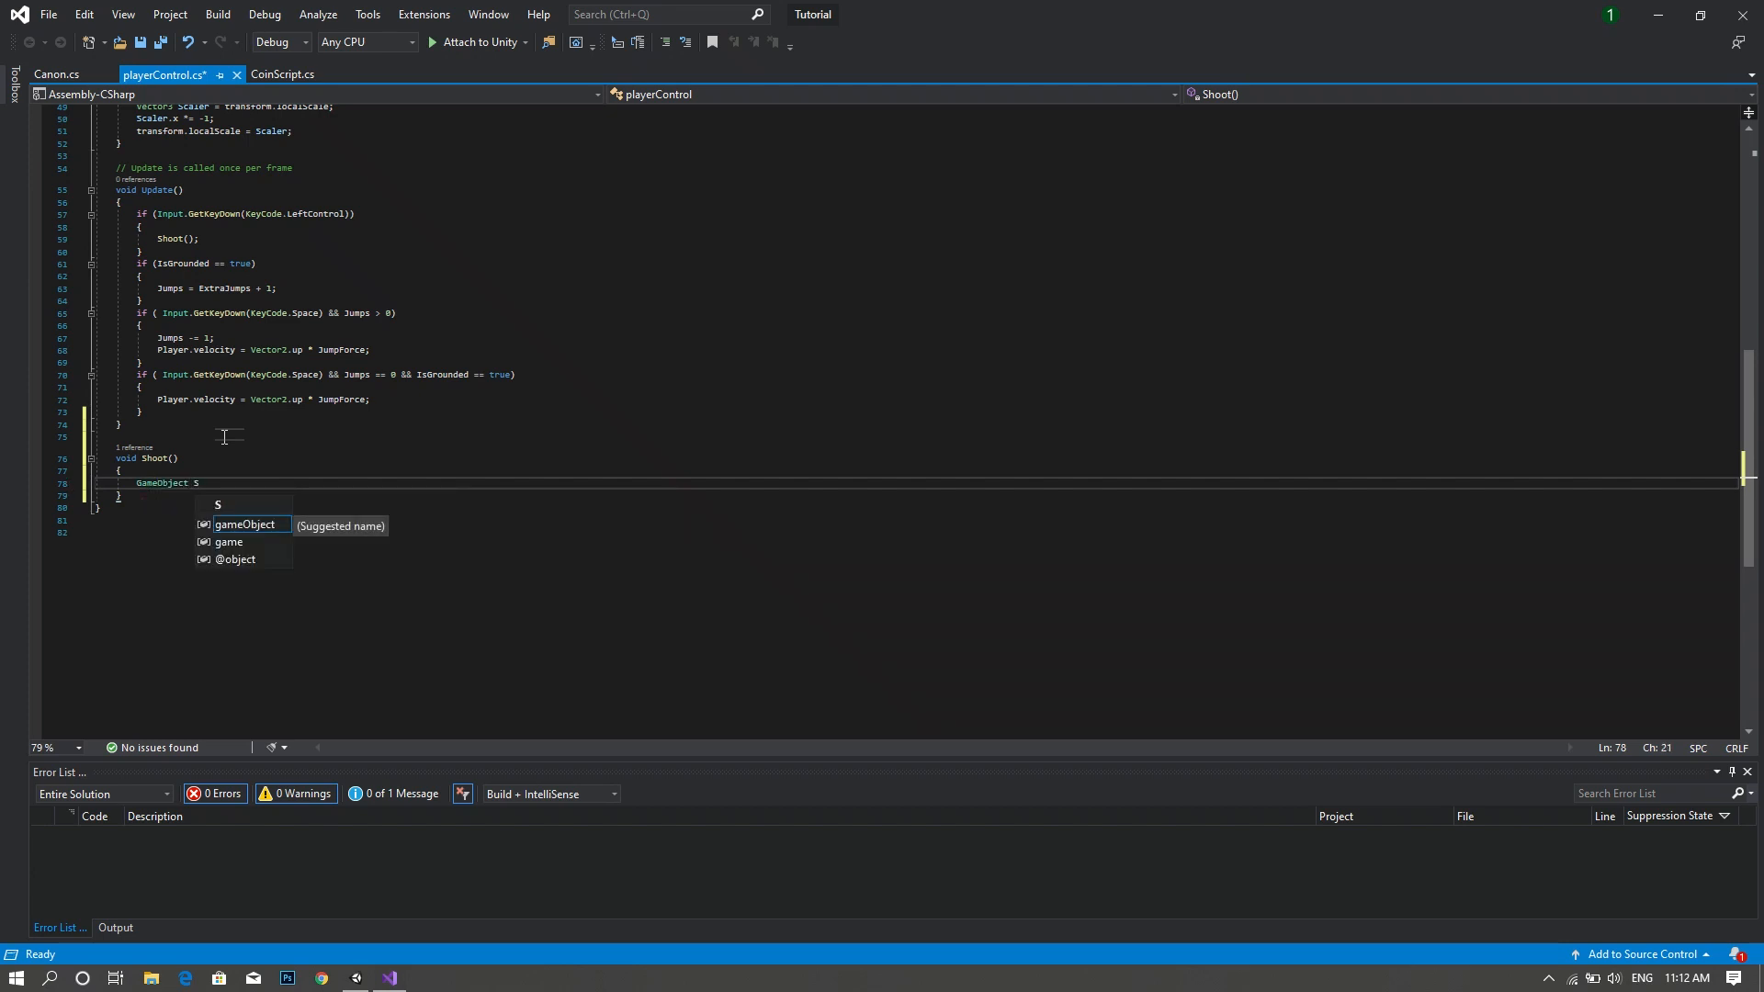
type("h")
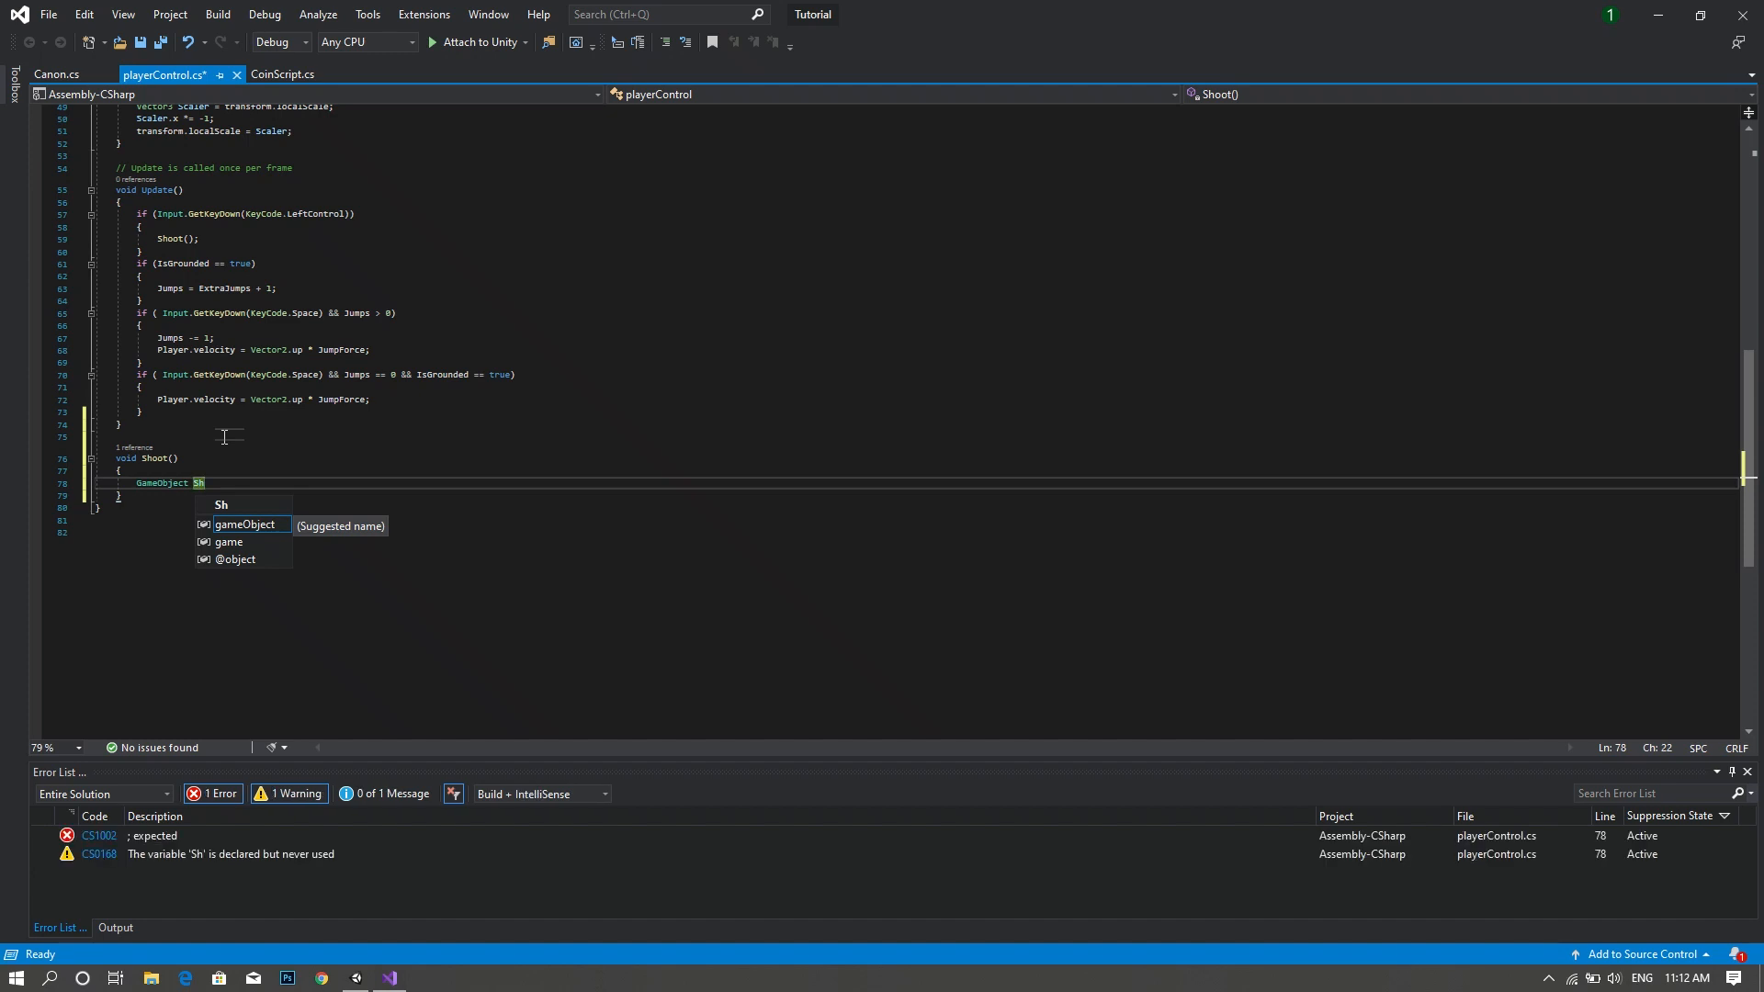
type("o")
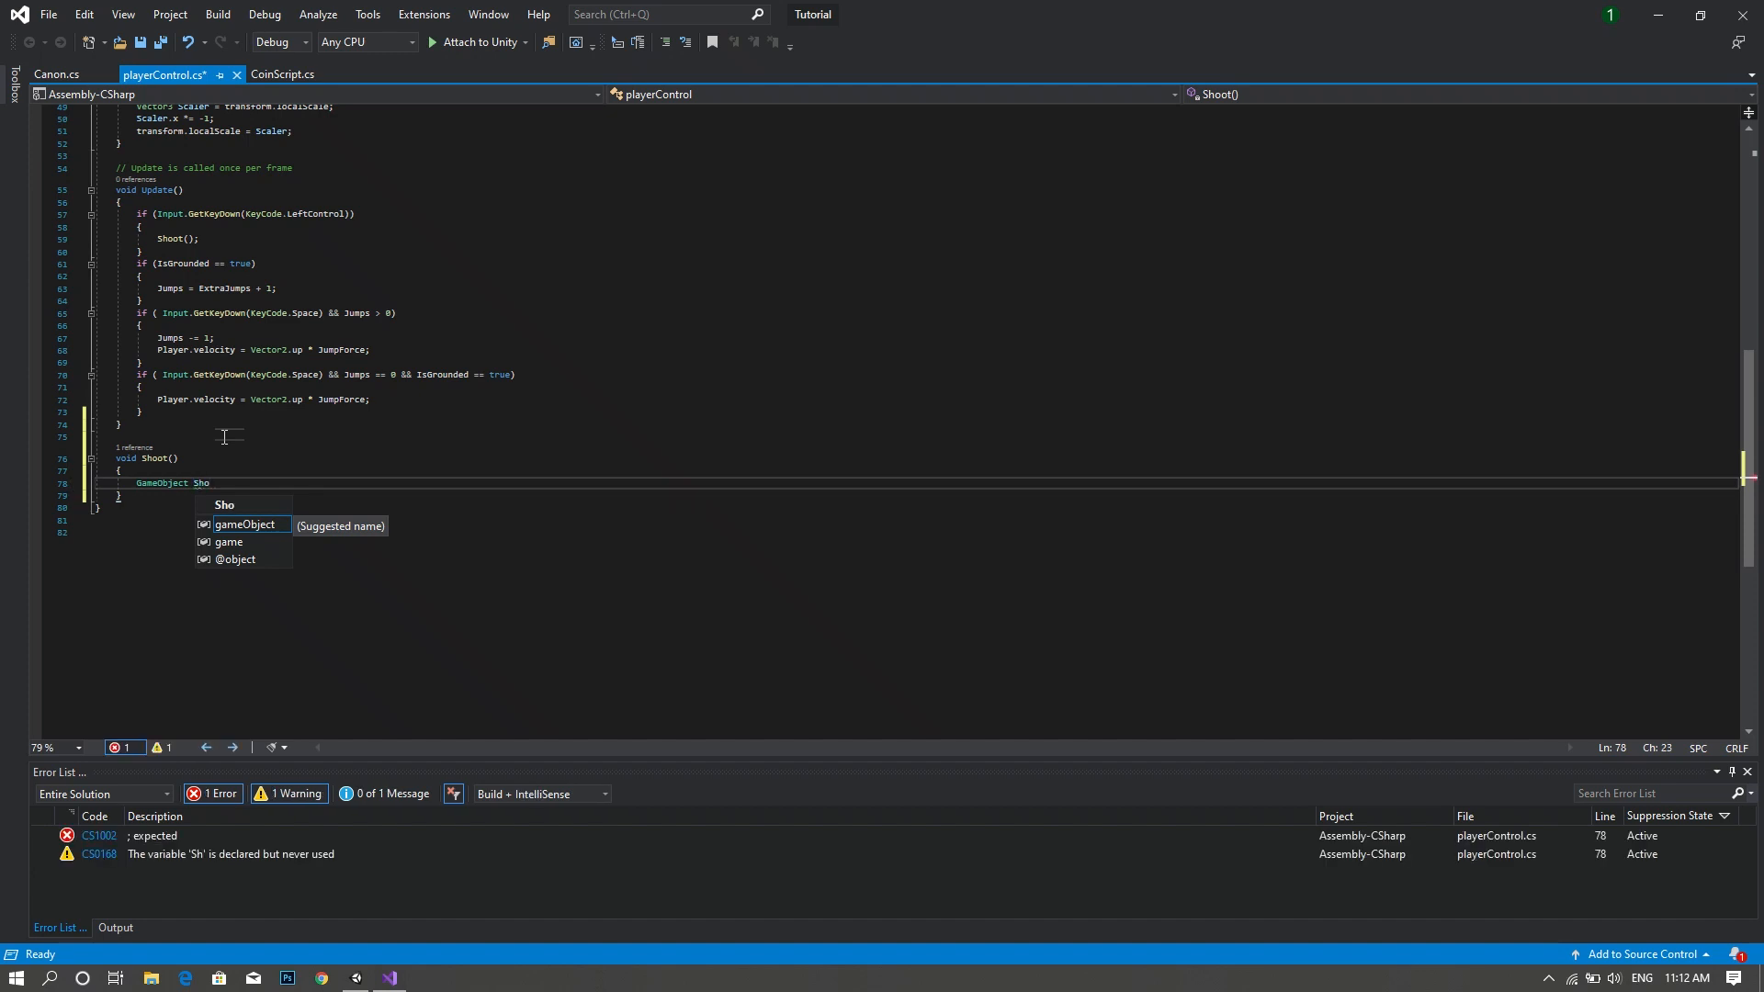
key("Backspace")
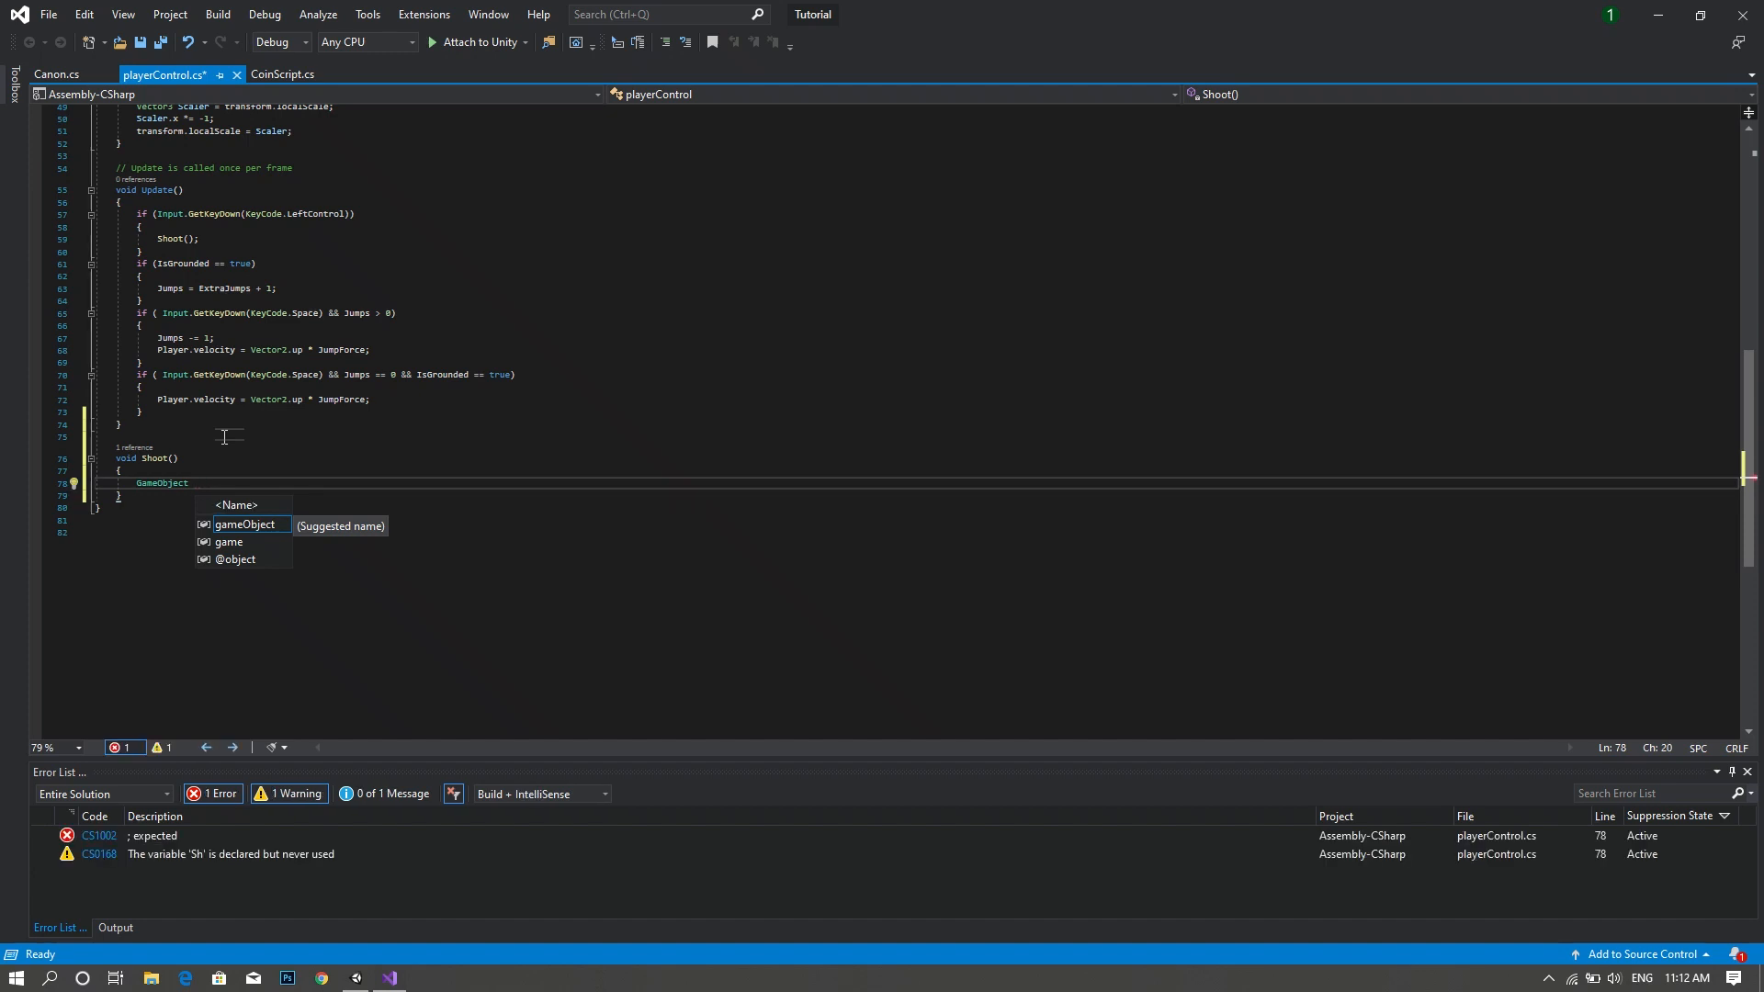
type("Shot = Instantiate")
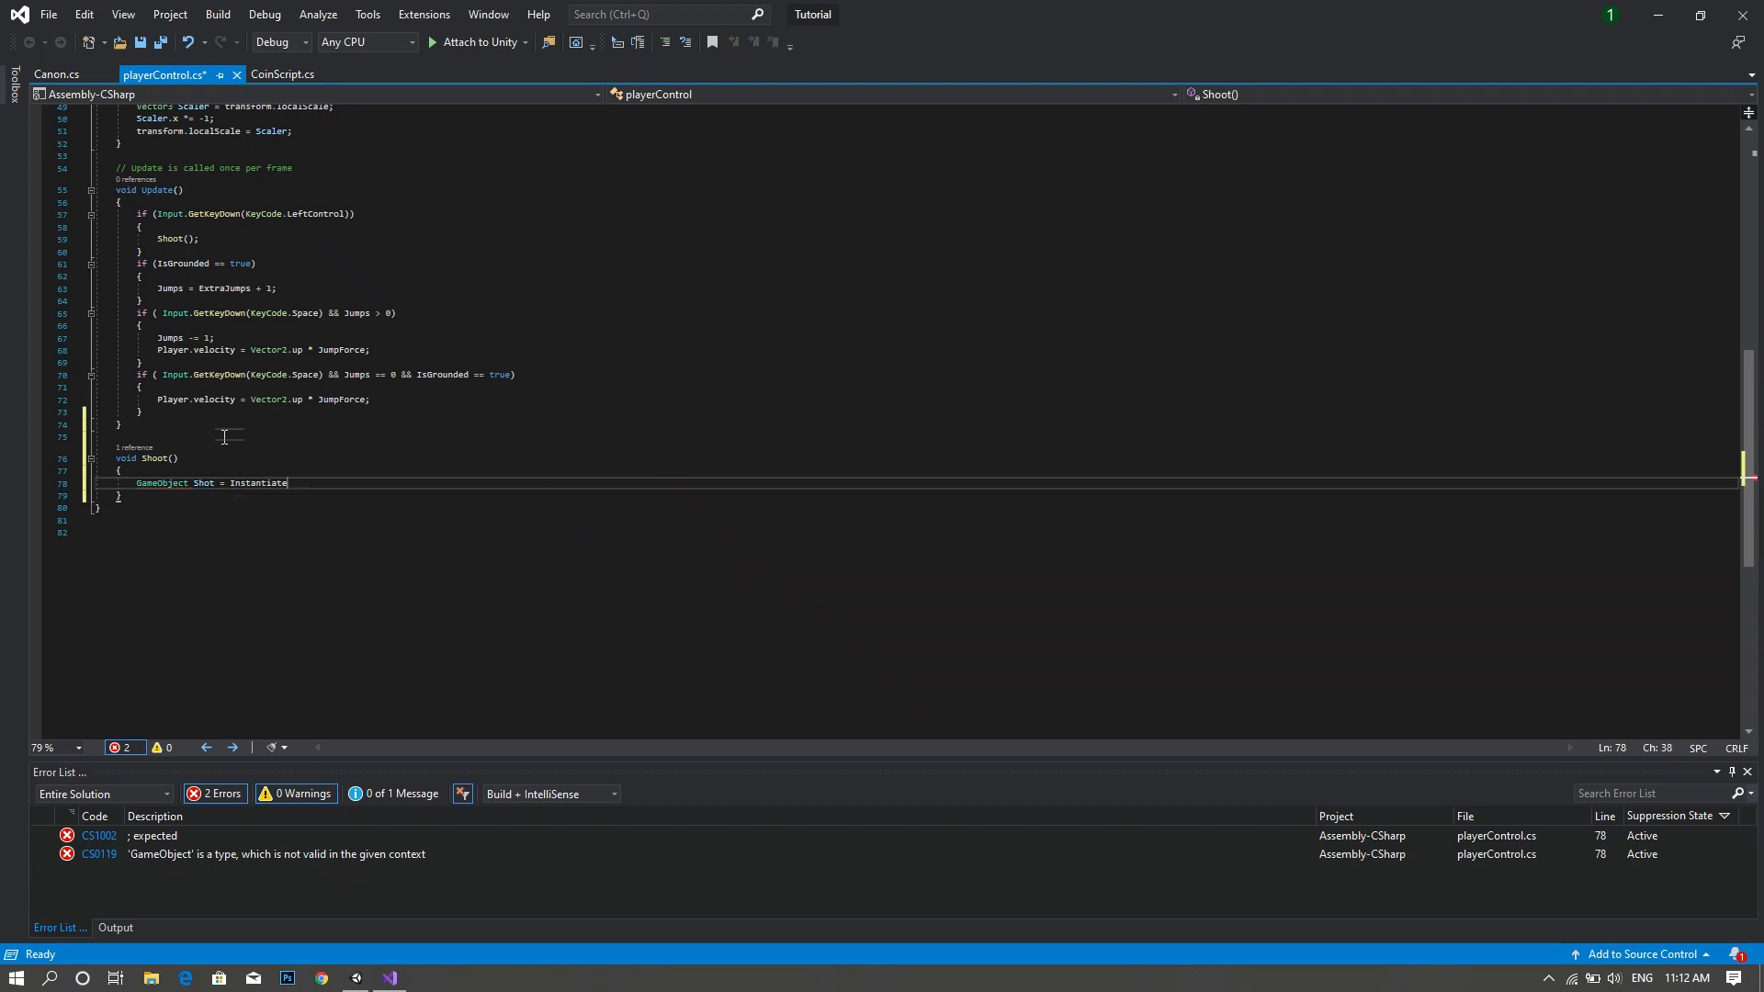
type("()")
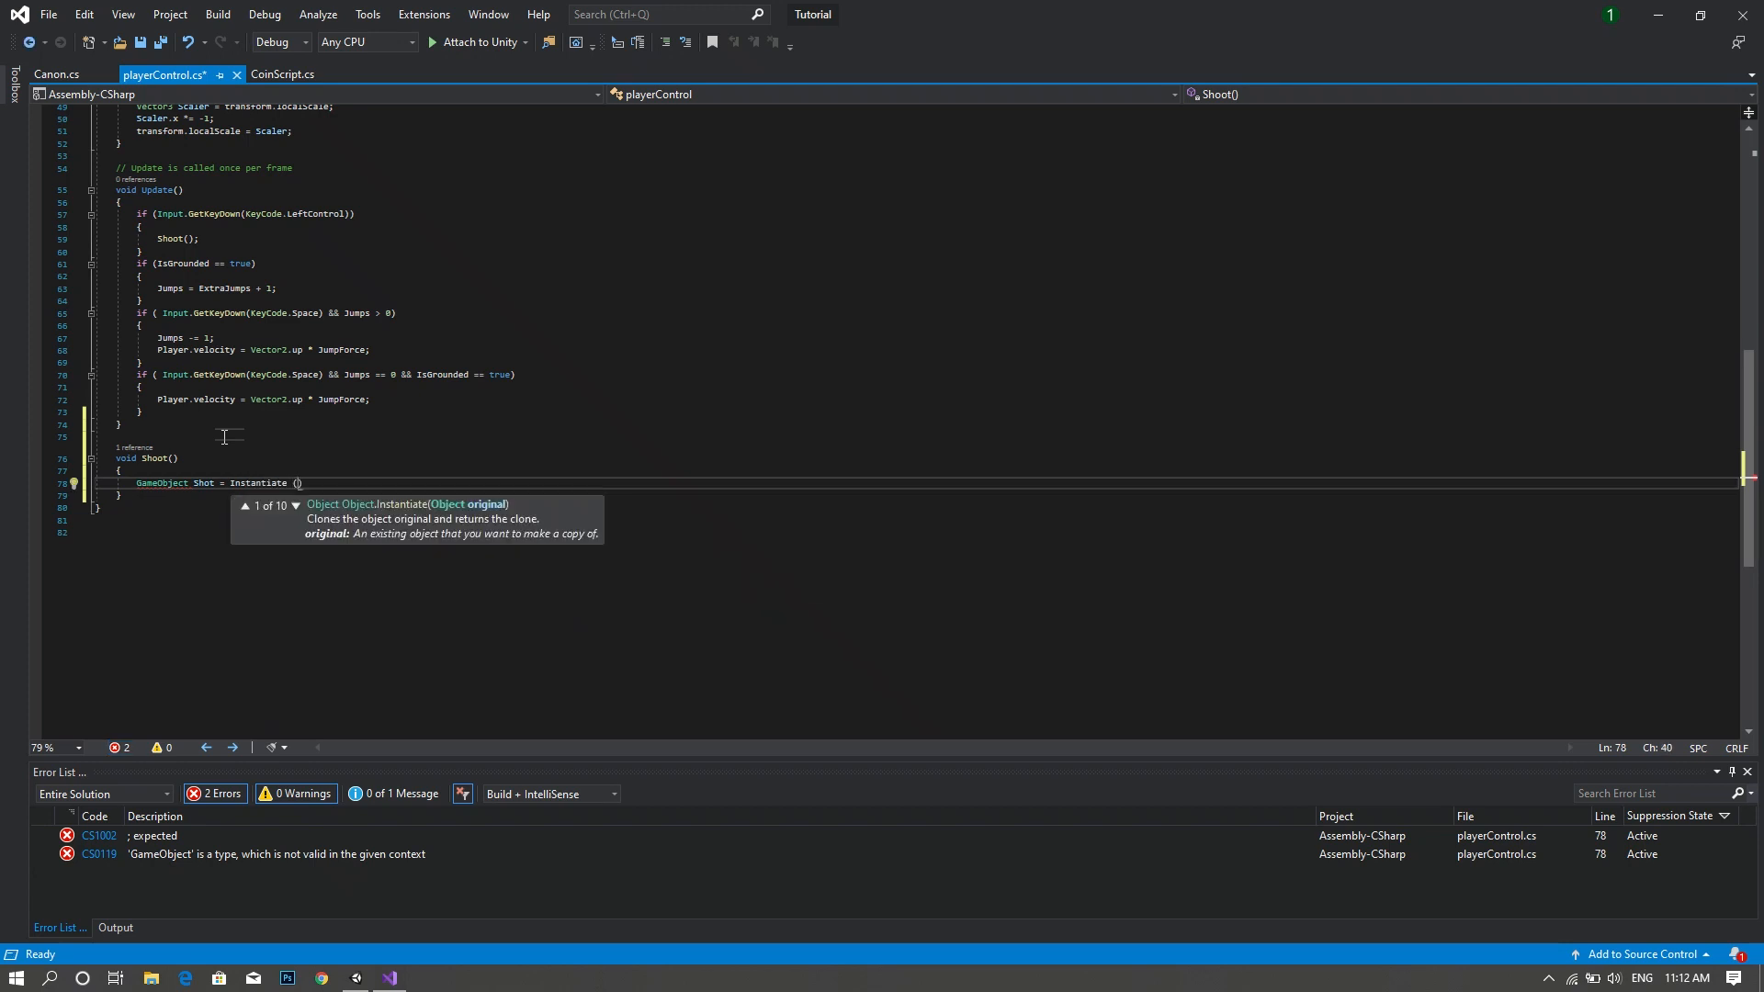
- Pass Bullet, ShotPoint.position and ShotPoint.rotation as the Instantiate arguments
type("Bullet")
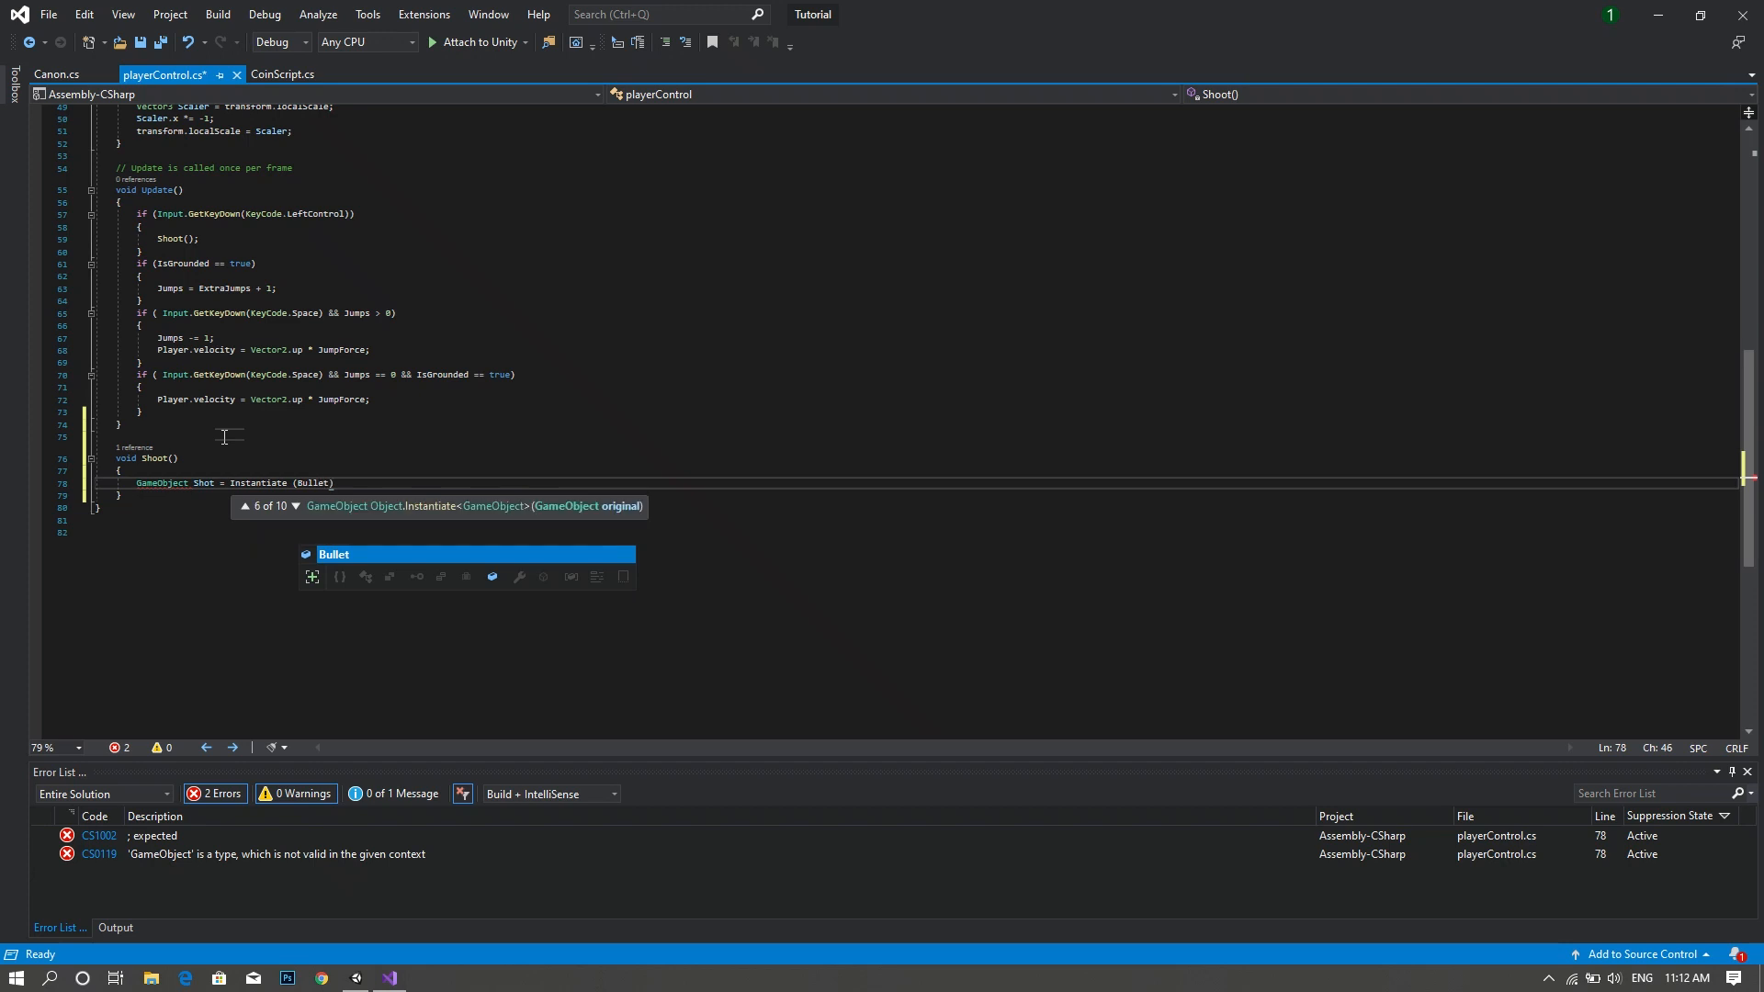
type(",")
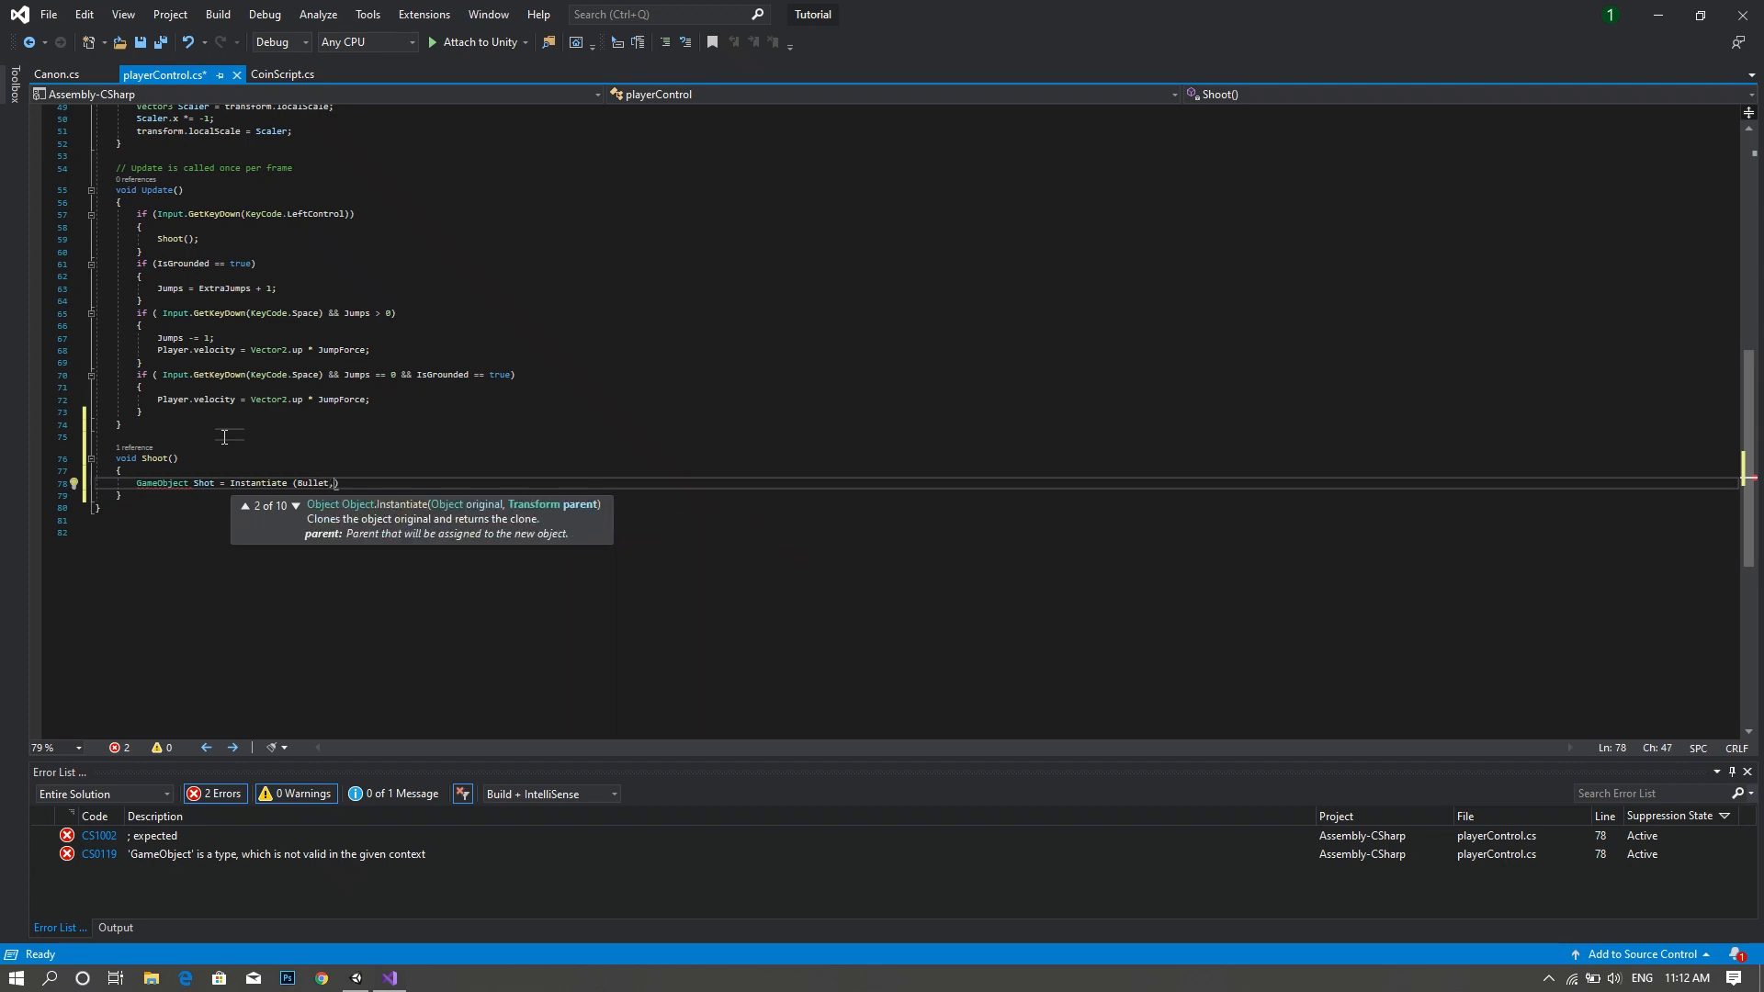
type("Shot")
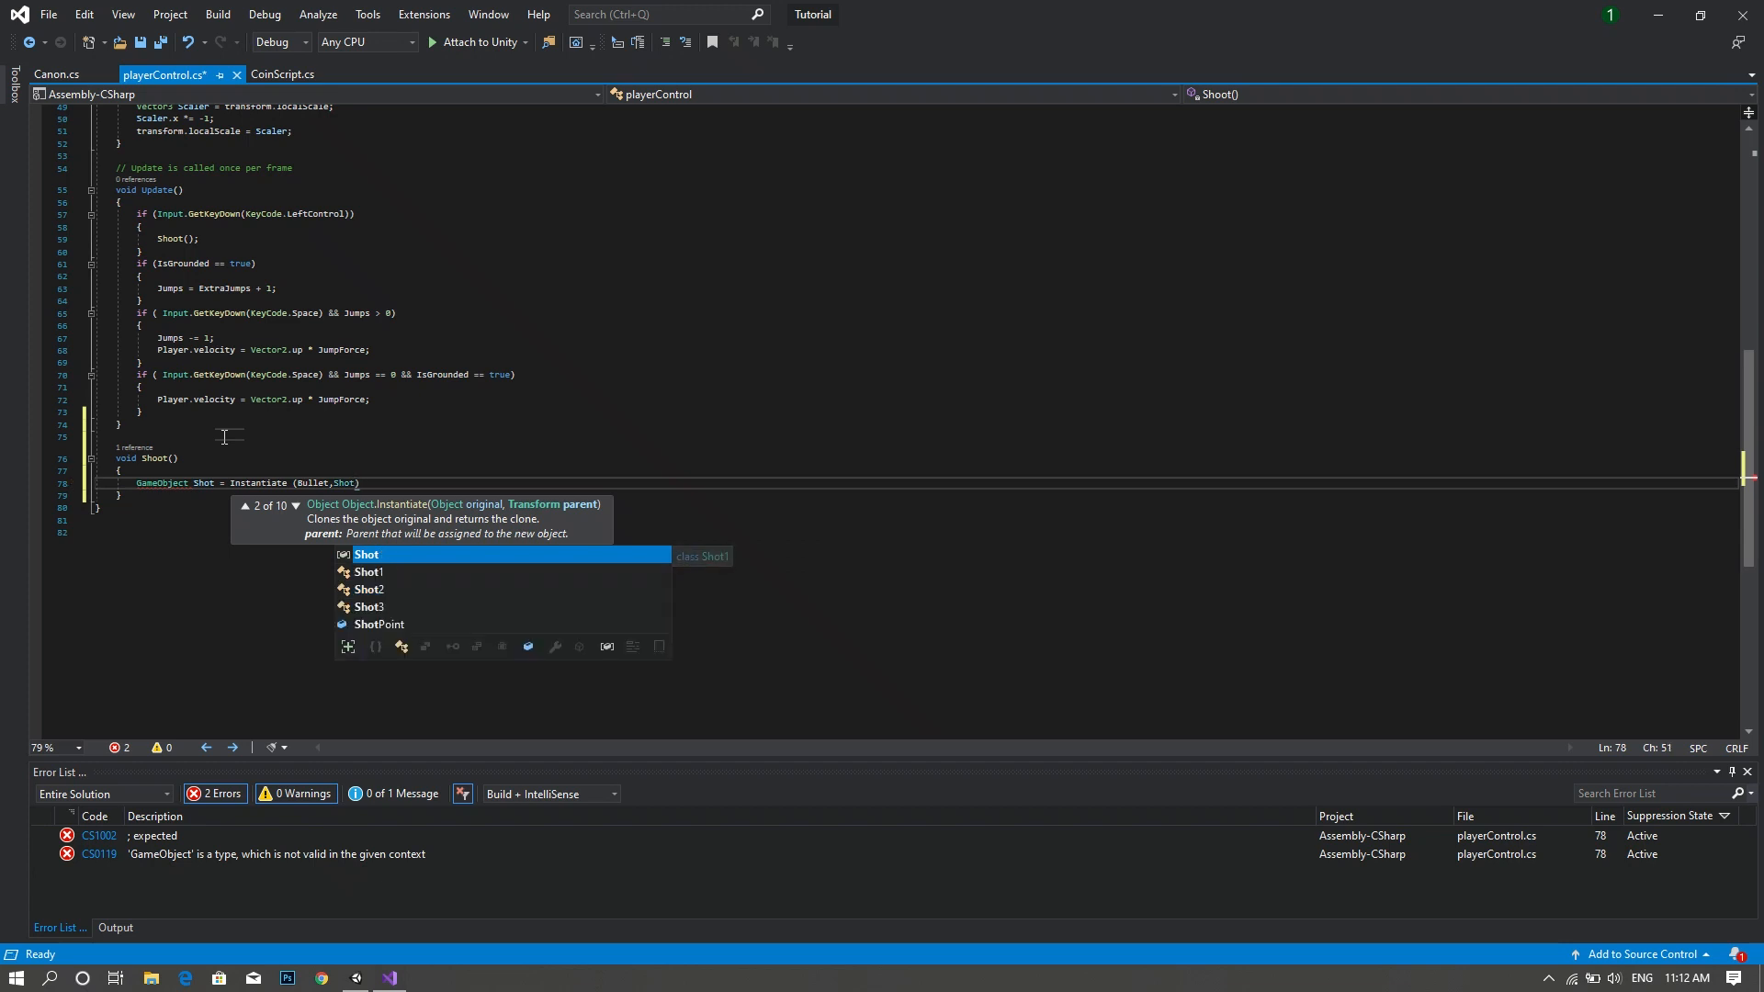
type("Point.position")
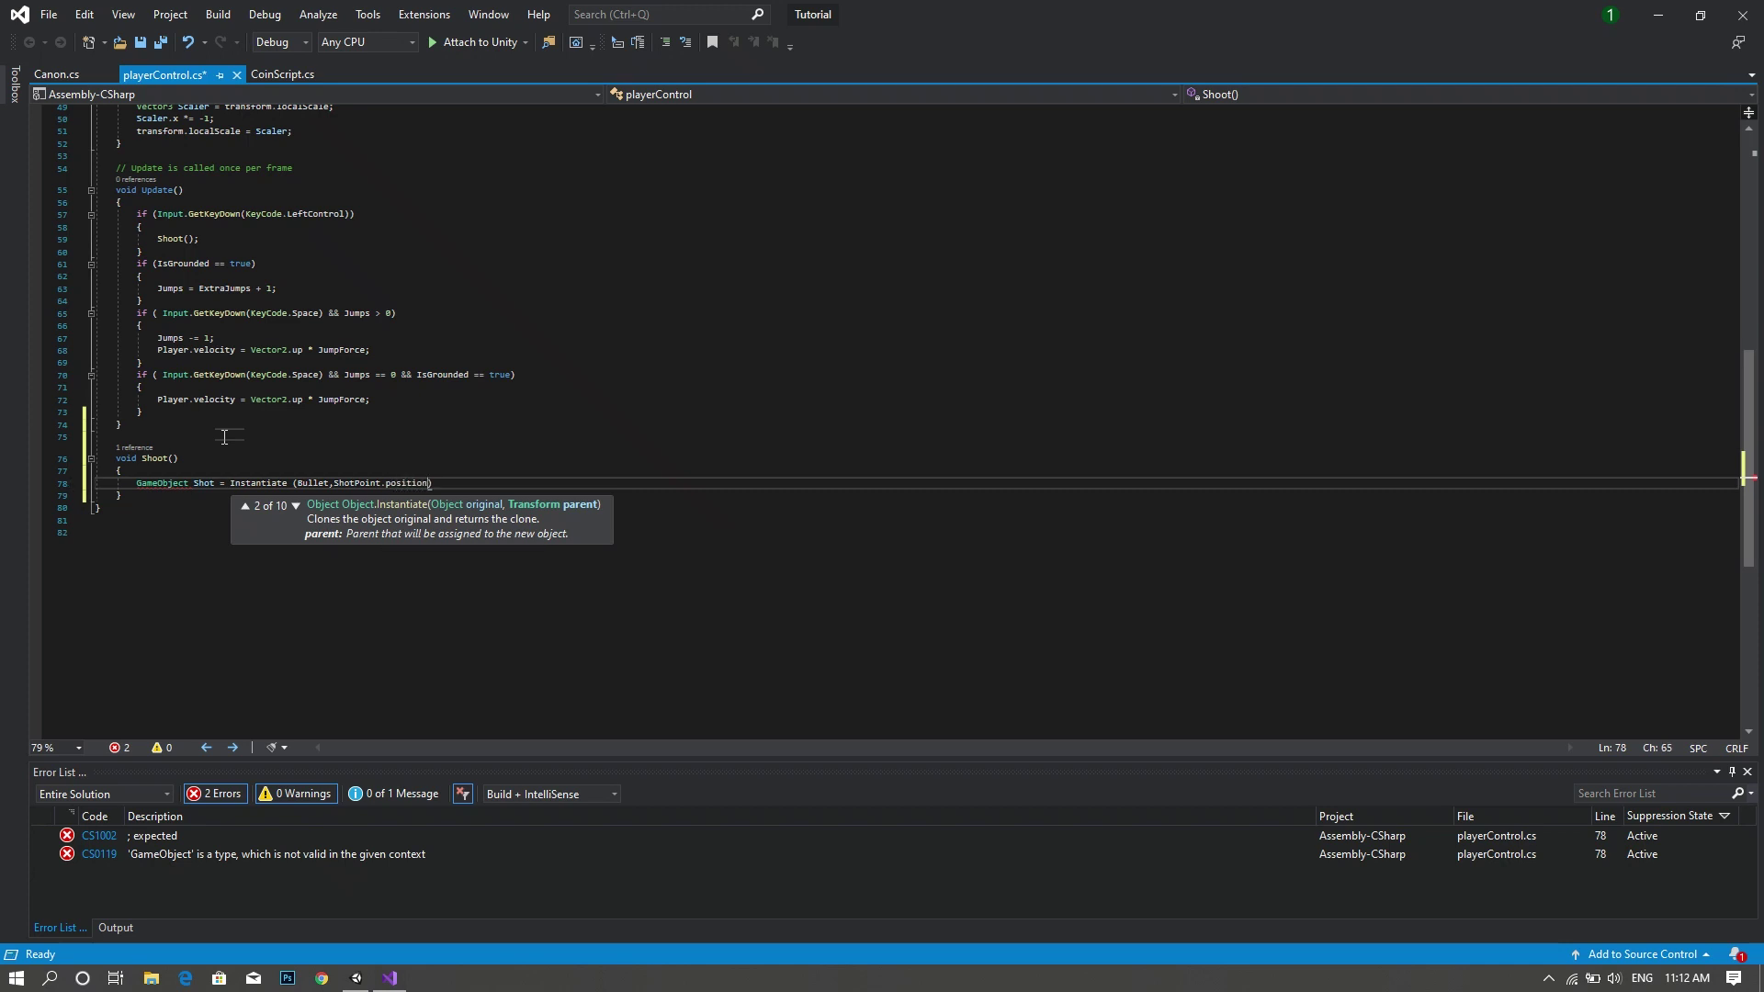
type(", s")
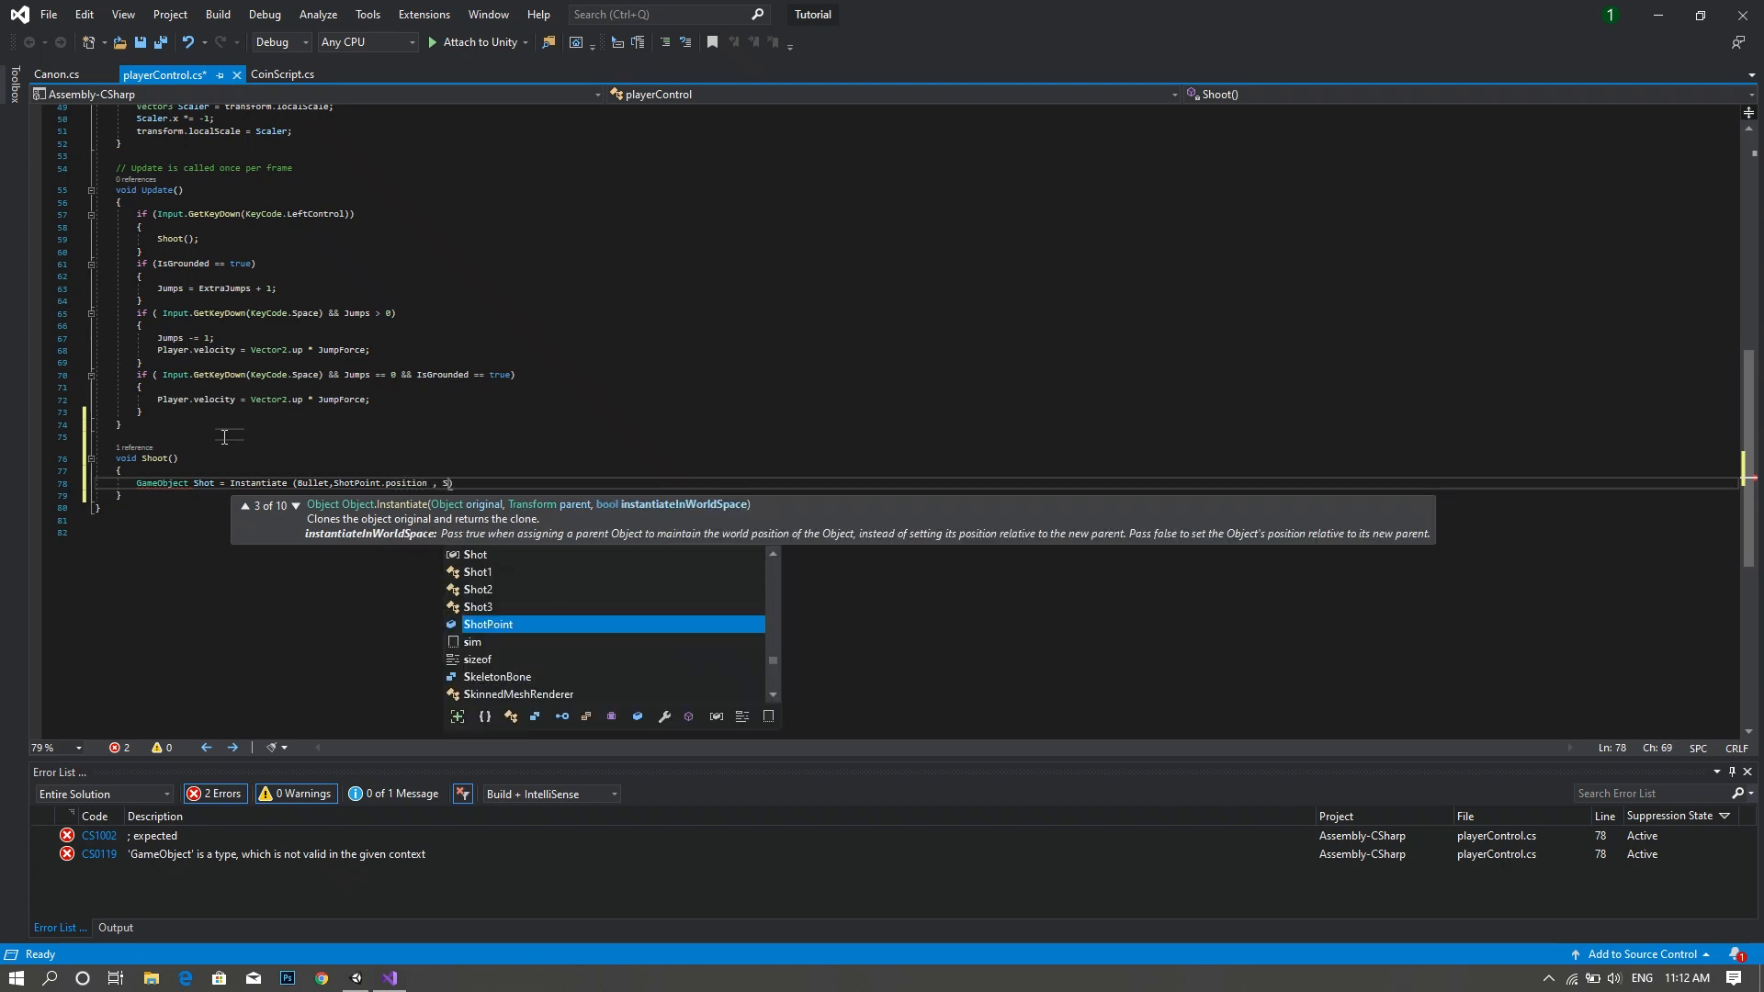
type("ShotP")
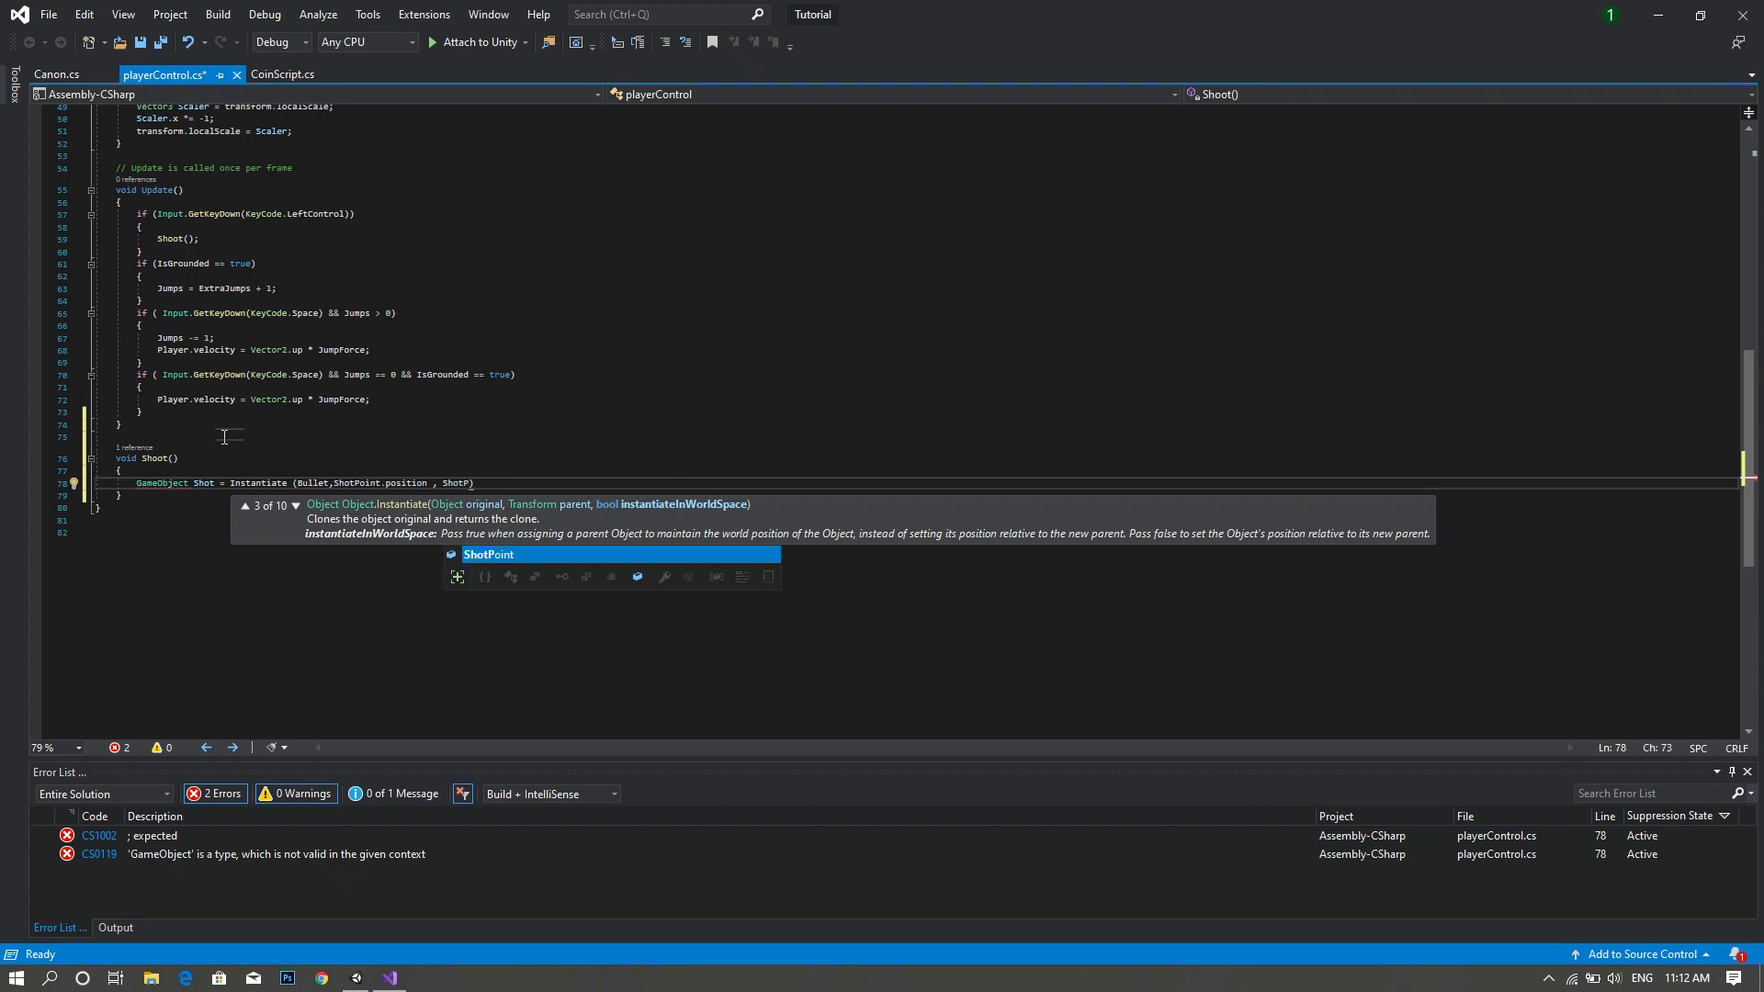
type(".rotation")
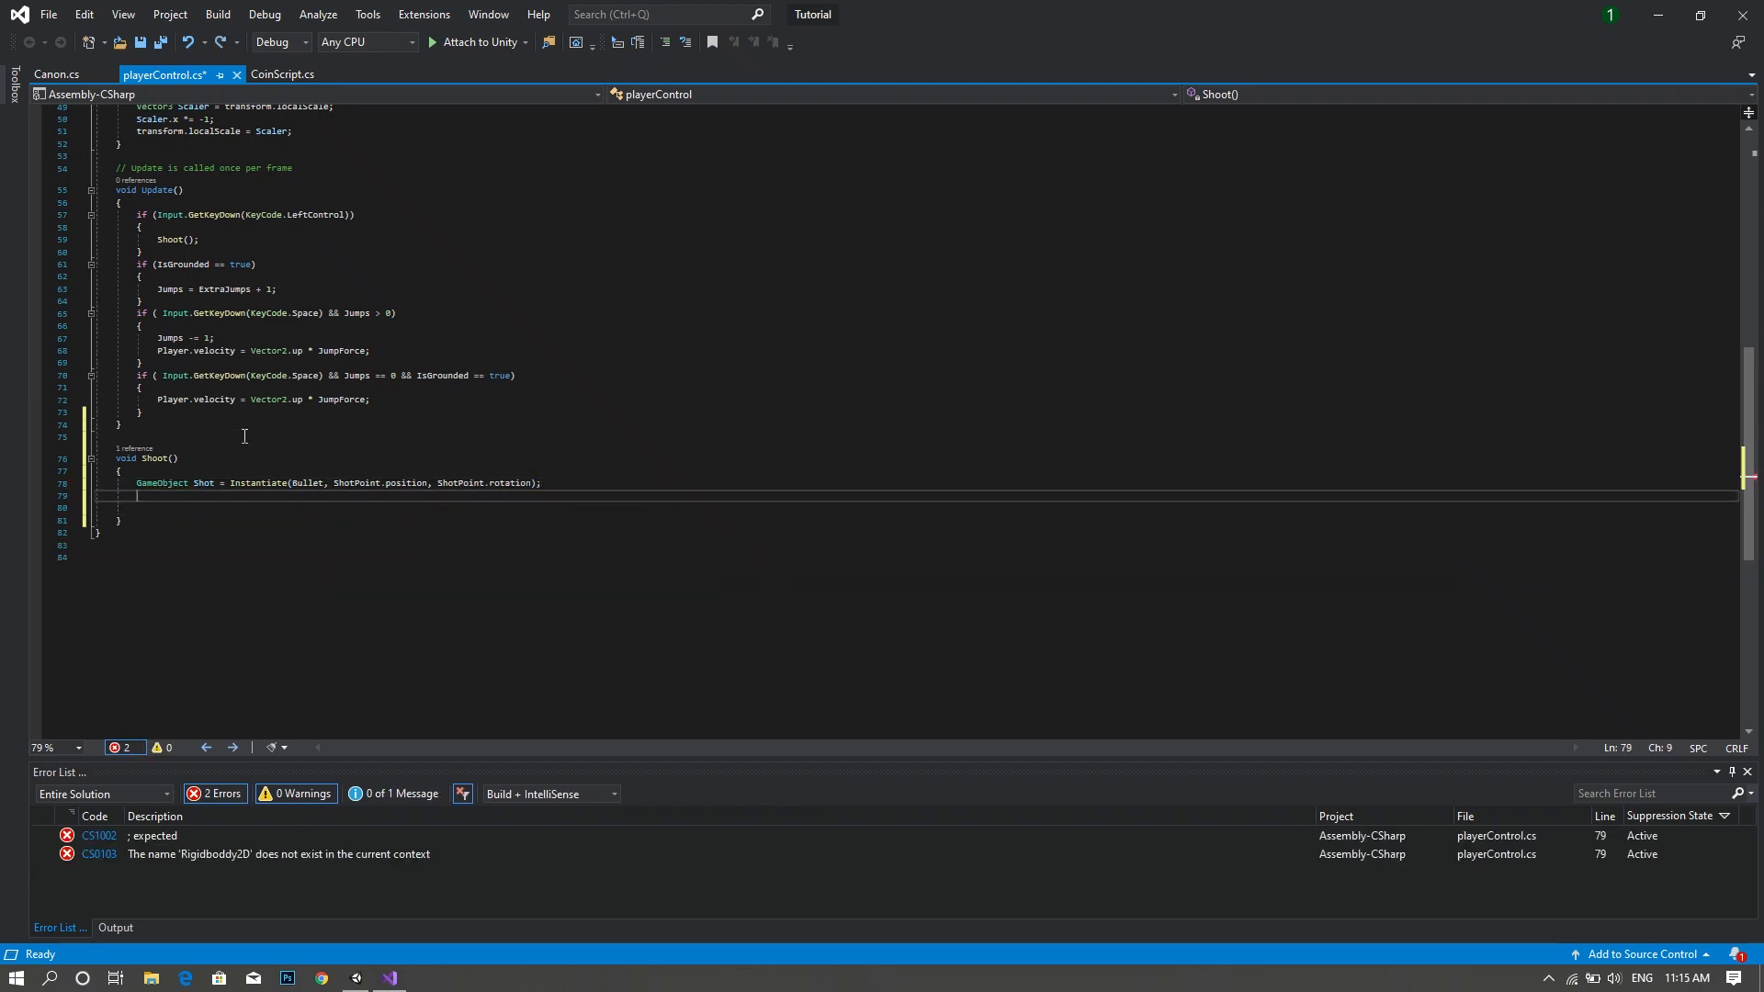
- Store Shot.GetComponent<Rigidbody2D>() in rb and start an empty 'if ( )' below it
type("Rigidbody2D")
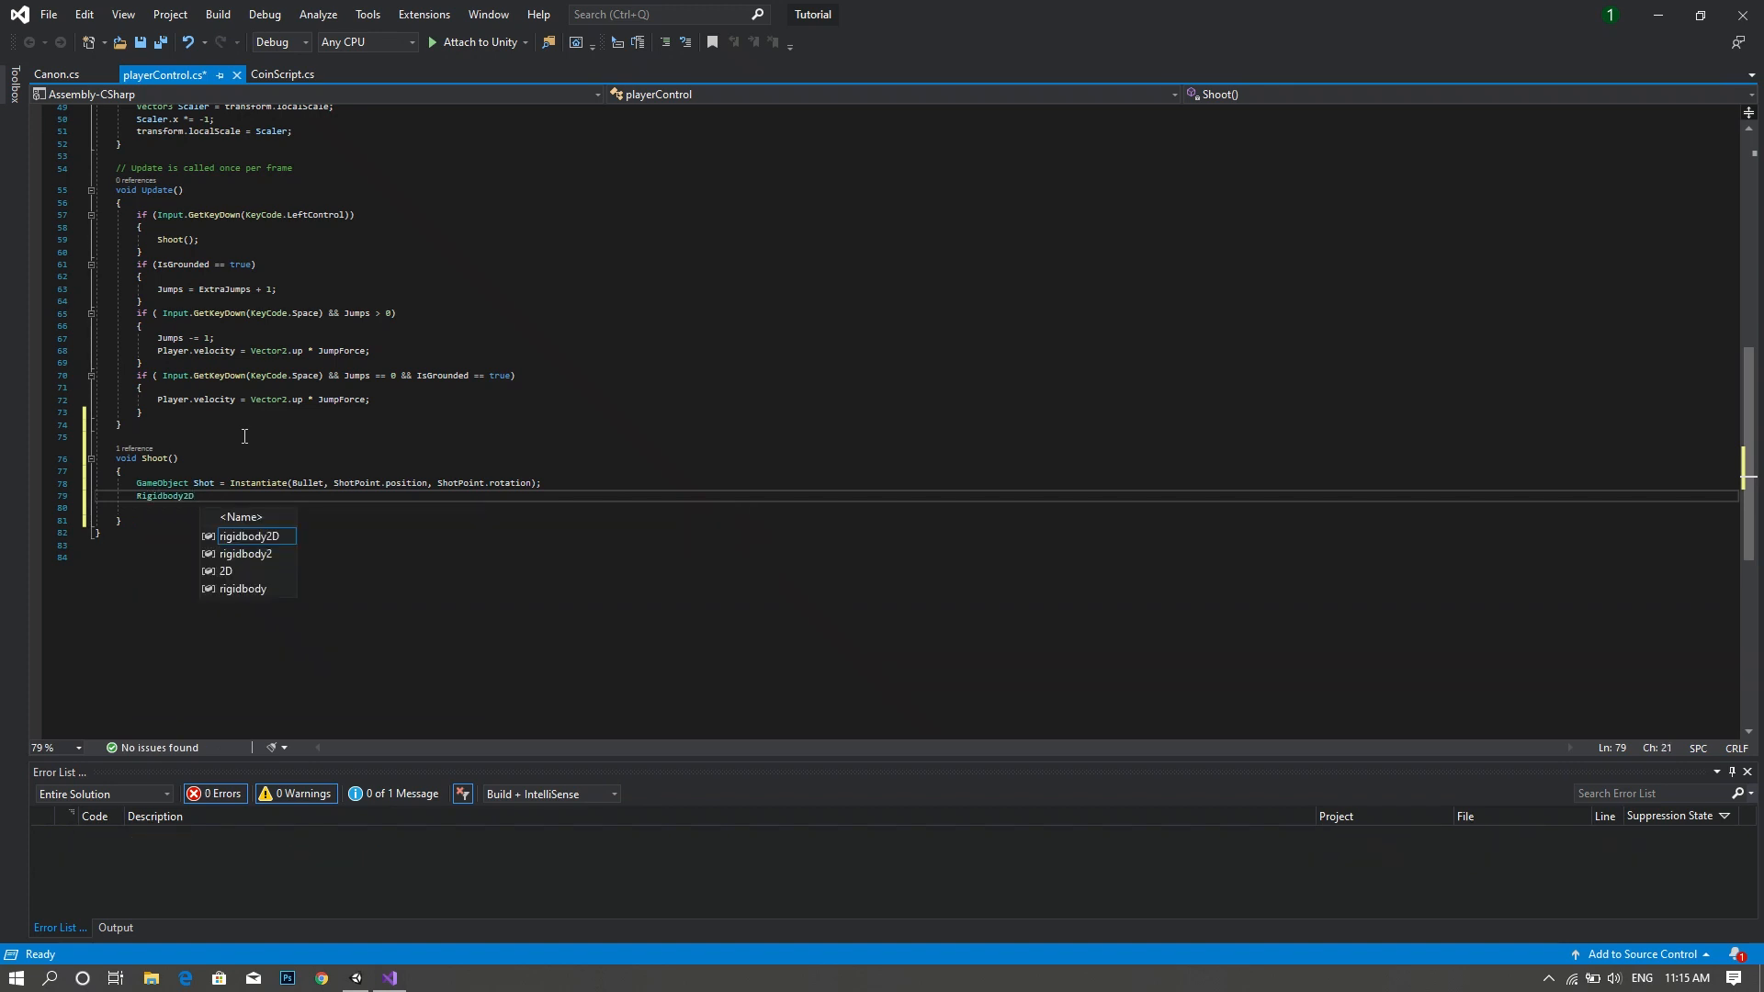
type("rb =")
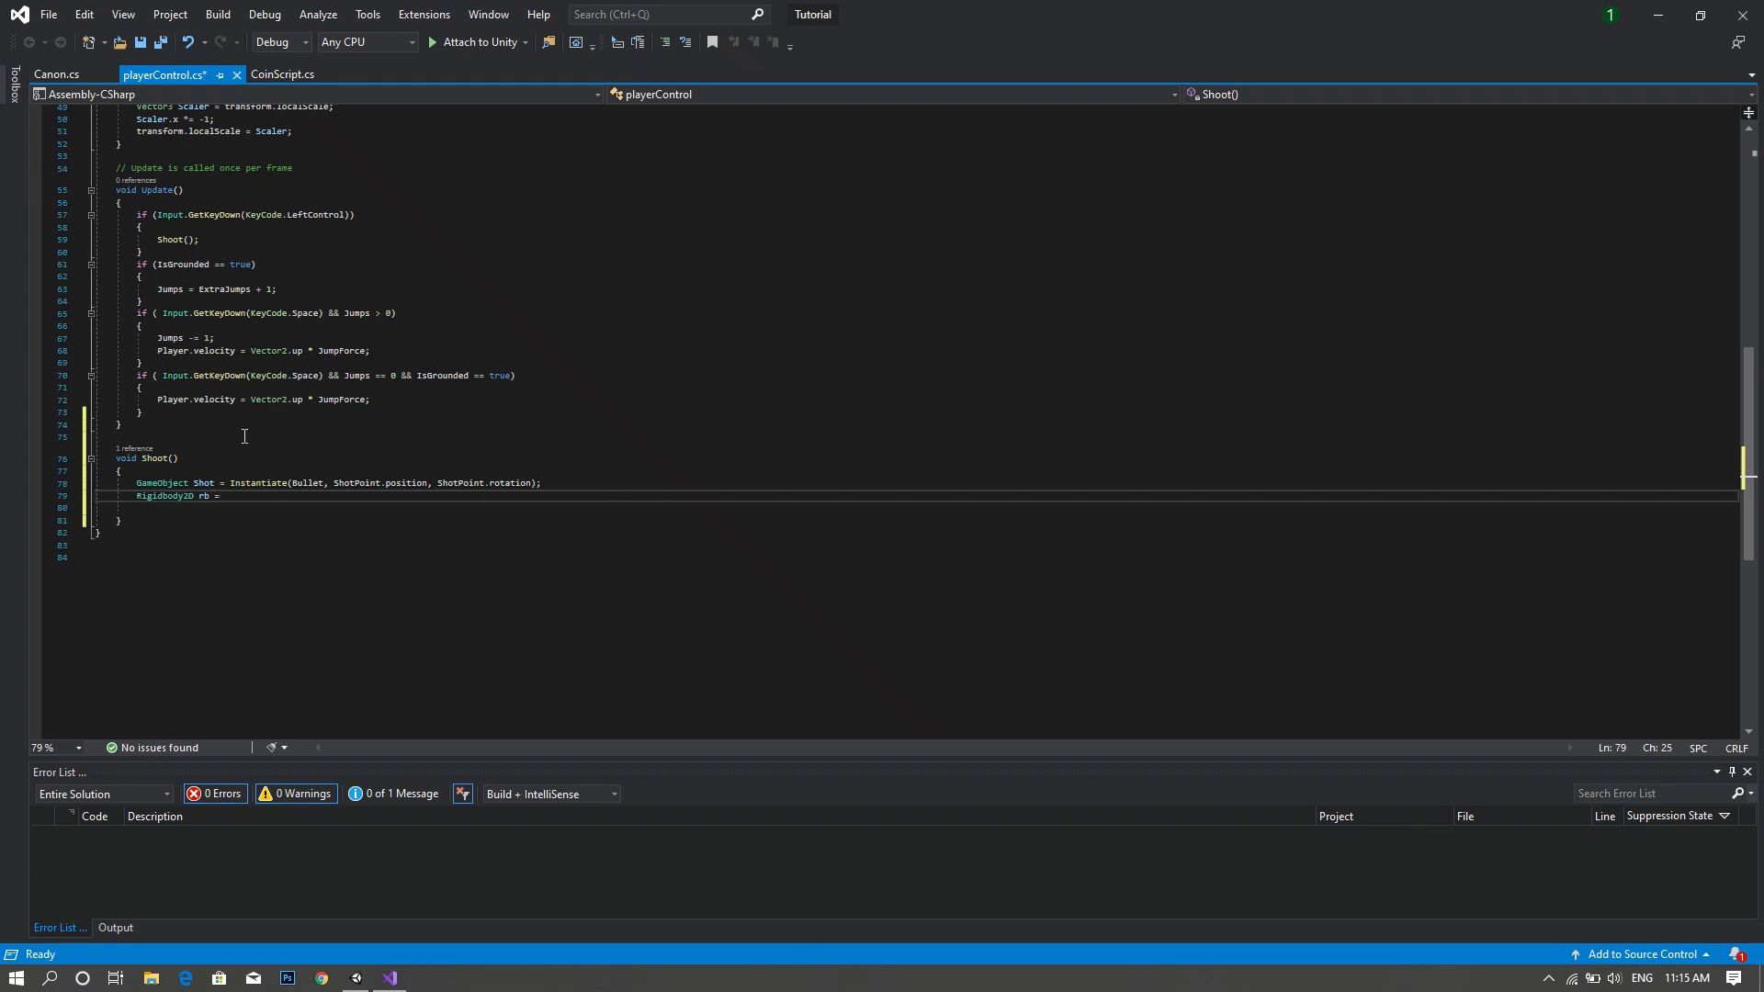
type("Shot")
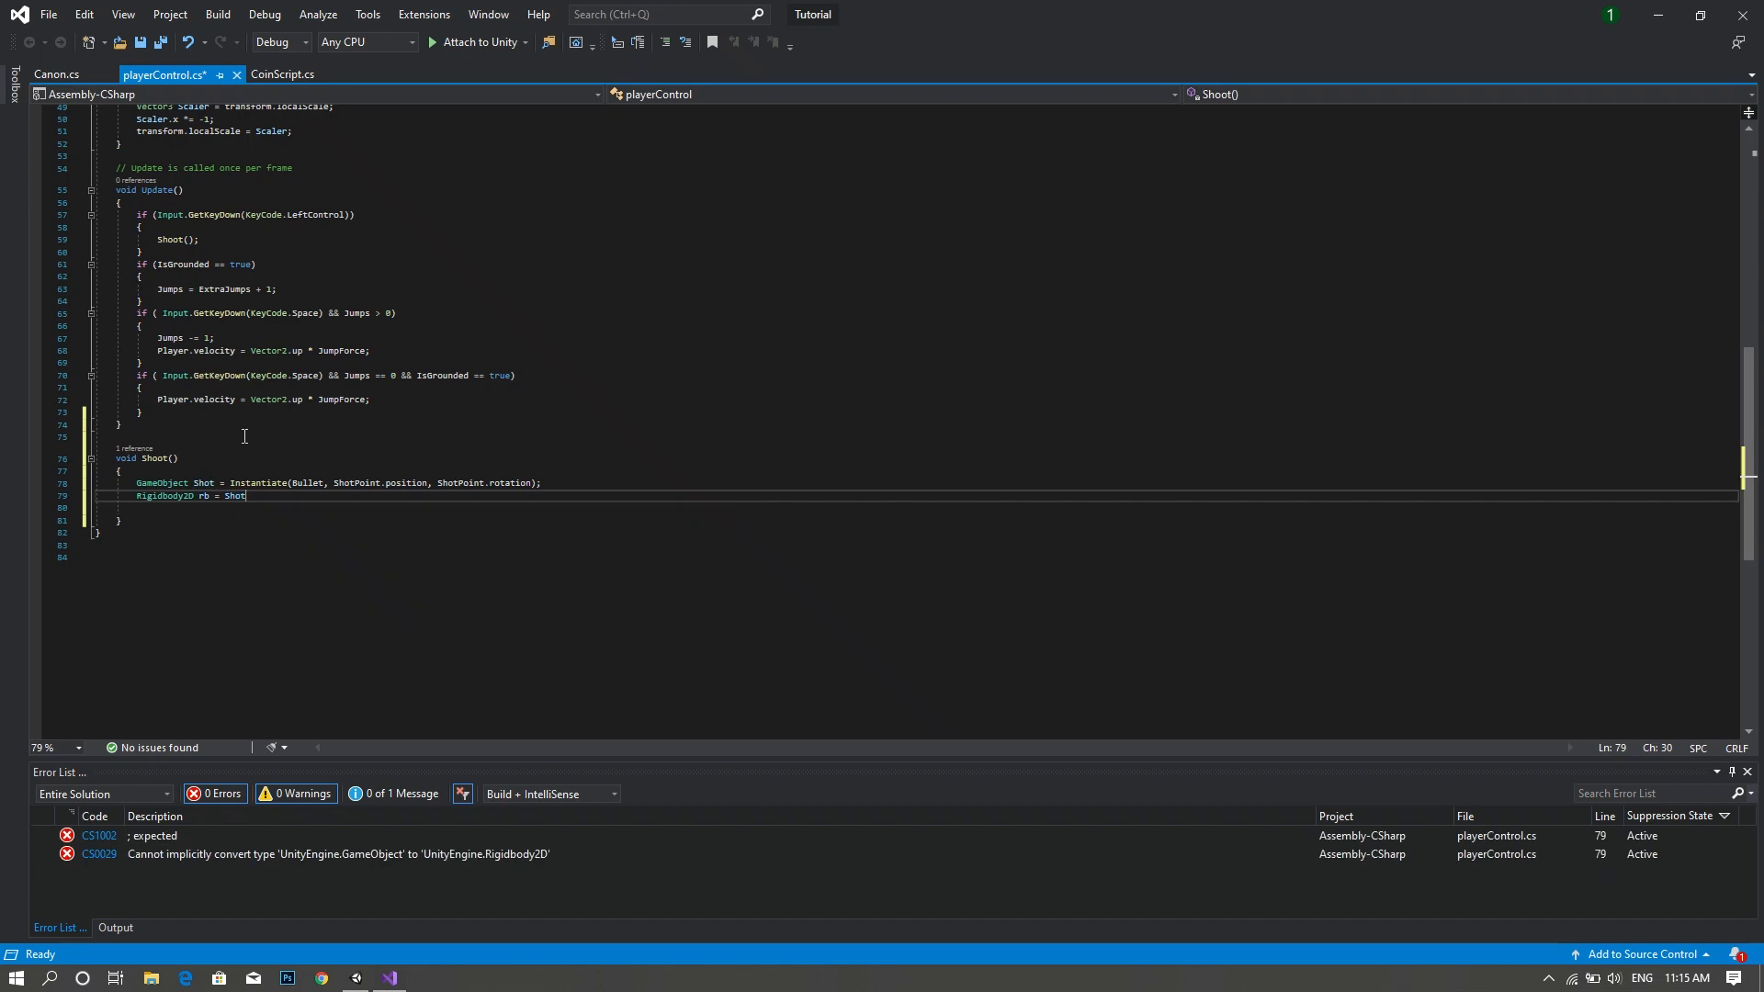
type(".GetComponent<>")
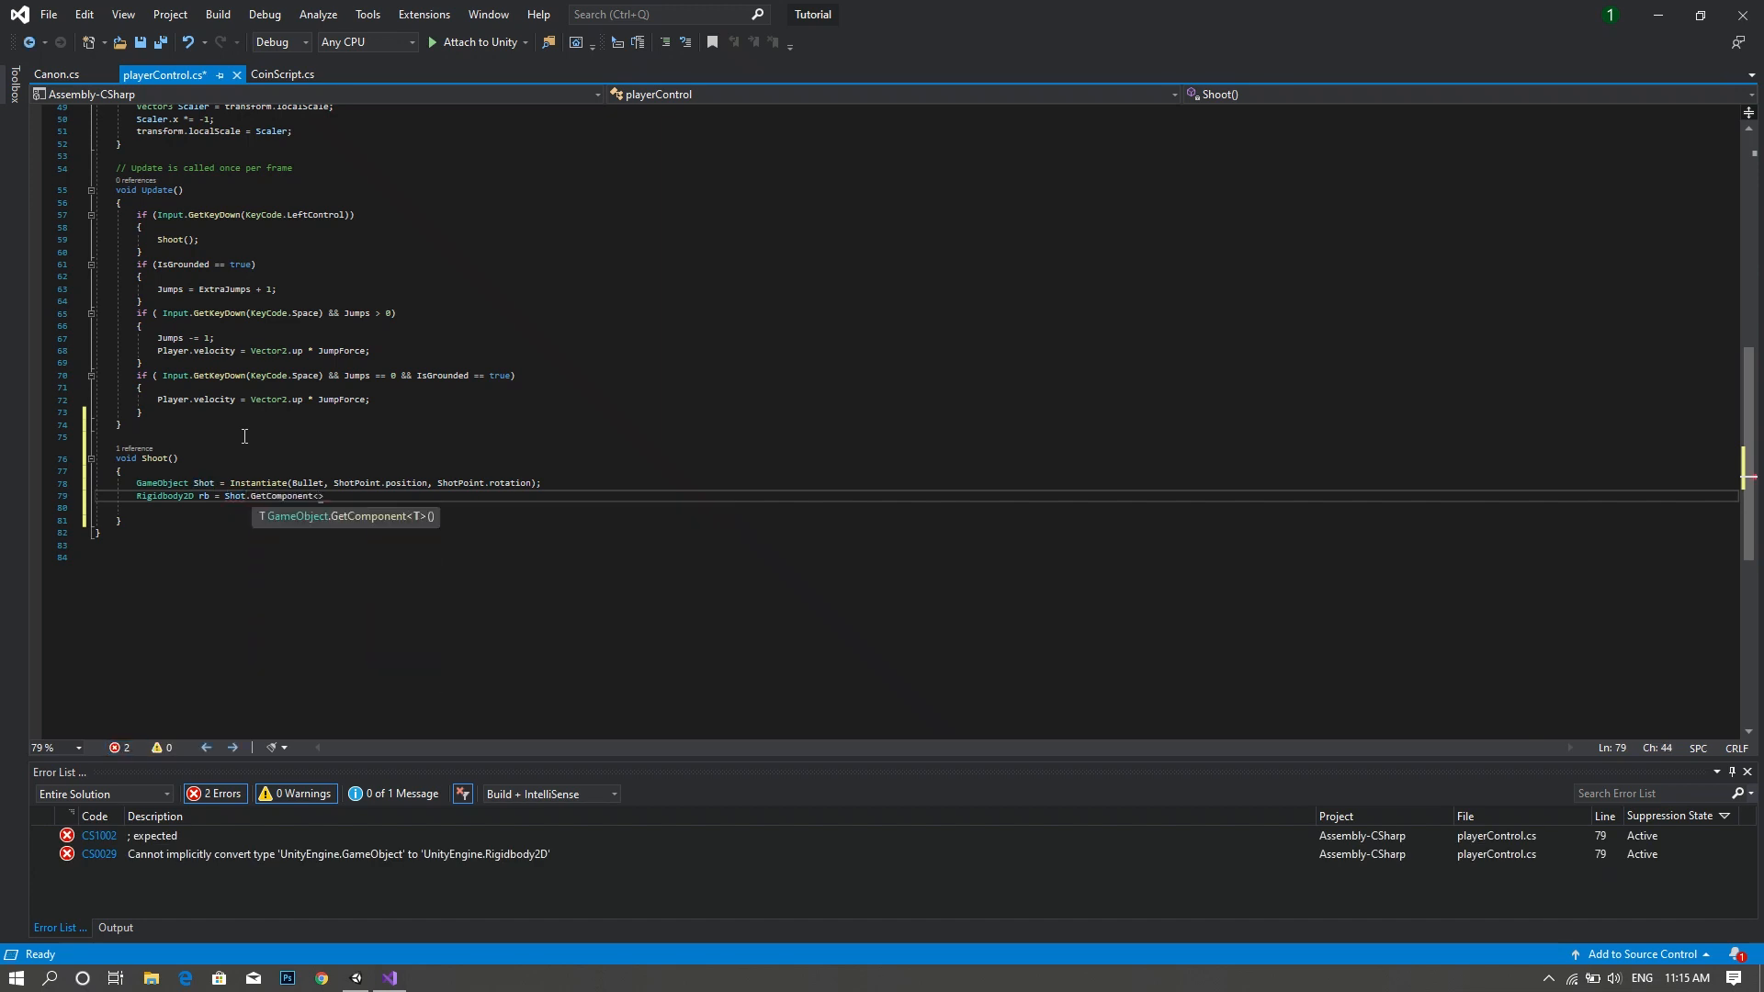
type("Rigidbody2D")
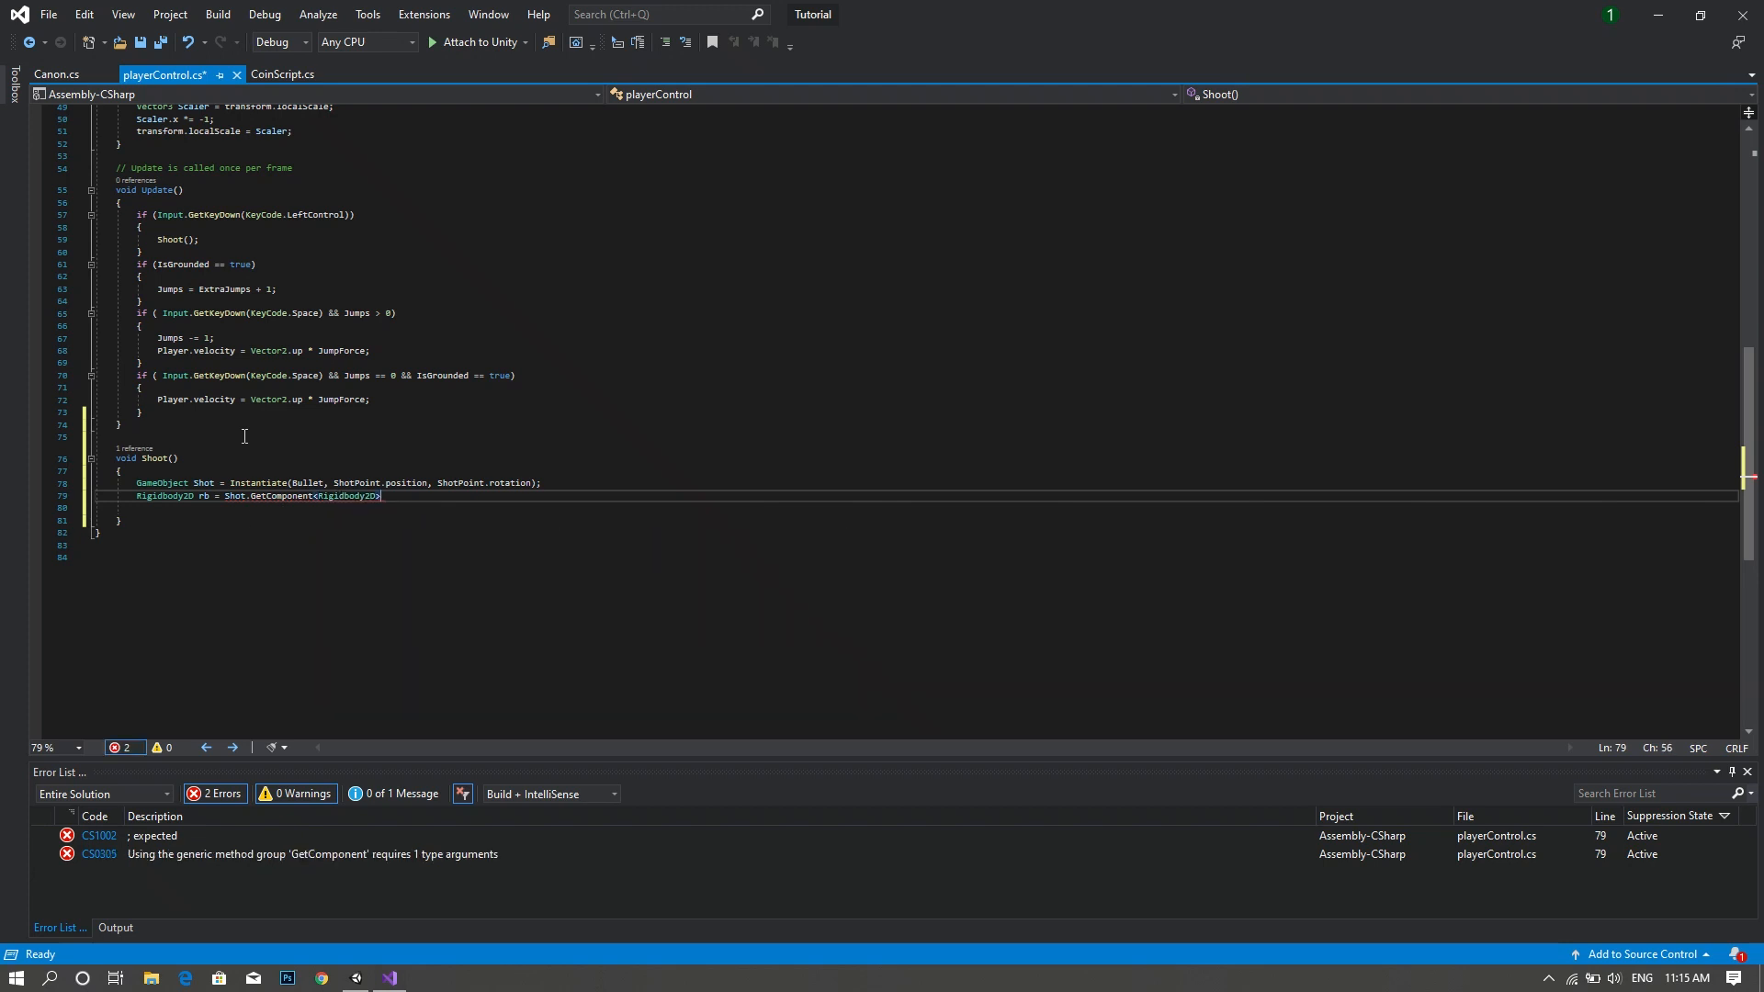
type("();")
type("if ( ")
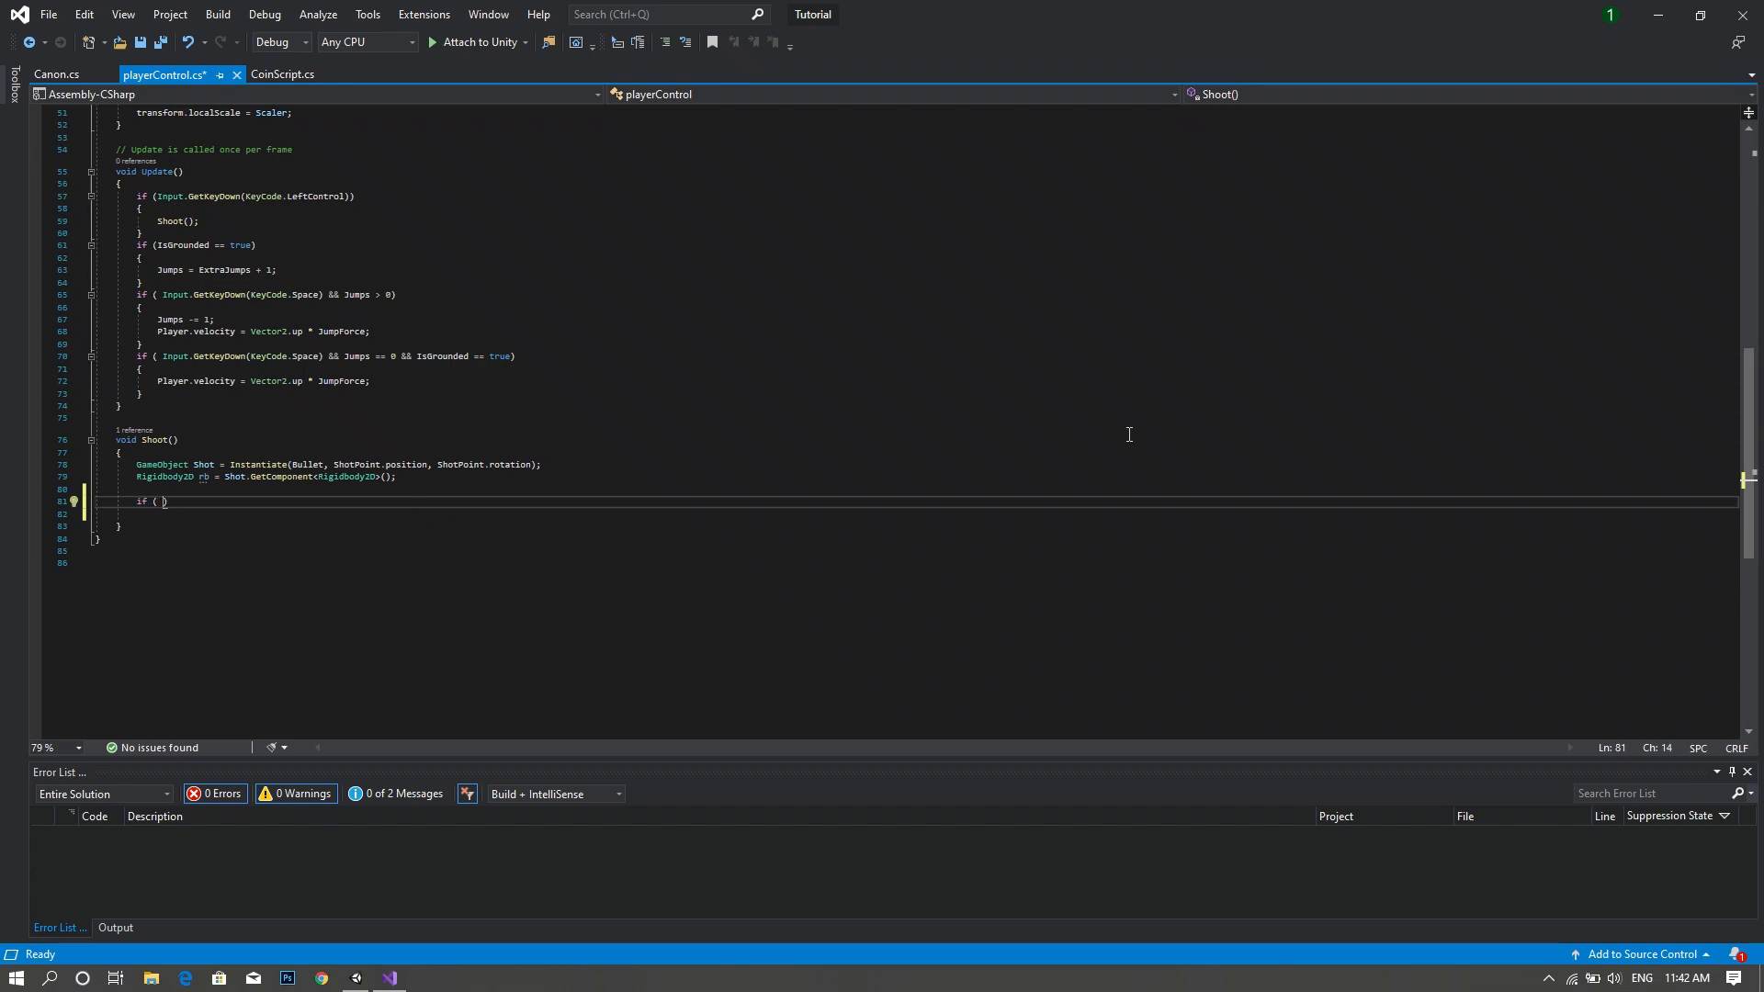
- Write the if (FacingRight == false) { } condition block
type("Fac")
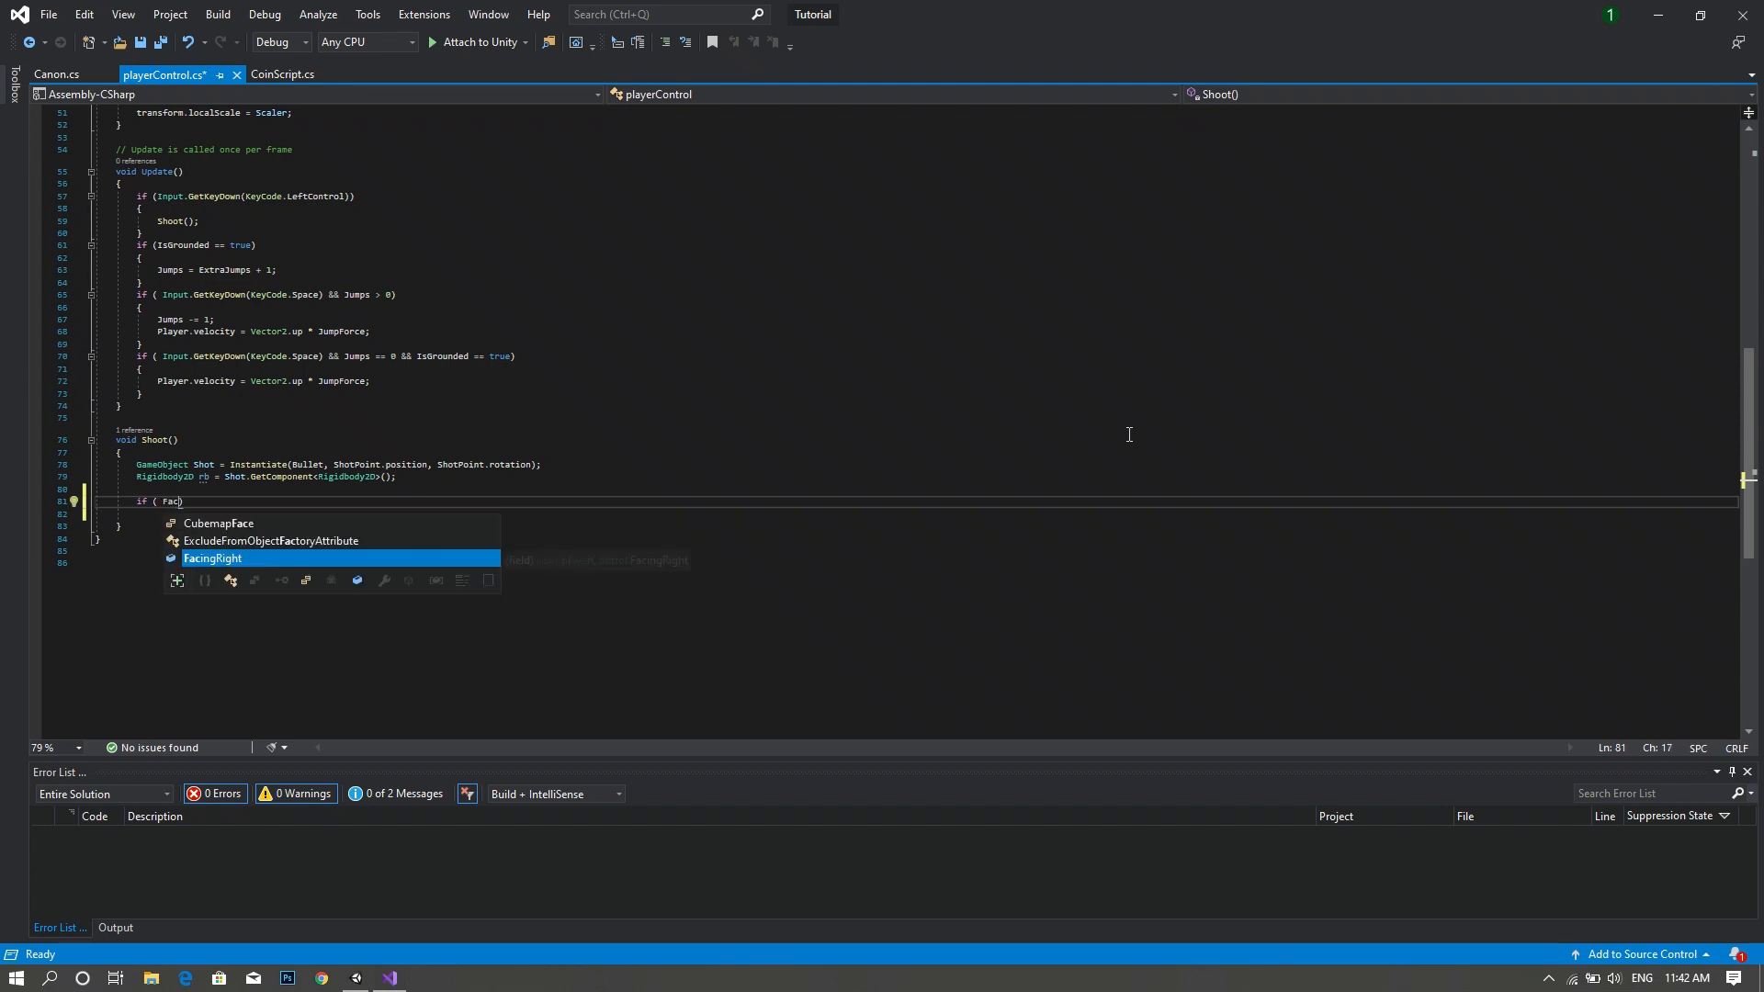
type("FacingRight ==")
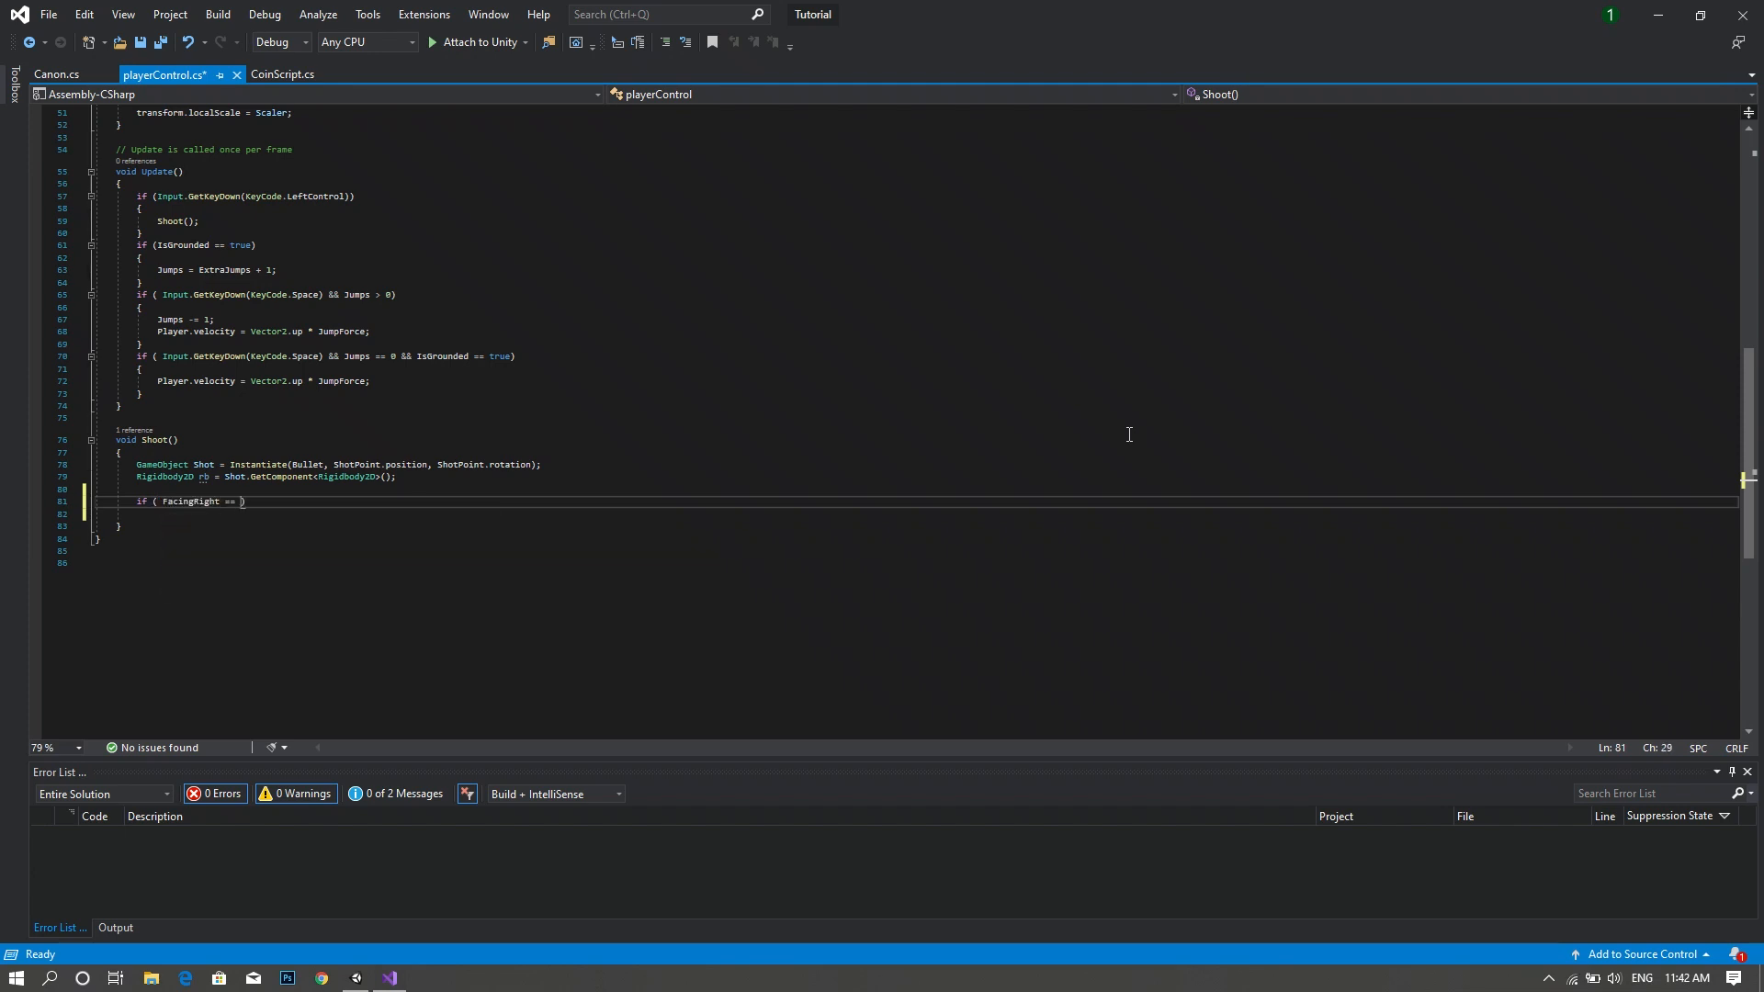
type("false")
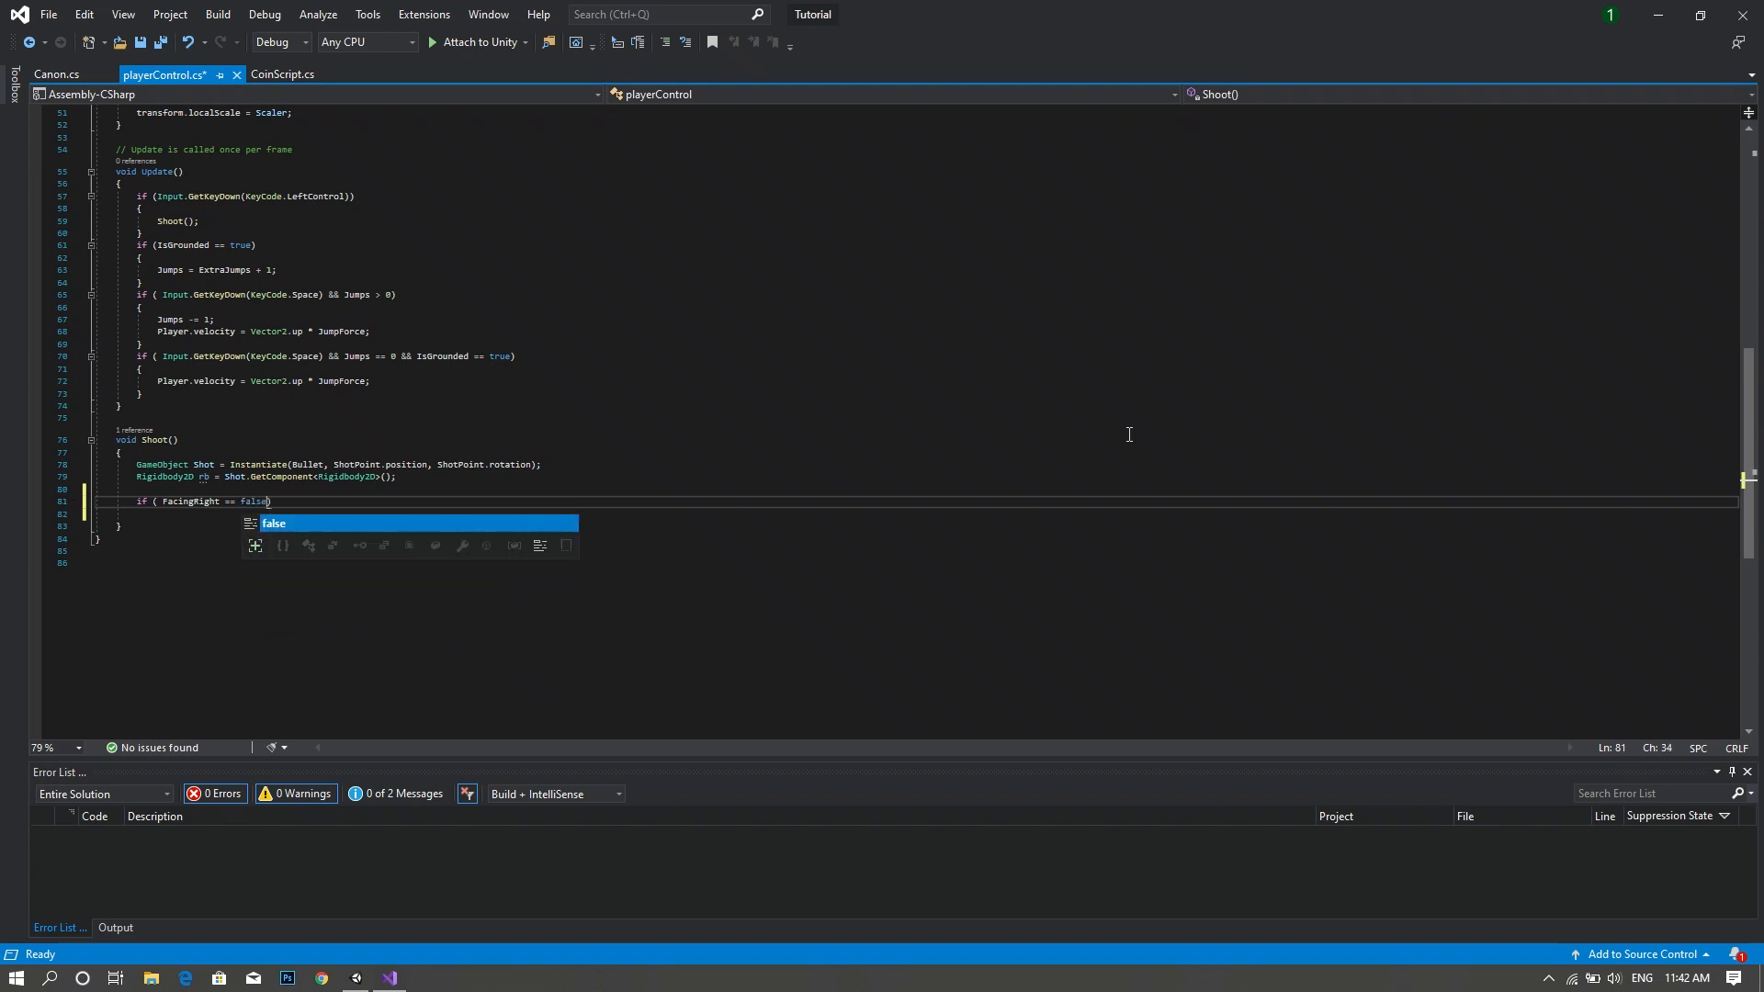
type("{ }")
type("rb.AddForce")
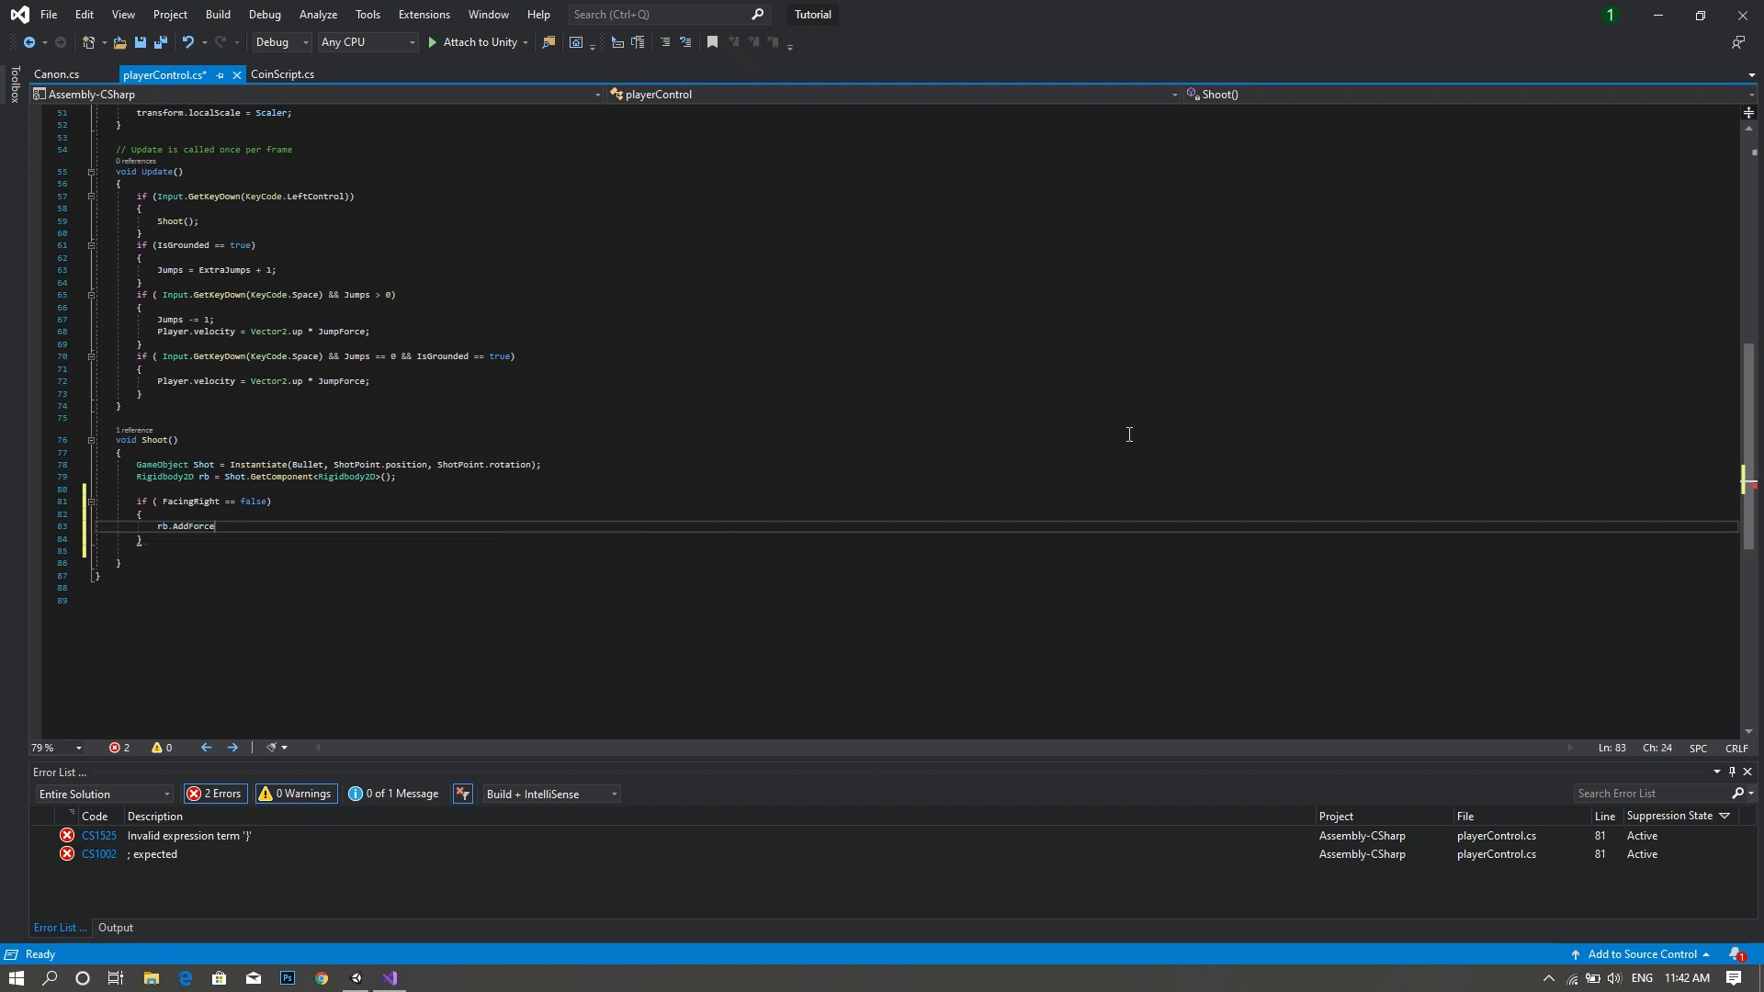
- Inside it call rb.AddForce(ShotPoint.right * Force, ForceMode2D.Impulse) and begin an else branch
type("()")
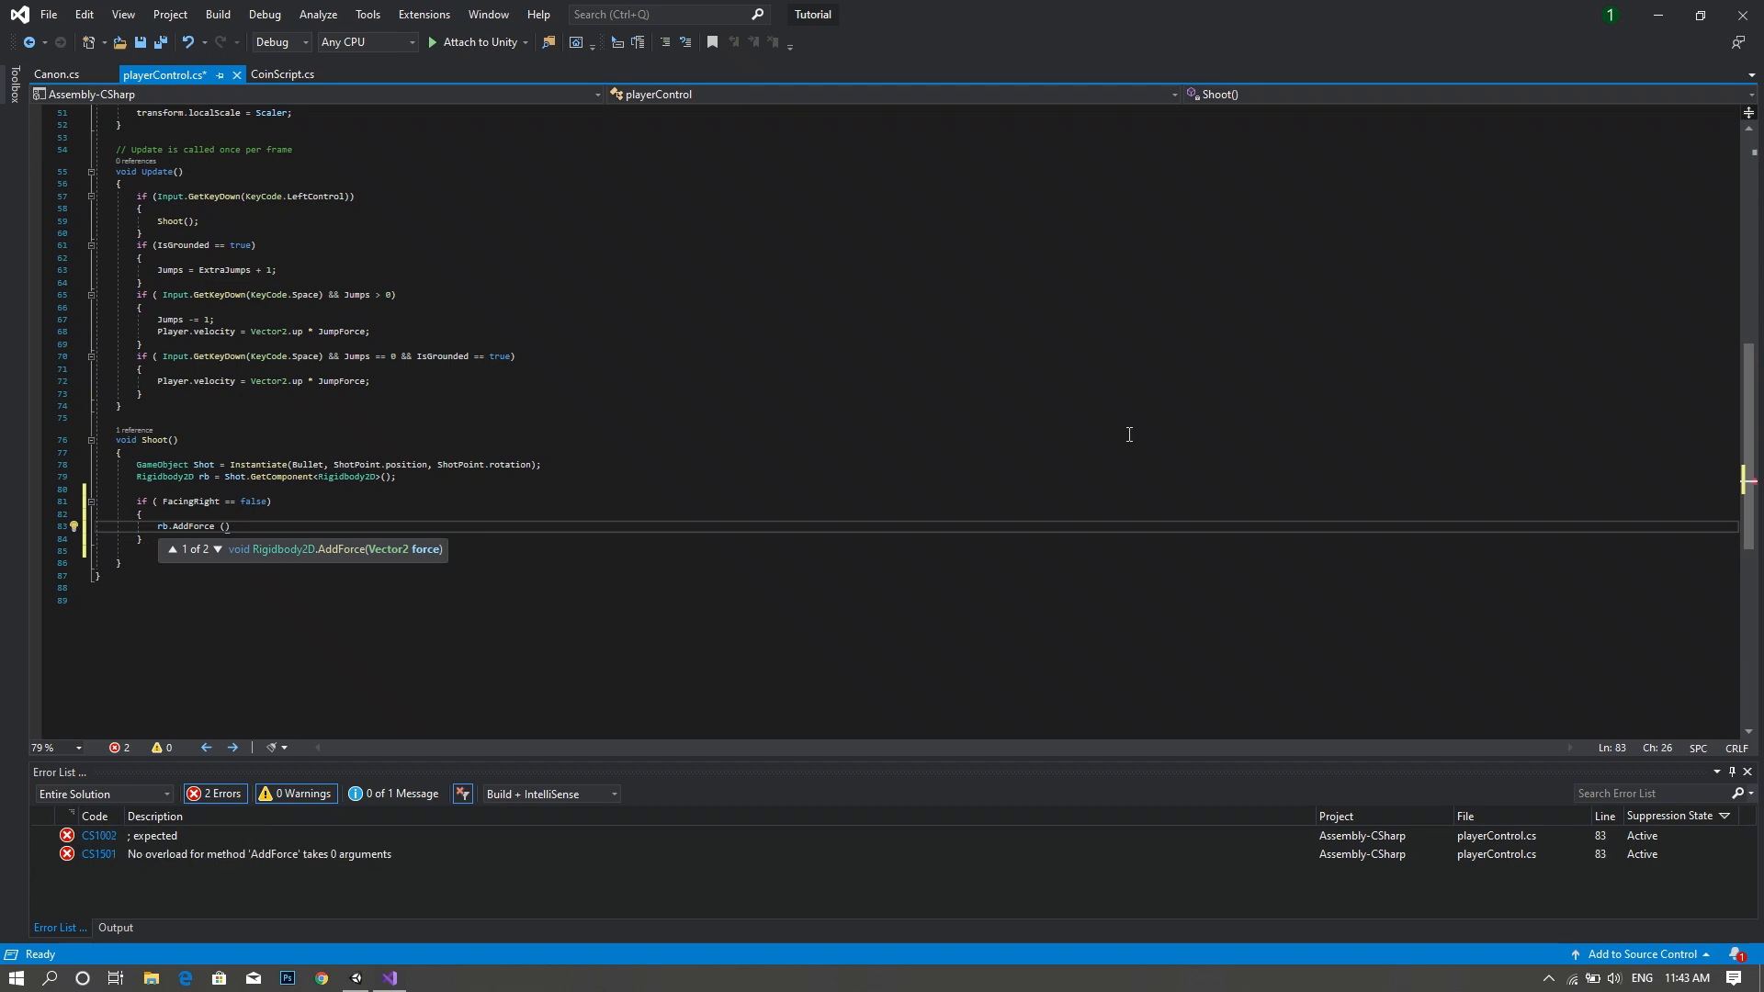
type("ShotPoint")
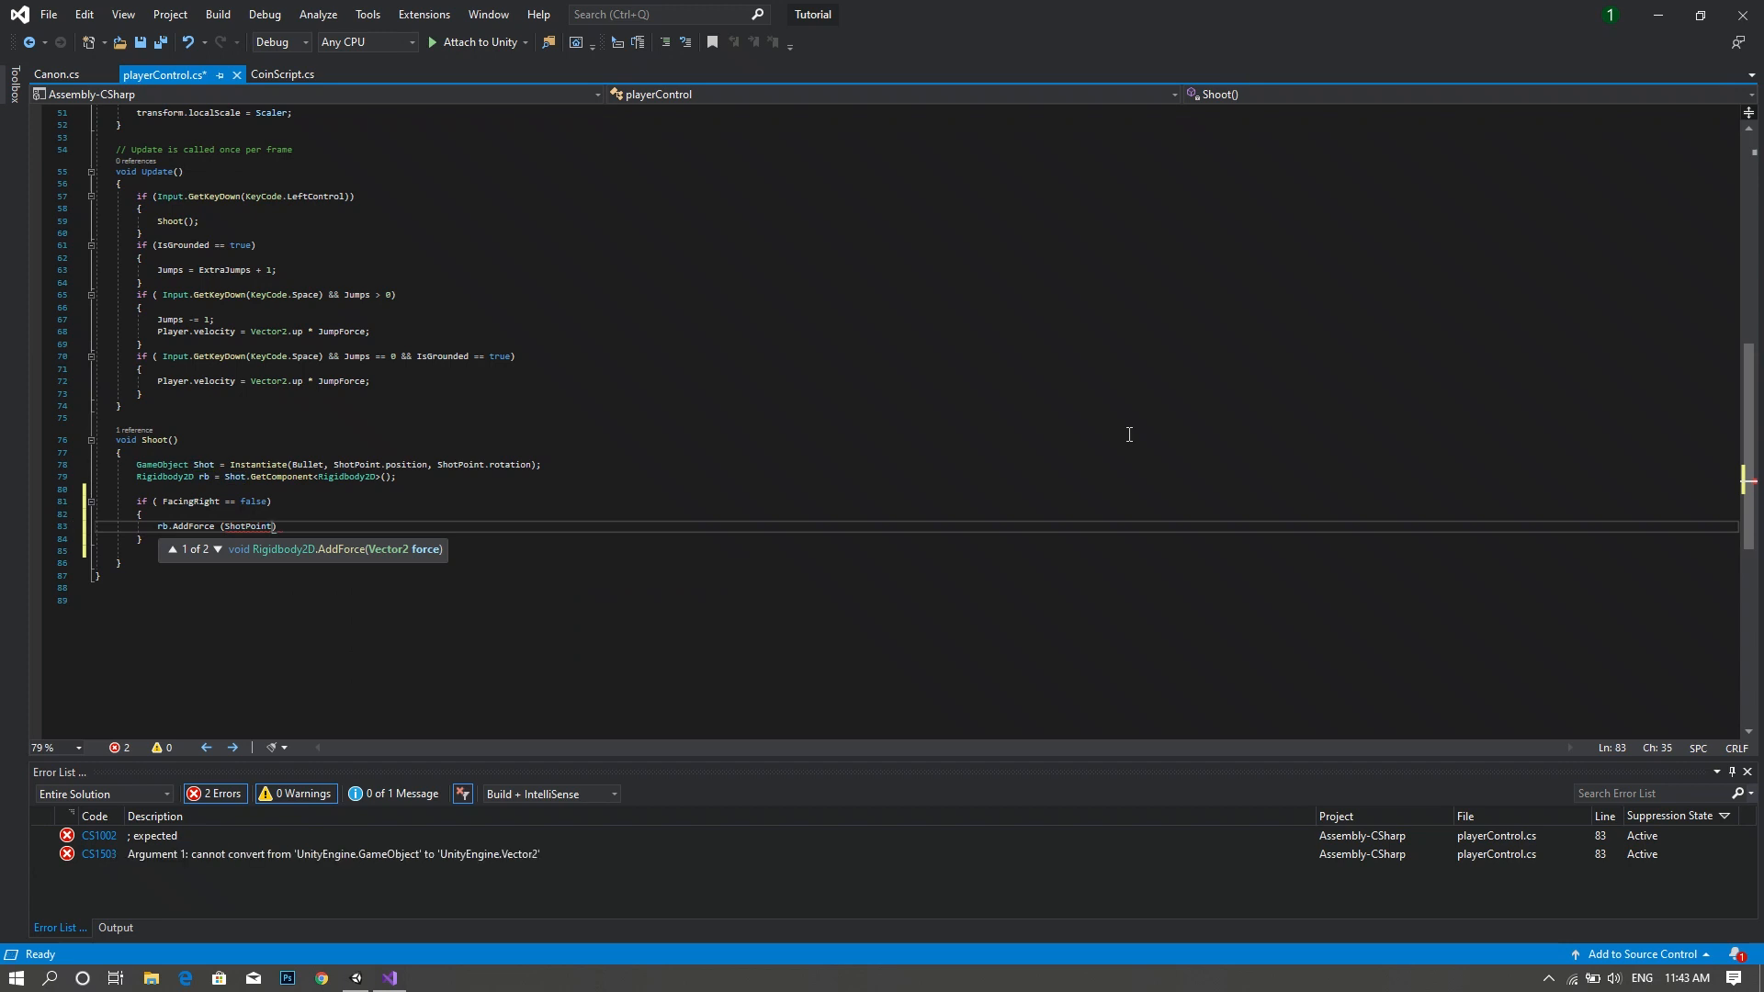
type(".")
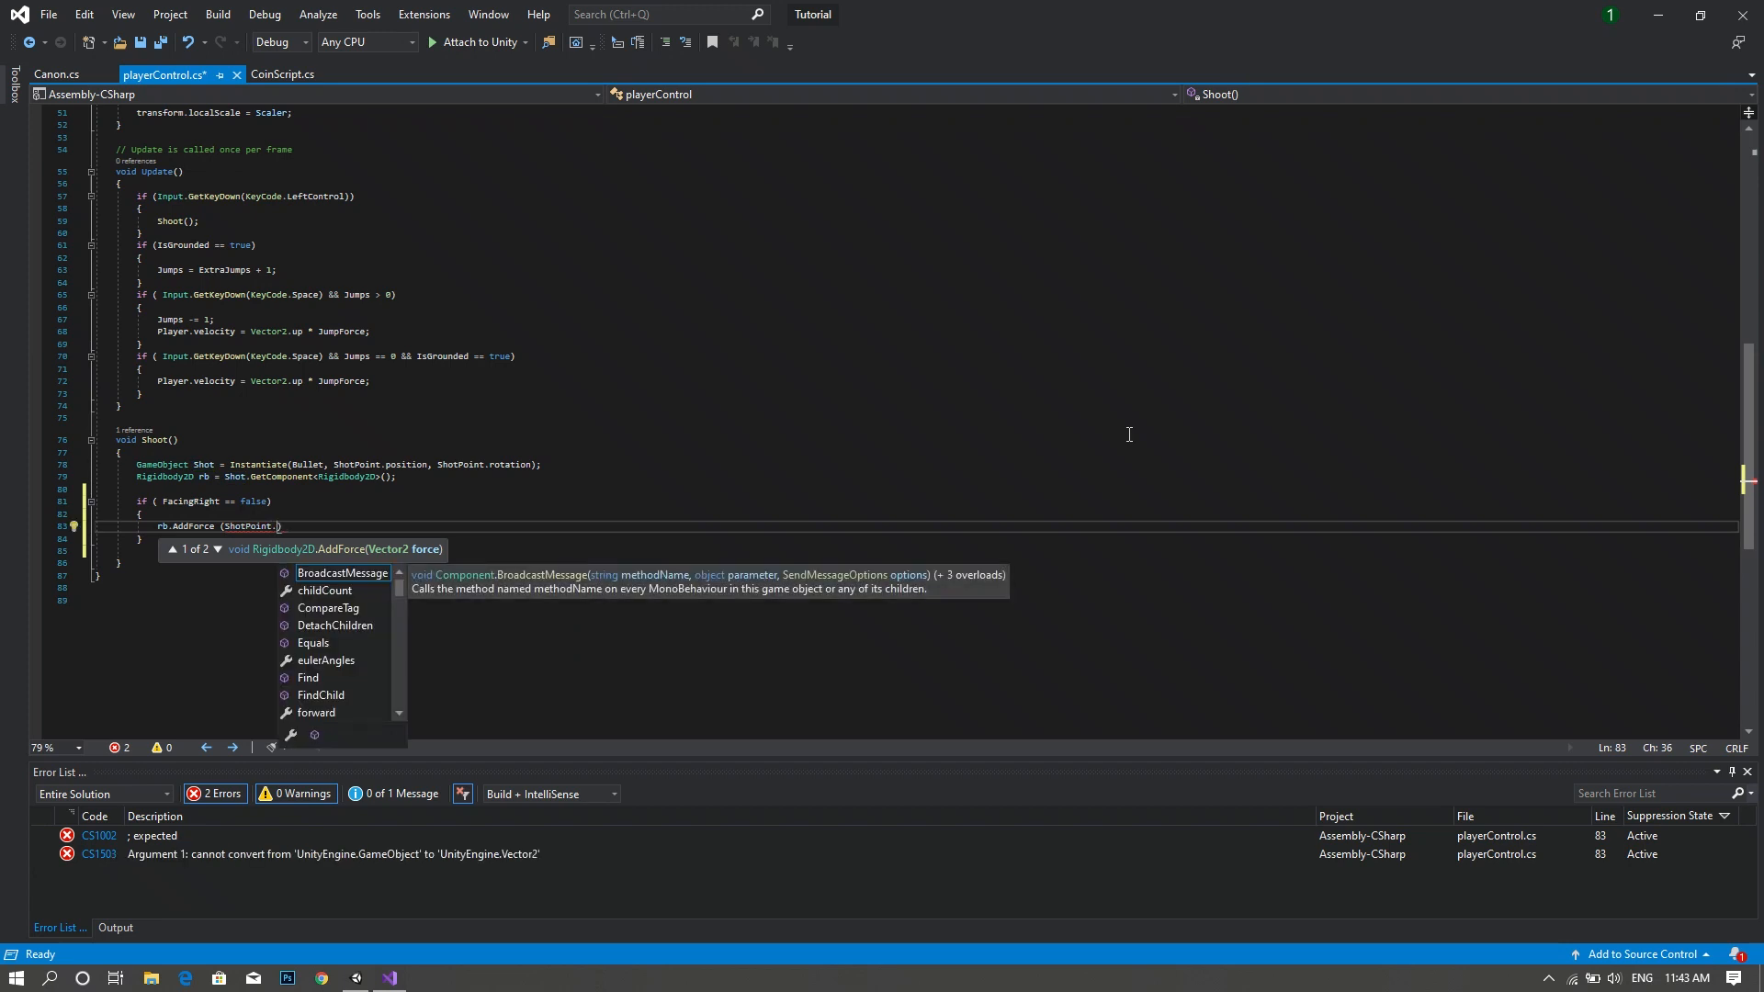
type("right *")
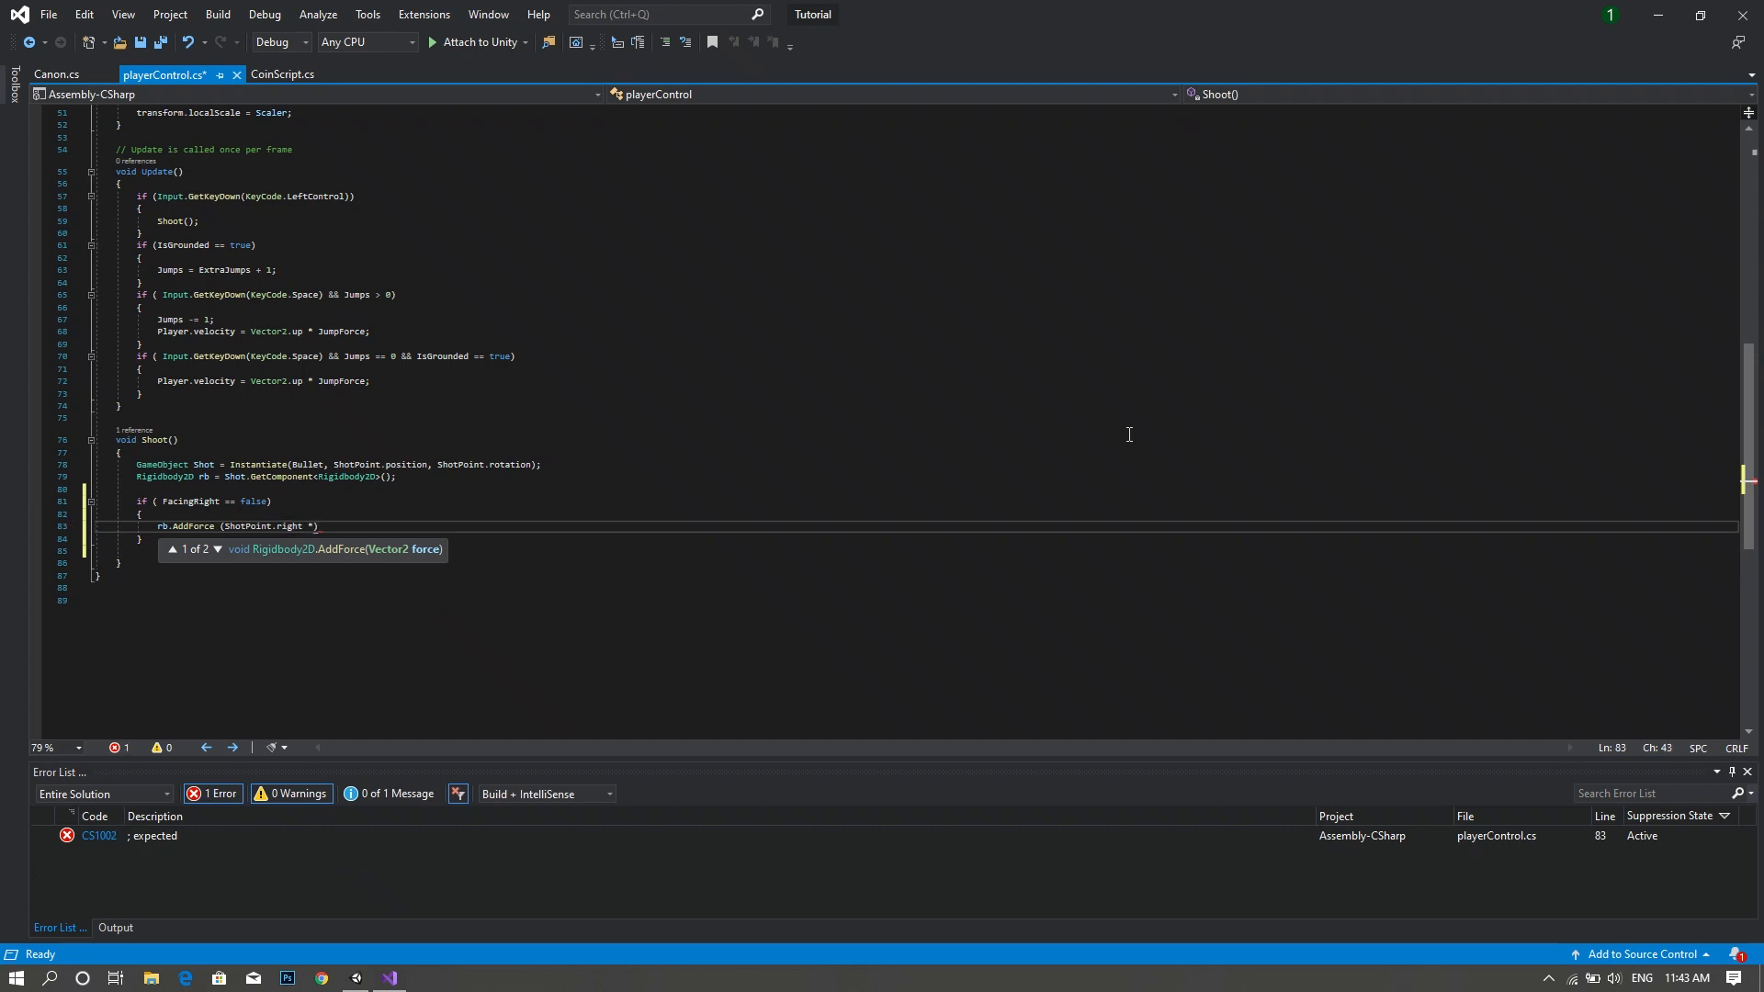
type("Force")
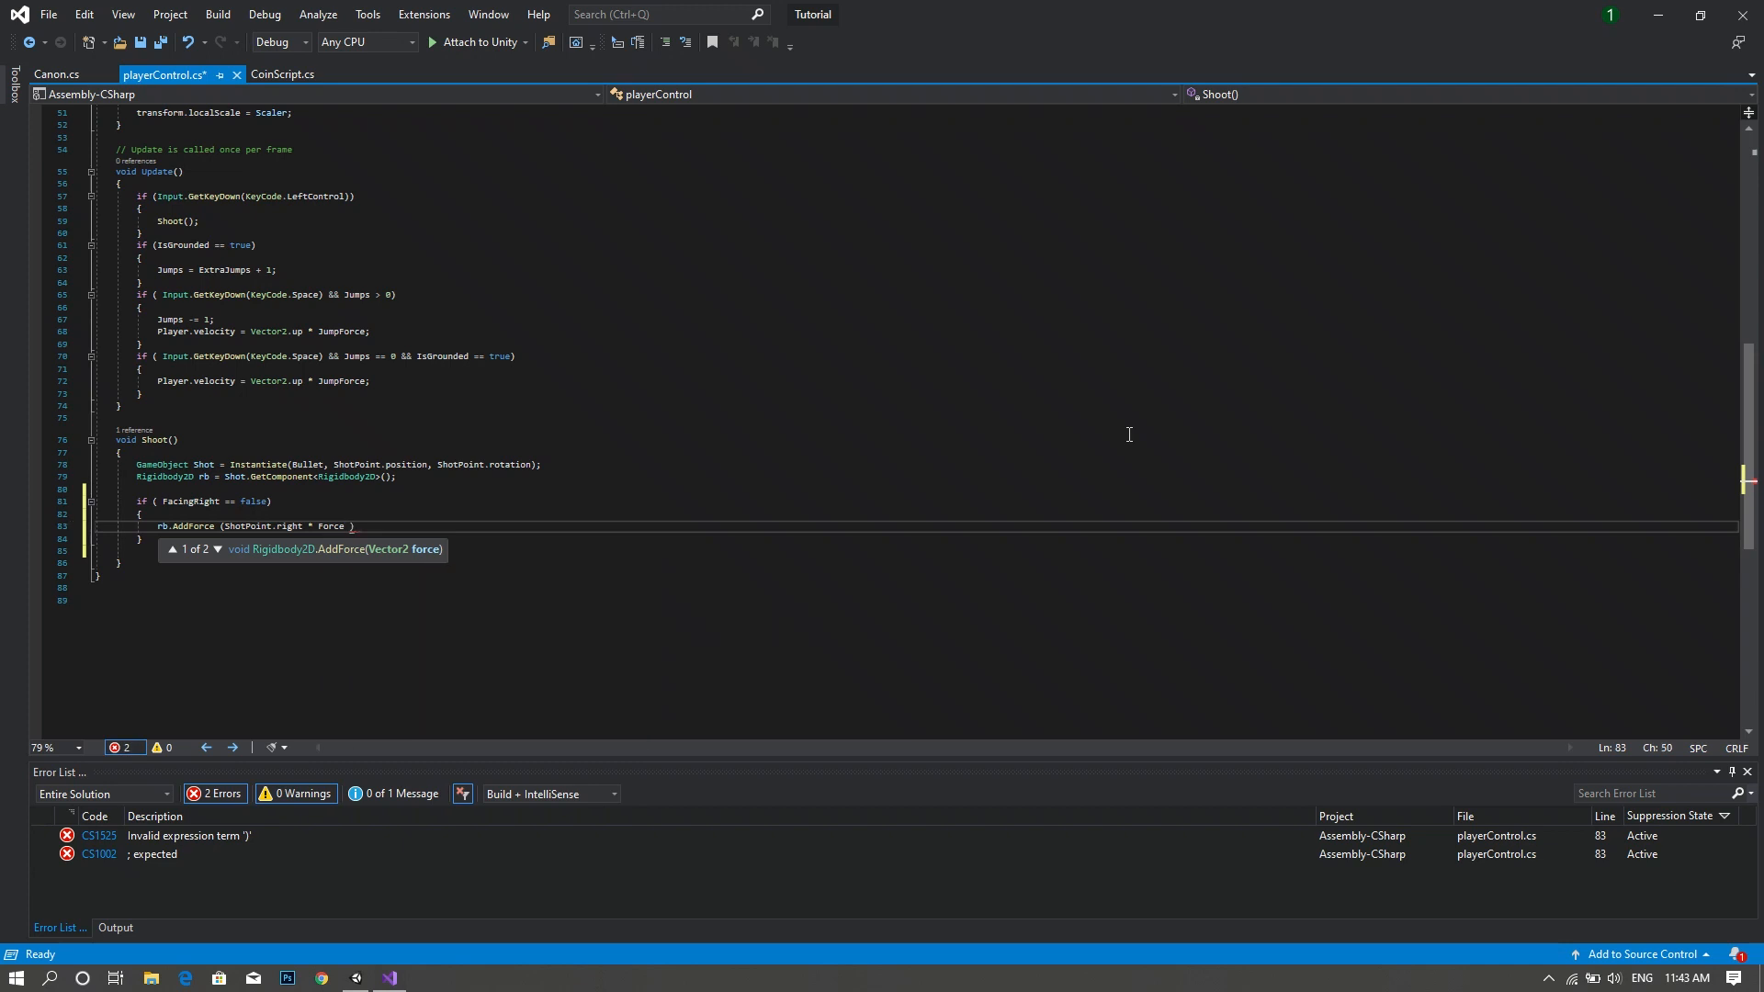
type(", ForceMode2D.Impuls")
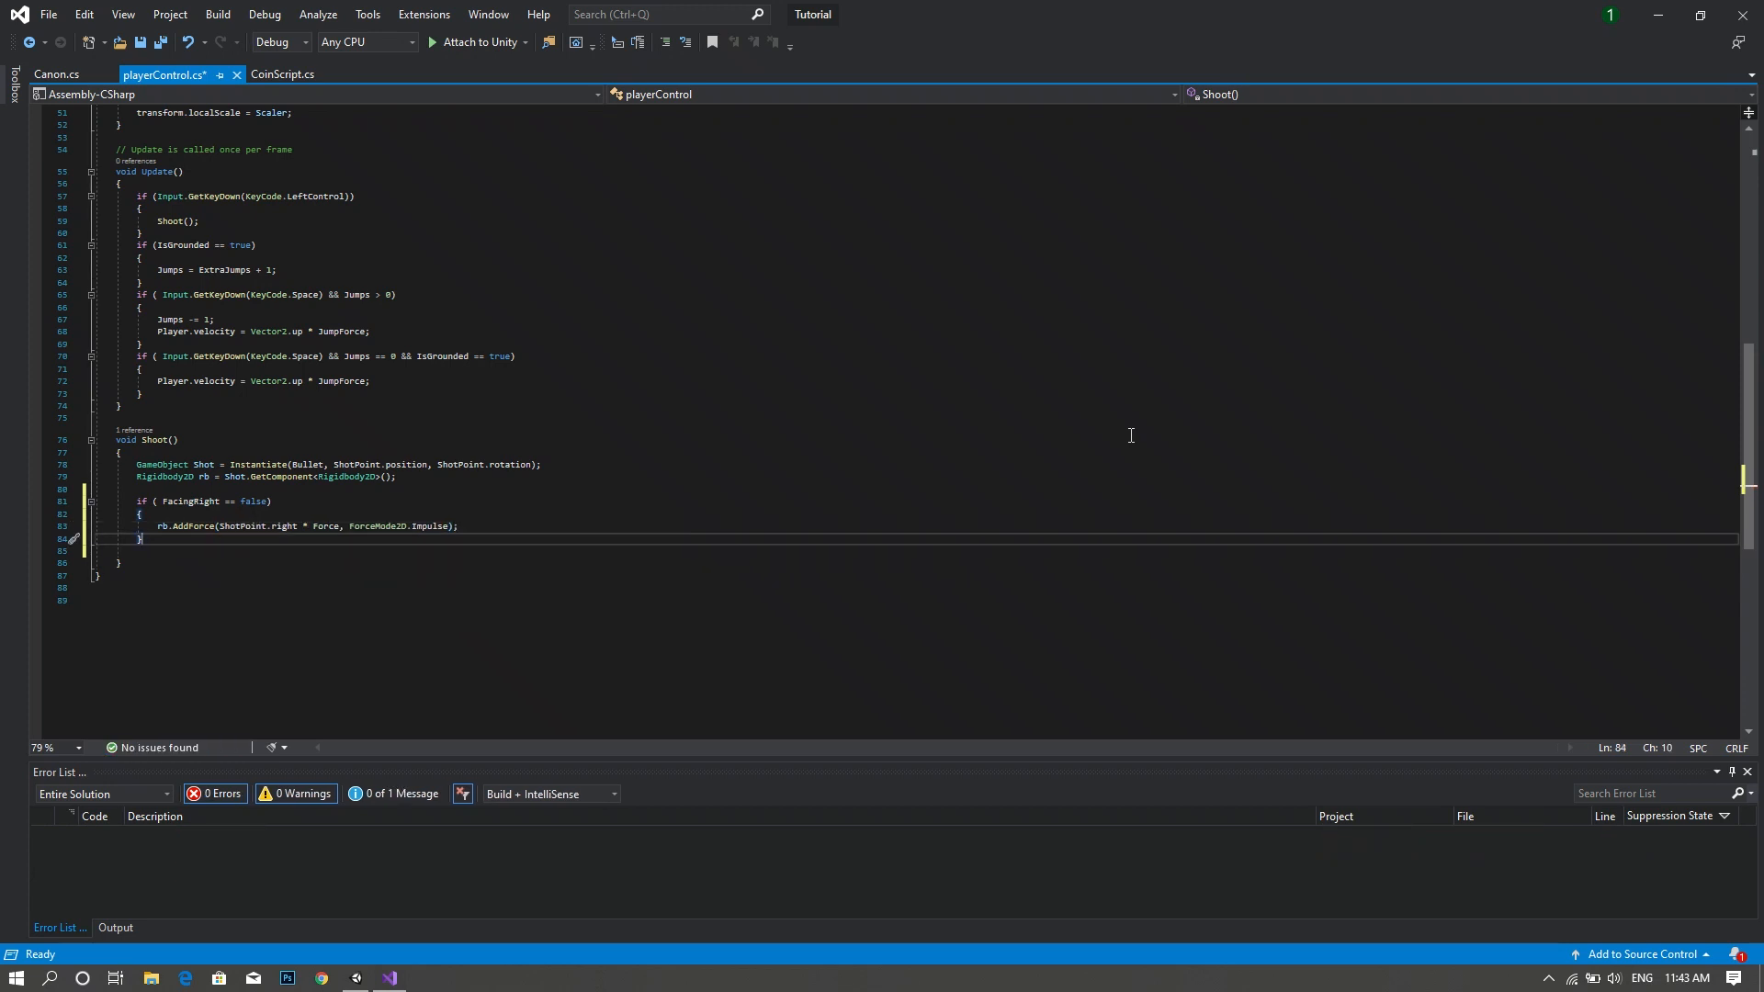
type("else if (")
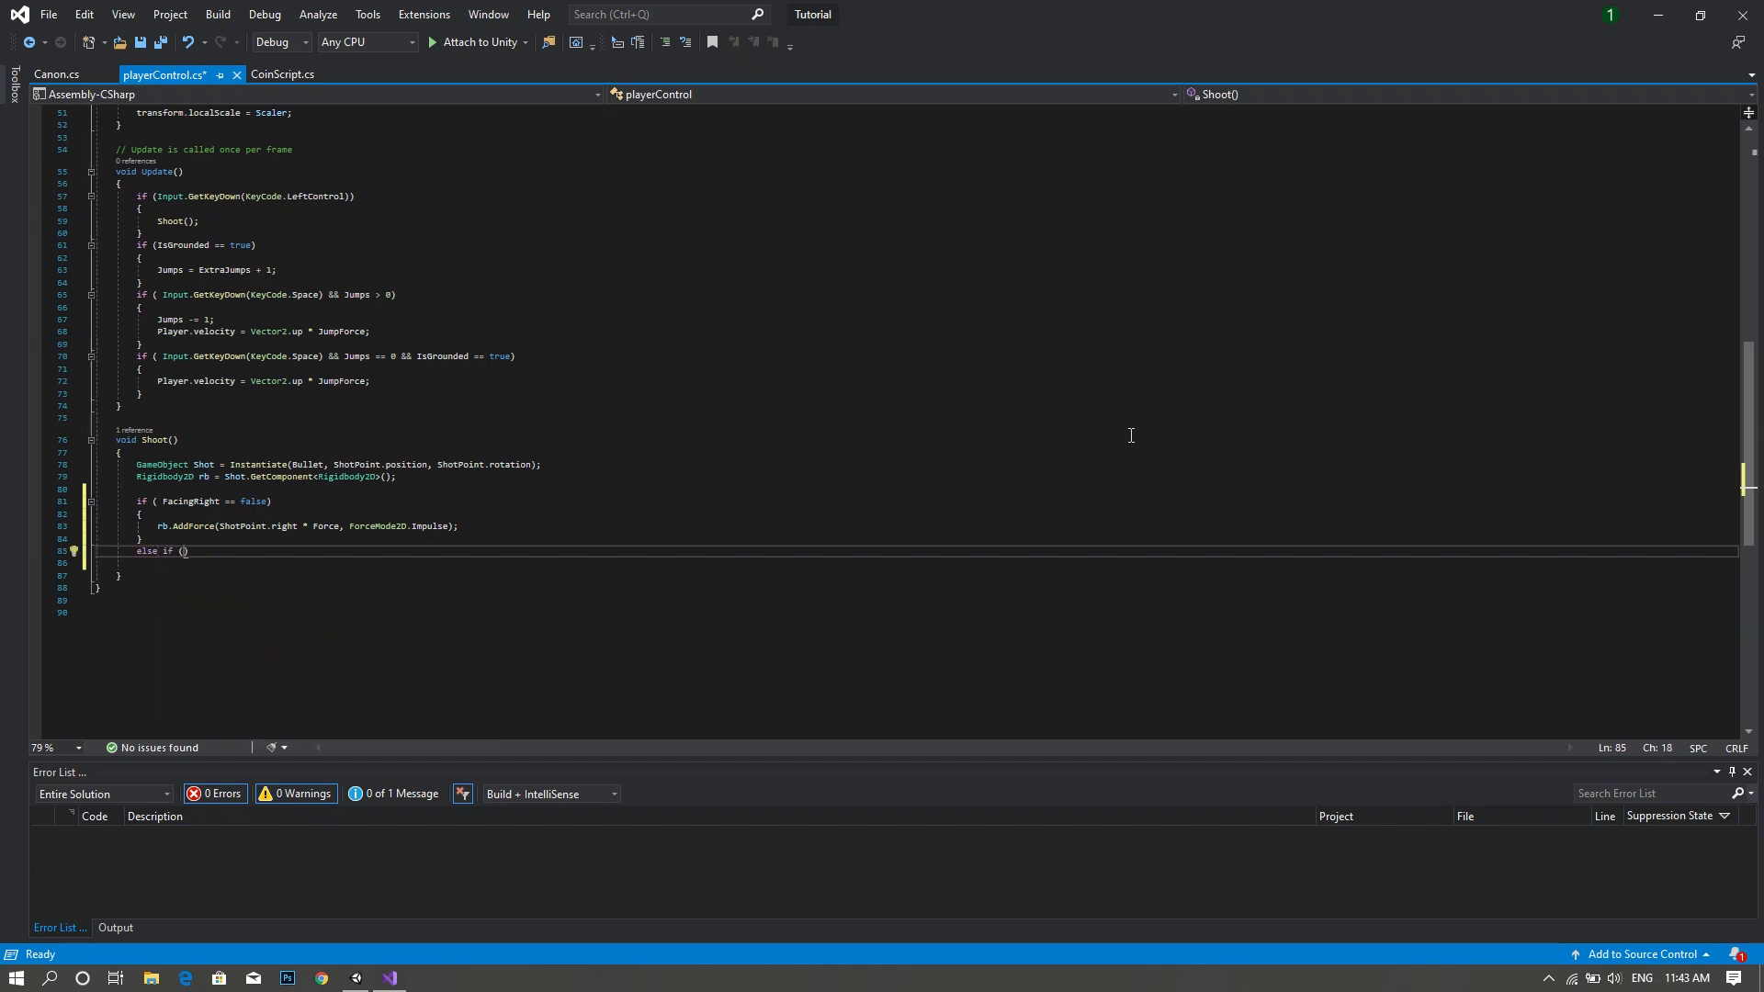
- Write else if (FacingRight == true) calling rb.AddForce(-1 * ShotPoint.right * Force, ForceMode2D.Impulse) and save the script
type("FacingRight ==")
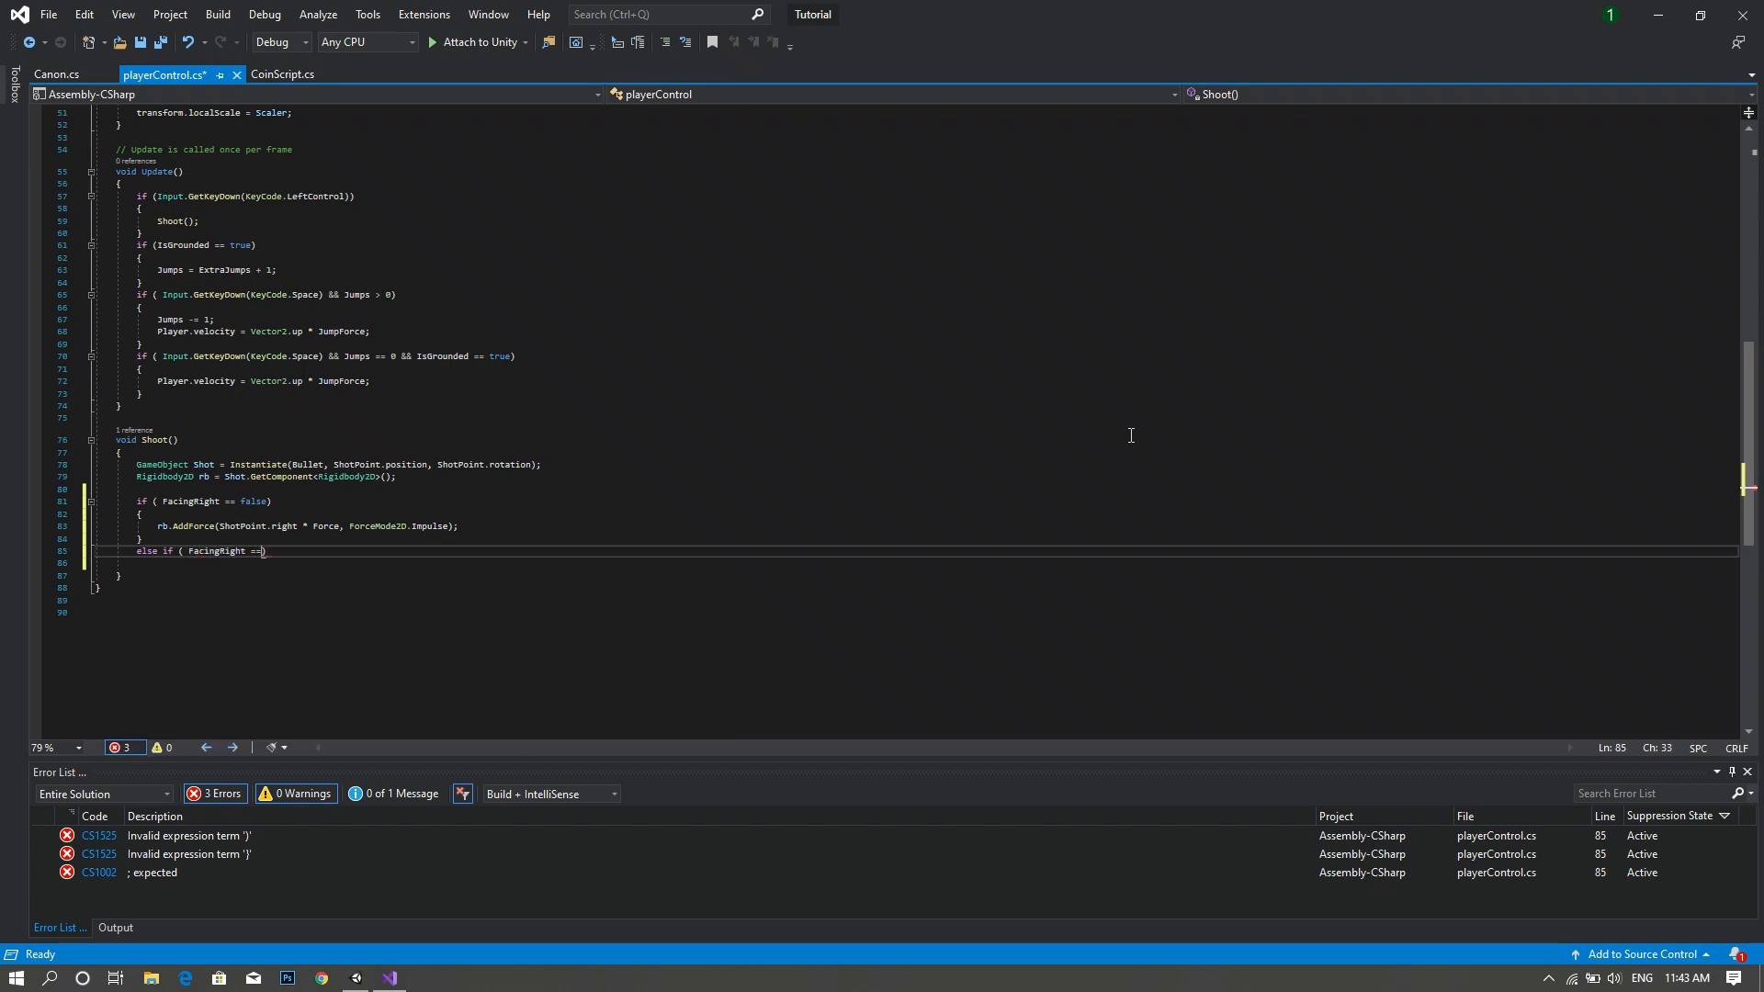
type("true")
type("{")
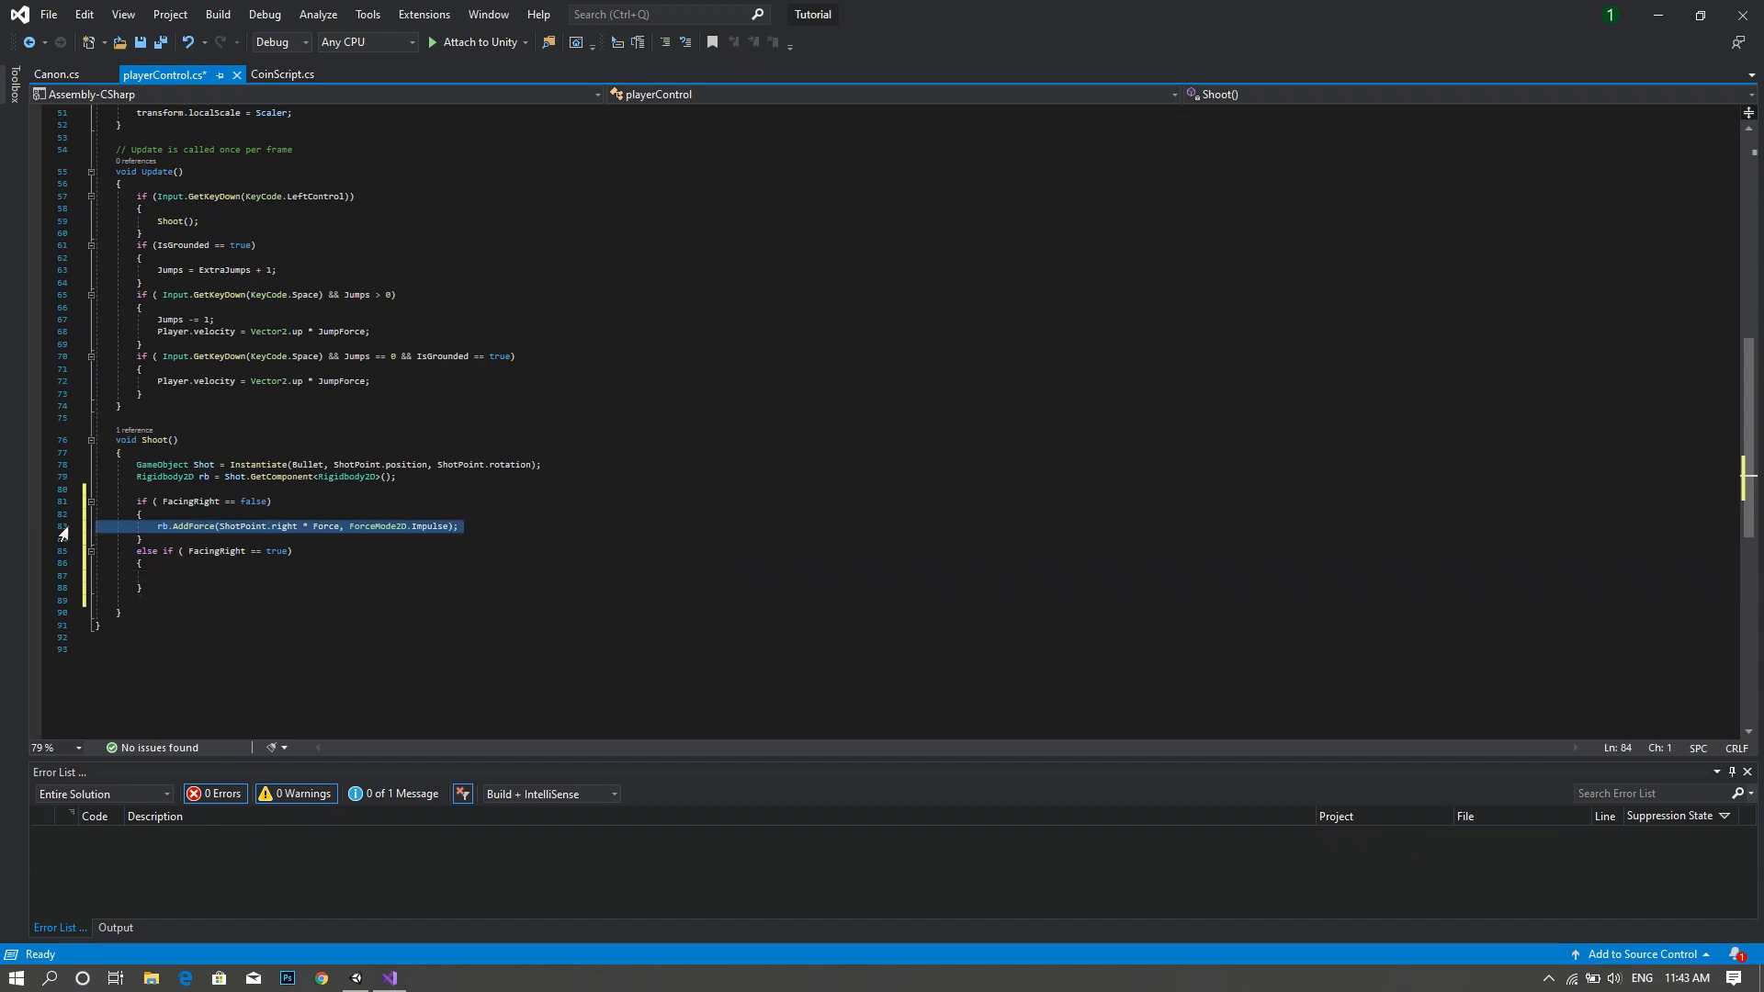
left_click(169, 575)
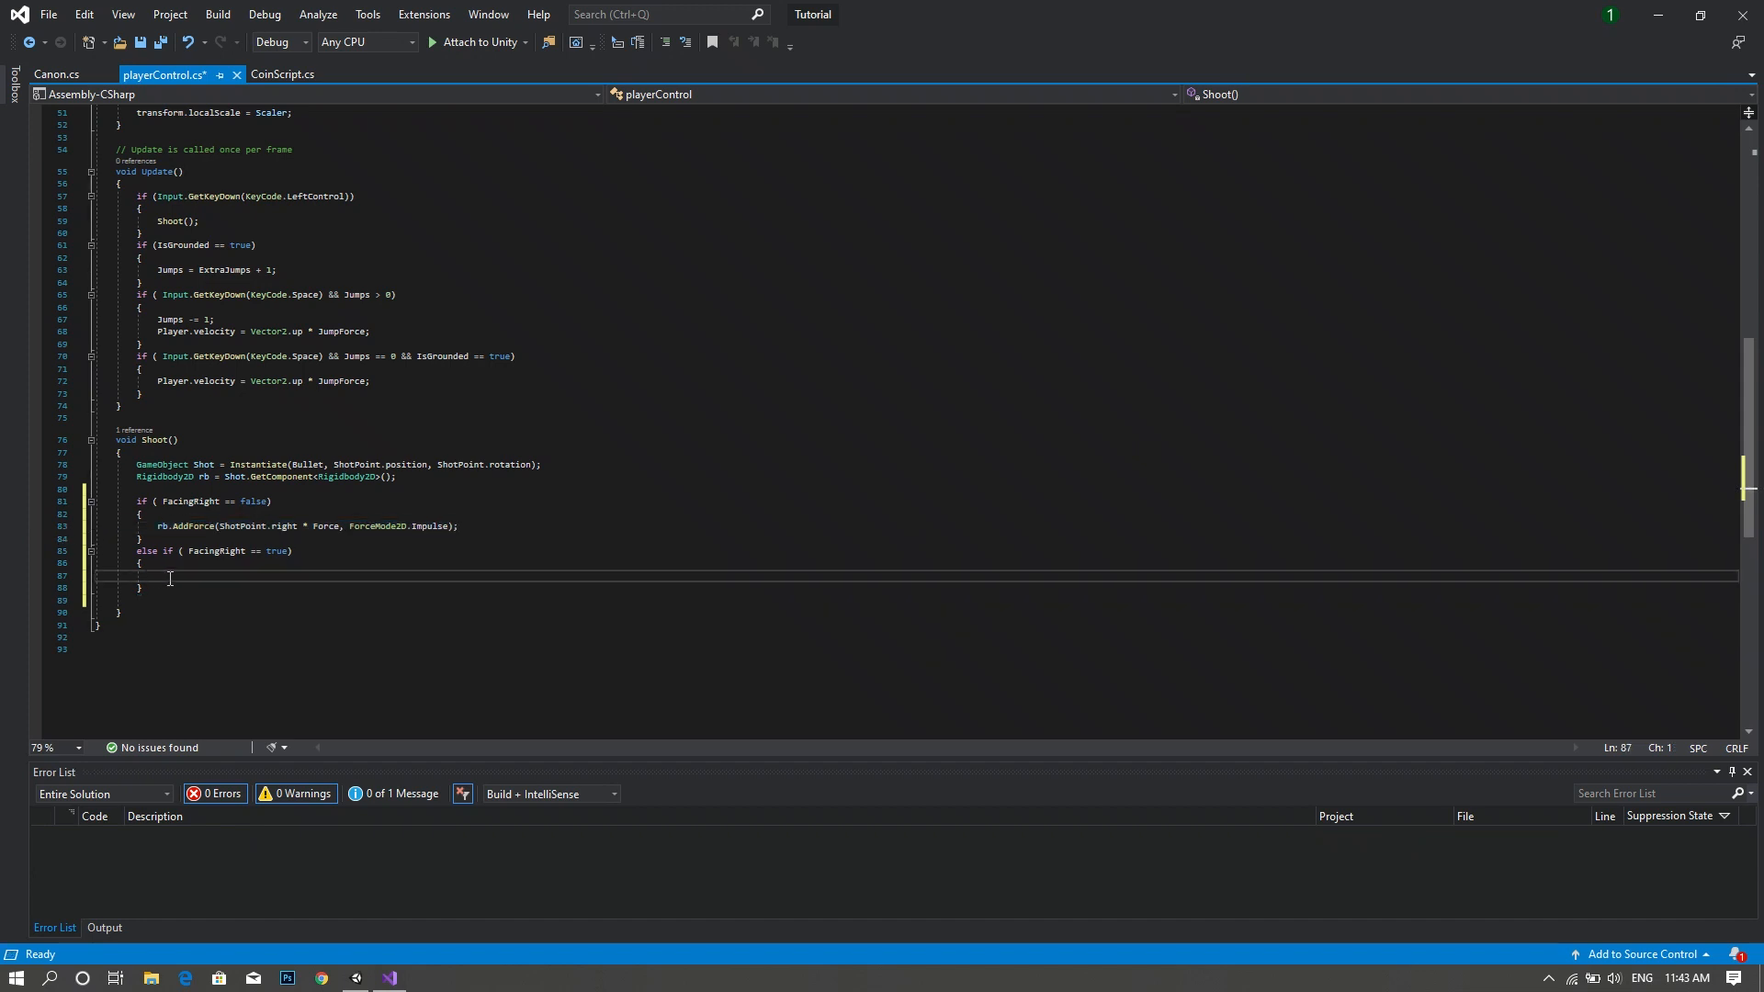
type("rb.AddForce(ShotPoint.right * Force, ForceMode2D.Impulse);")
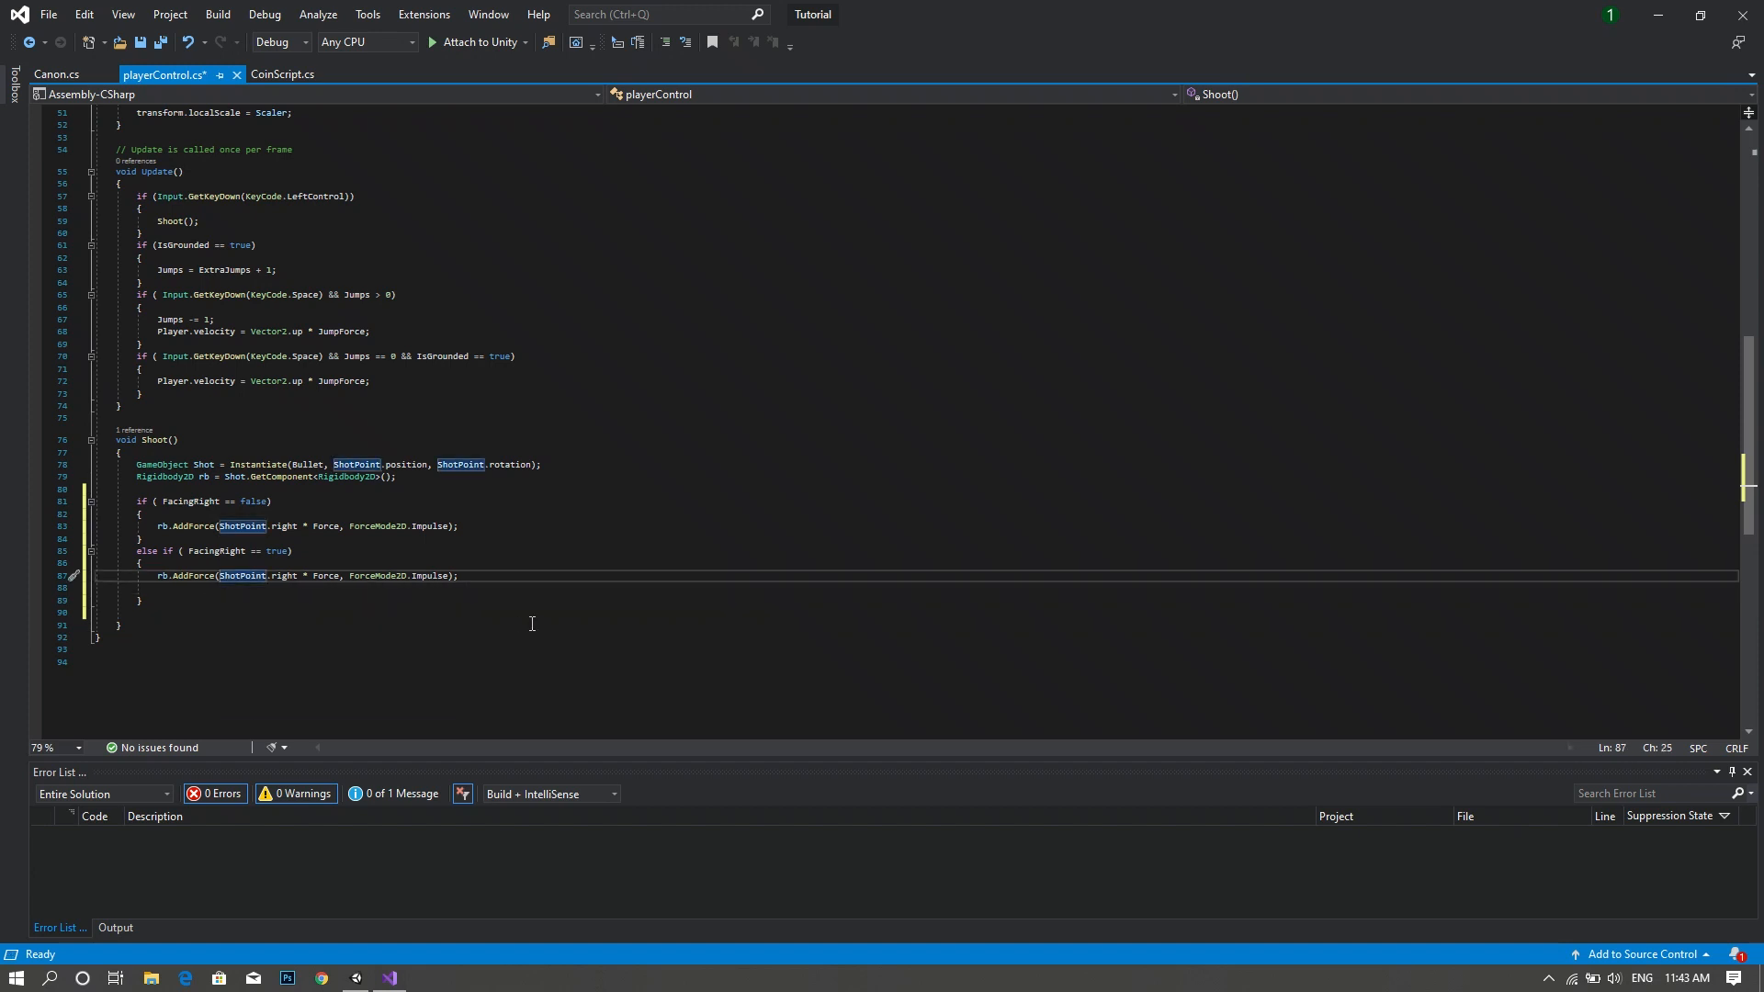
type("-1 *")
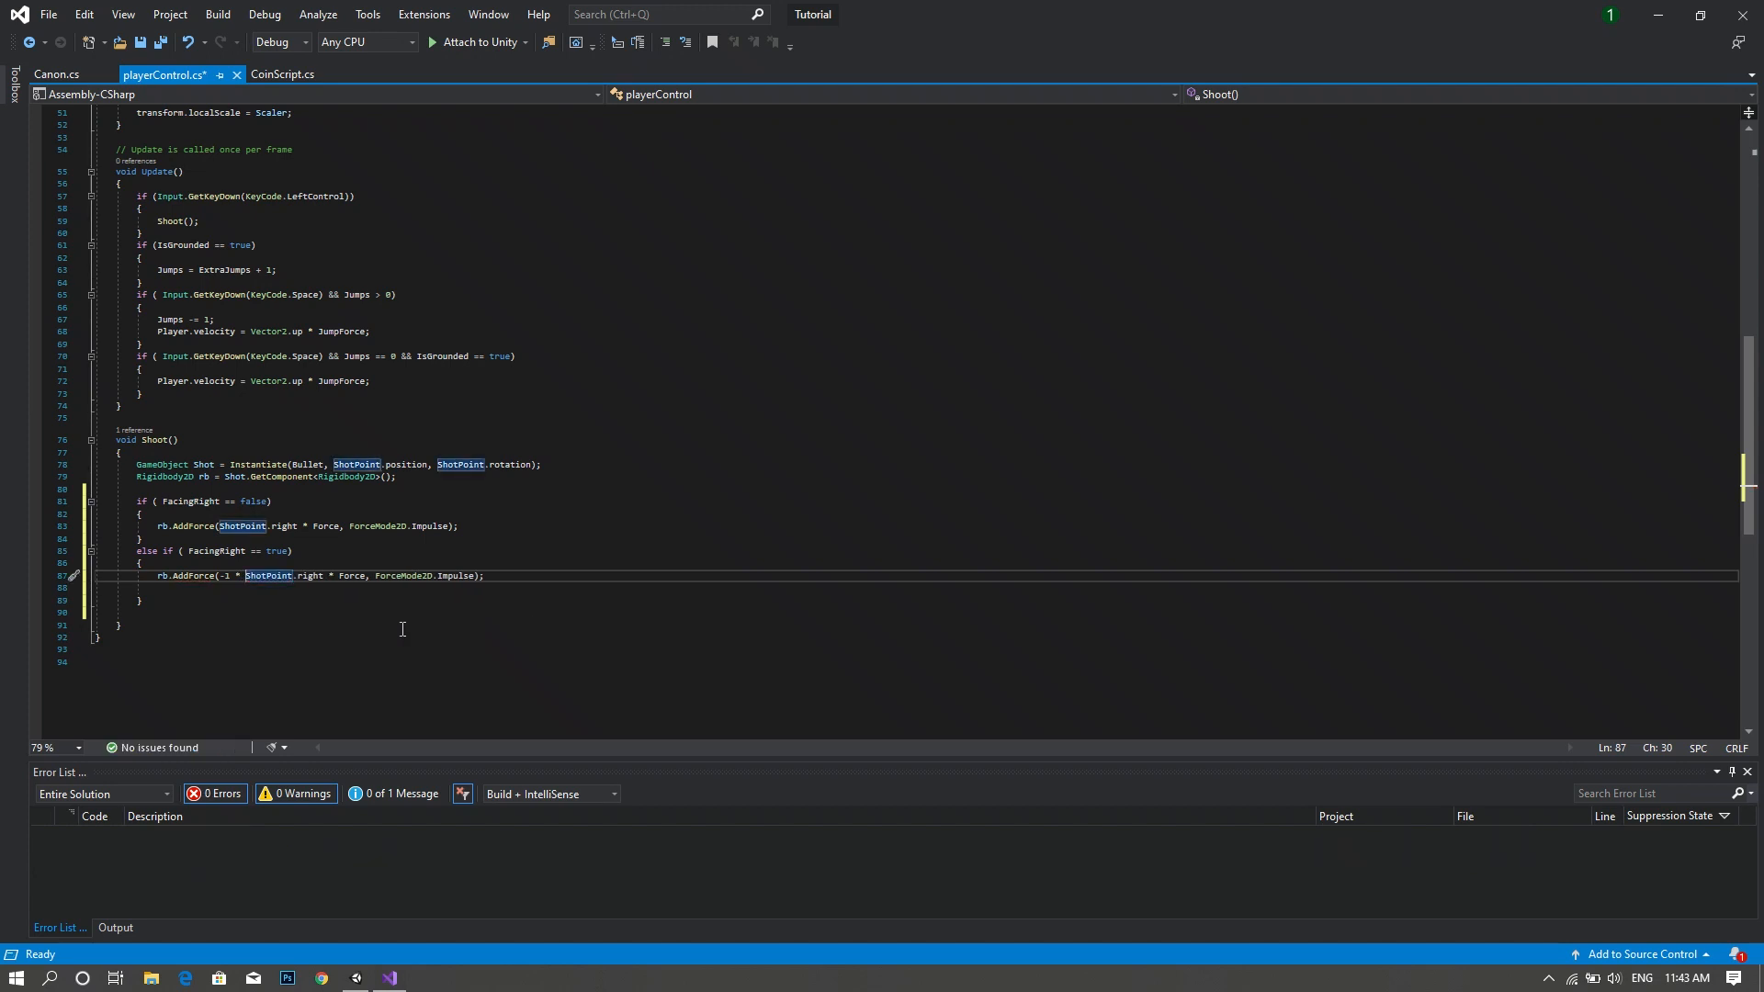
key("Ctrl+S")
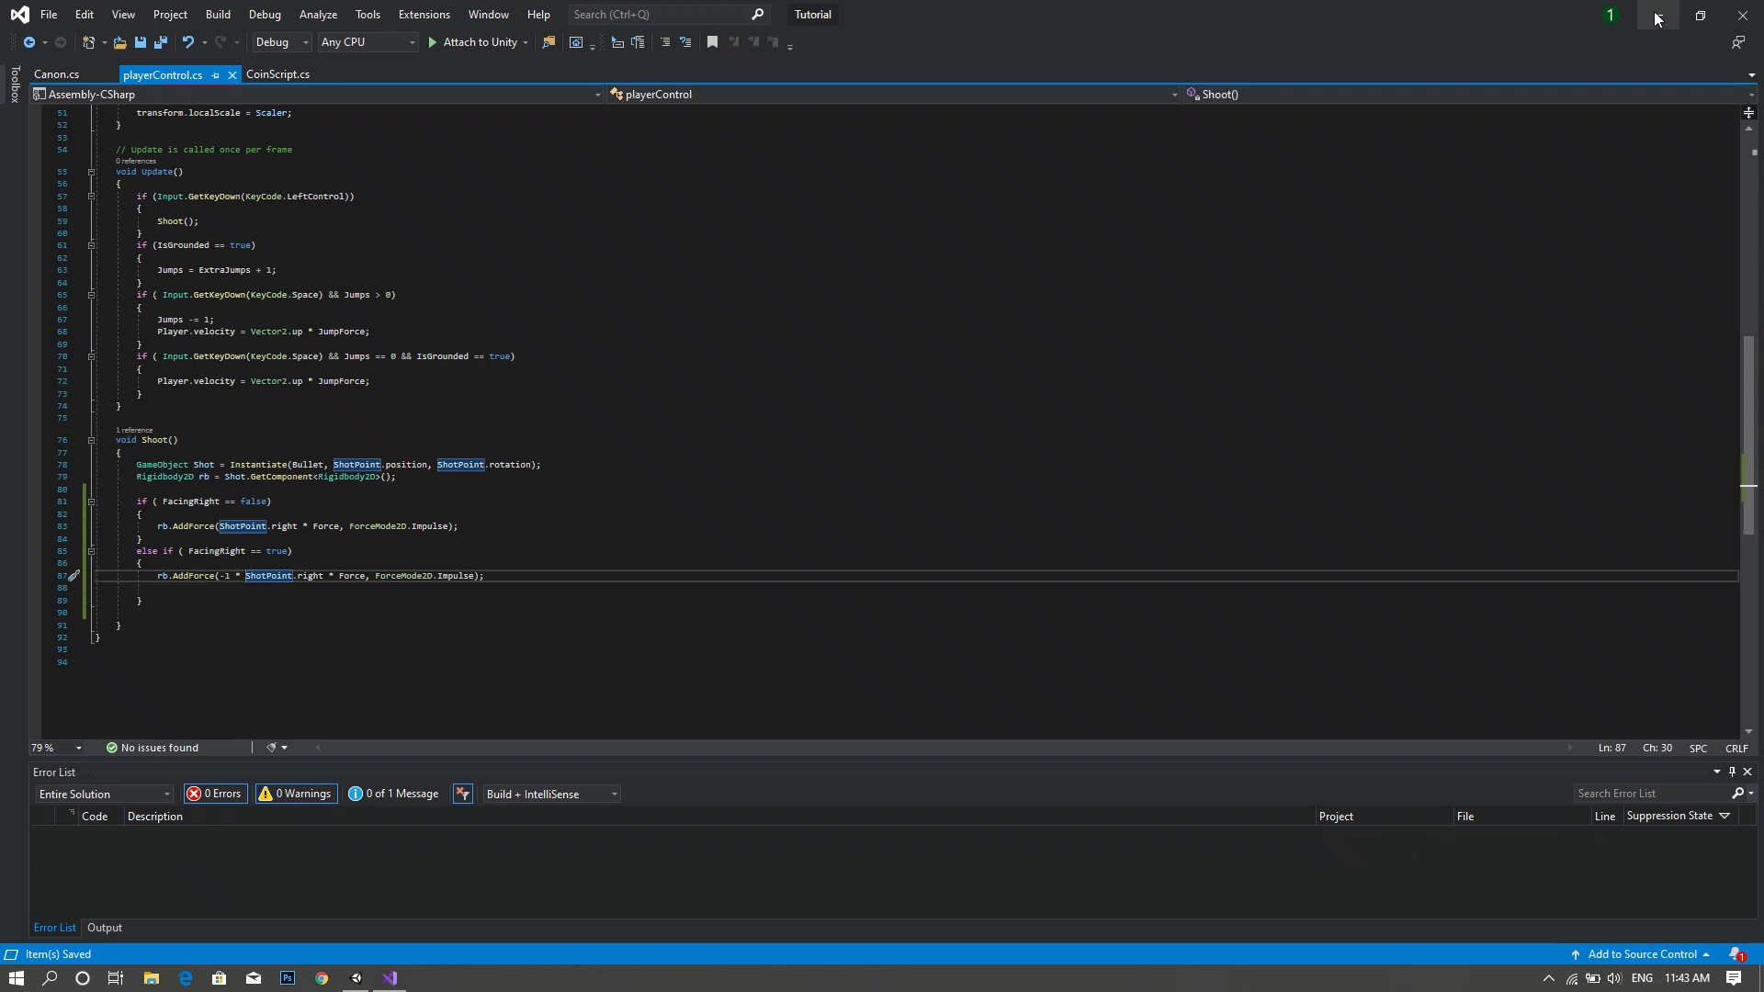
mouse_move(1657, 15)
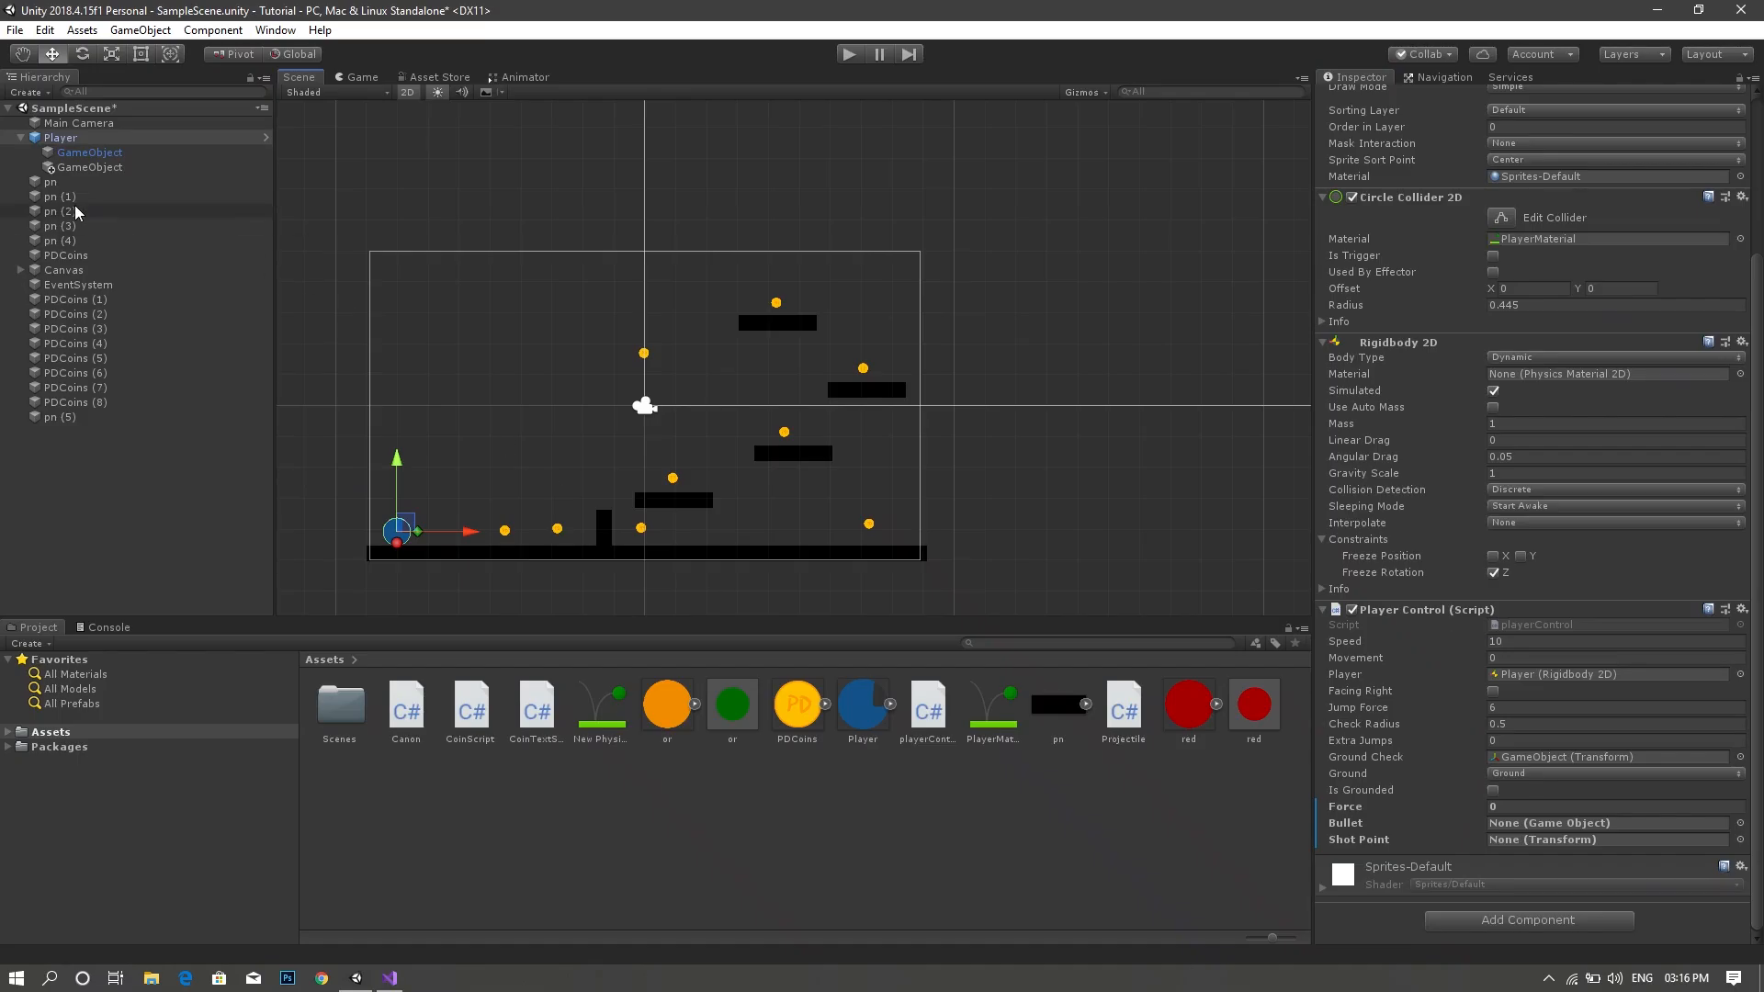
- Assign the child GameObject to Shot Point, set Force to 5 and start filling the Bullet field
left_click(88, 166)
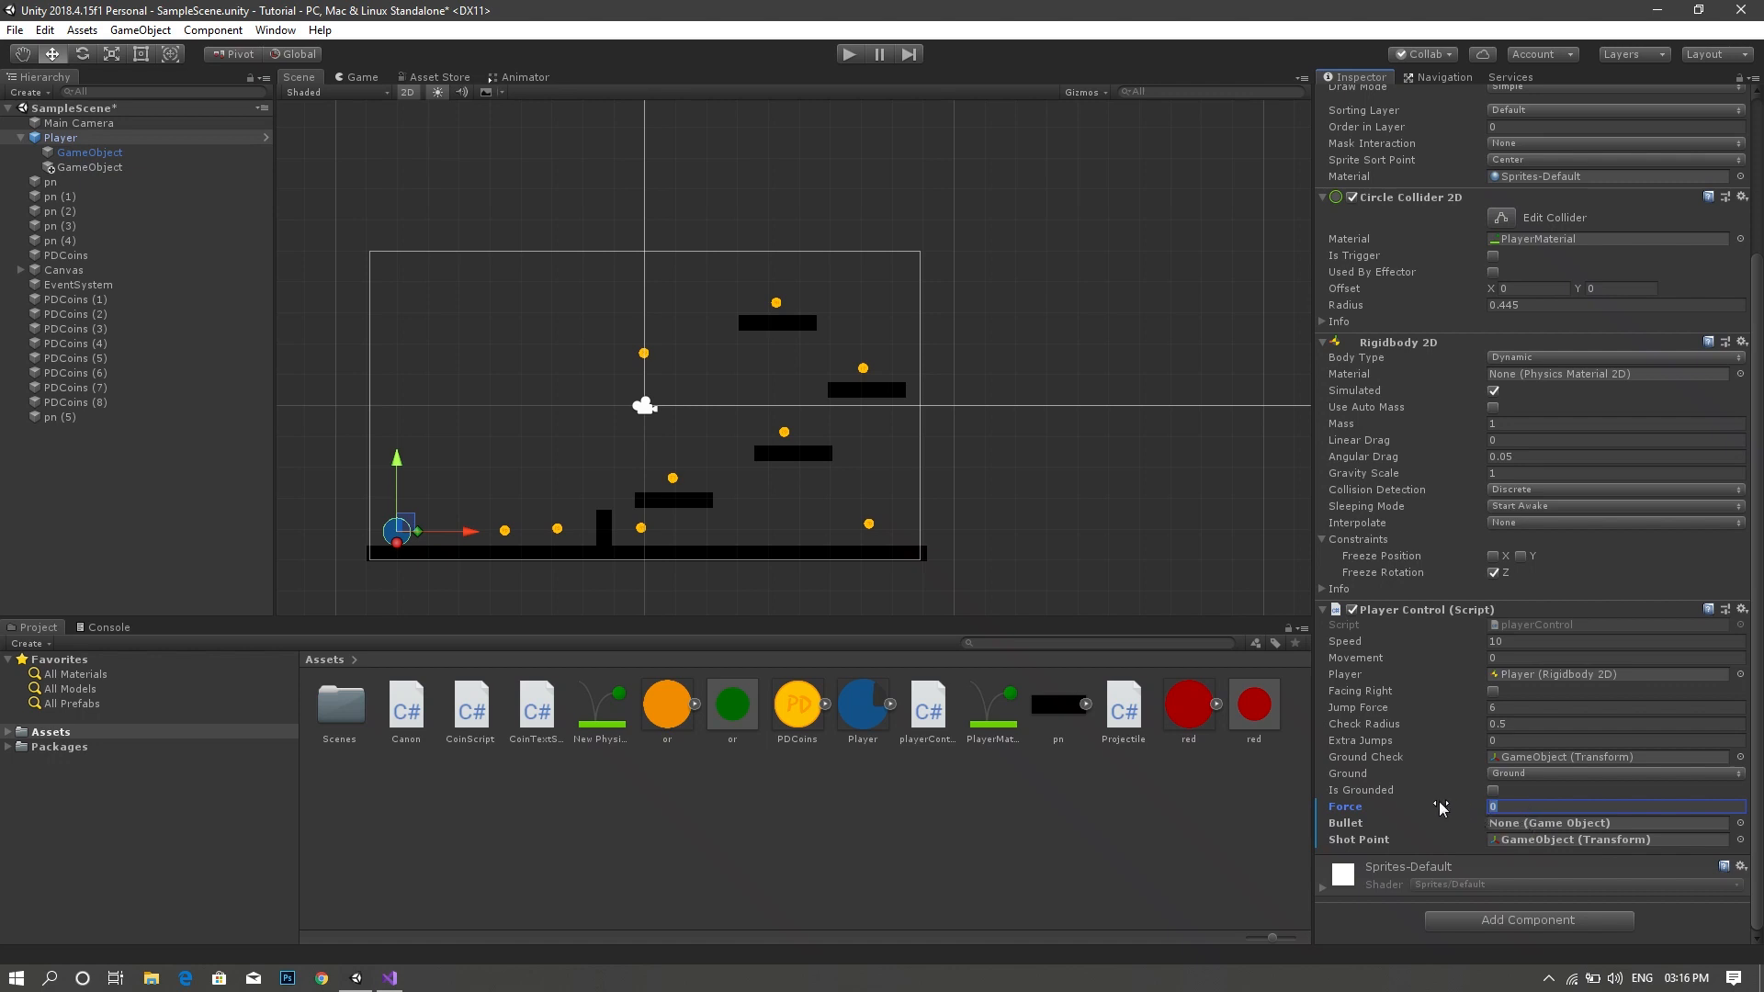
type("5")
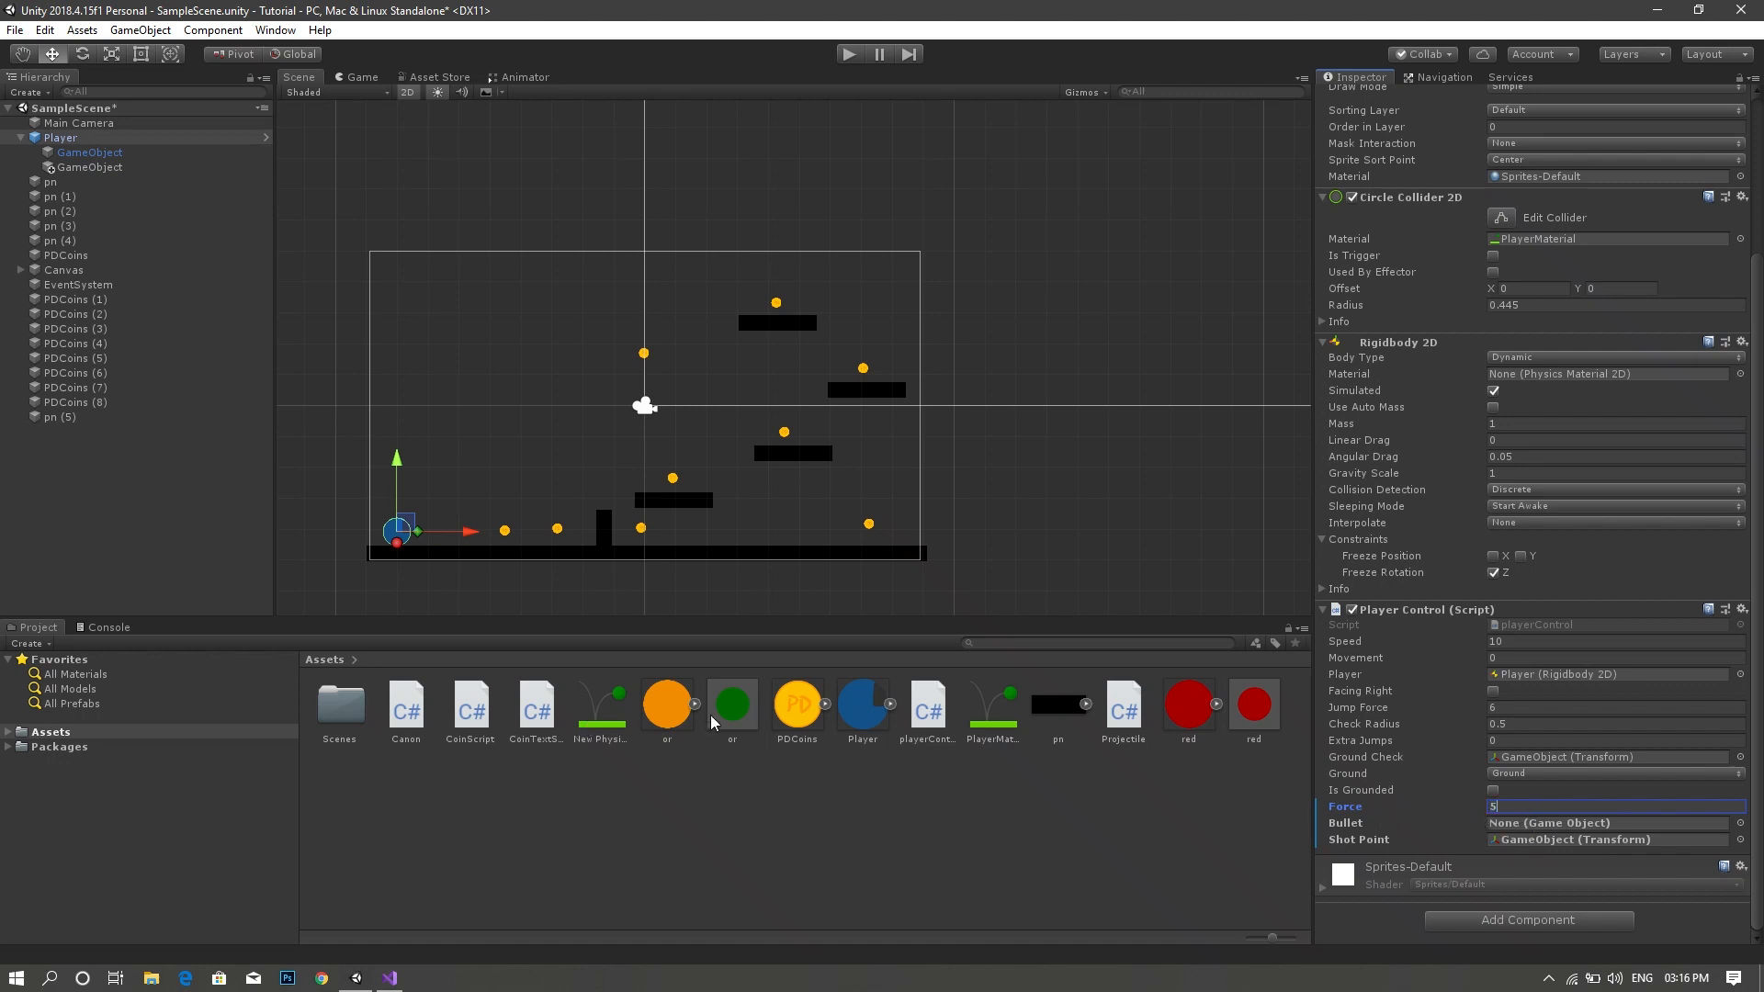
left_click(1614, 822)
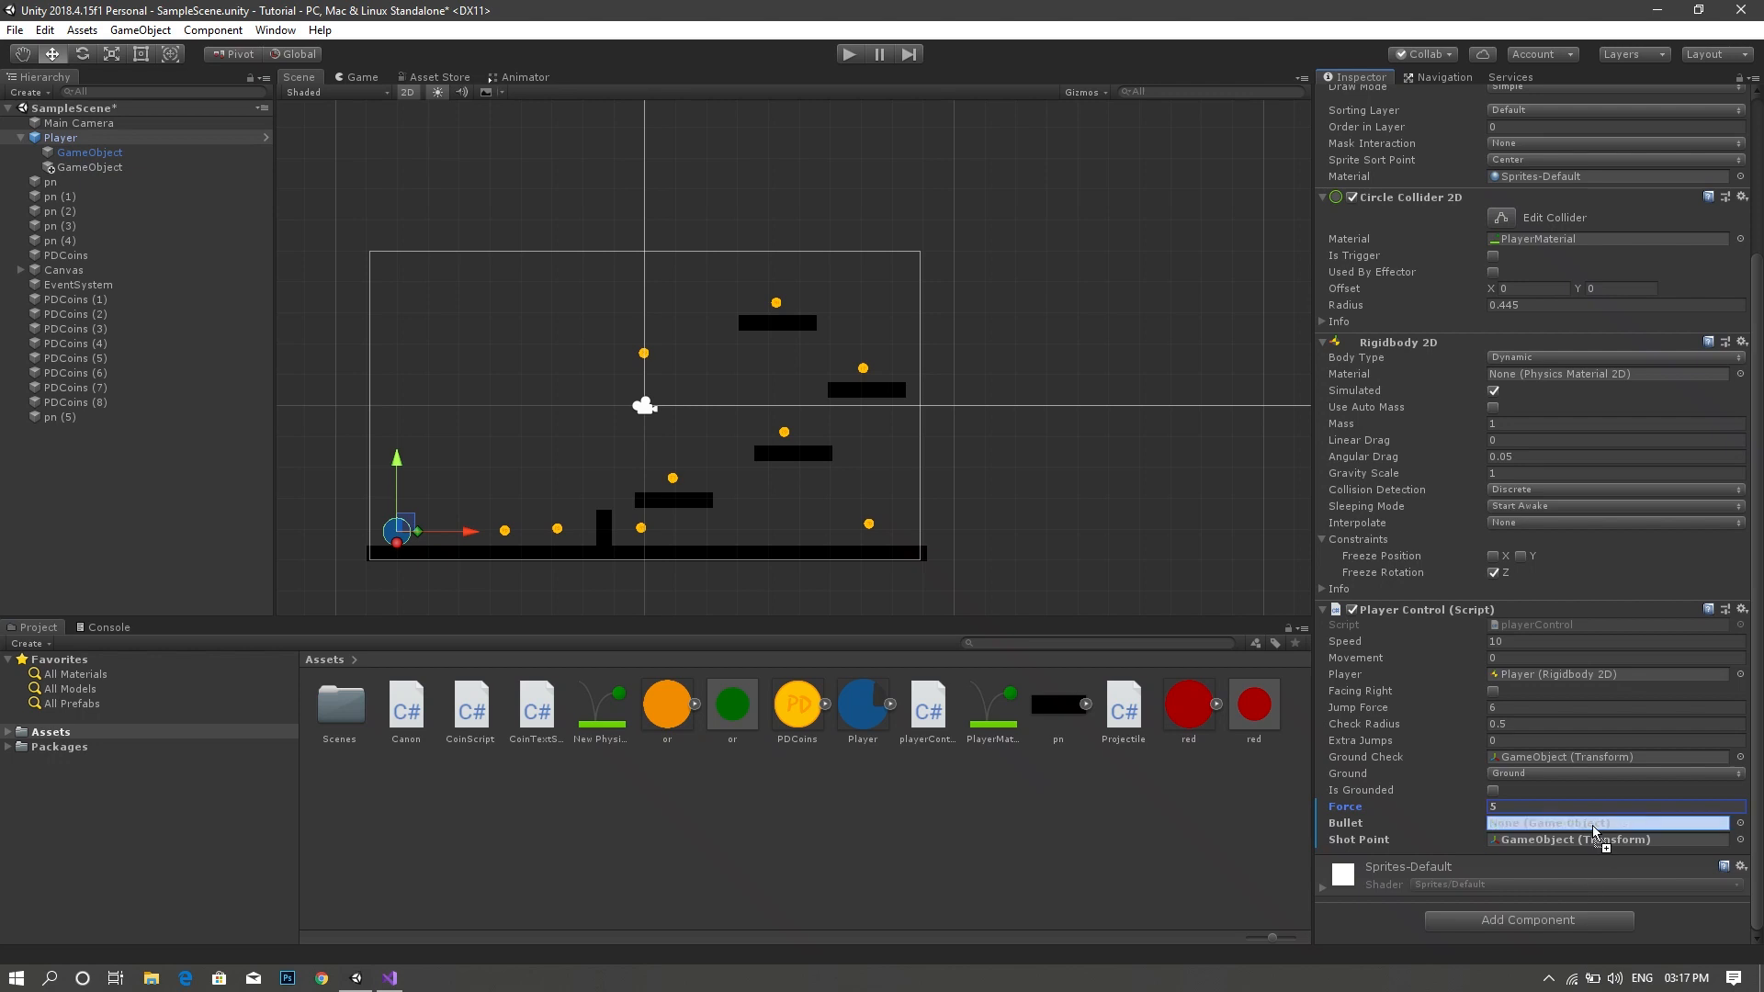